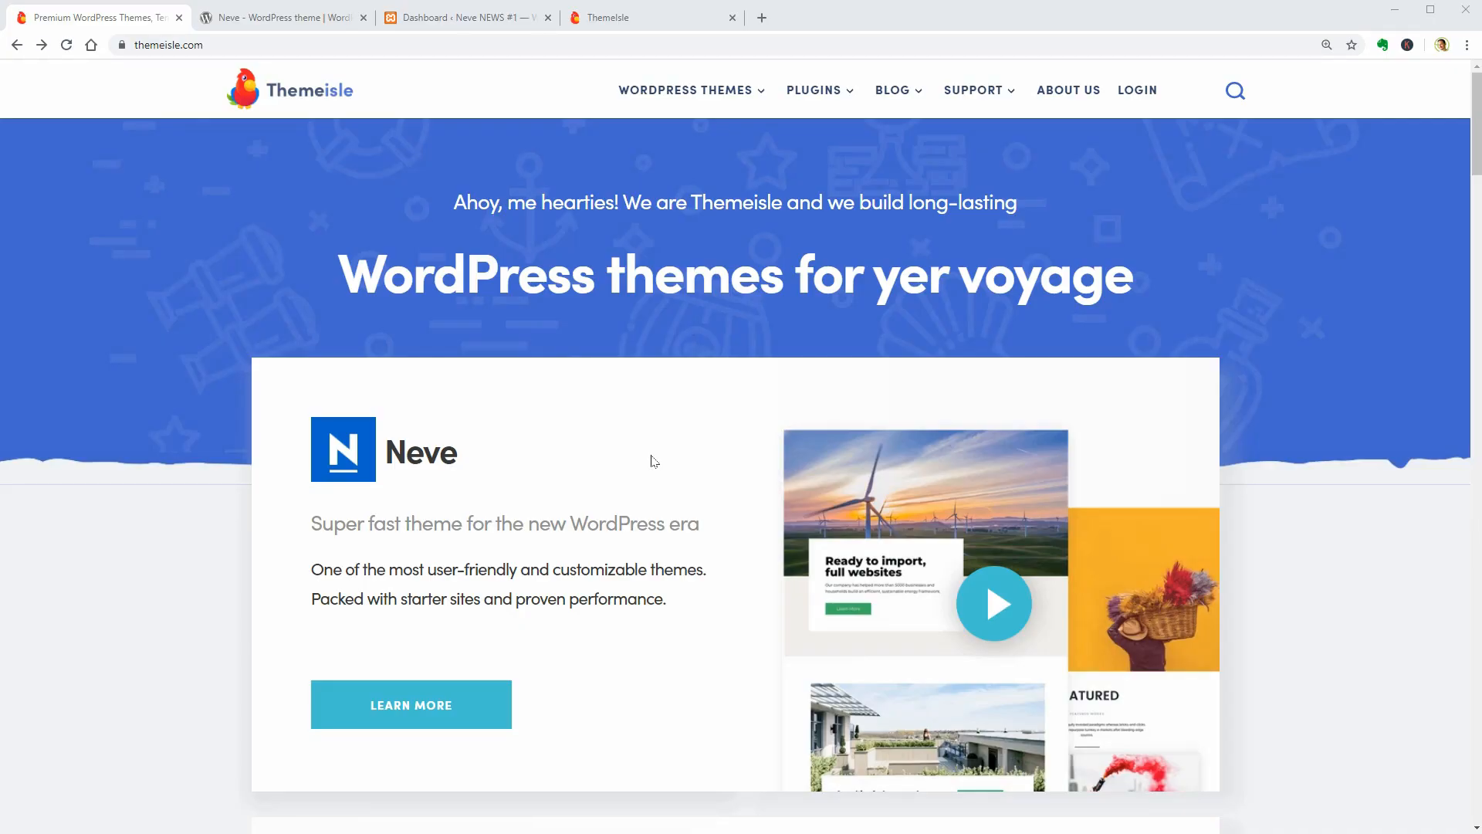
- Open Neve's Themeisle theme page and browse its site demos
click(410, 704)
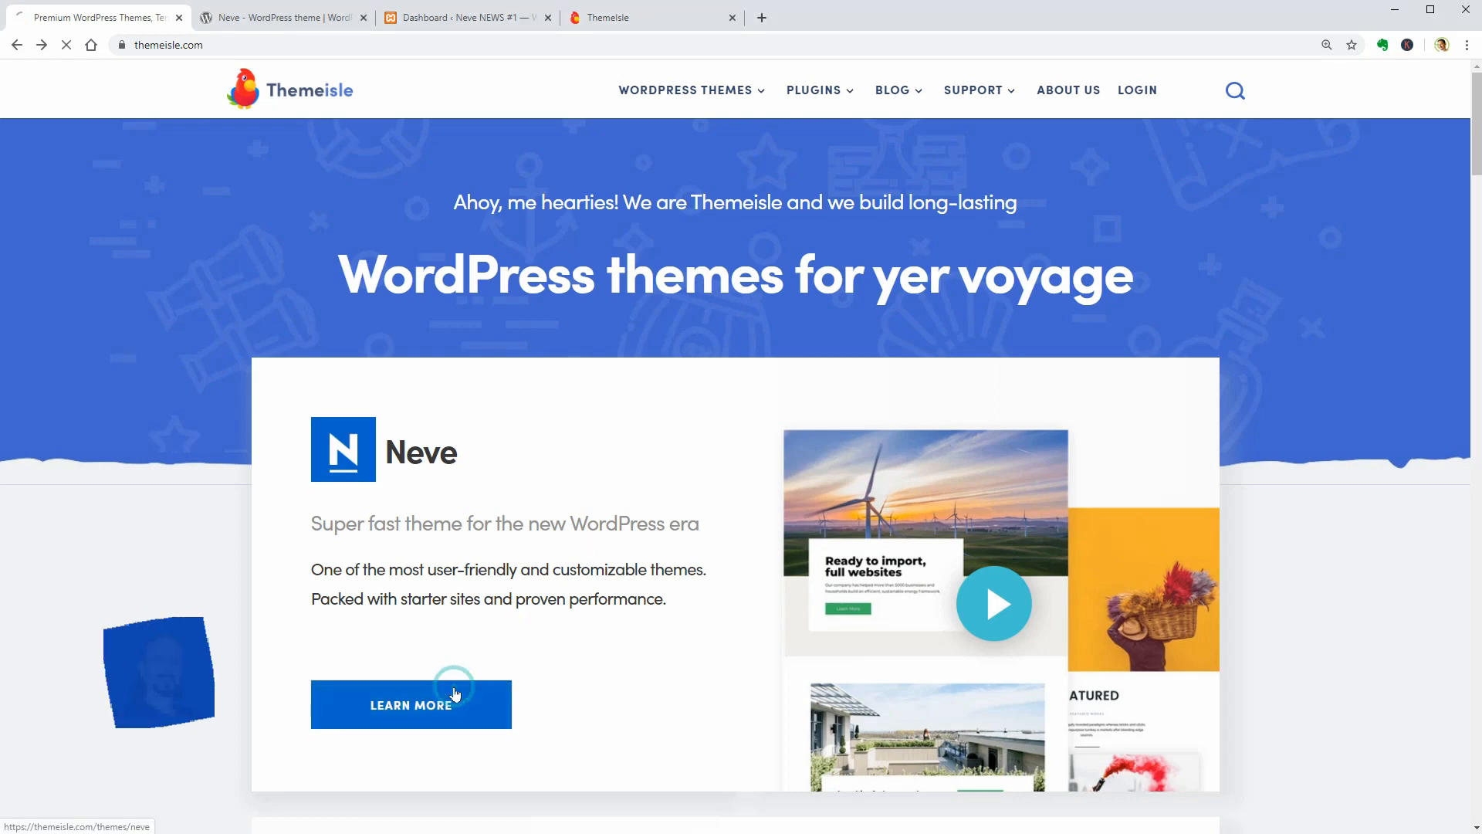
click(412, 704)
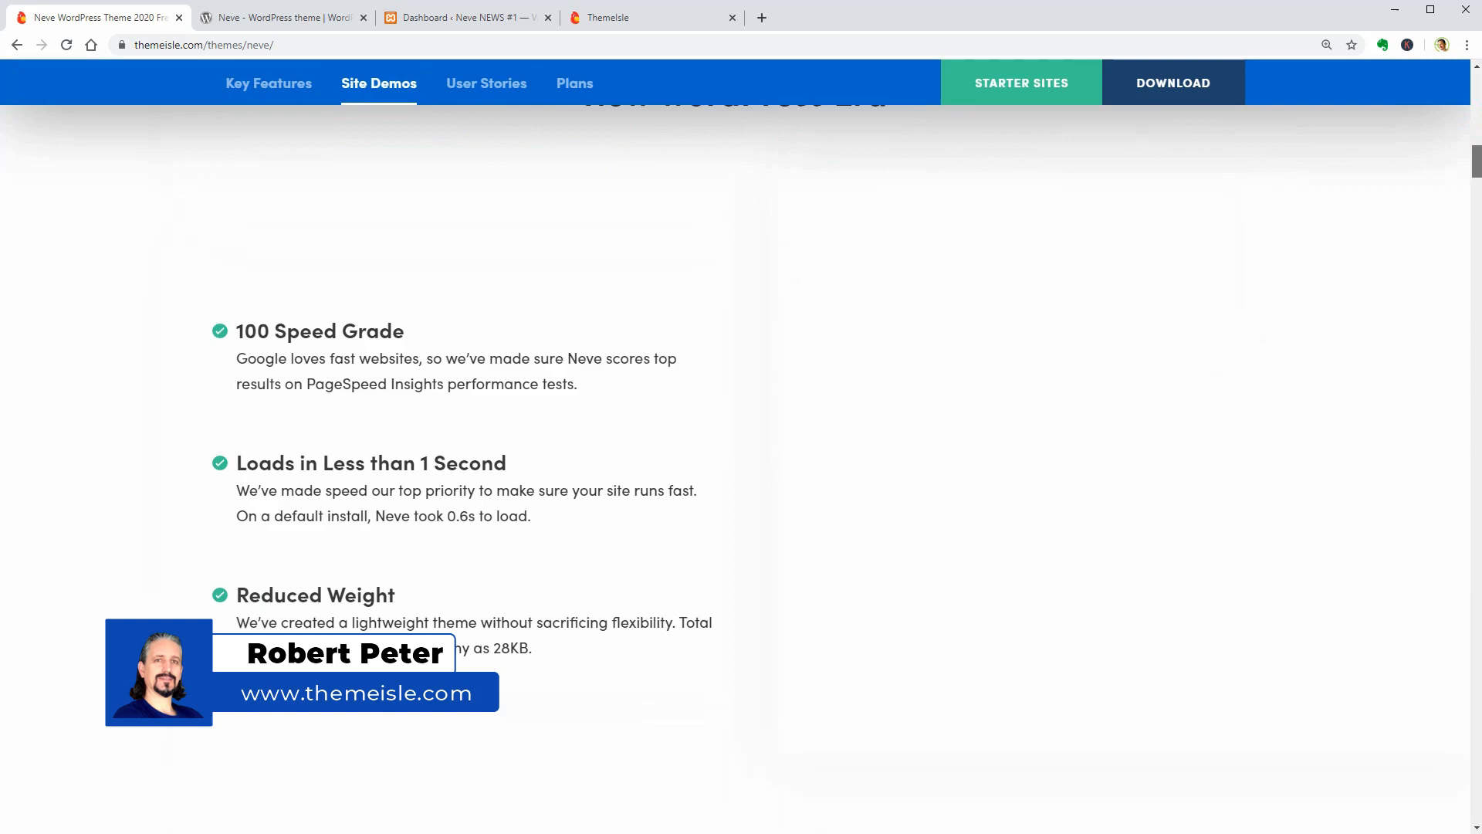
click(269, 83)
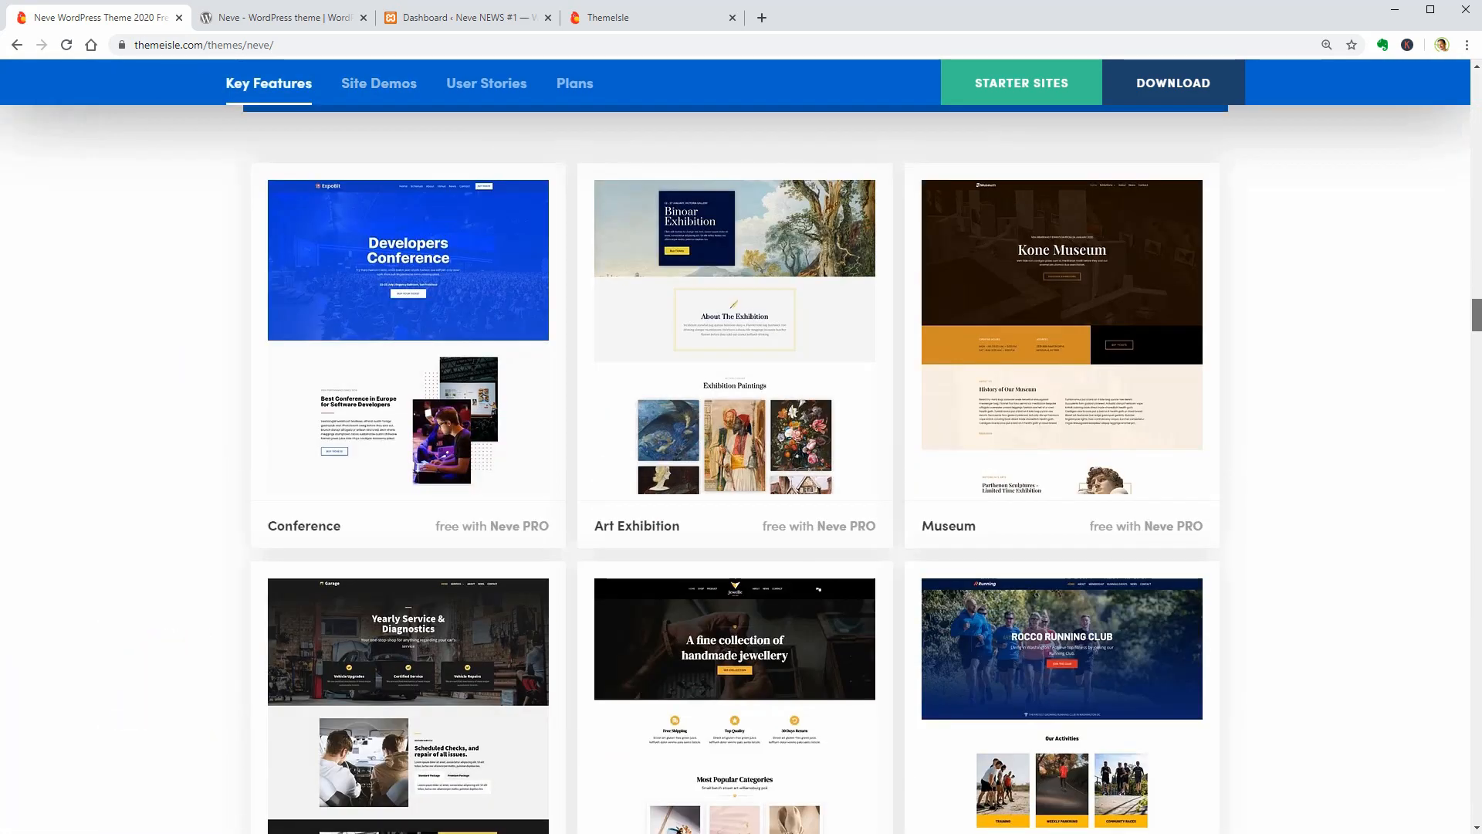
click(378, 83)
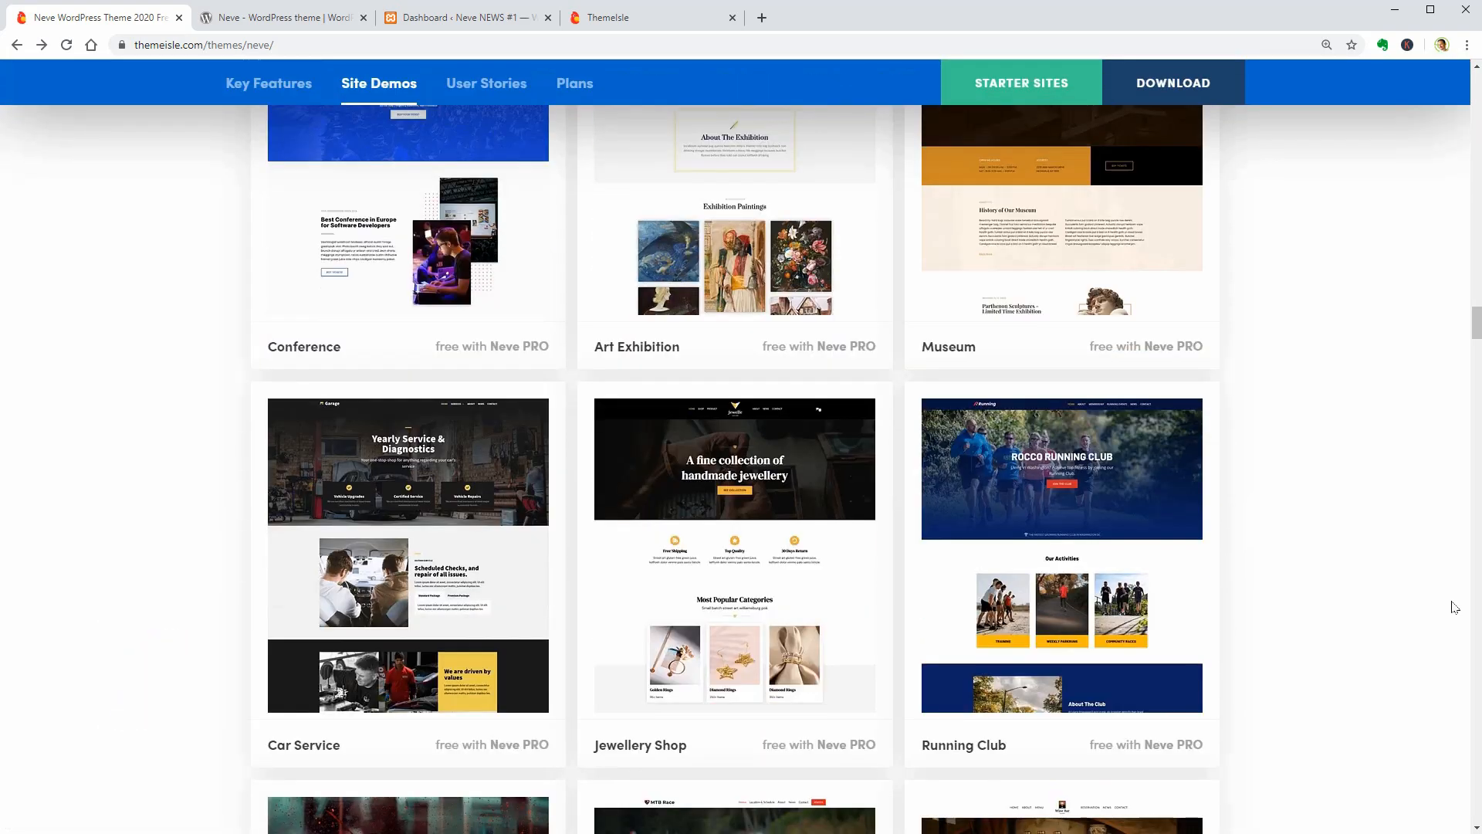
scroll(down, 3)
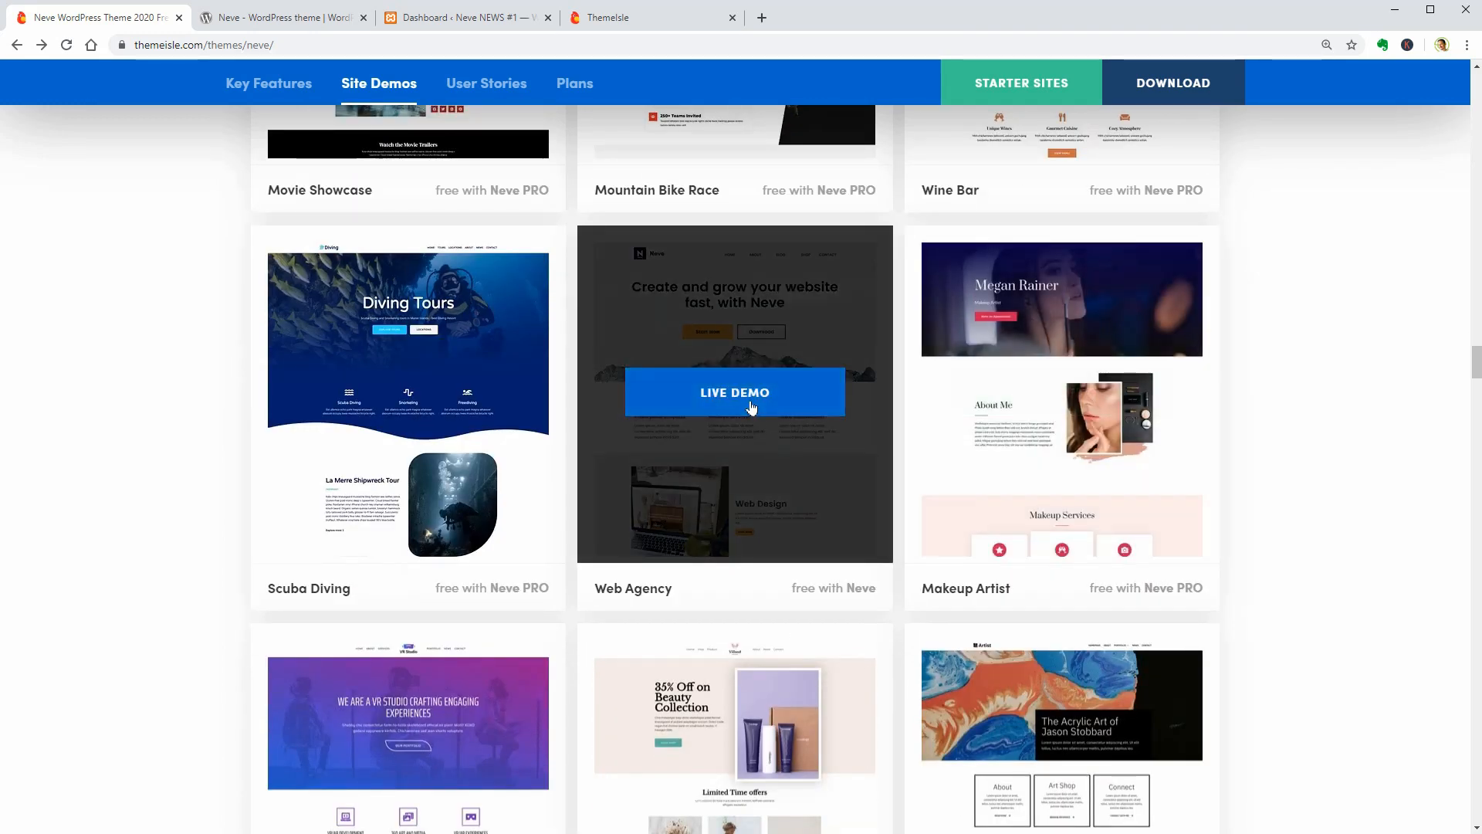
- Scroll through the Web Agency live demo, then view Neve's WordPress.org page
click(734, 392)
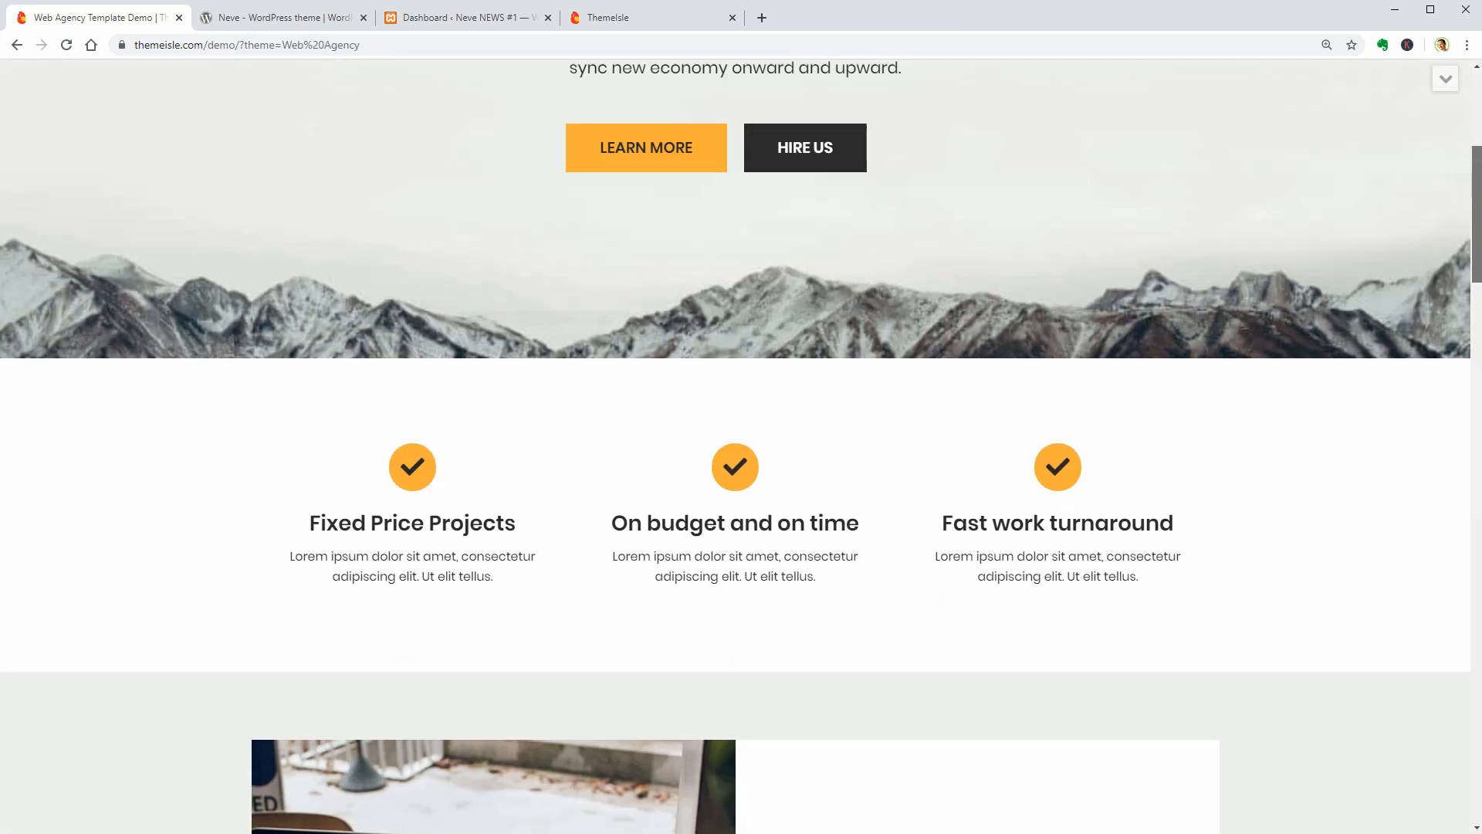
scroll(down, 3)
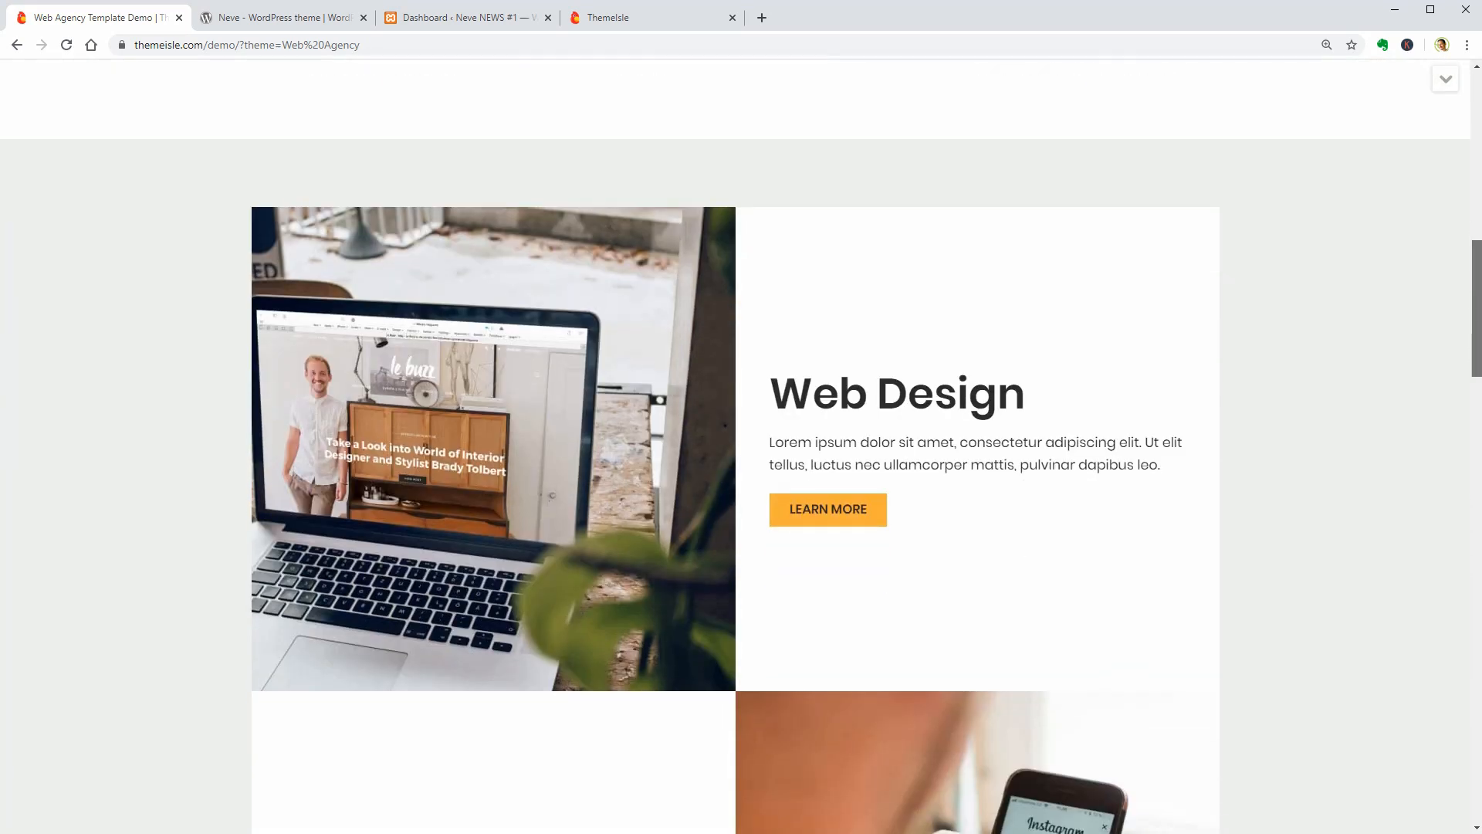
scroll(down, 3)
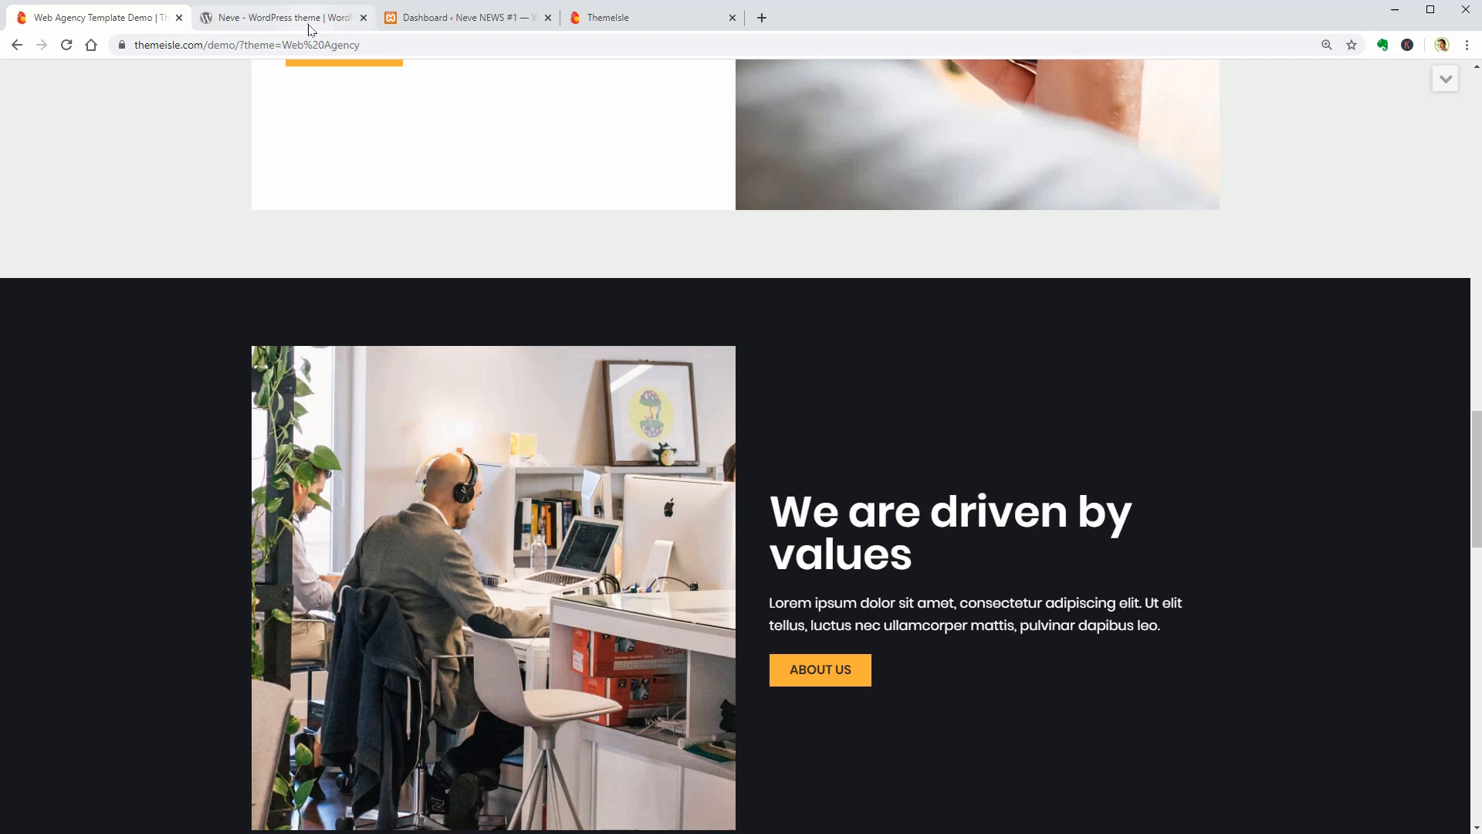
click(278, 17)
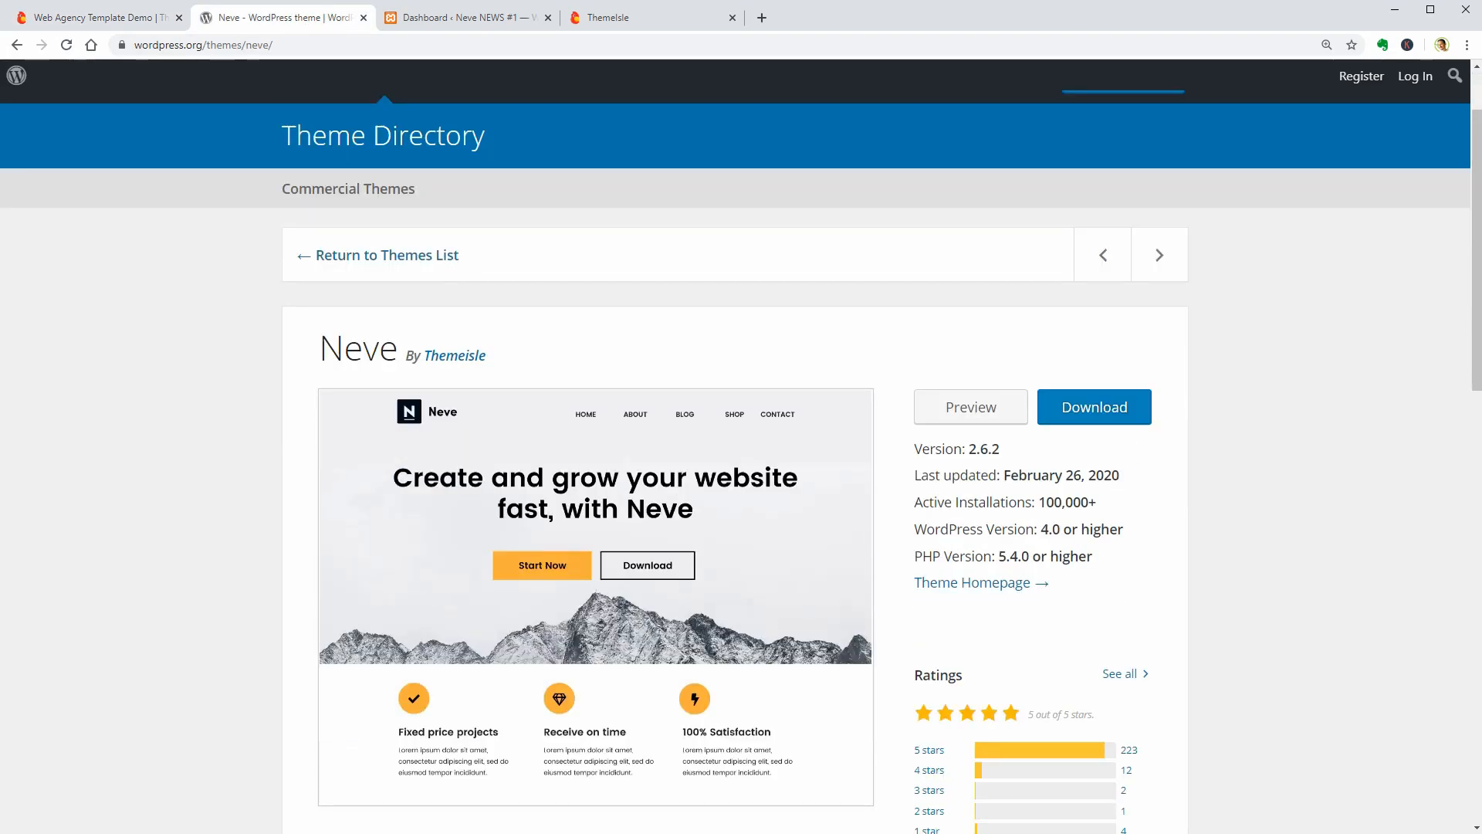
- Highlight Neve's active installations count and scroll through its theme details
double_click(1062, 501)
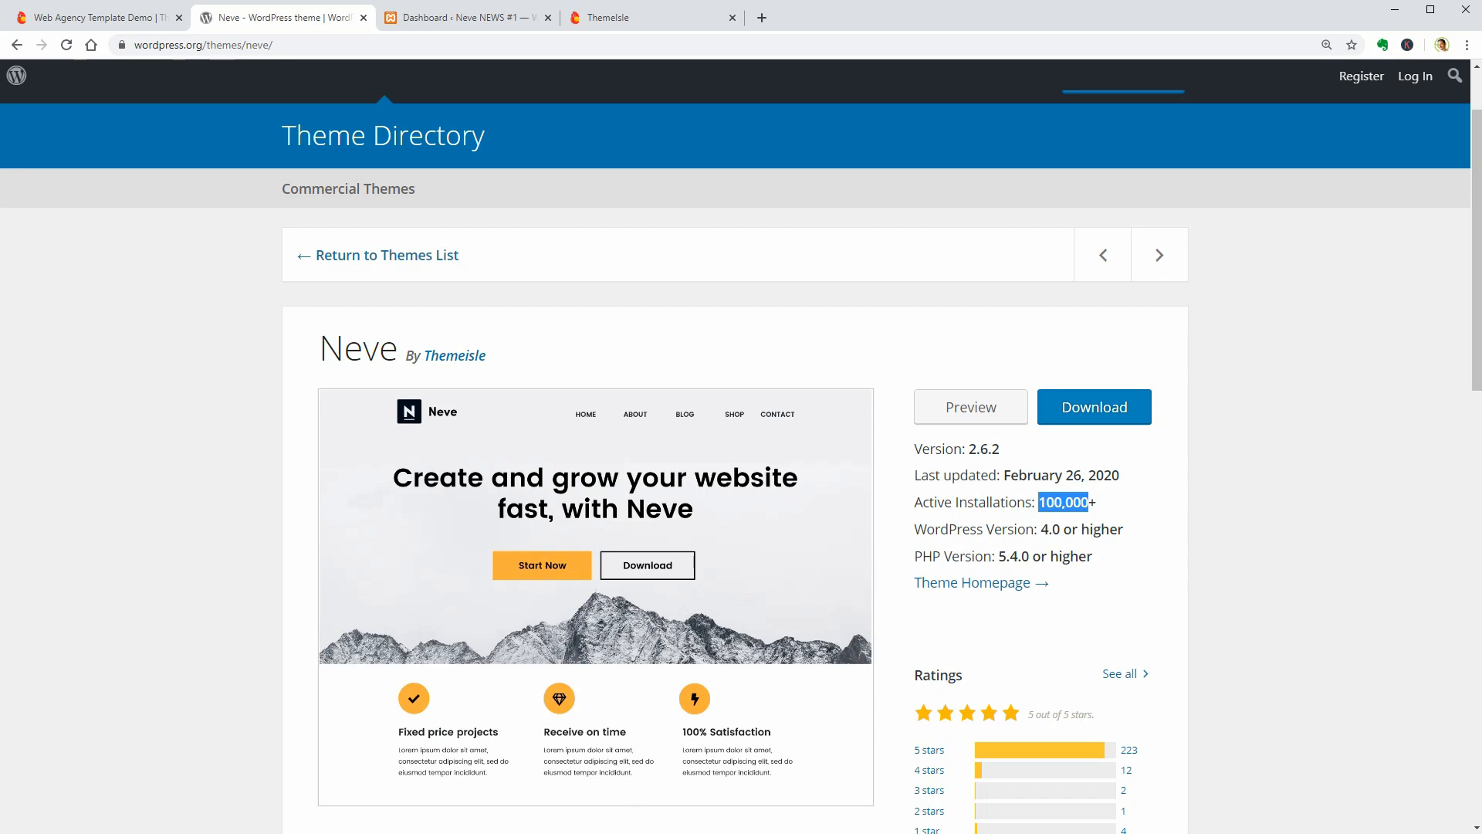
mouse_move(1125, 548)
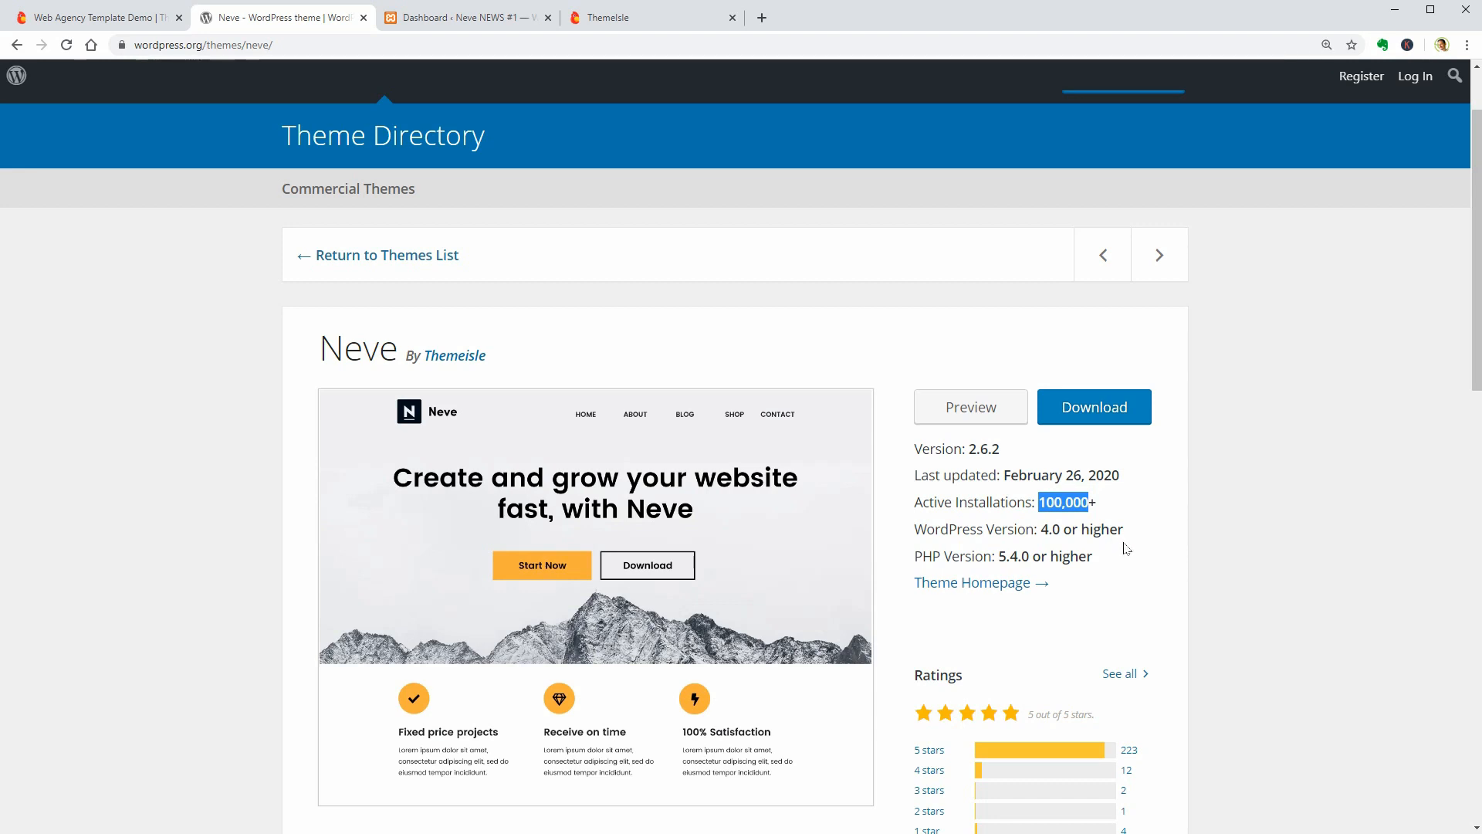
scroll(down, 3)
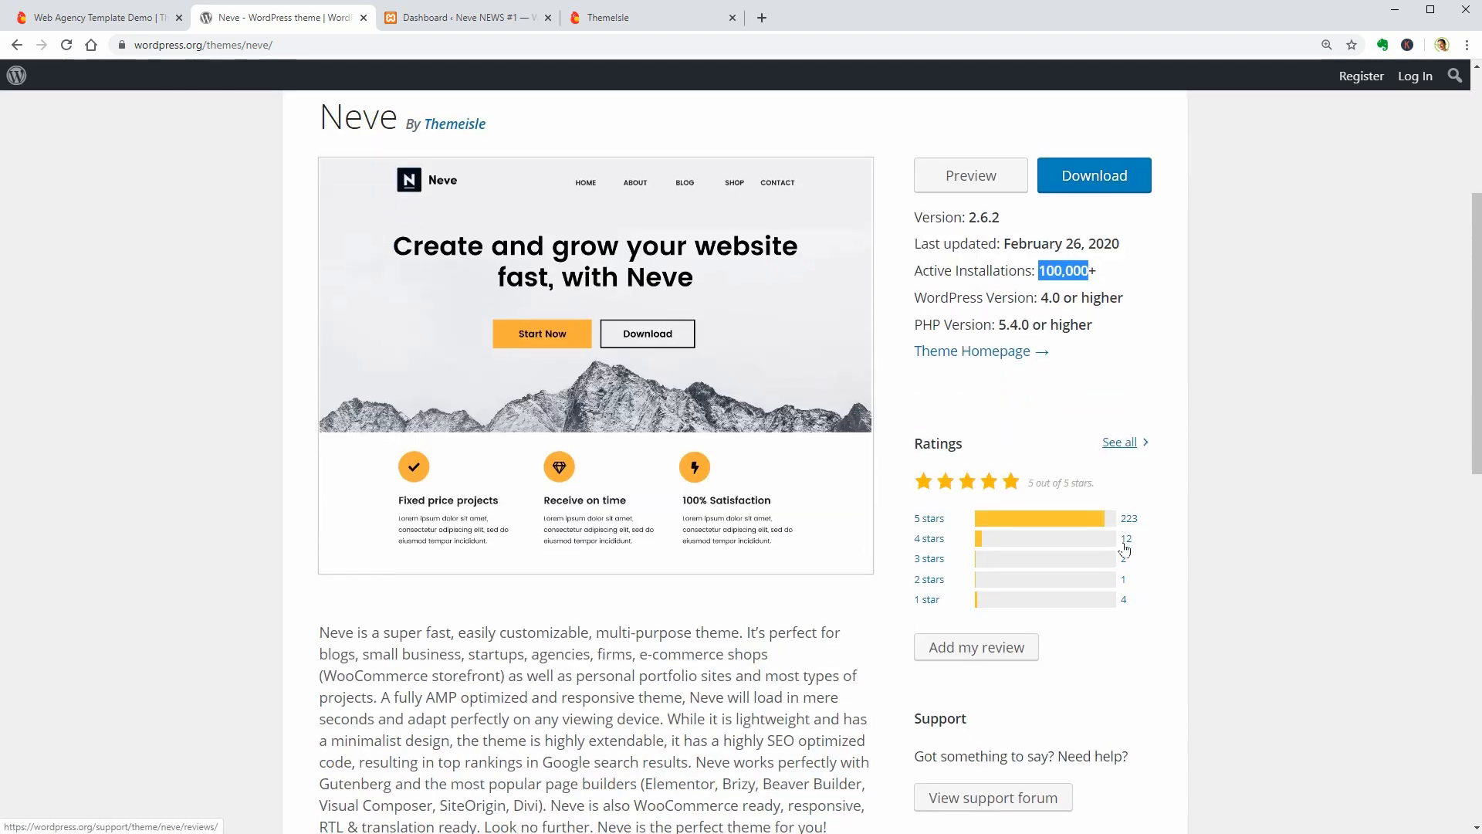
scroll(down, 3)
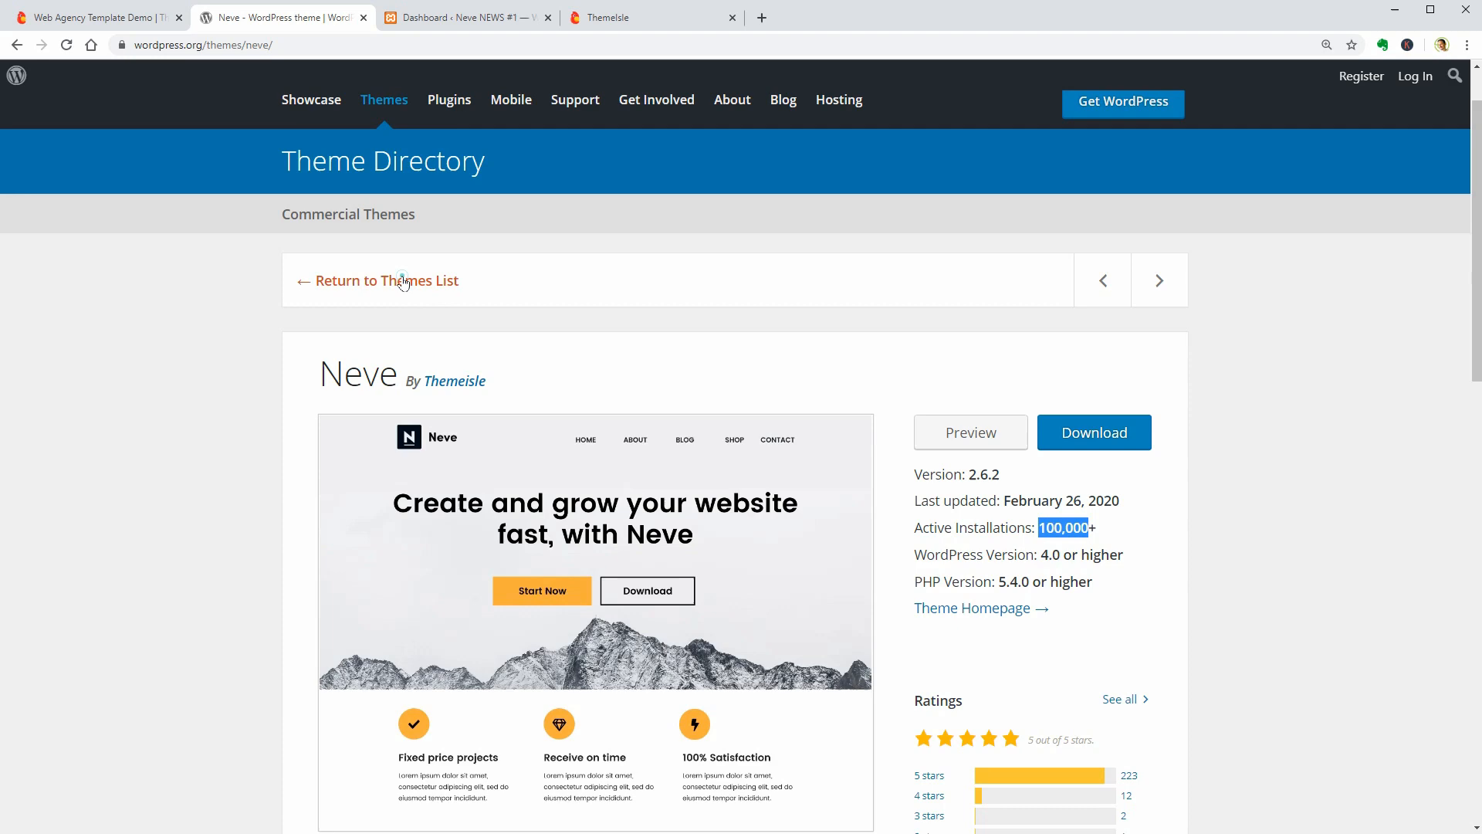
- Find Neve in the popular themes list, reopen its details, then view the dashboard
click(384, 279)
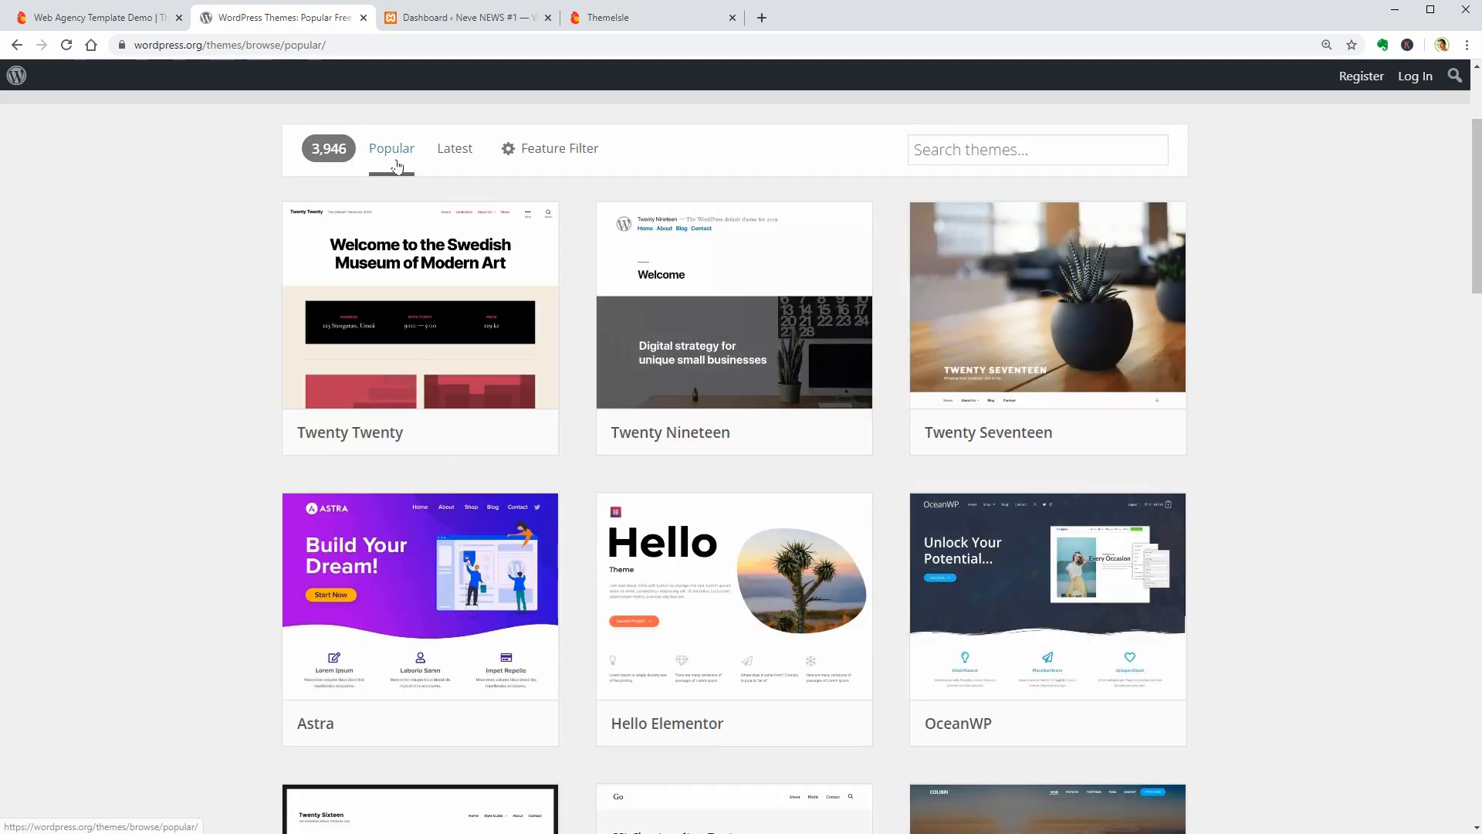
scroll(down, 3)
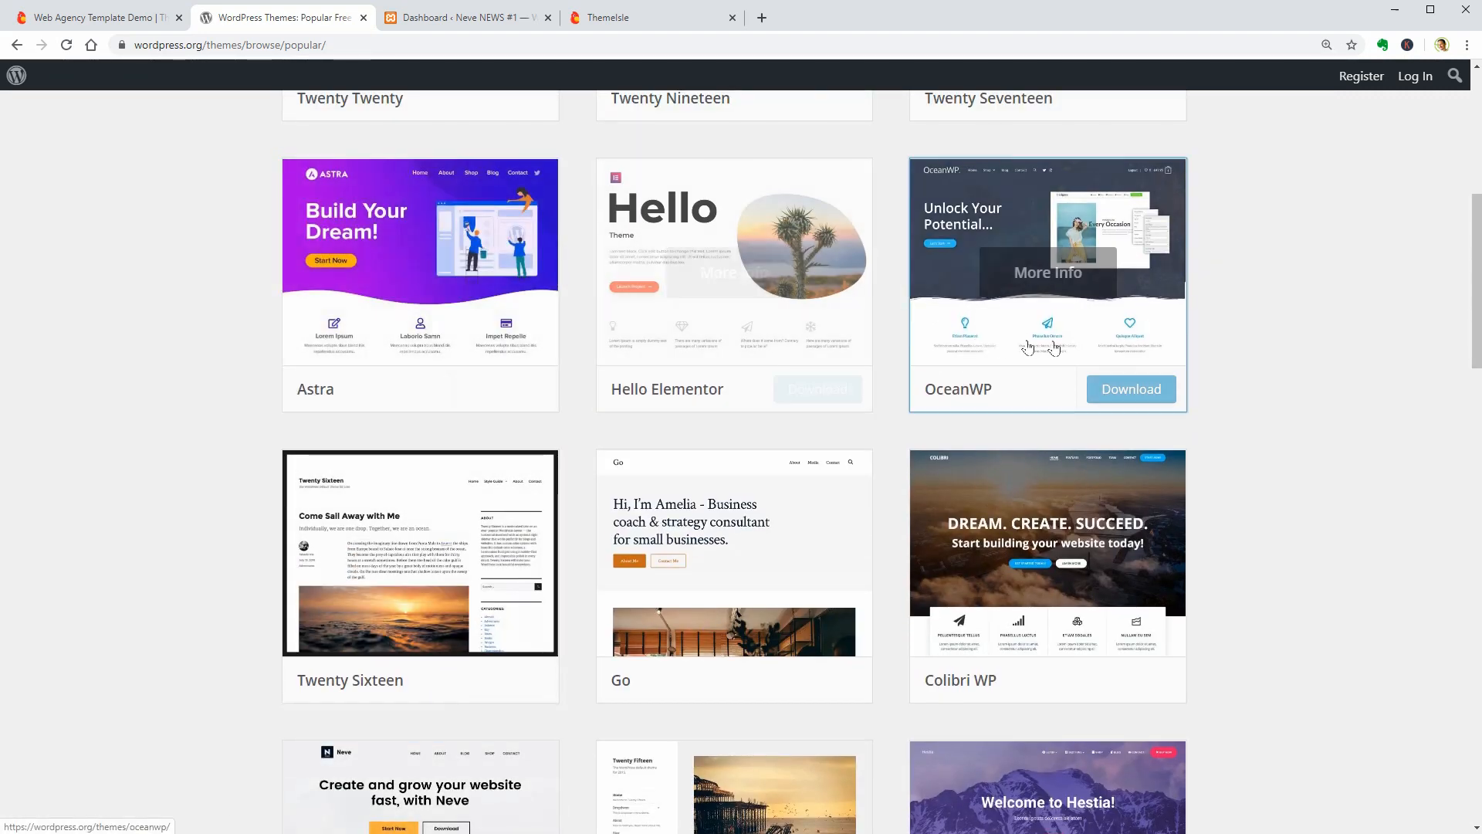
scroll(down, 3)
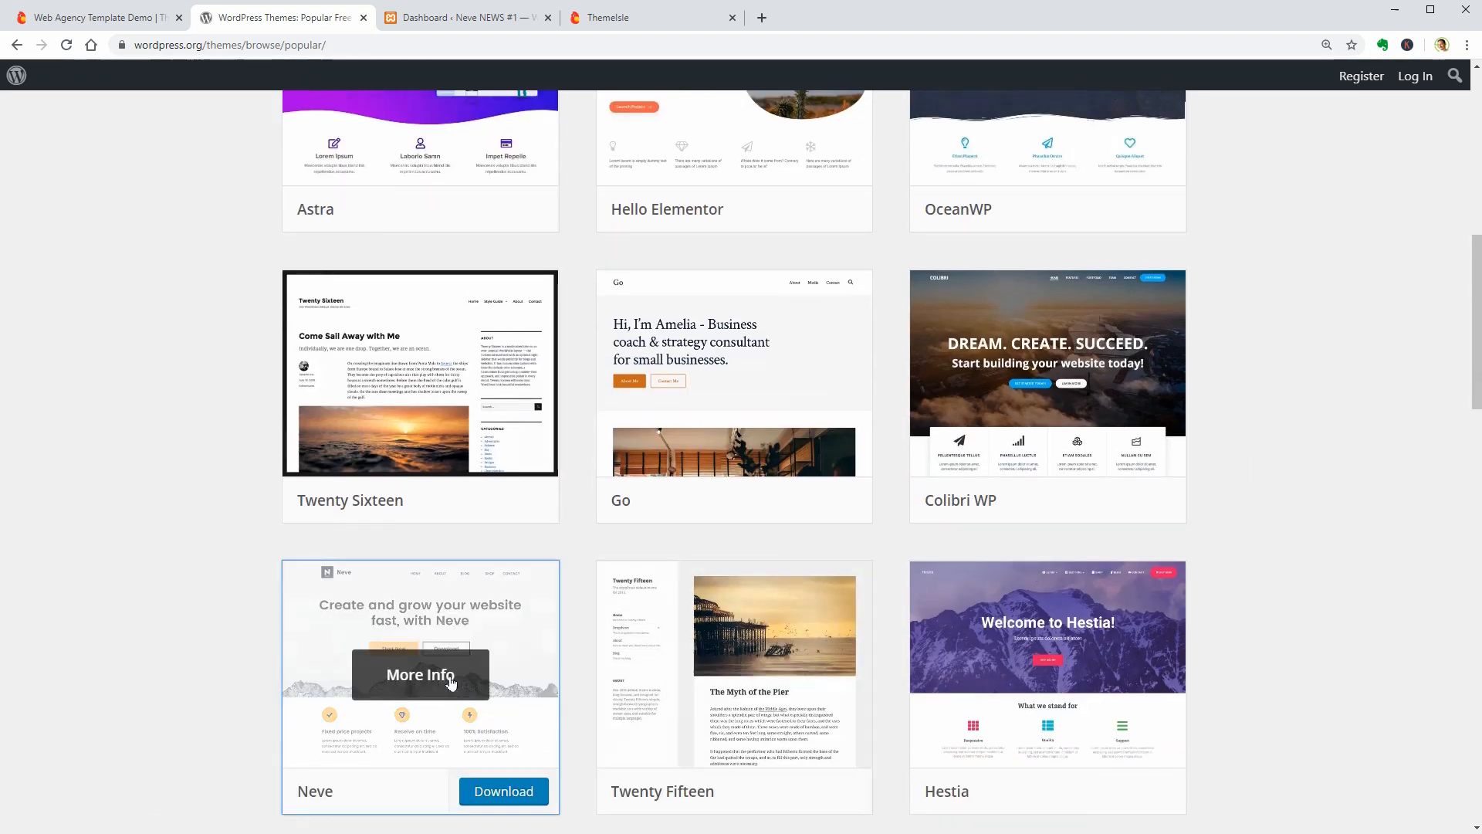
click(420, 674)
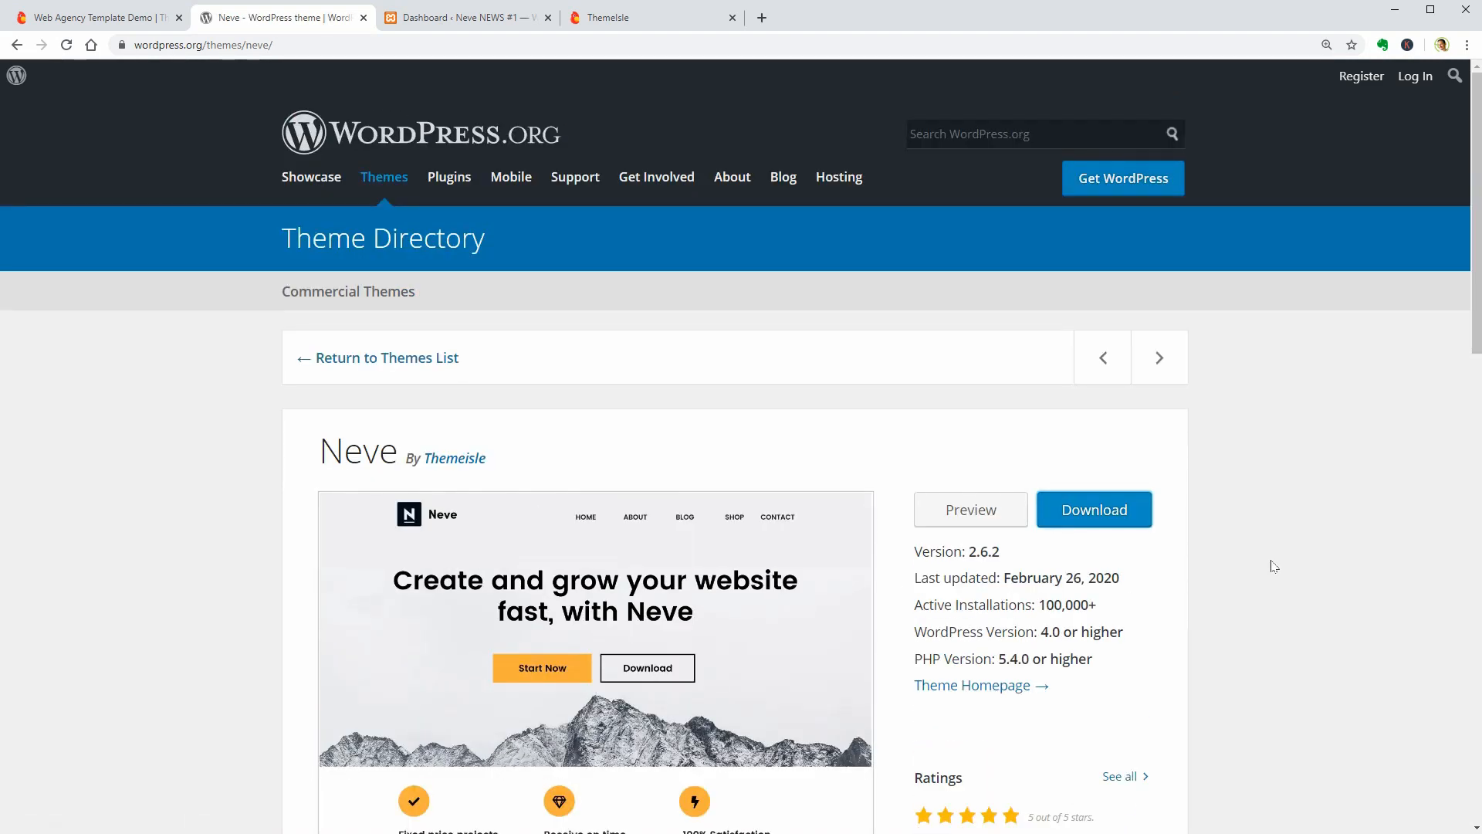
click(463, 17)
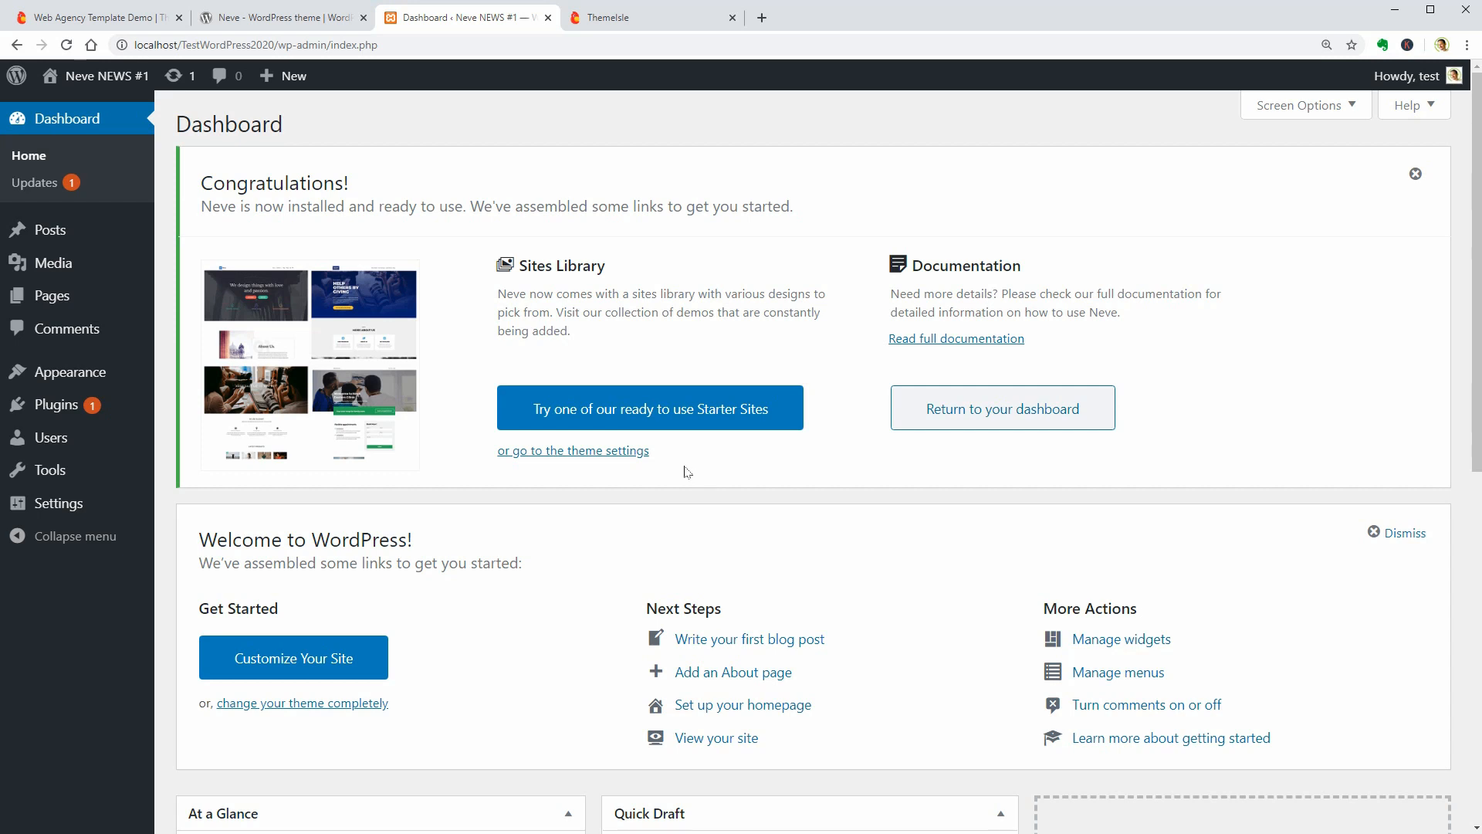
- Open Neve's theme settings and show the Free vs PRO feature comparison
click(572, 450)
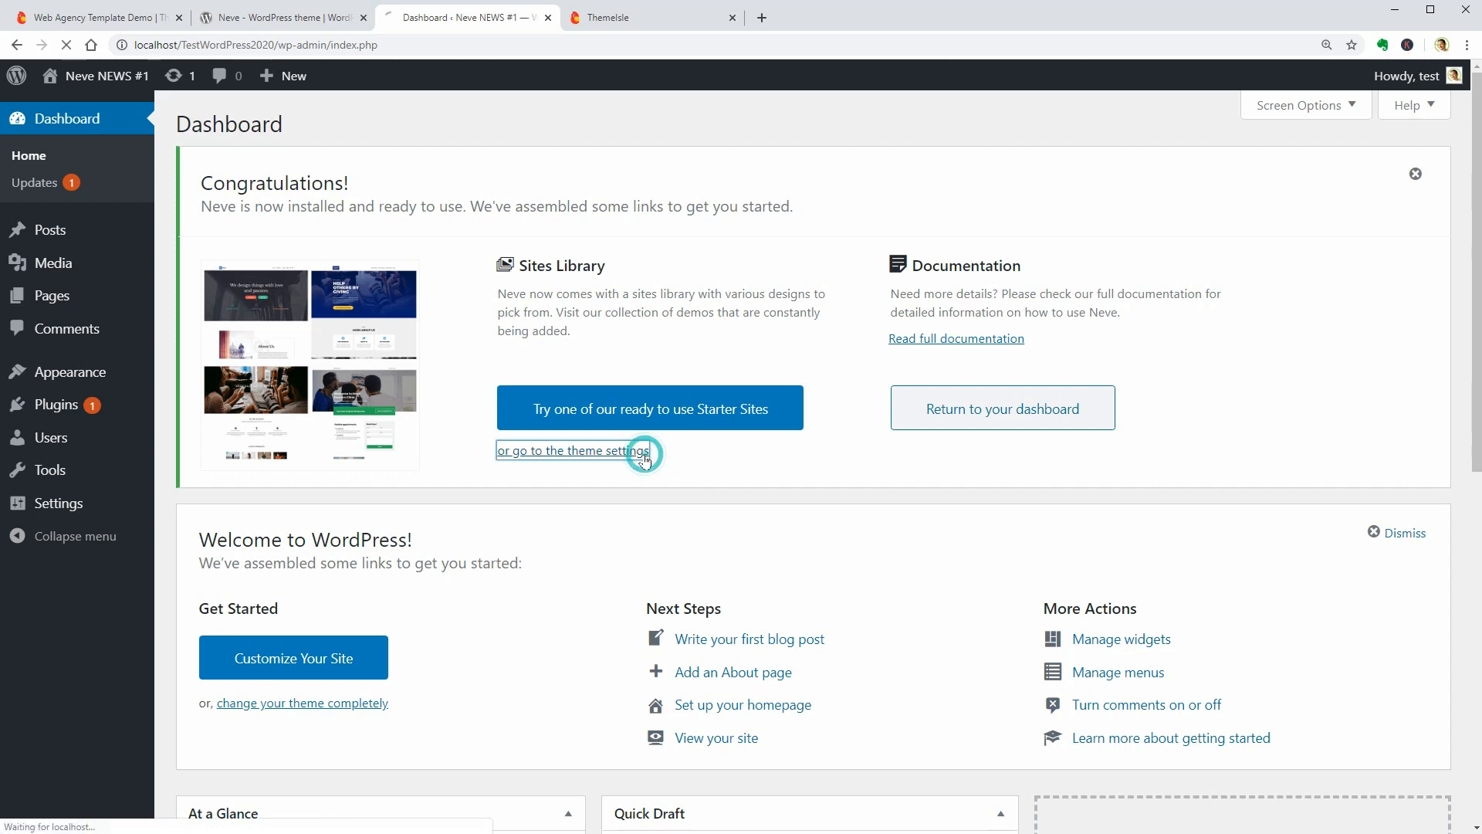
click(572, 450)
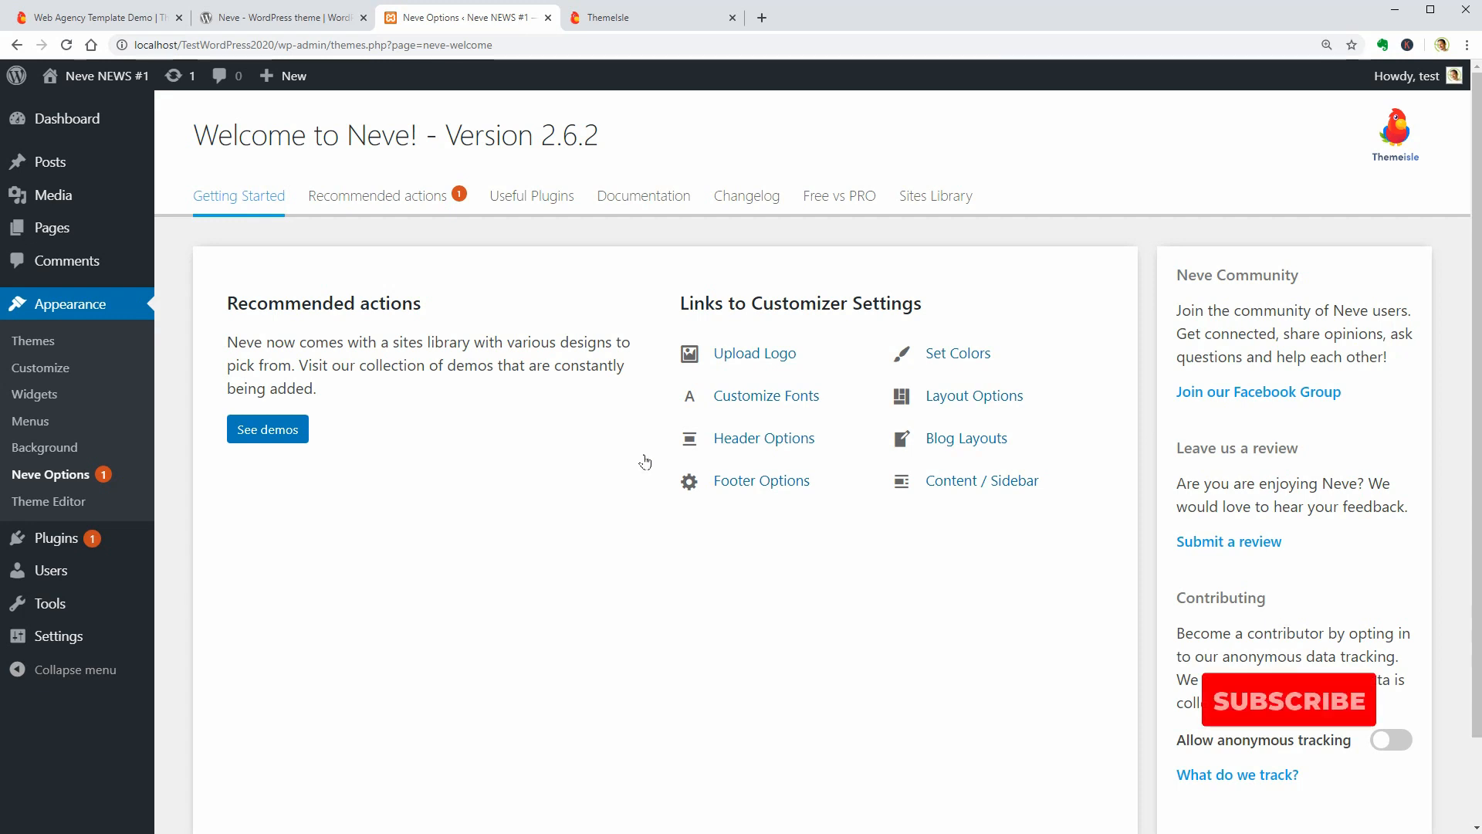
mouse_move(838, 196)
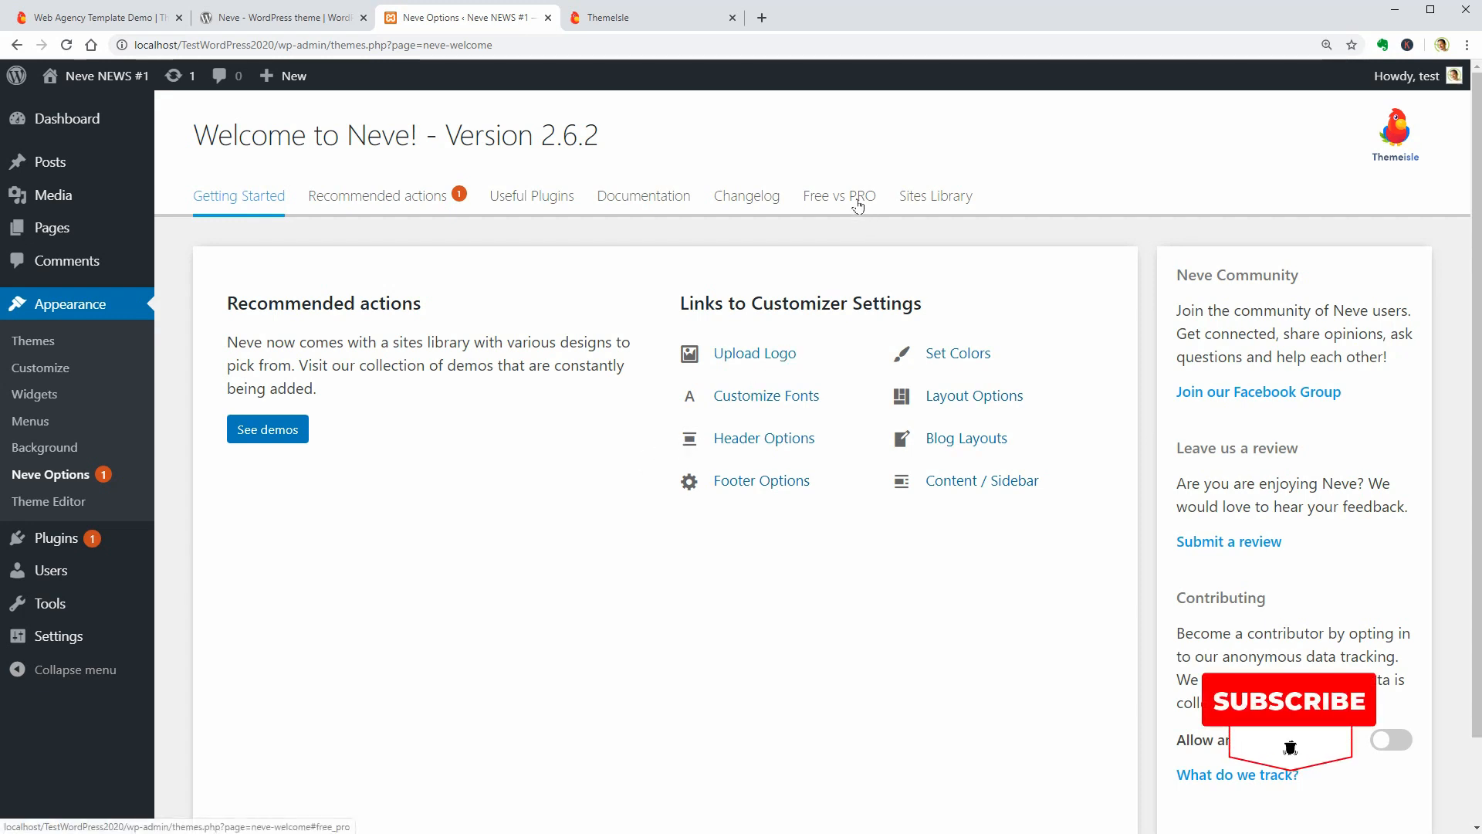
click(839, 195)
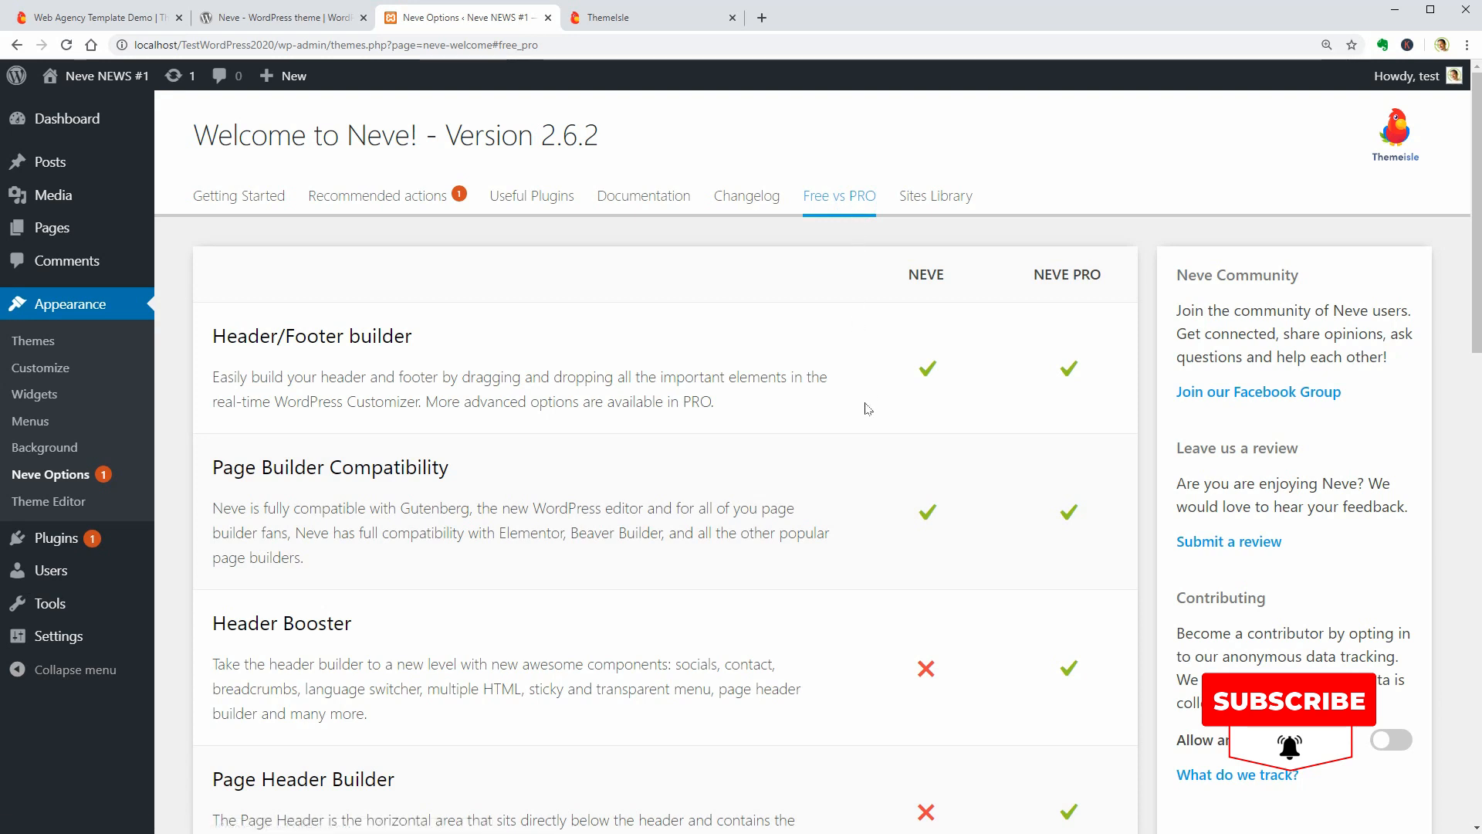
mouse_move(868, 408)
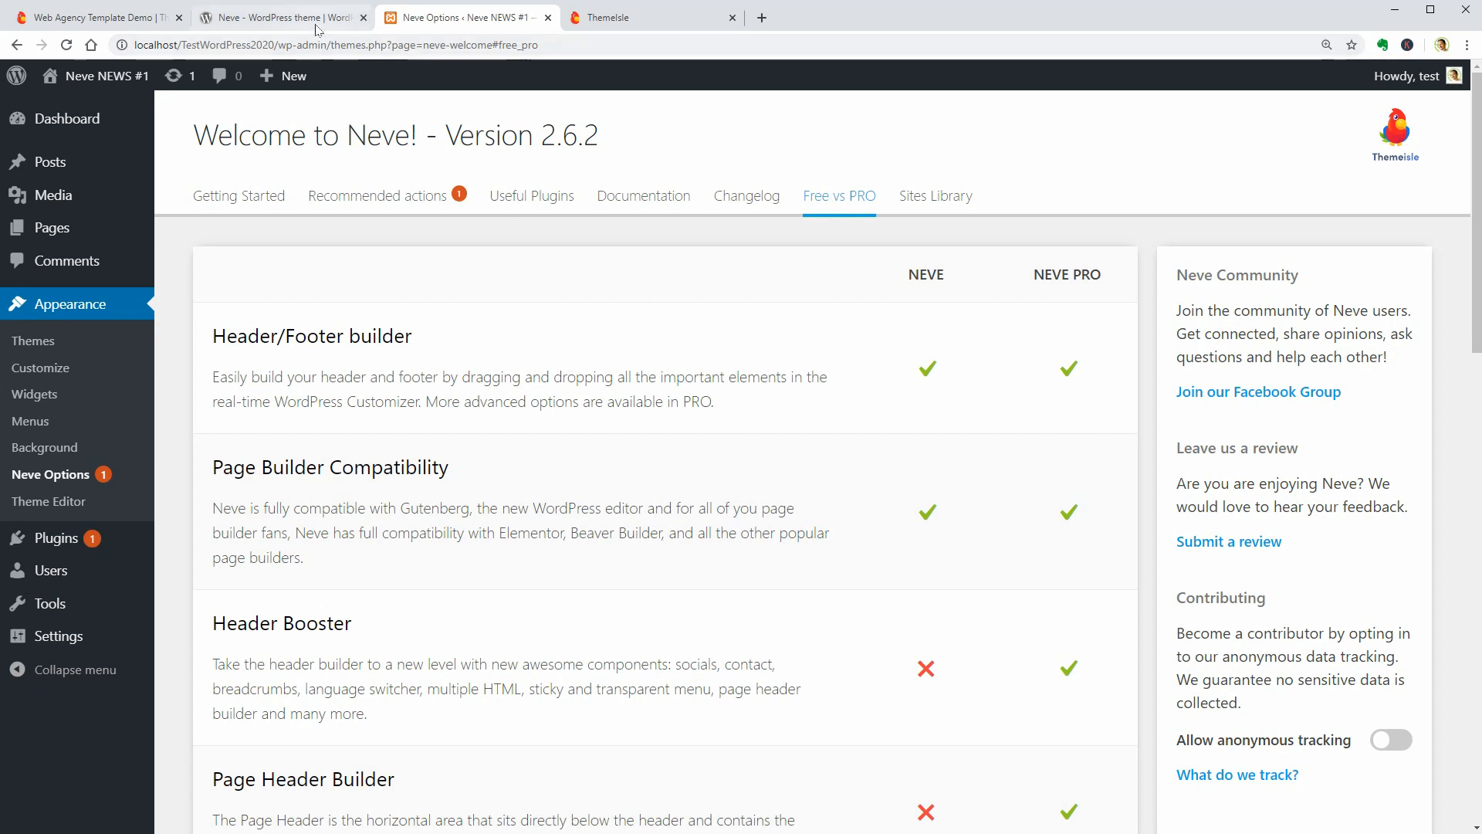
- Return to the Neve options tab and open the installed themes list
click(278, 17)
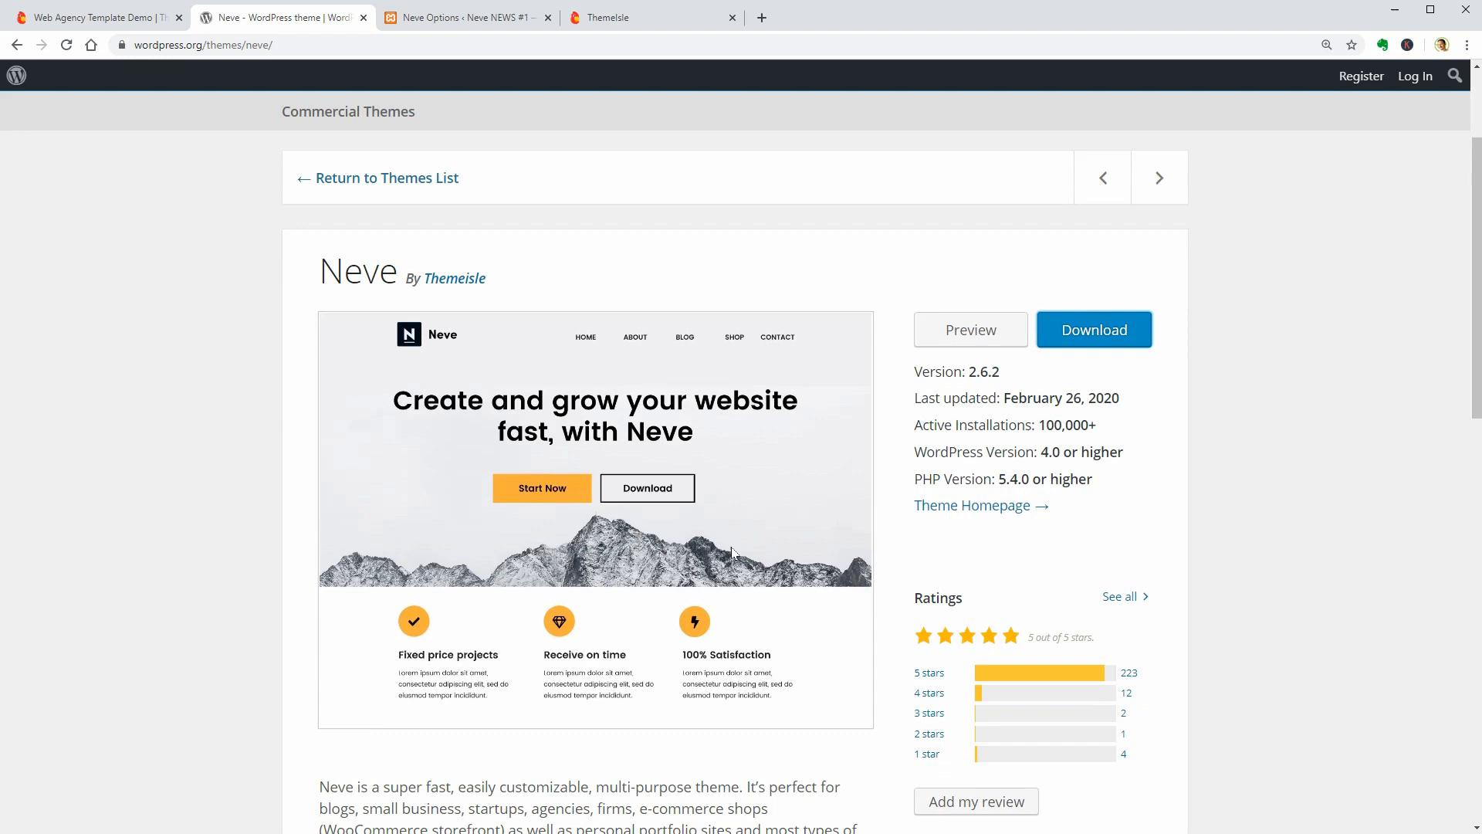
click(462, 17)
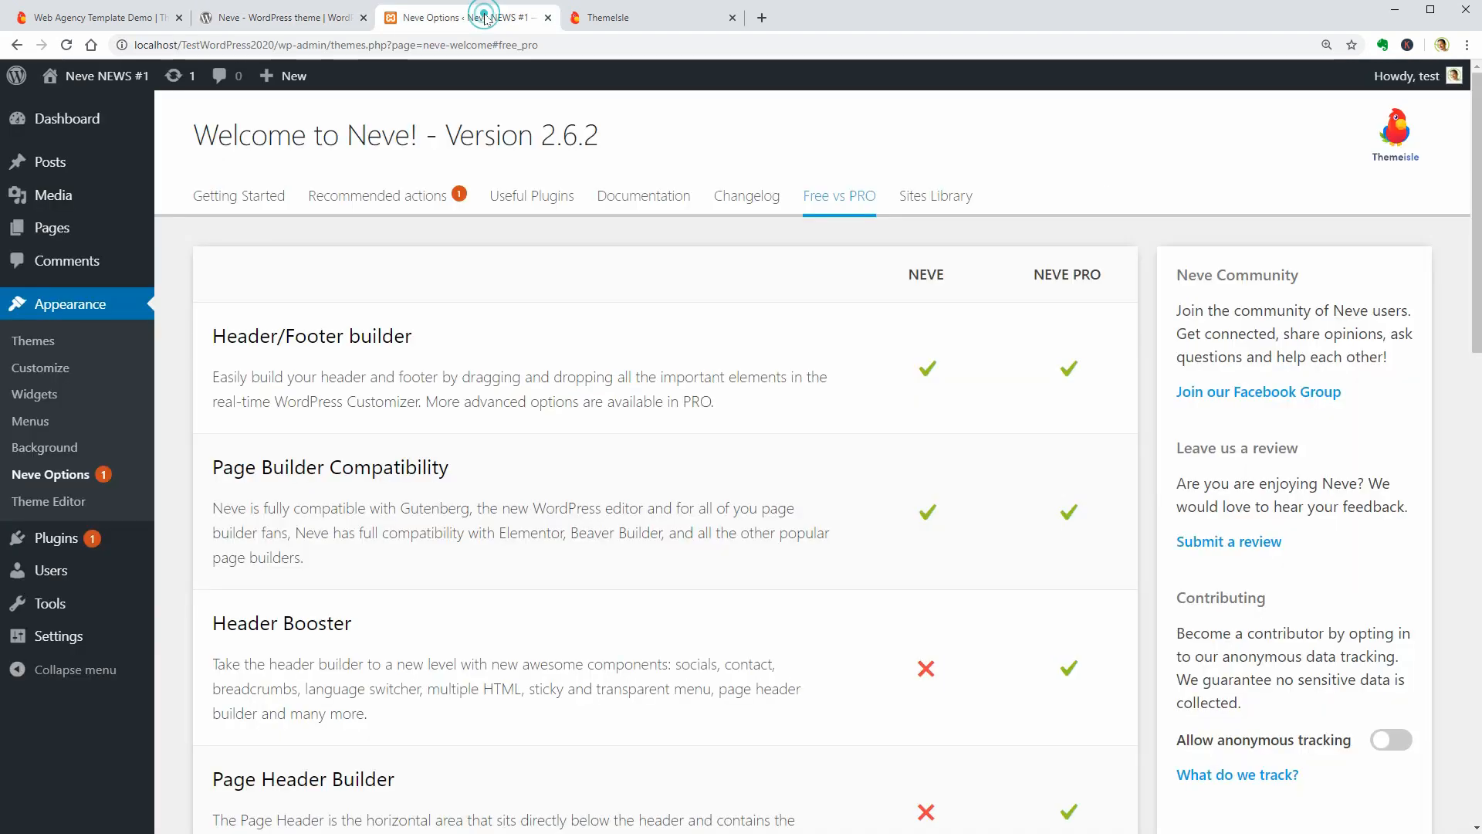
click(34, 340)
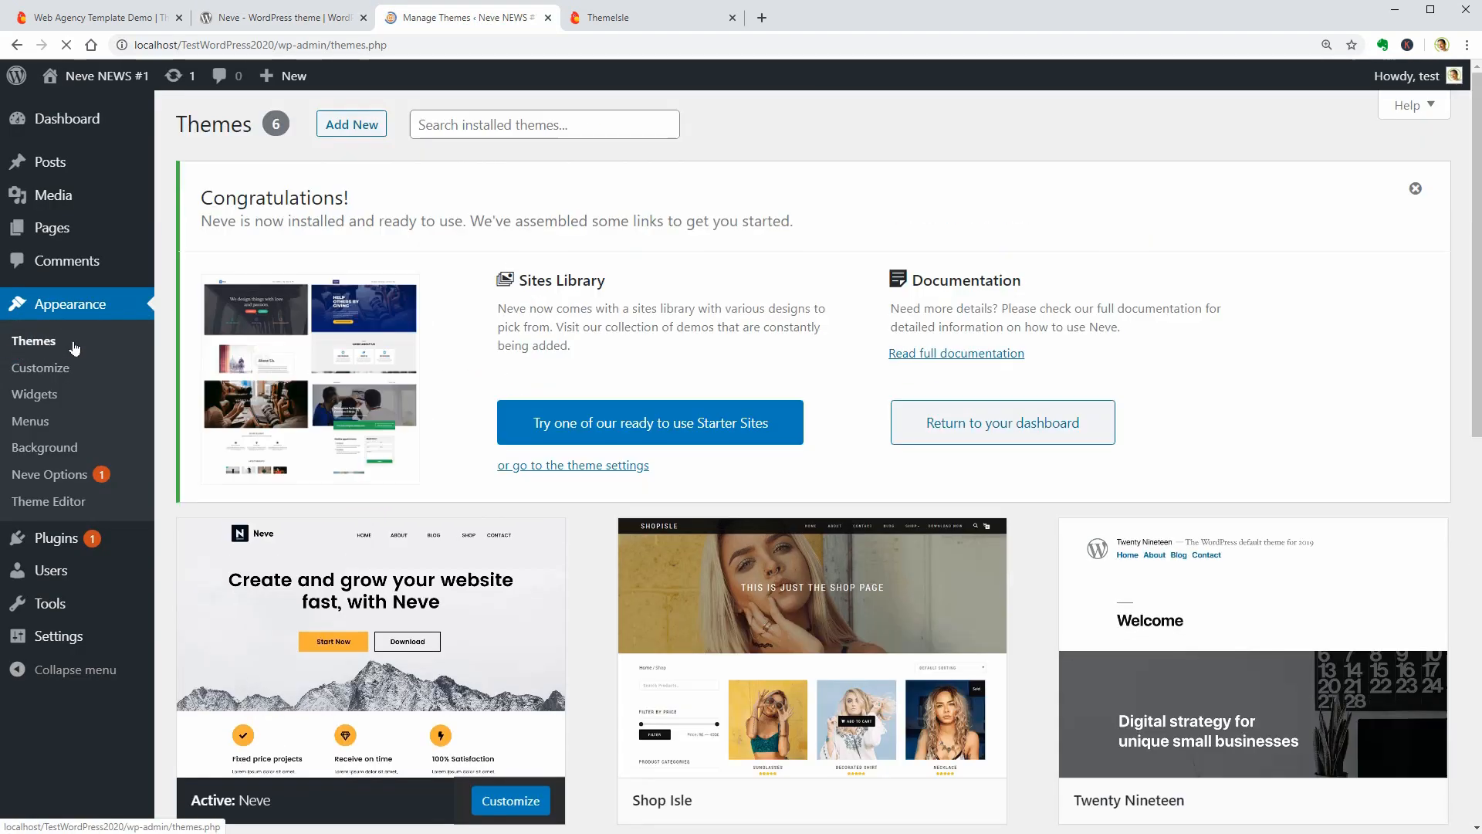
- Download Neve Pro plugin v1.1.8 from Themeisle purchase history, then return to Neve Options
click(94, 17)
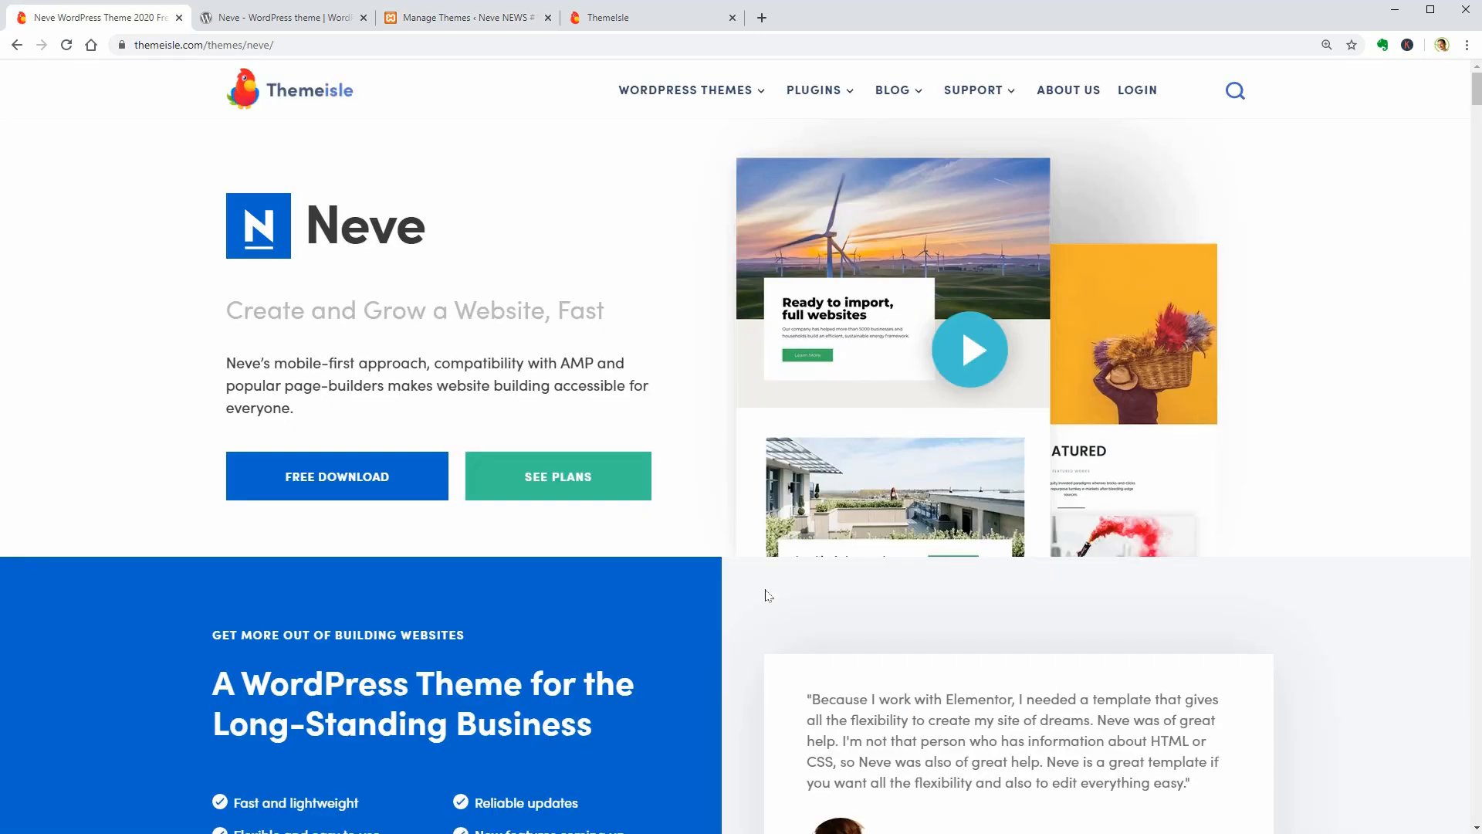
click(337, 475)
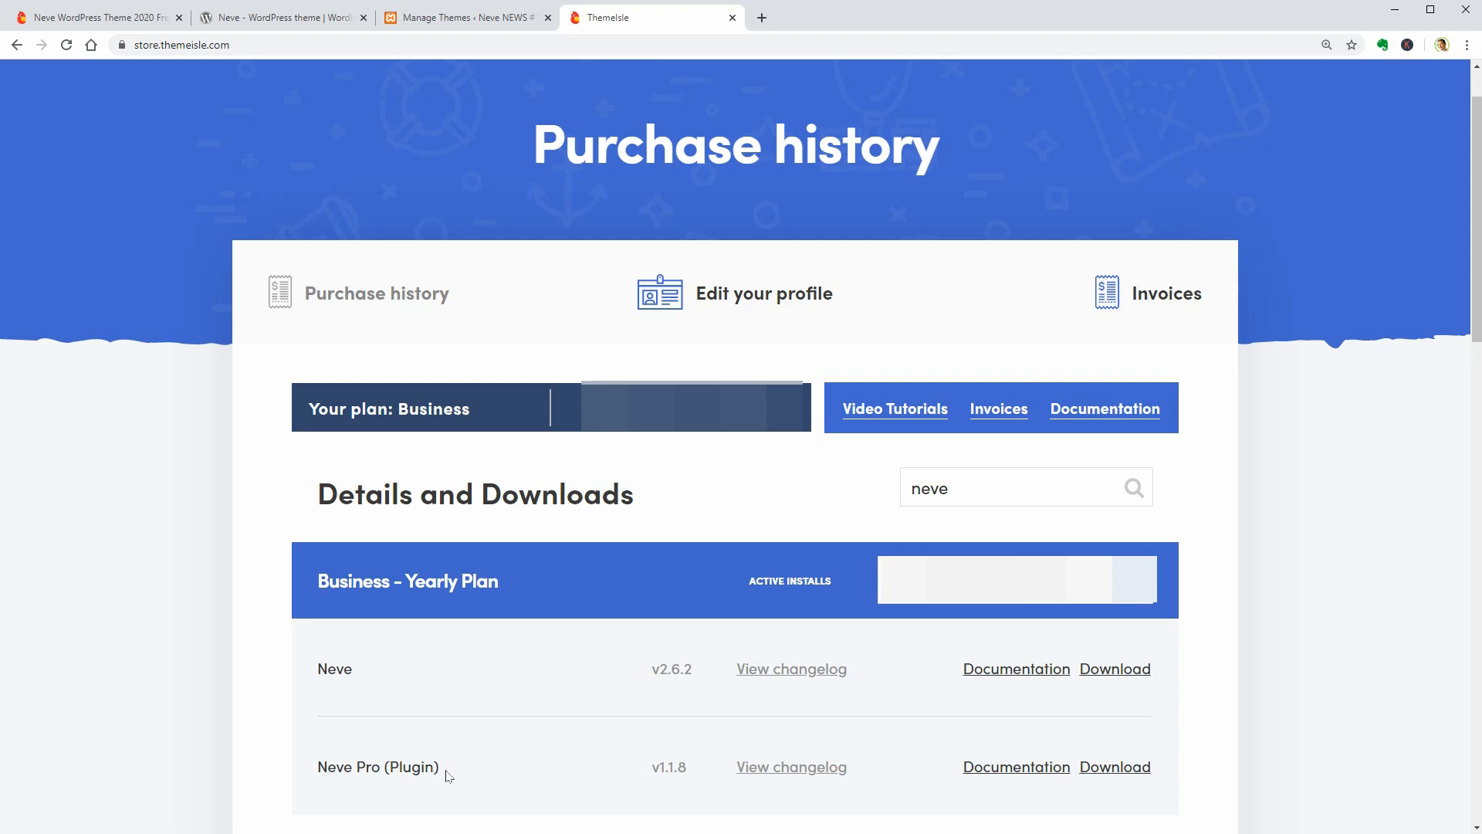
mouse_move(1115, 767)
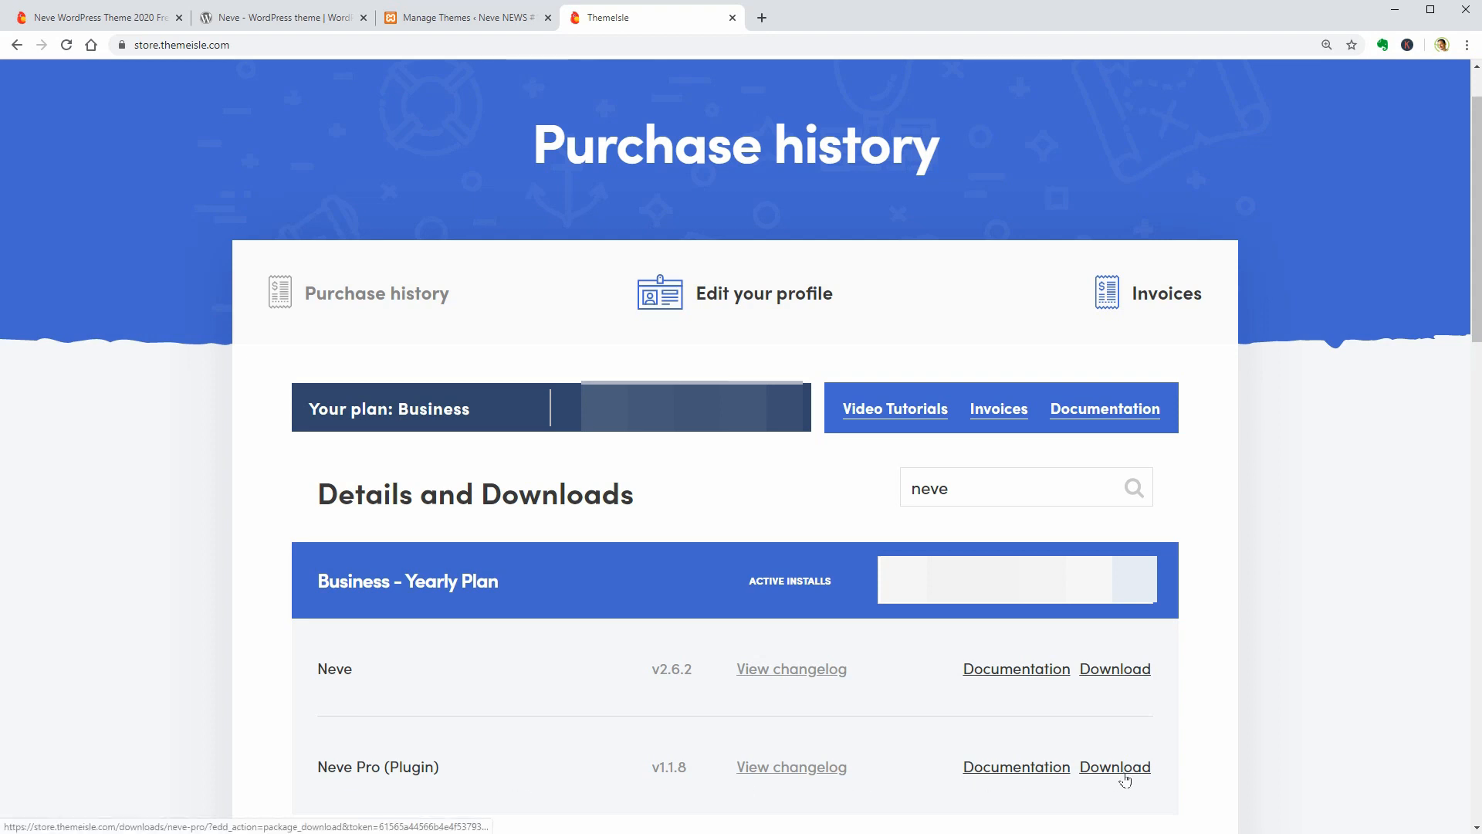
click(1115, 766)
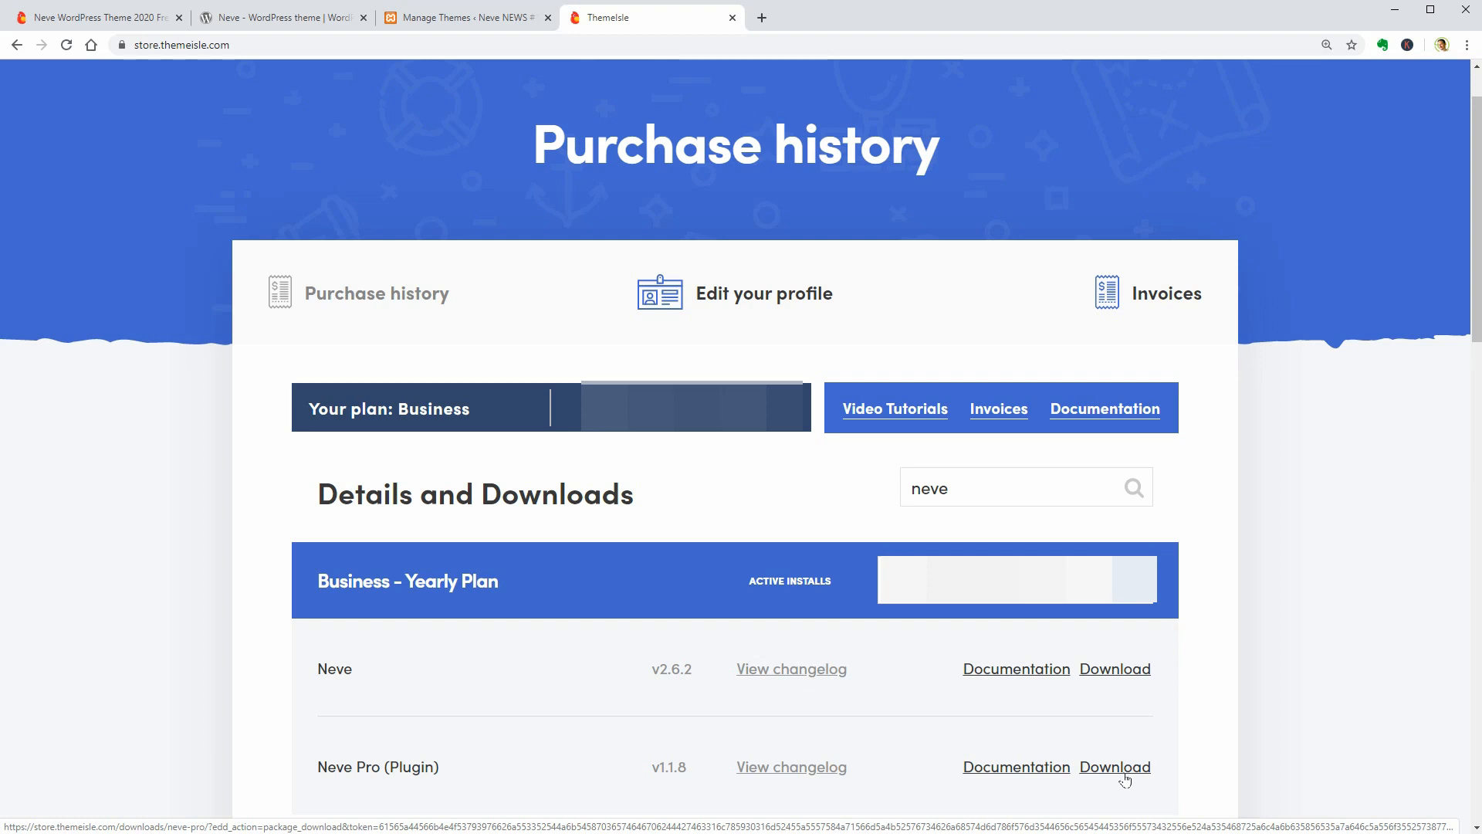
click(464, 17)
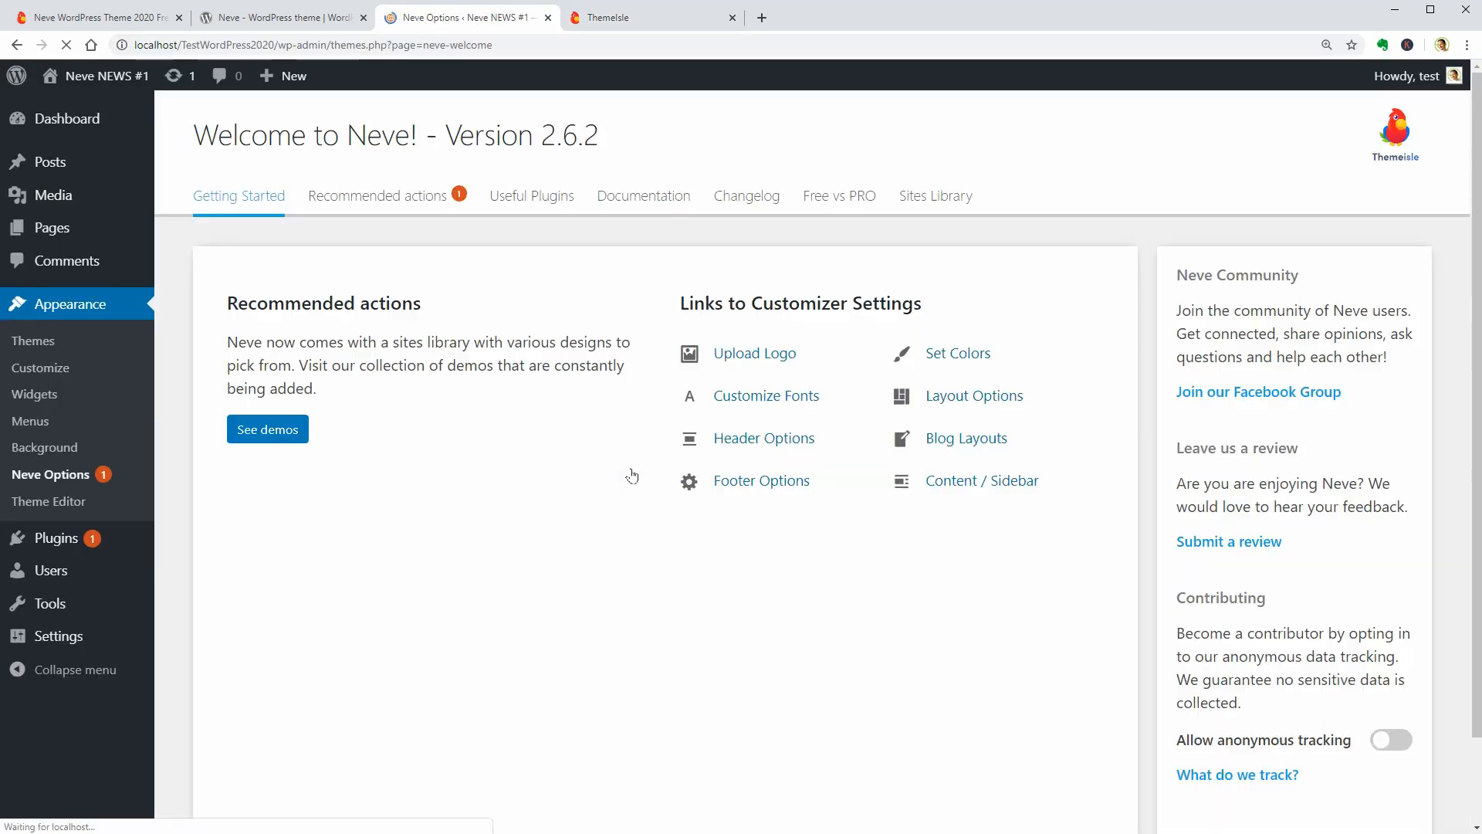
- Scroll Neve's Free vs PRO comparison table down to Scroll To Top
click(838, 195)
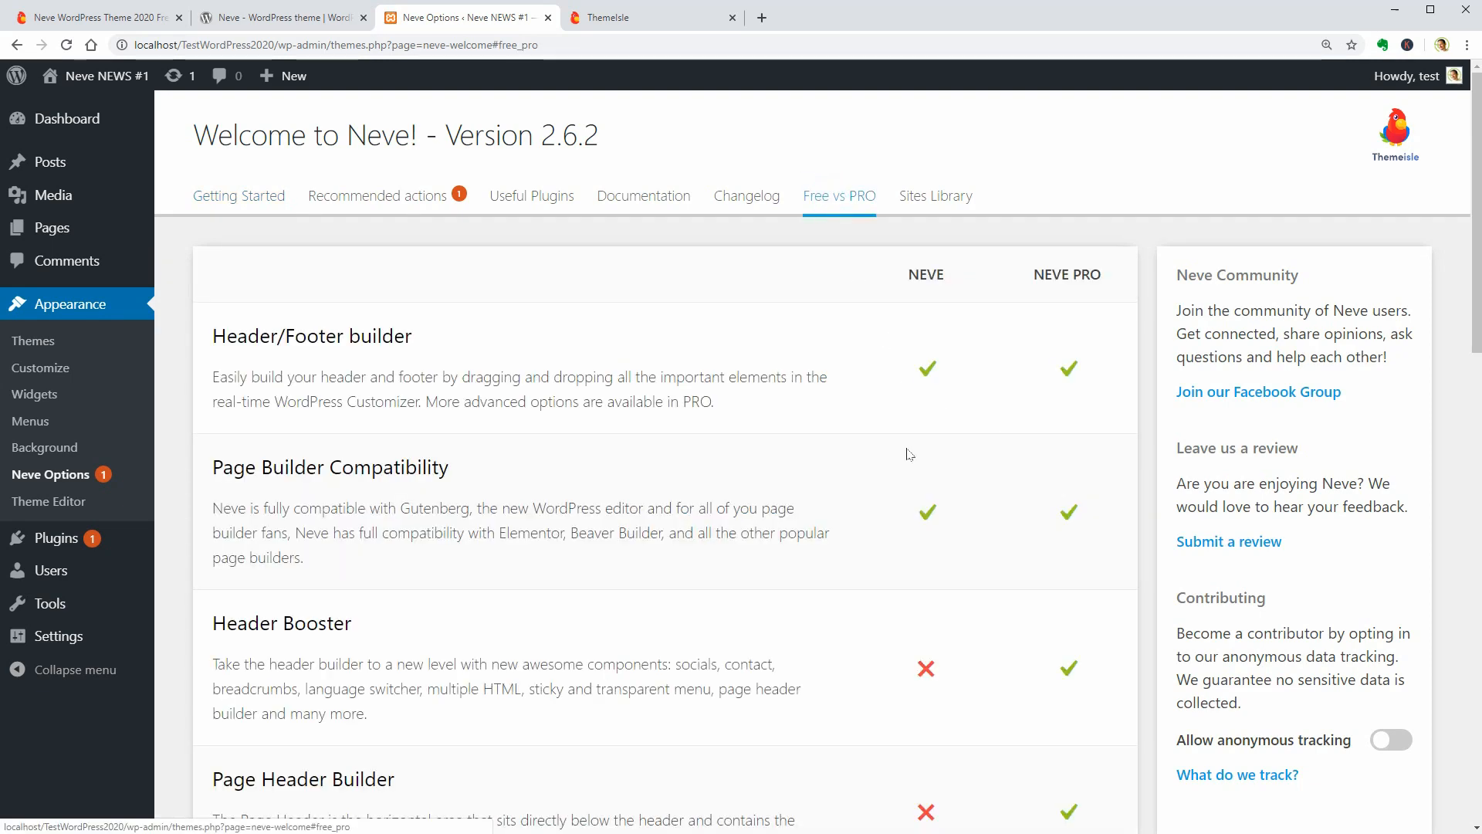
scroll(down, 3)
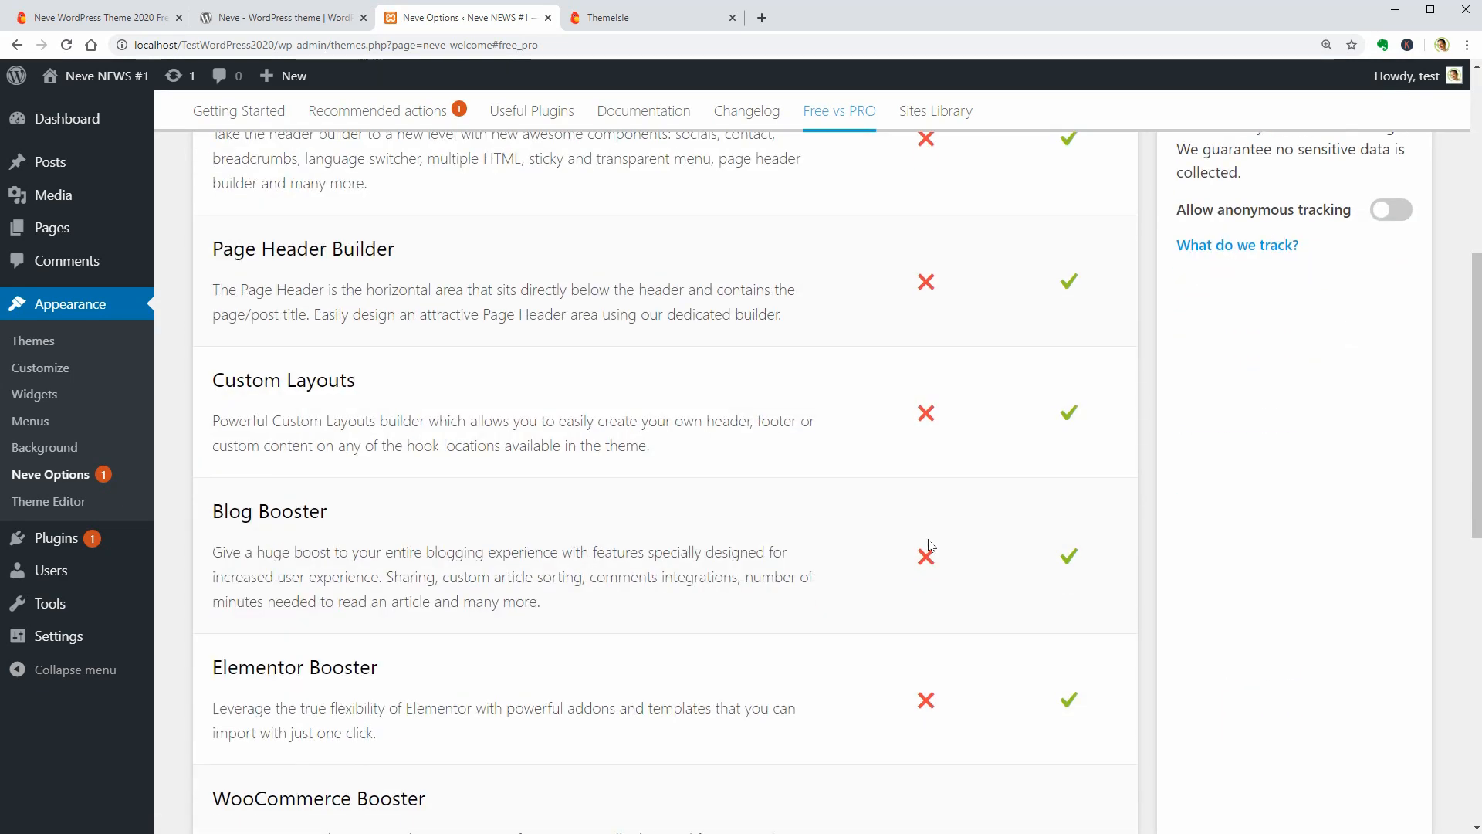
scroll(down, 3)
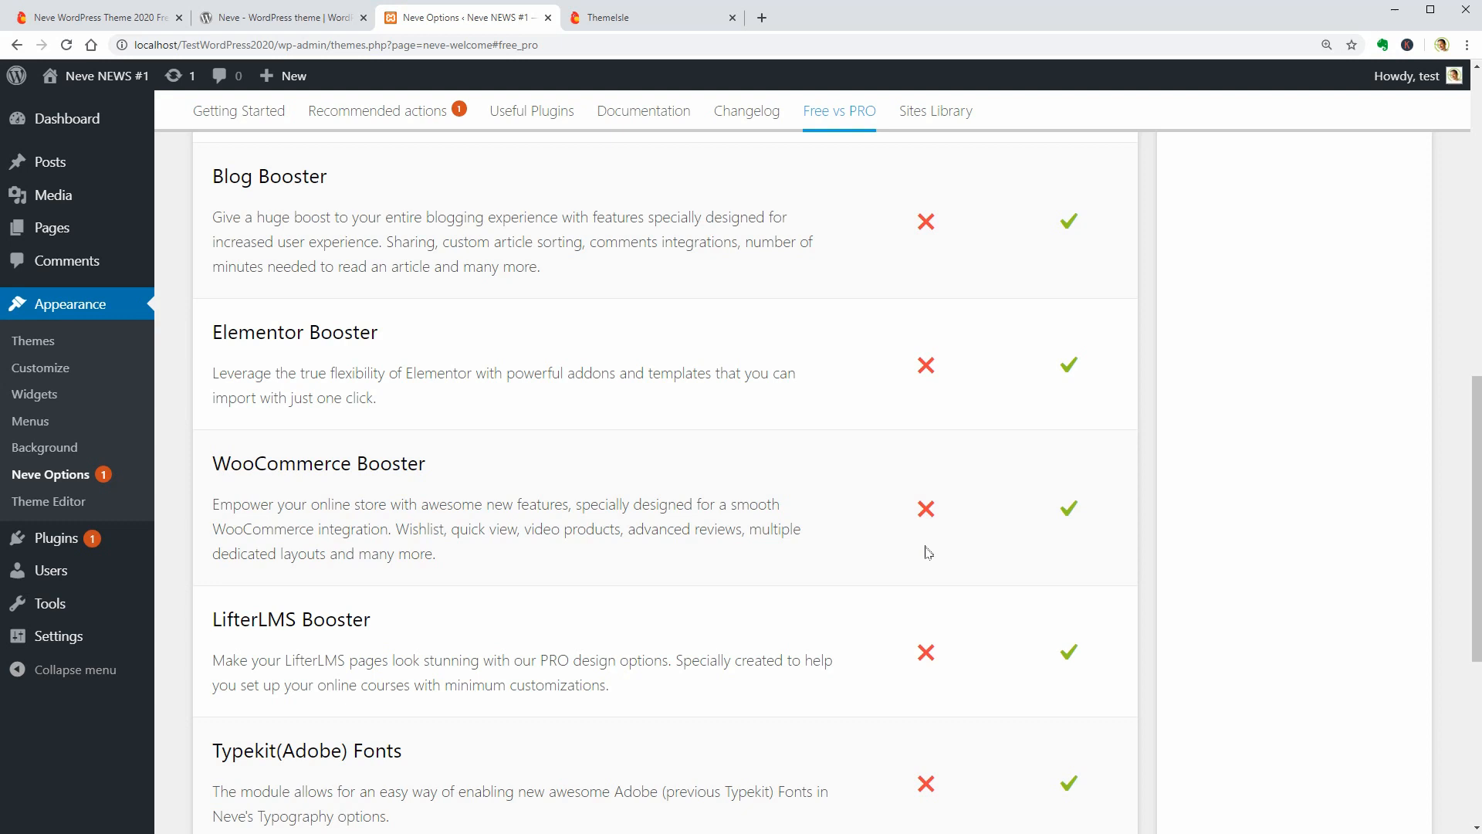
scroll(down, 3)
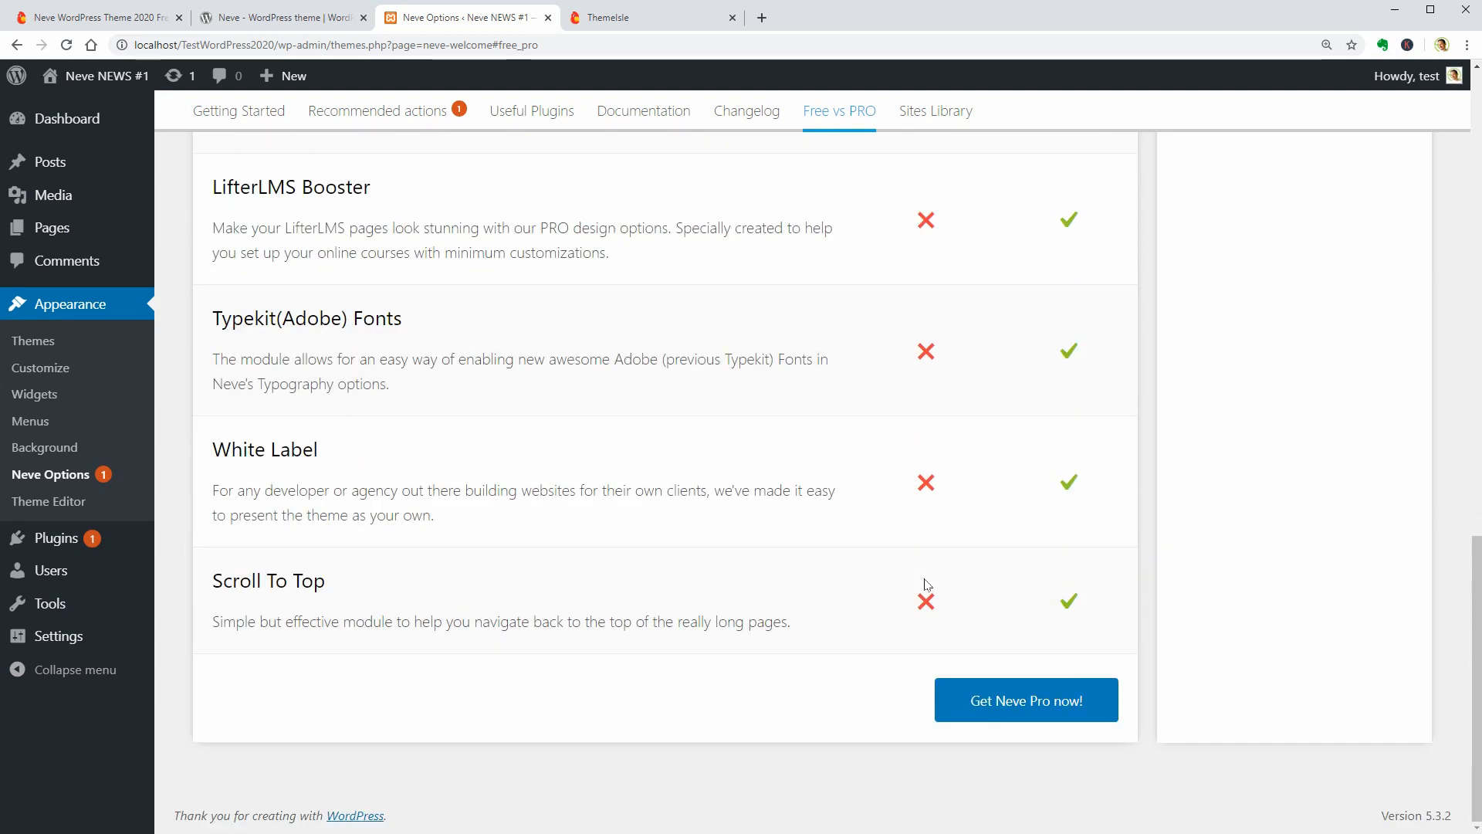
mouse_move(922, 792)
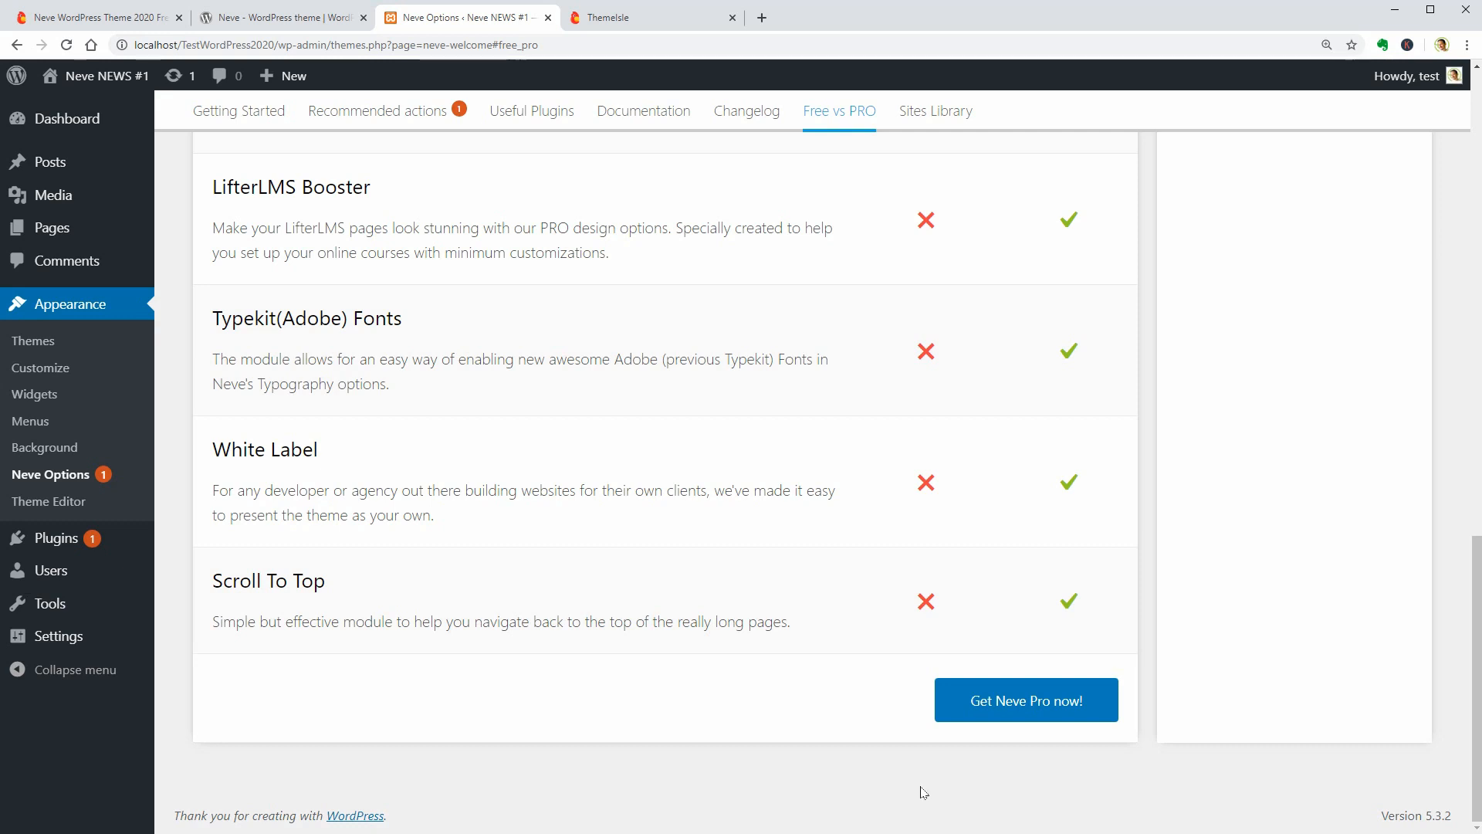
mouse_move(363, 537)
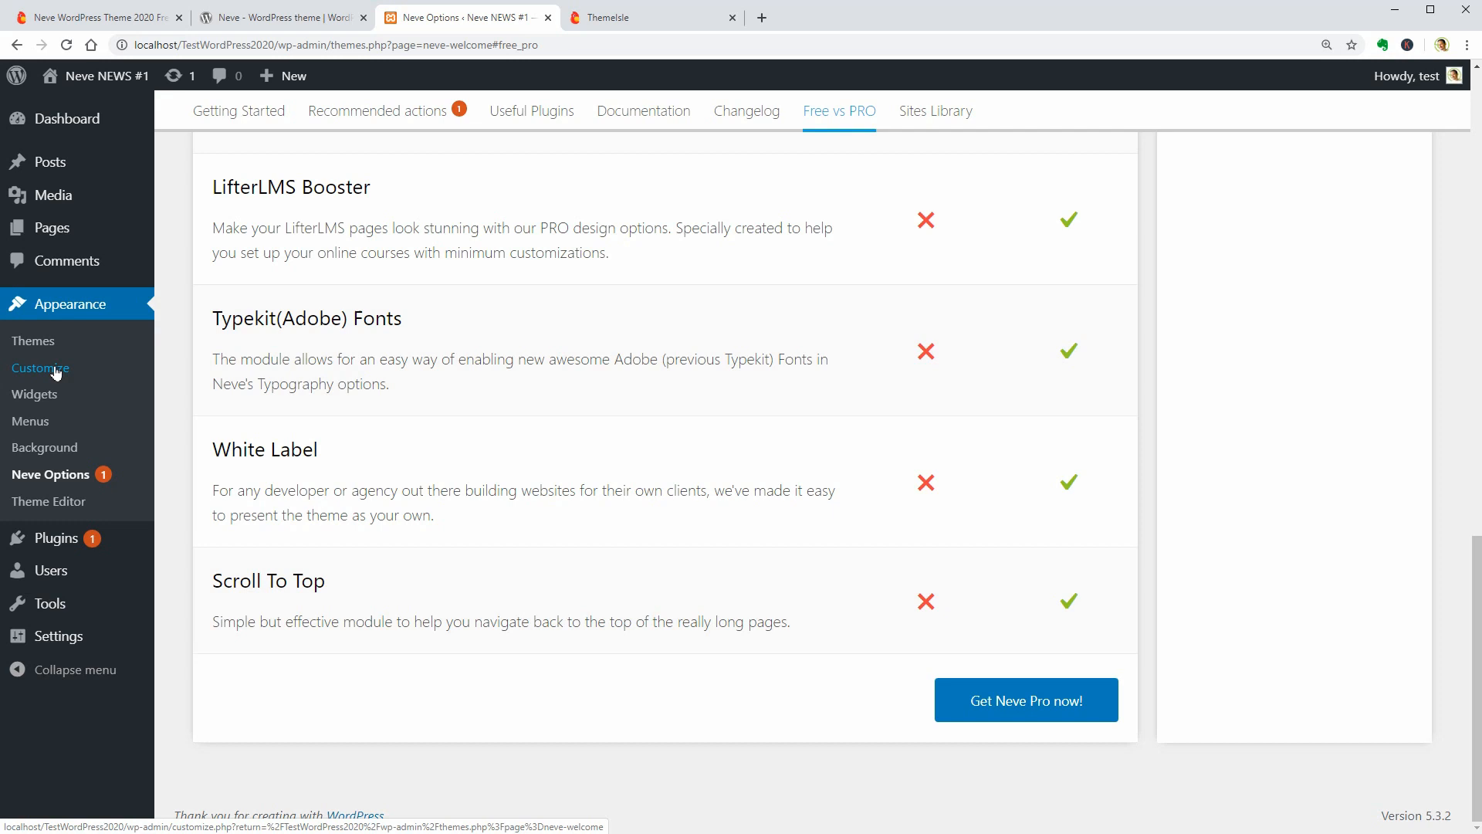
- Open the Customizer for Neve NEWS #1, then exit it without saving
click(40, 367)
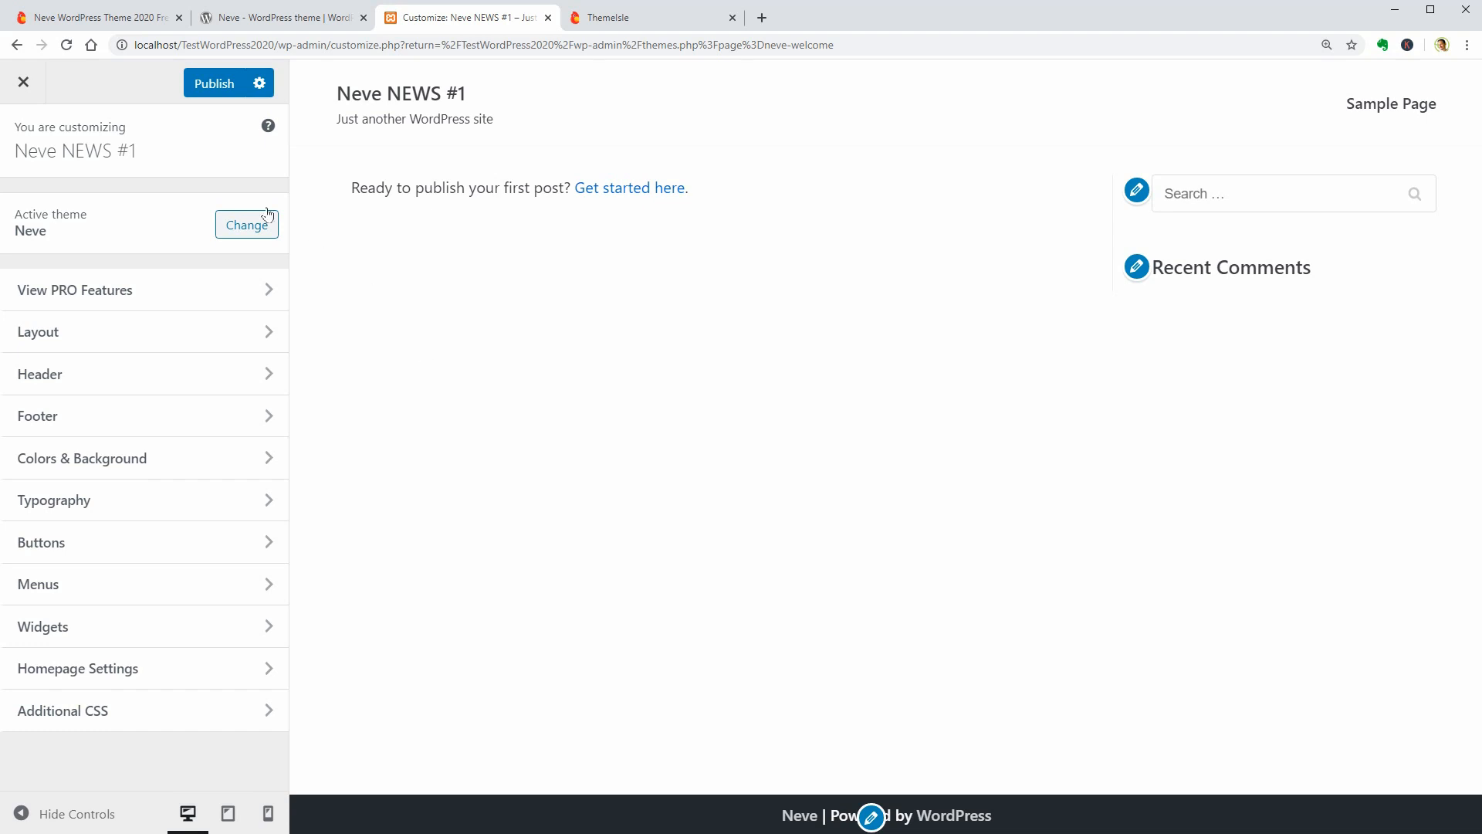
click(23, 83)
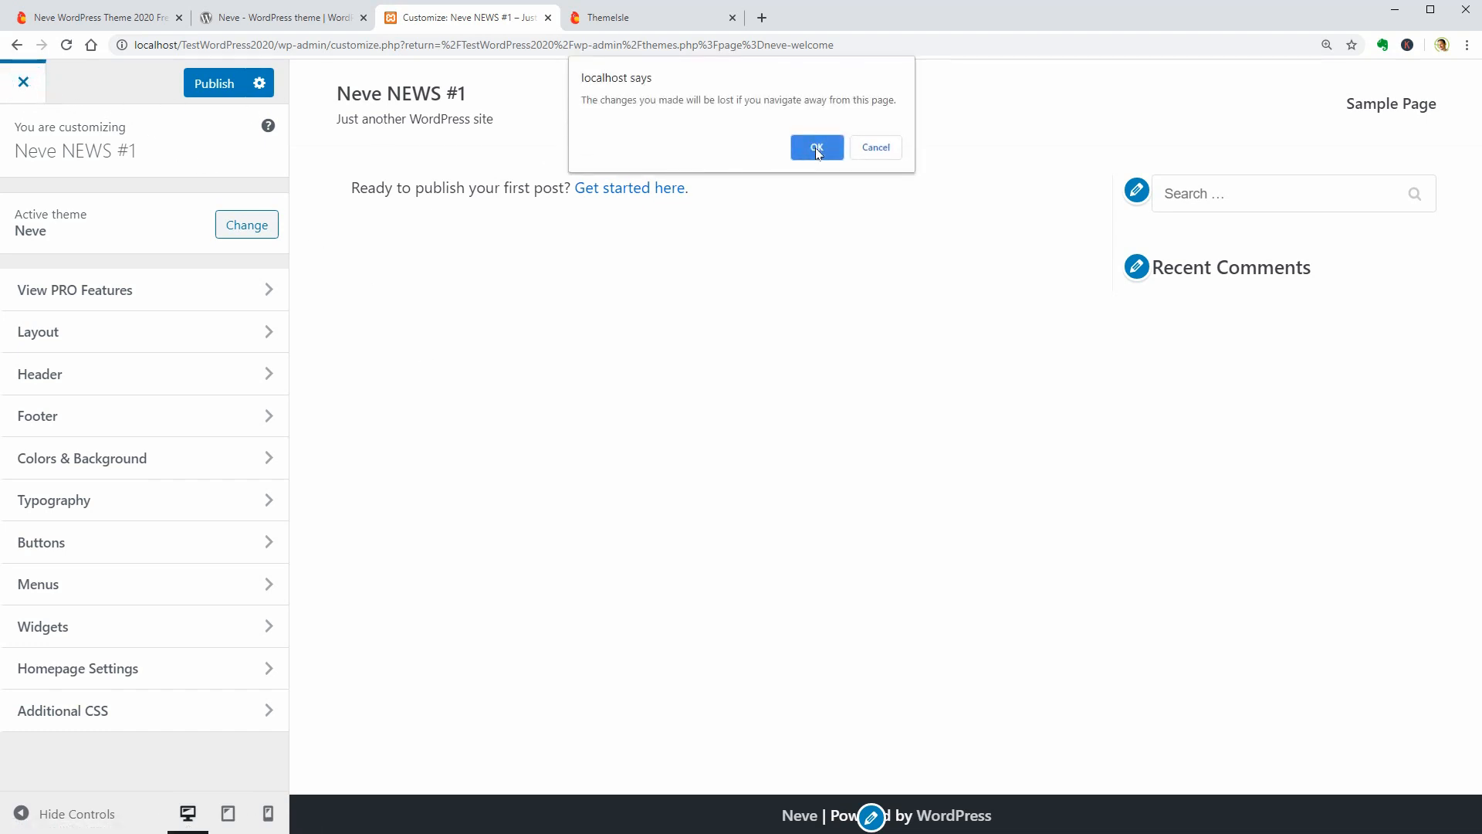
click(816, 148)
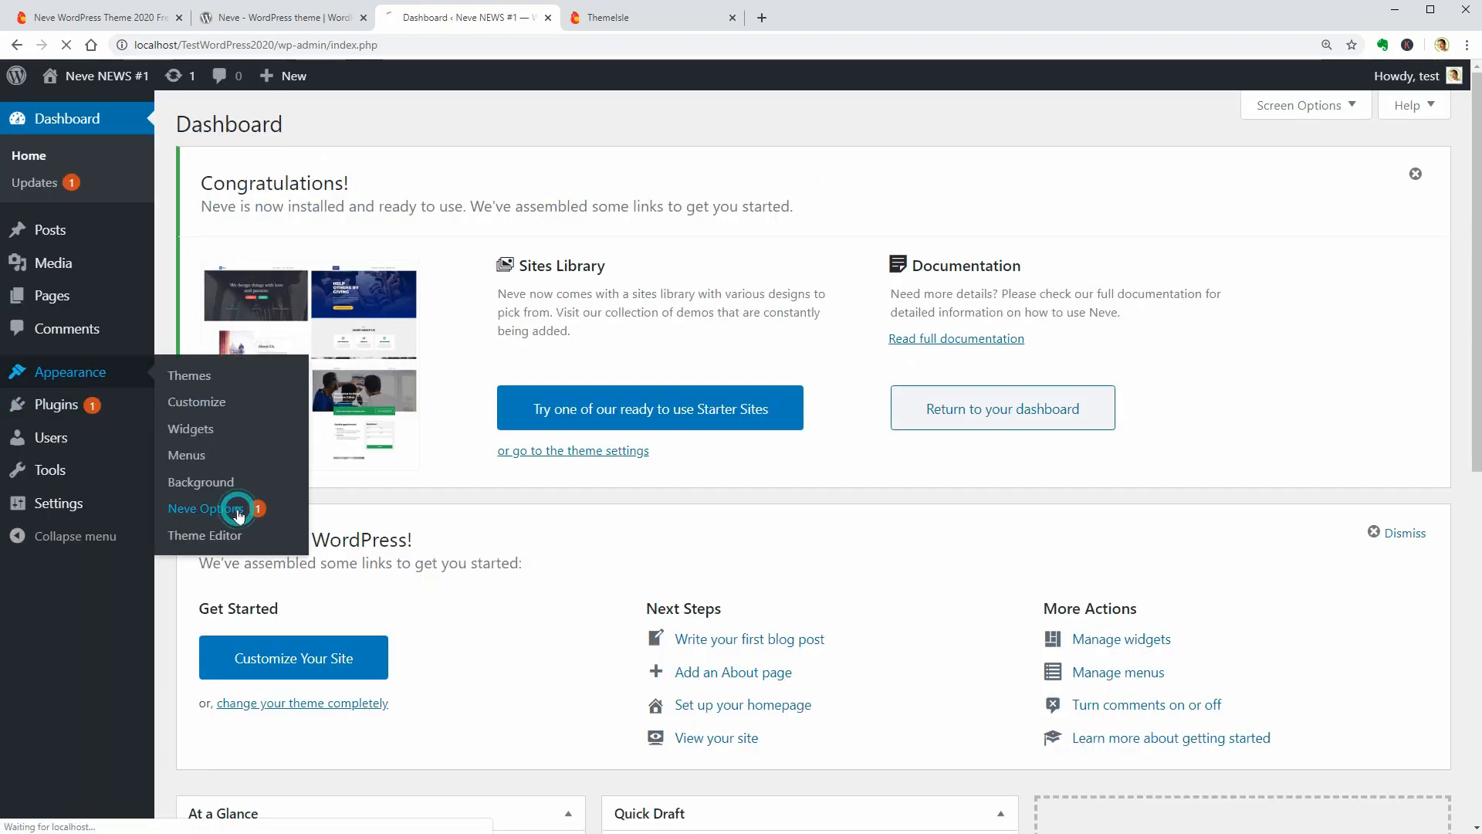
- Open Neve's Sites Library filtered to Gutenberg starter sites
click(206, 509)
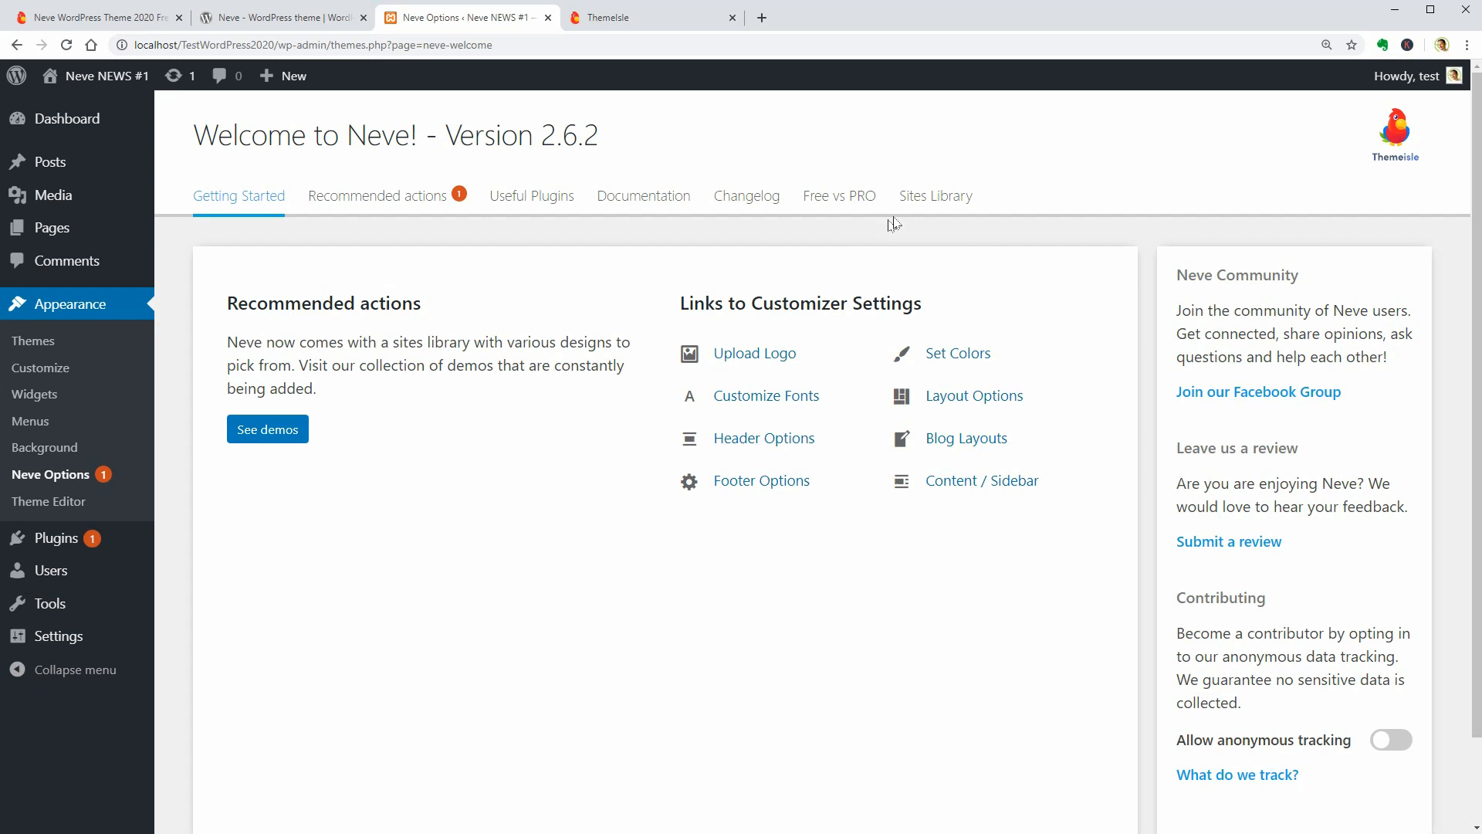
click(935, 195)
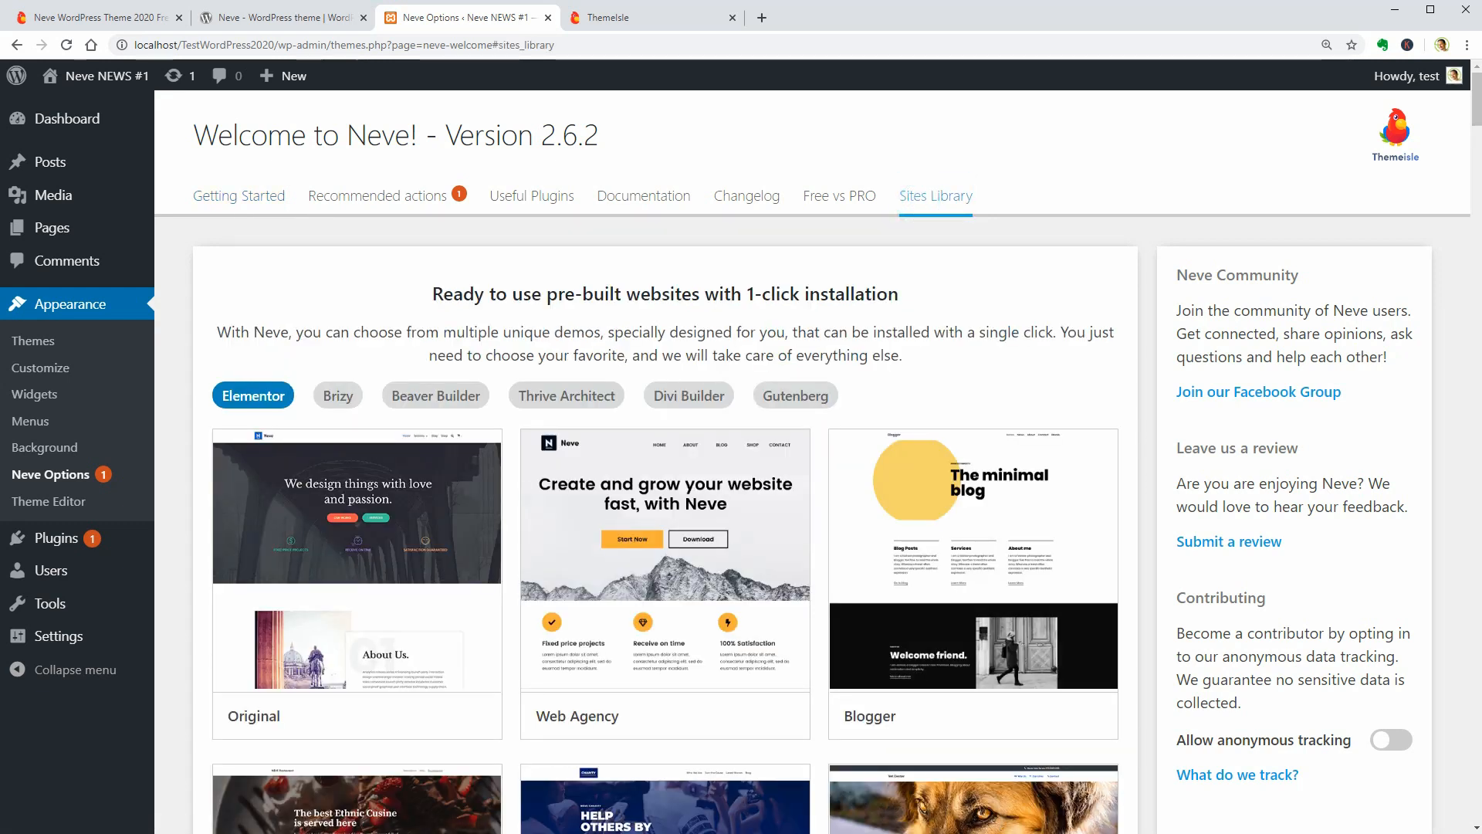
click(336, 396)
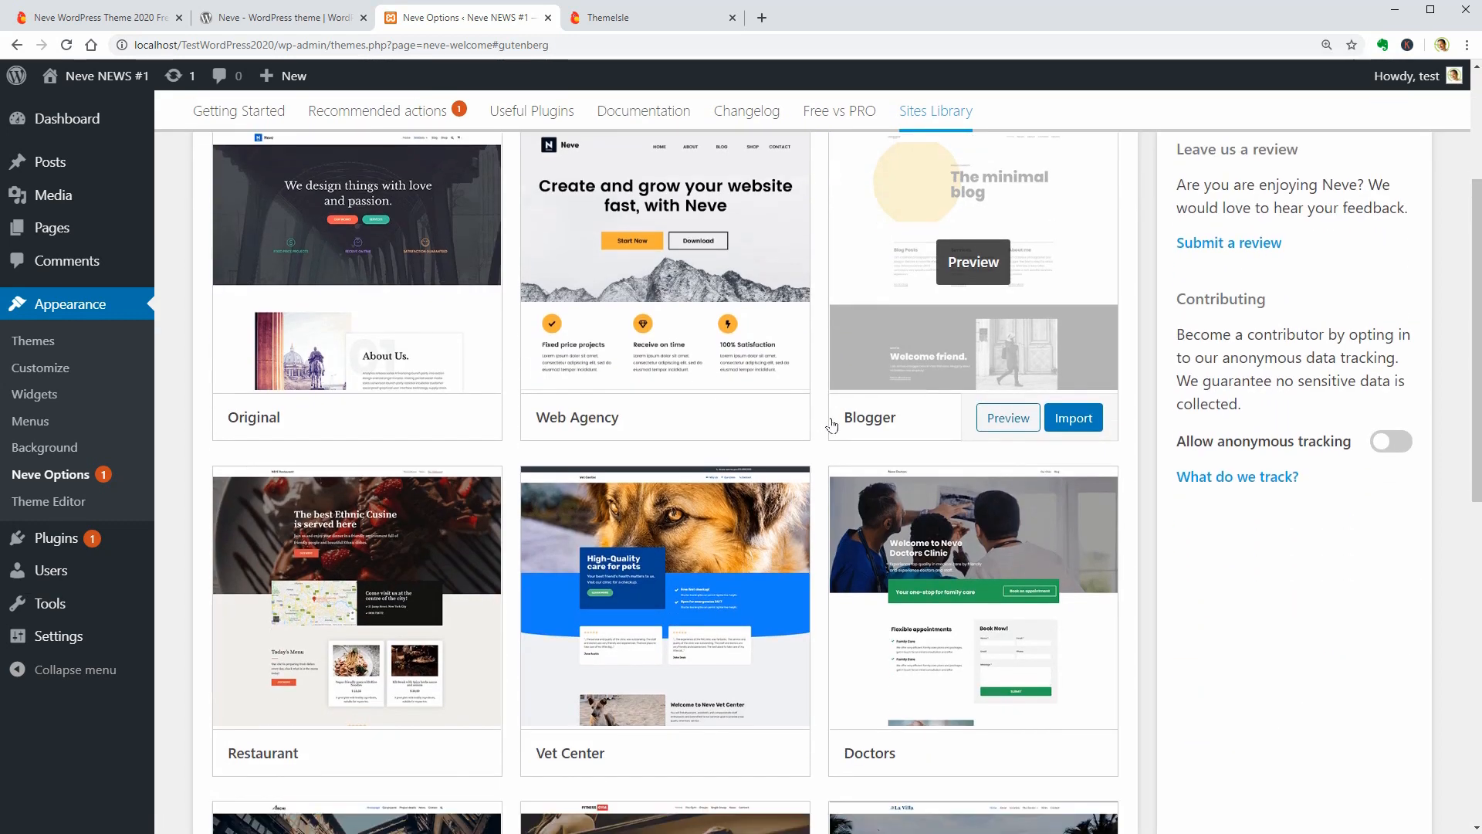
mouse_move(951, 693)
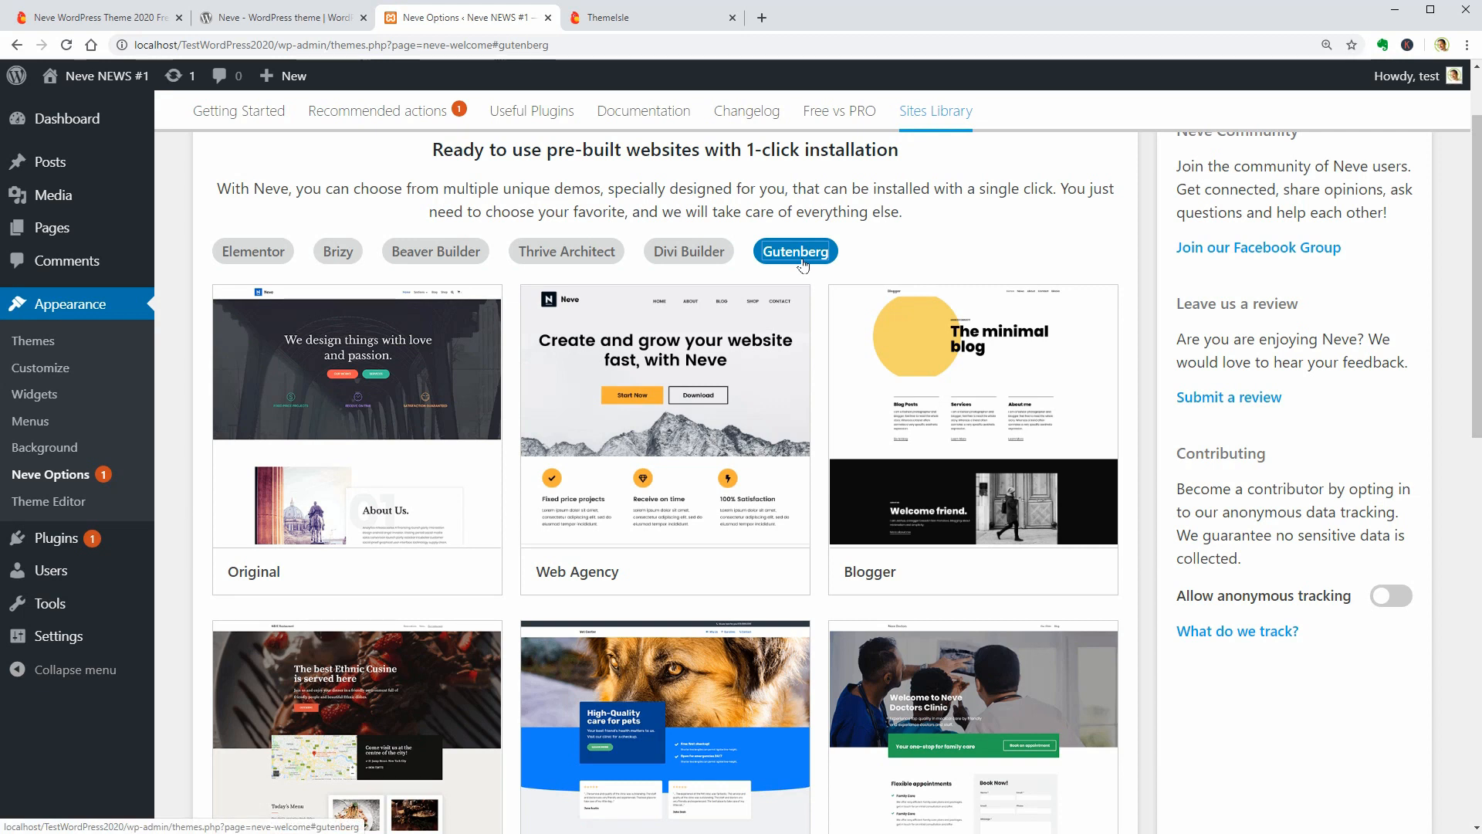
mouse_move(666, 572)
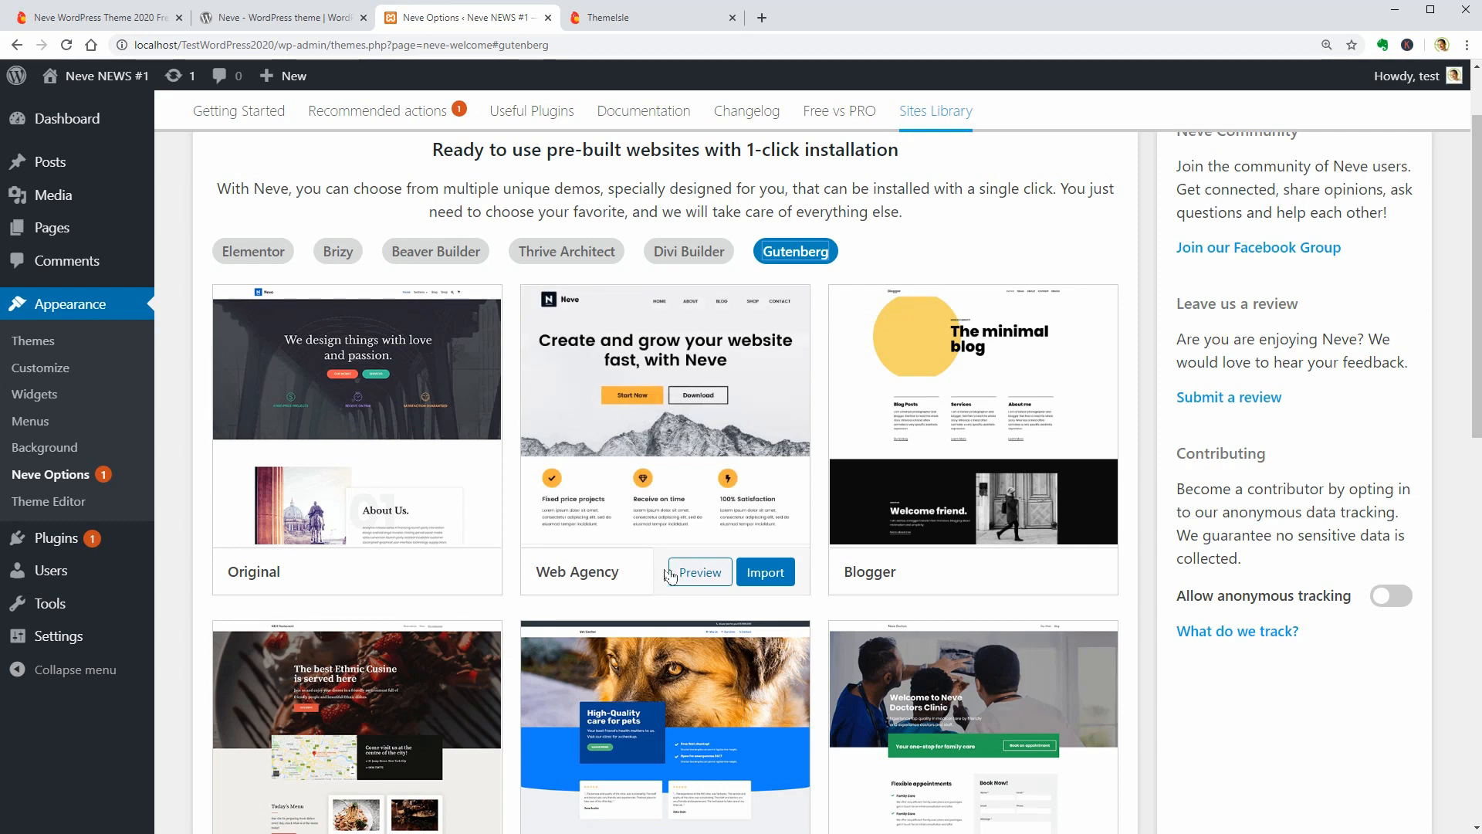
- Preview and close the Web Agency starter site, then preview Blogger
click(699, 572)
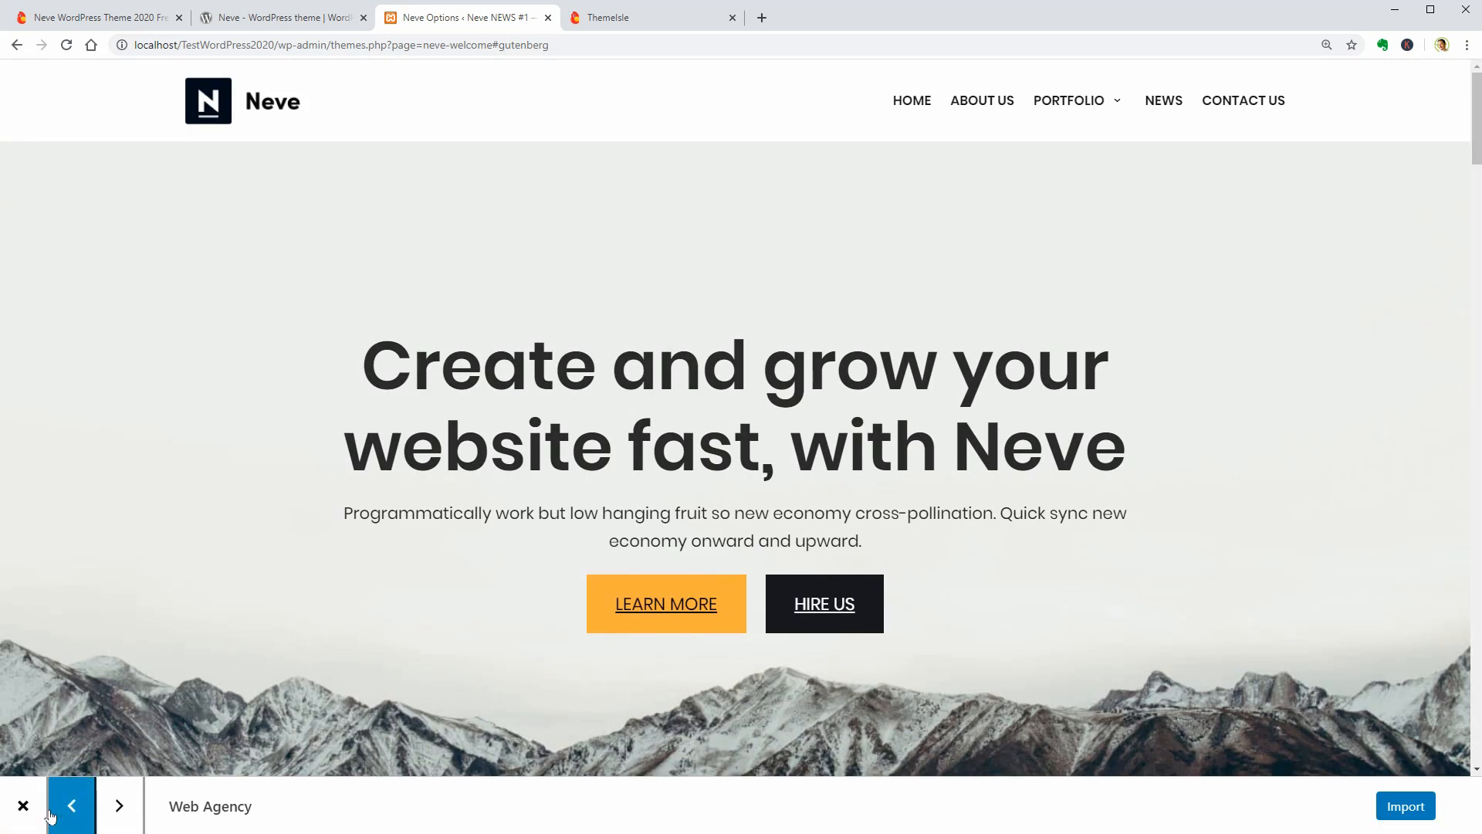
click(22, 805)
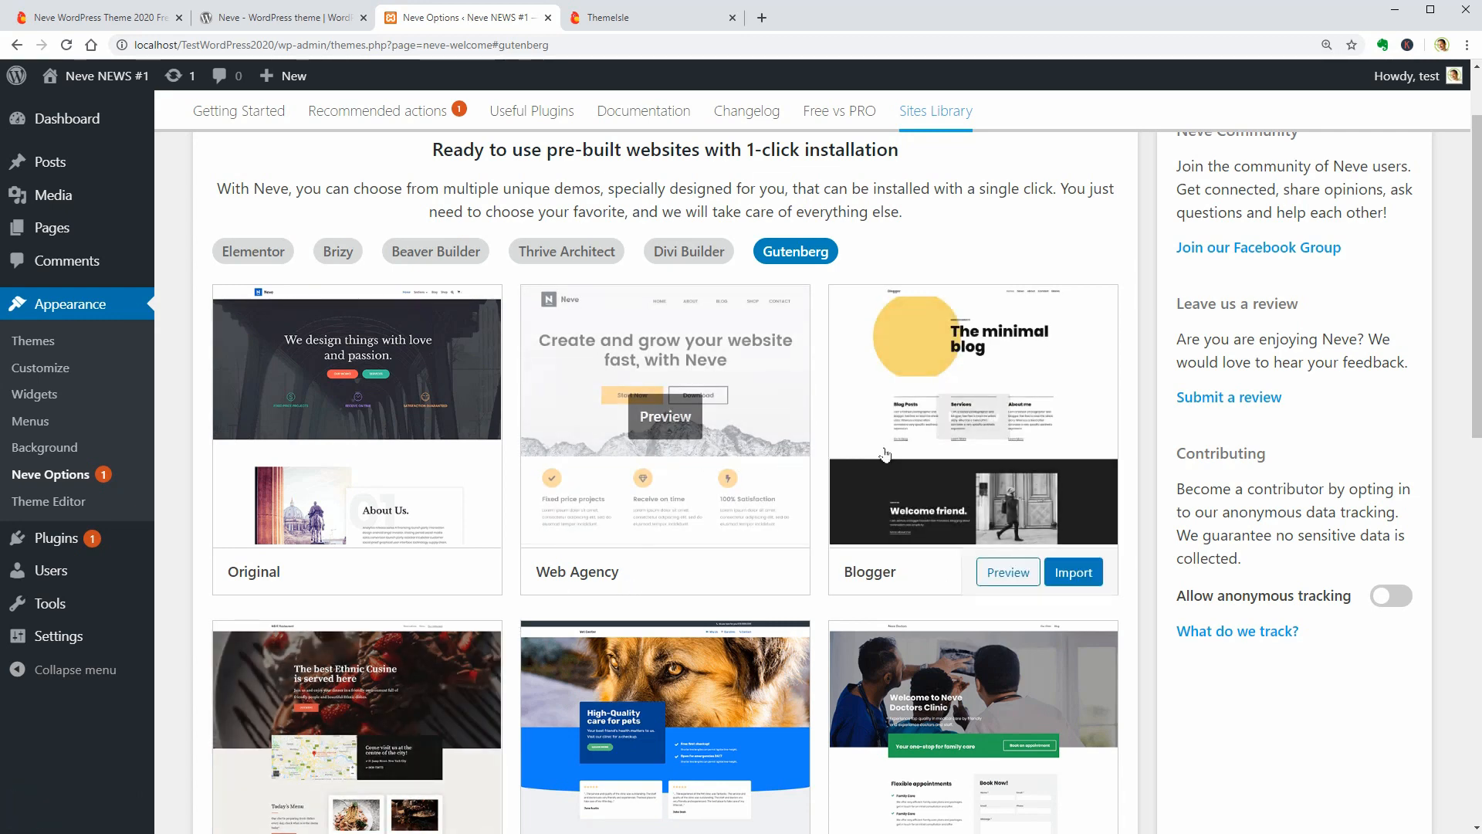
click(1006, 572)
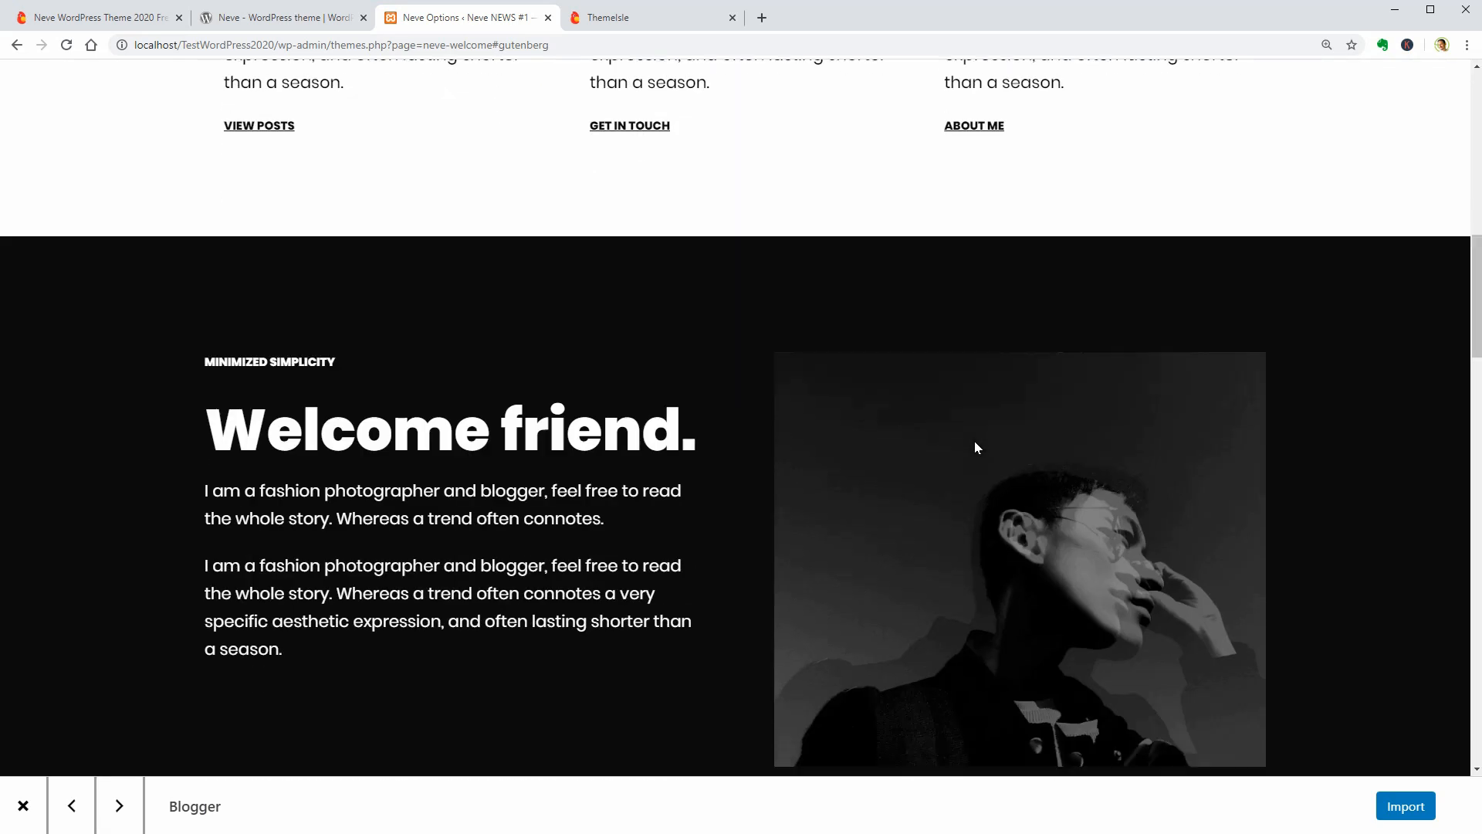
- Browse the Blogger demo's About, News and Contact me pages, then start its import
scroll(down, 3)
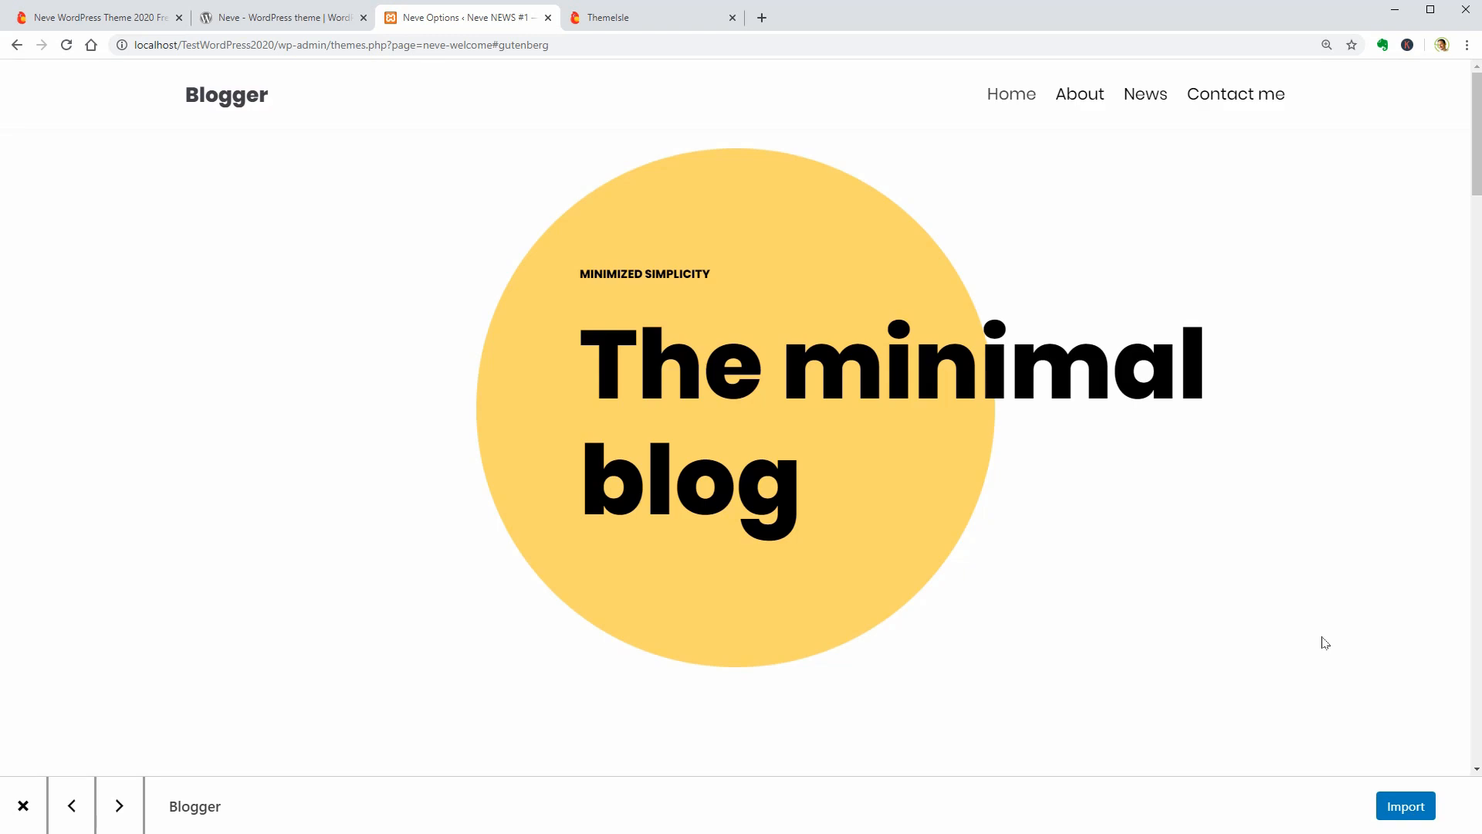
mouse_move(1078, 94)
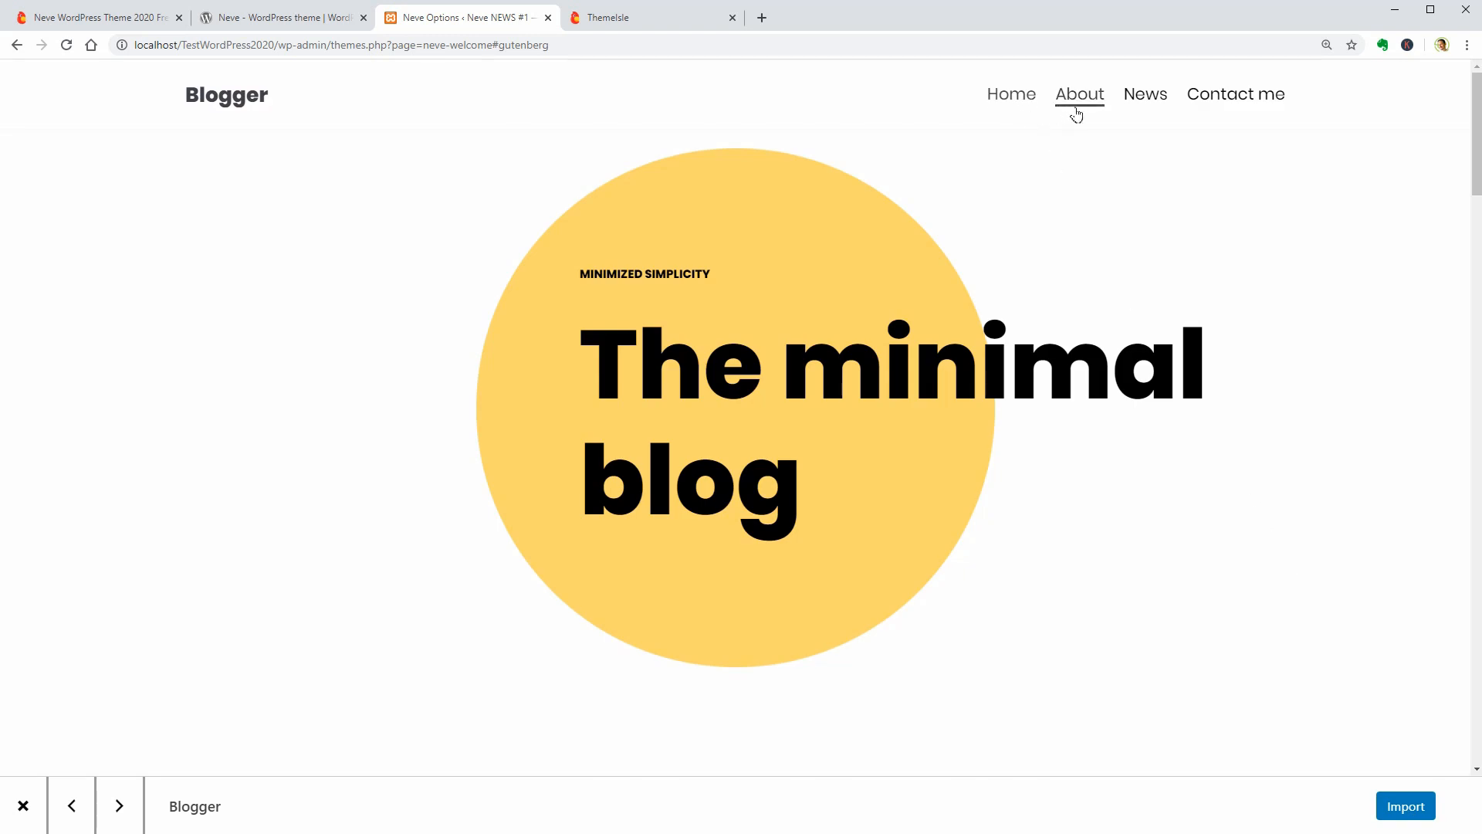
click(1078, 93)
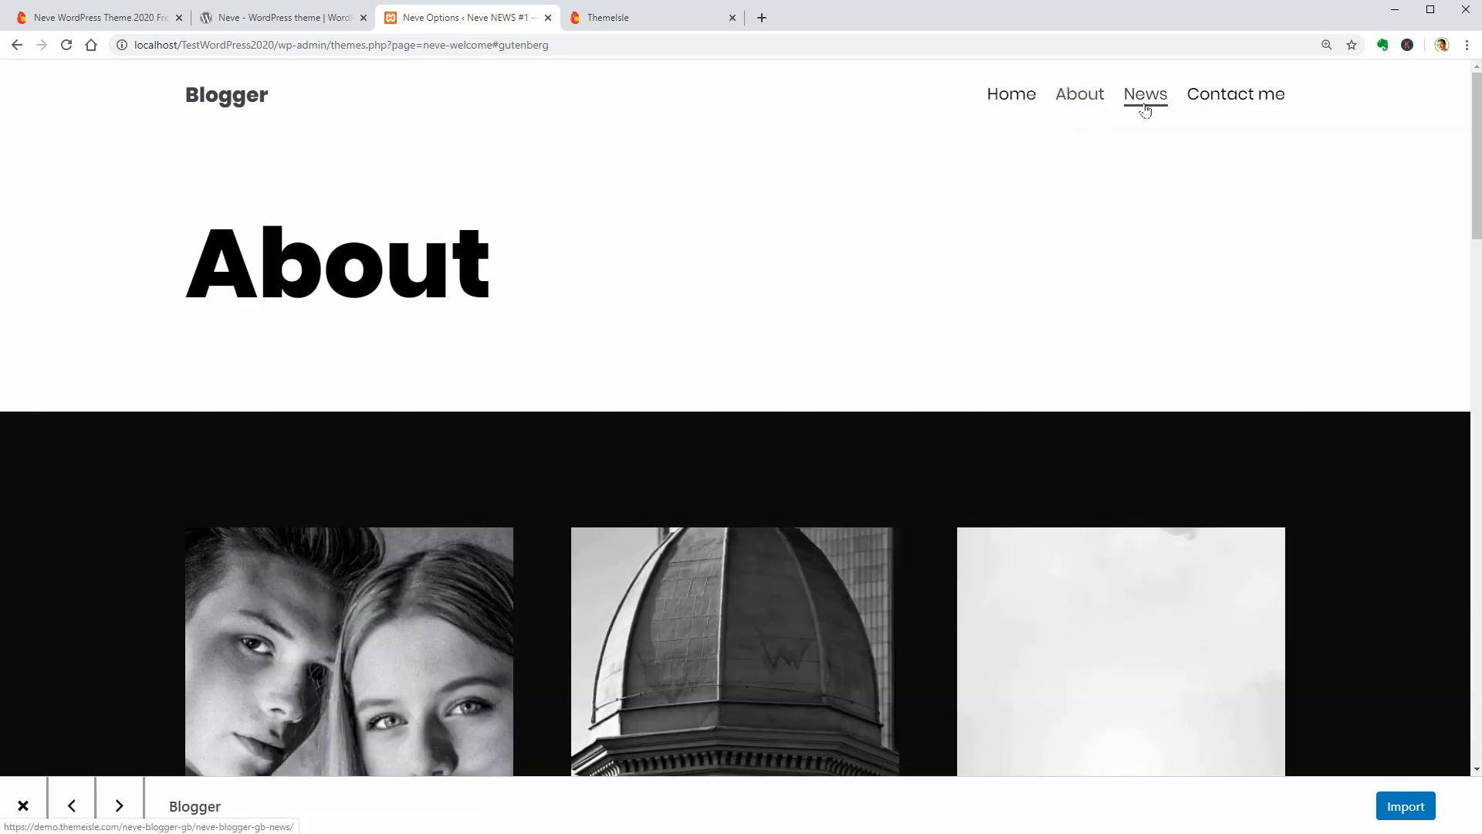
click(1145, 93)
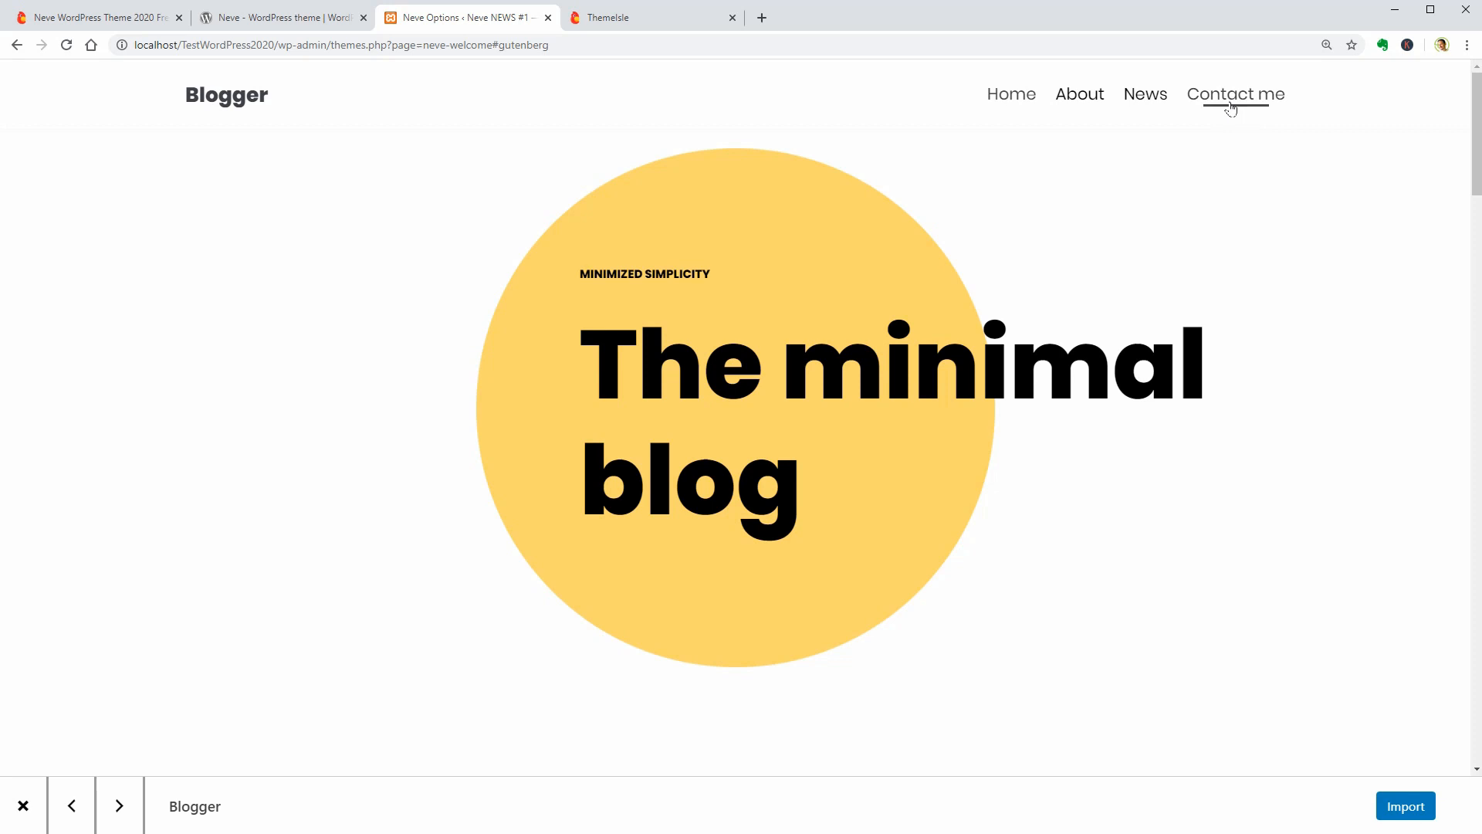
click(1234, 93)
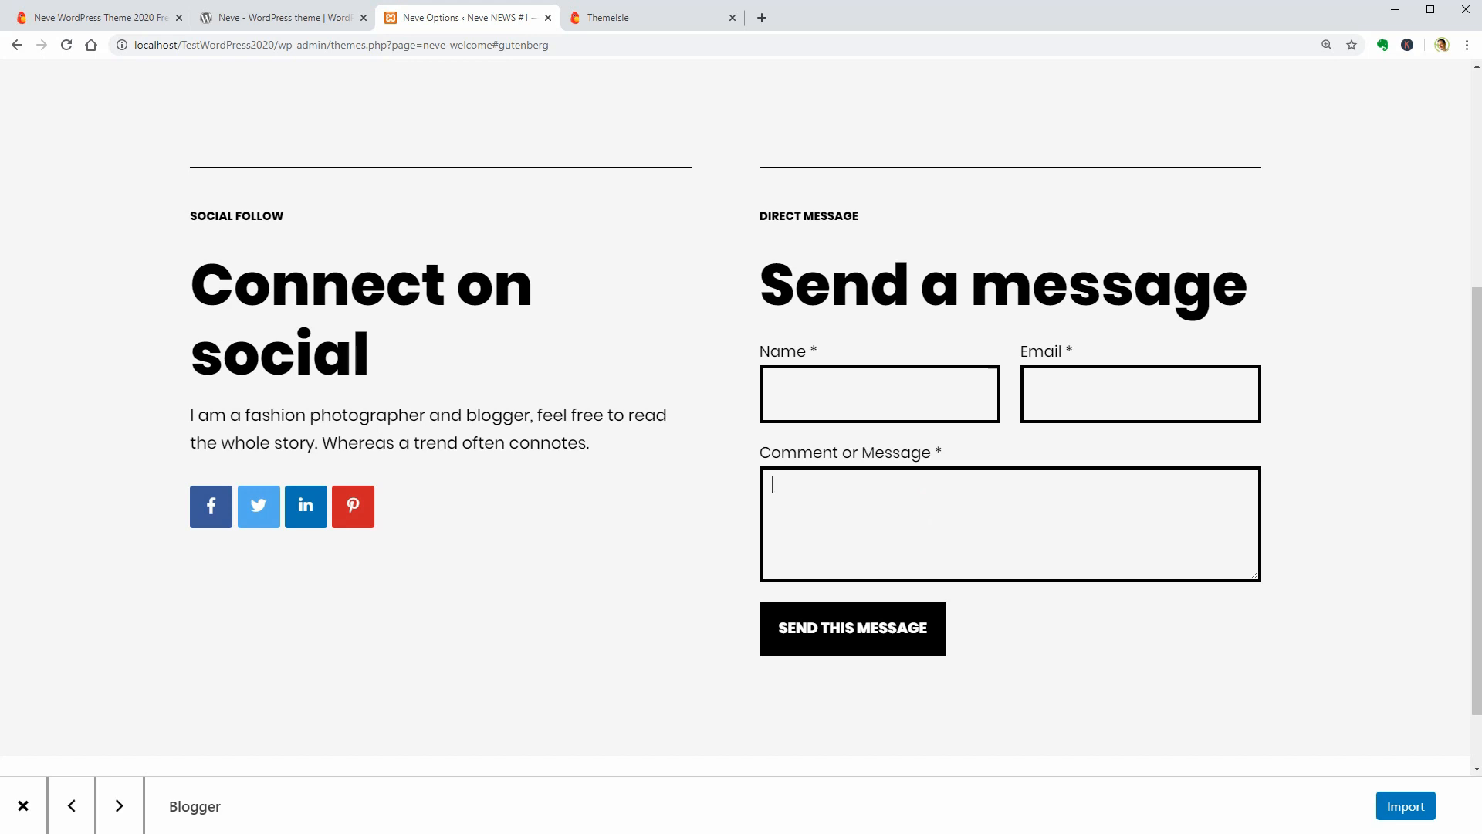
click(1405, 805)
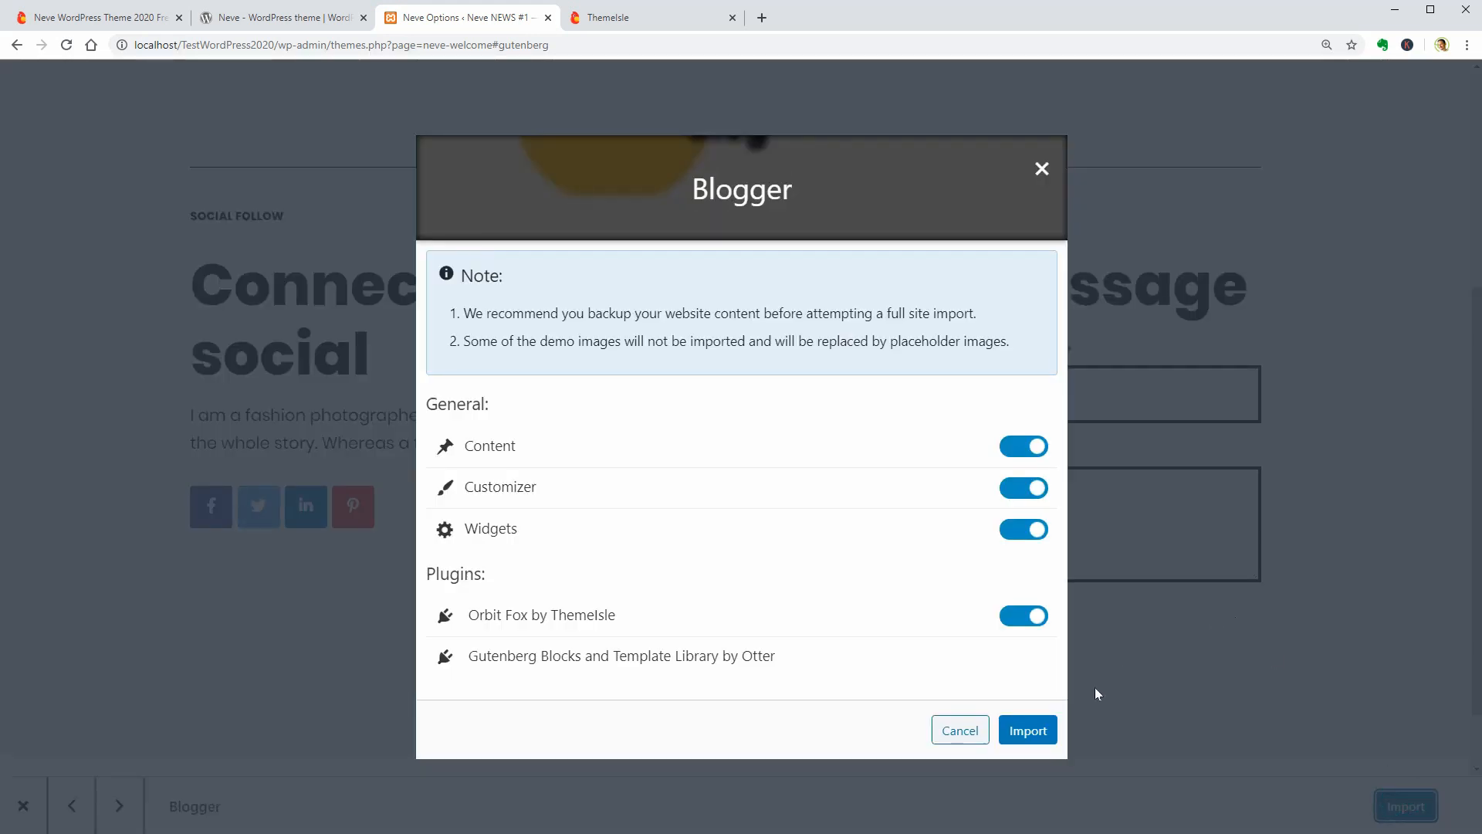
- Import Blogger's content, settings and widgets, view the site, then edit the Home page
click(1027, 729)
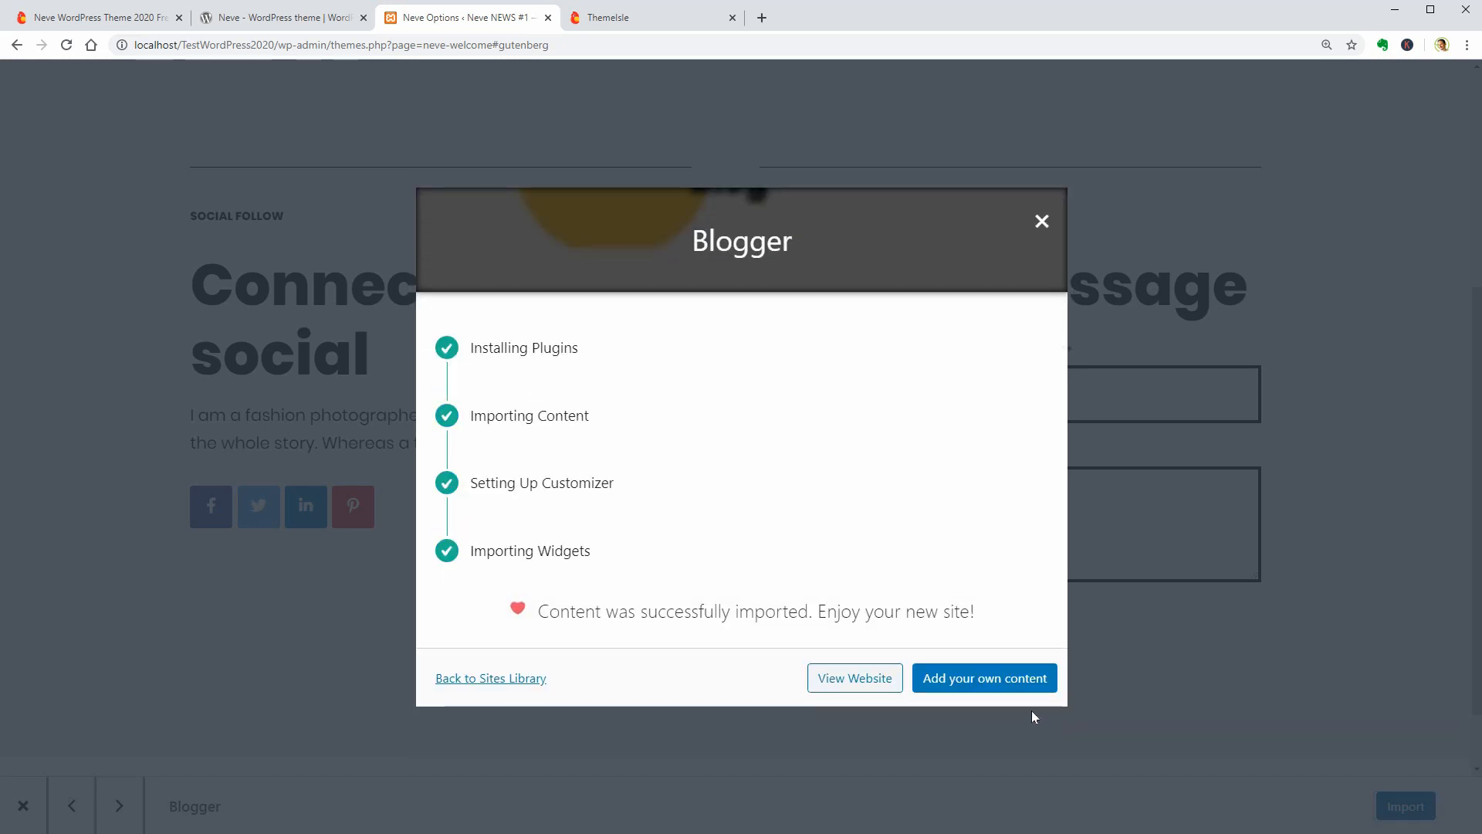
mouse_move(854, 678)
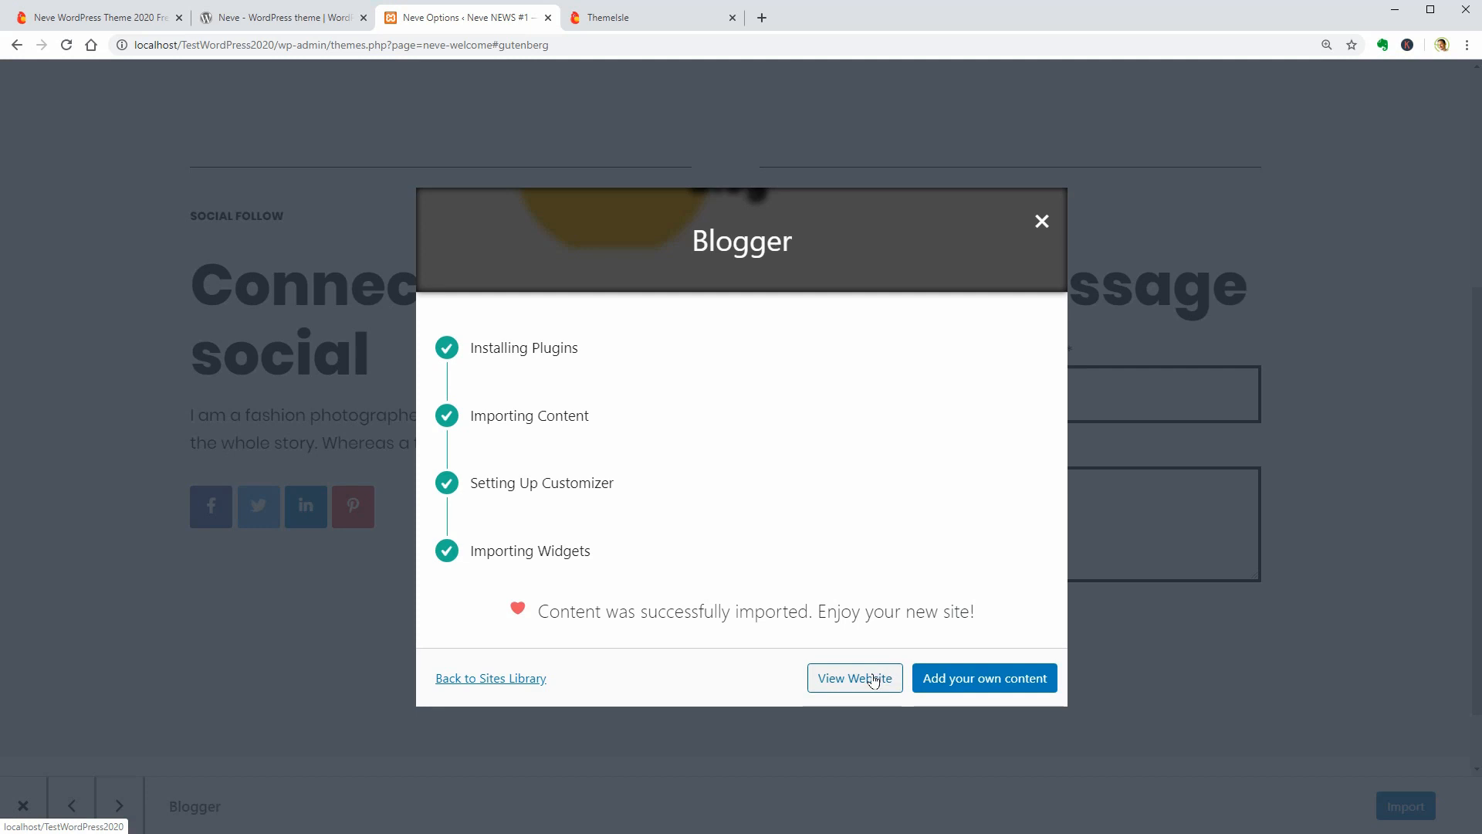
click(853, 678)
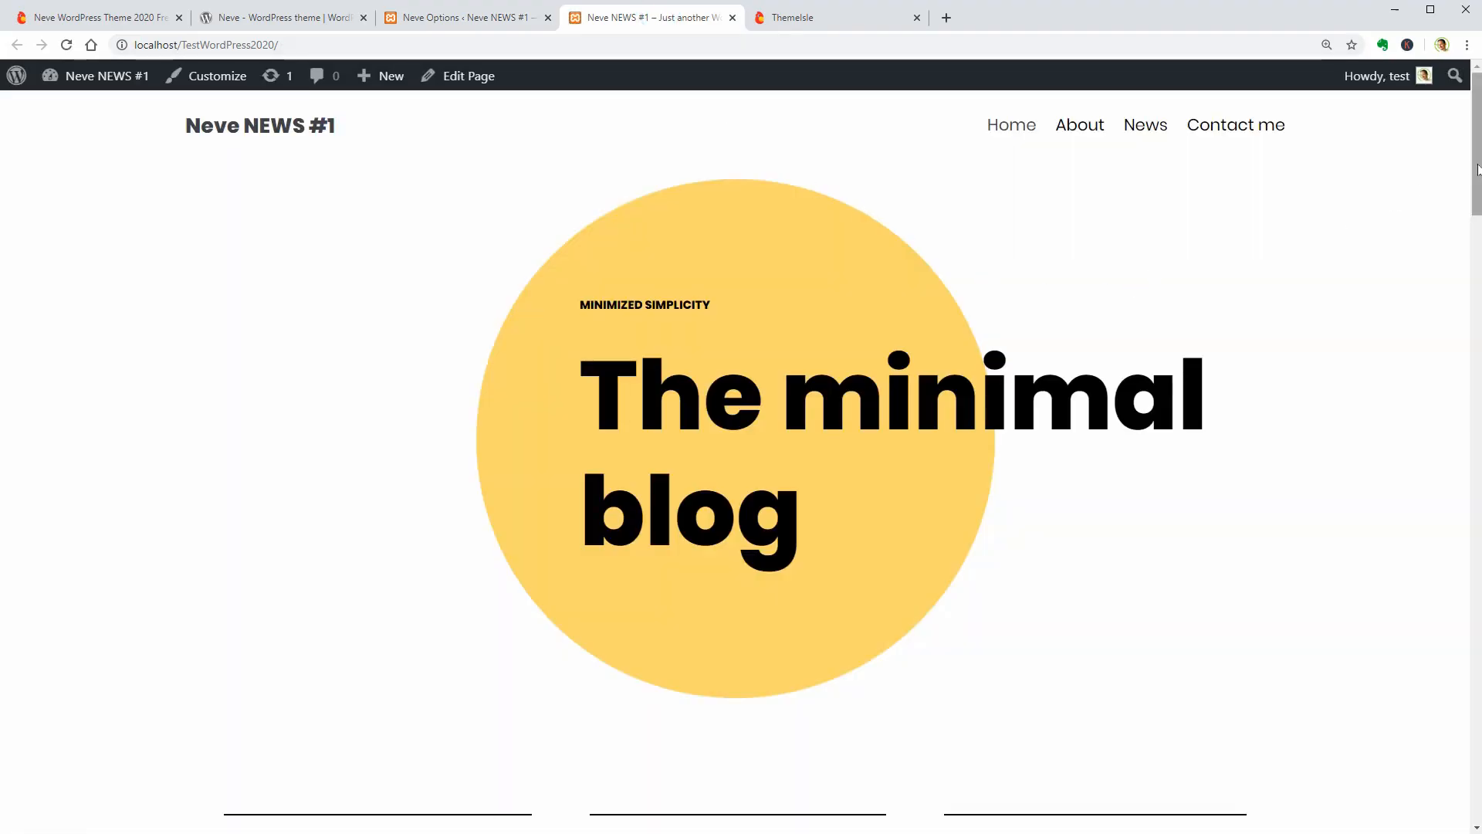
scroll(down, 3)
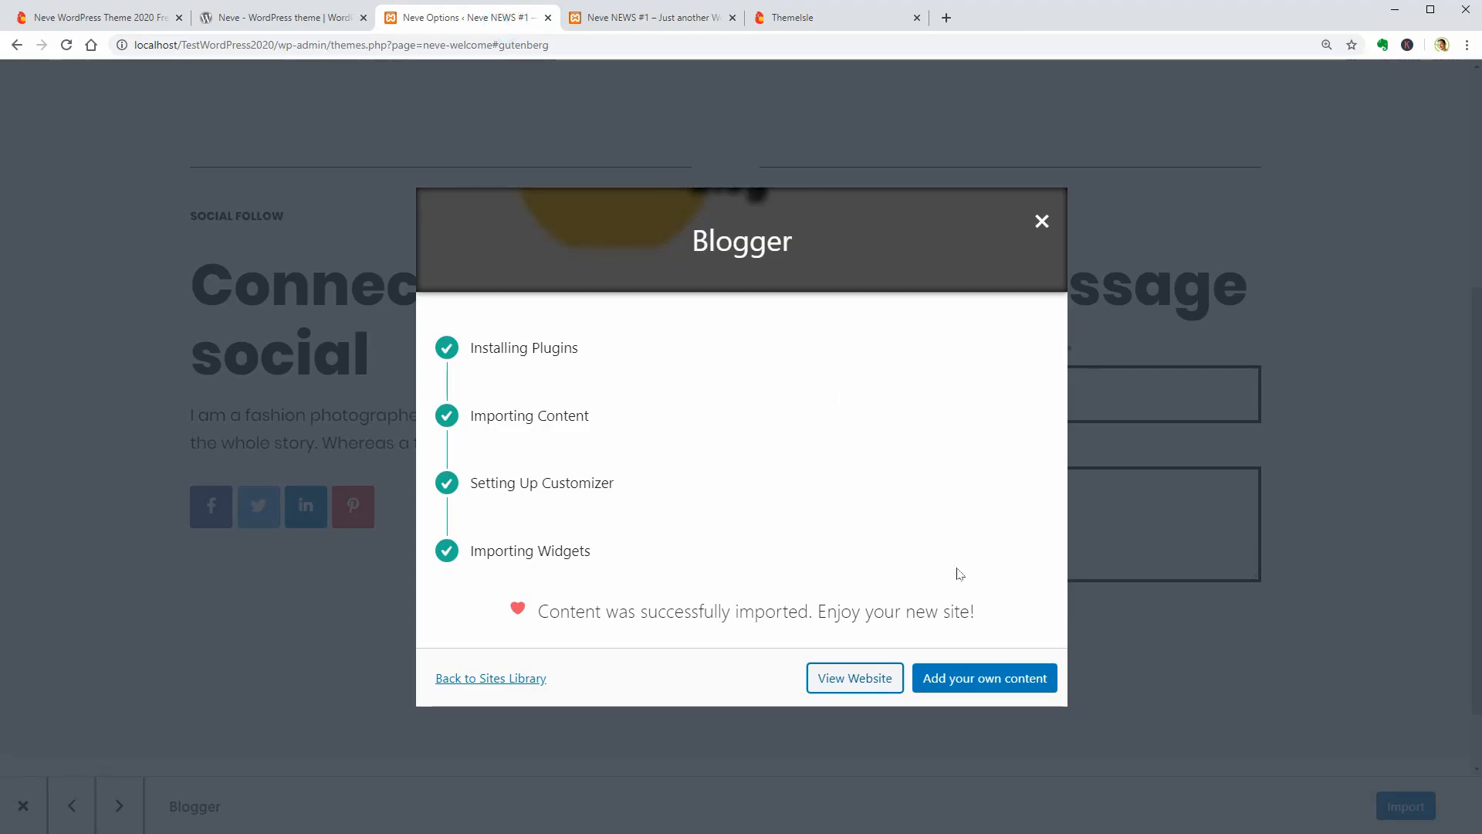
click(983, 678)
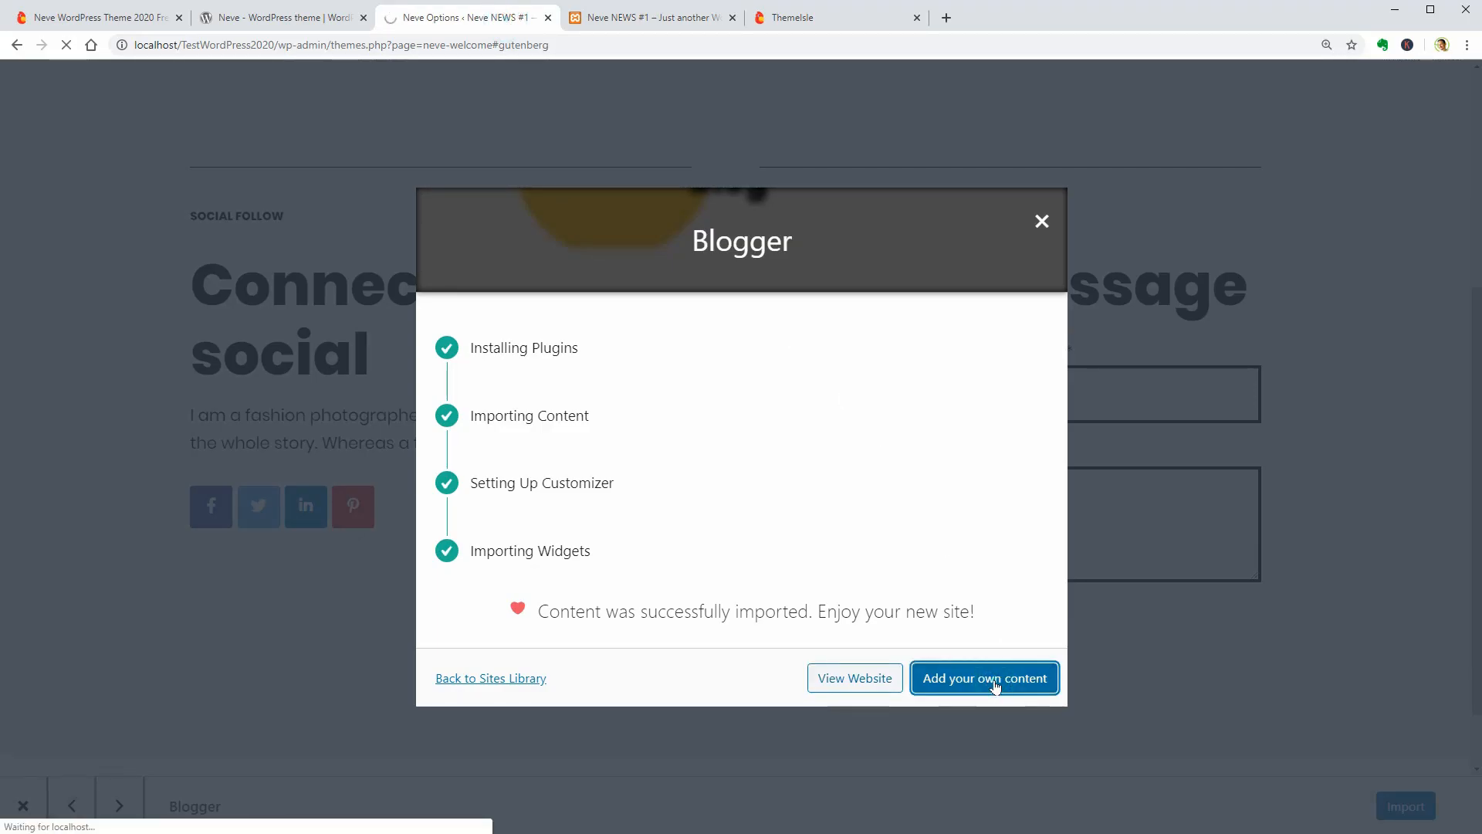
click(983, 678)
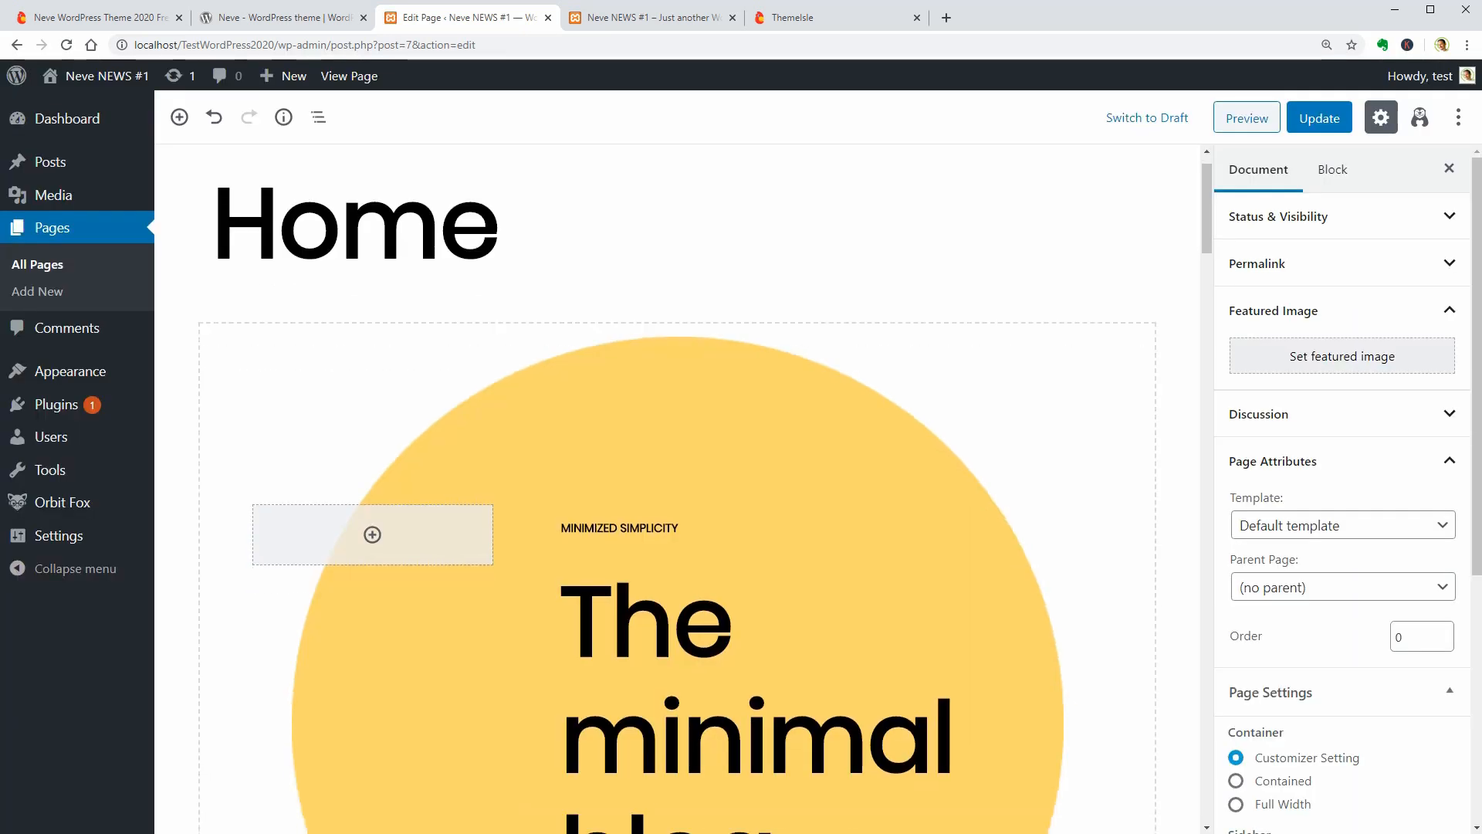
- Select The minimal blog, Services and About me heading blocks, then hide the settings panel
scroll(down, 3)
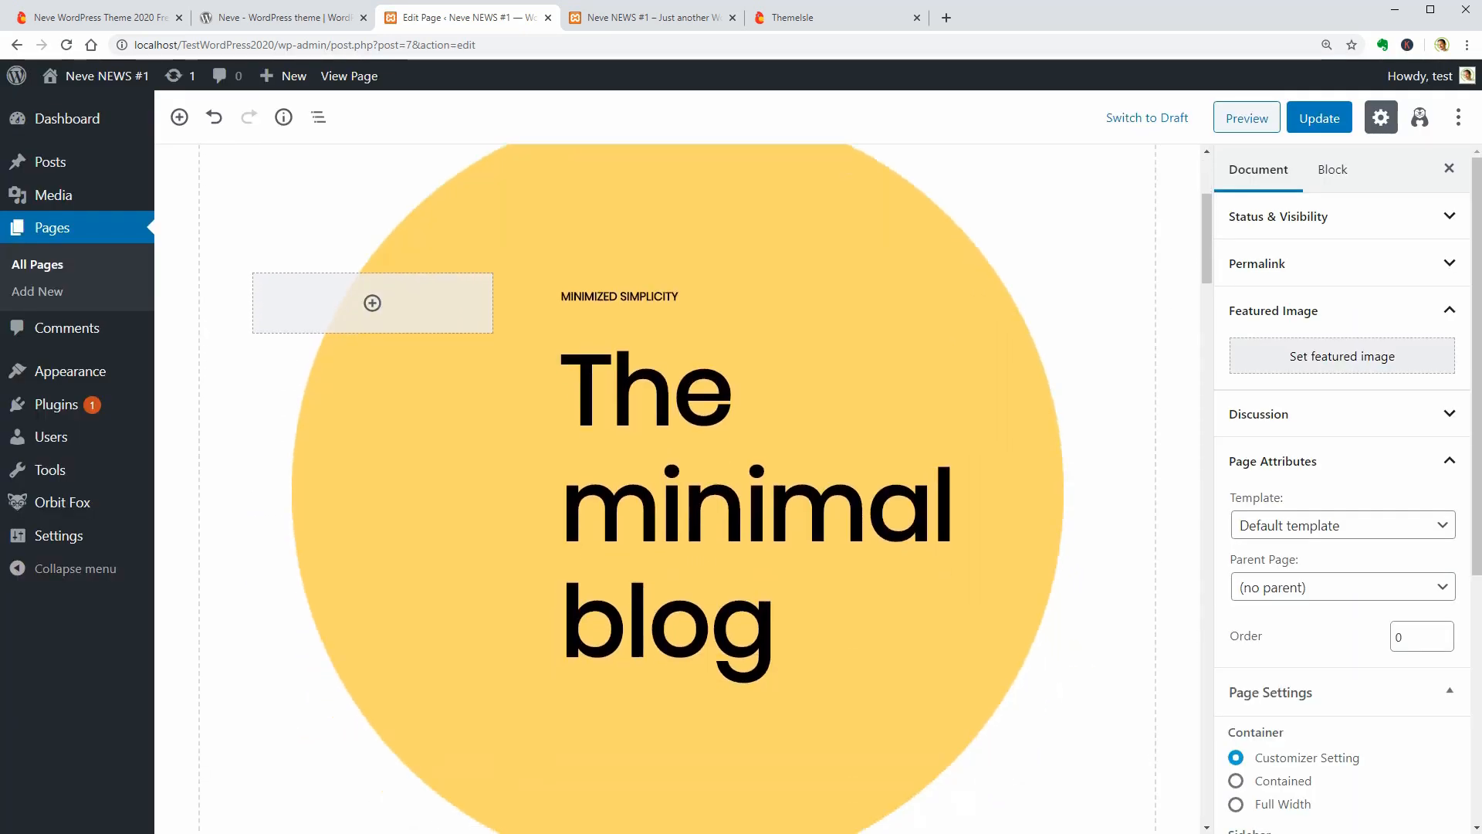
click(645, 389)
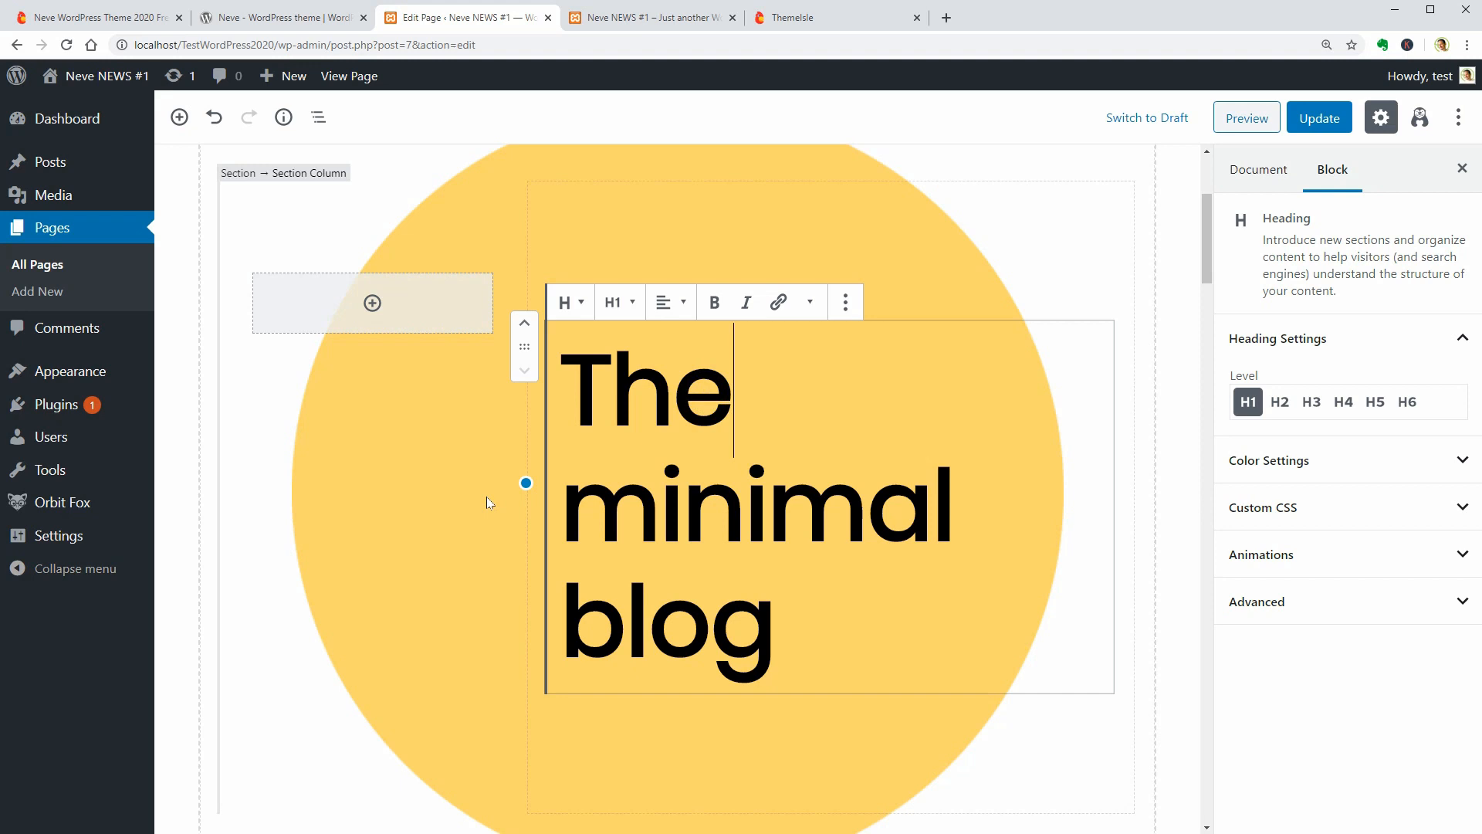
scroll(down, 3)
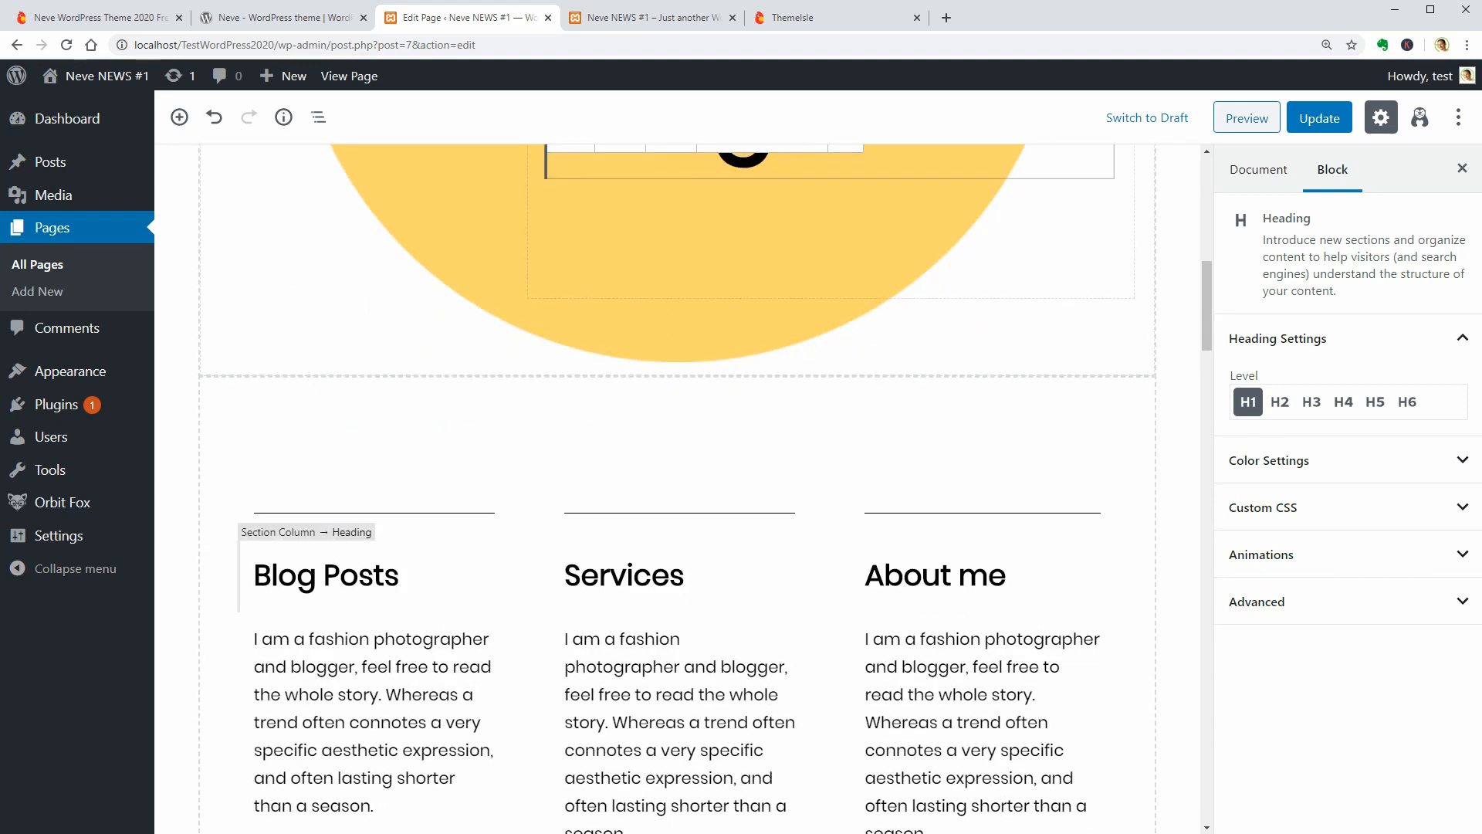
click(623, 574)
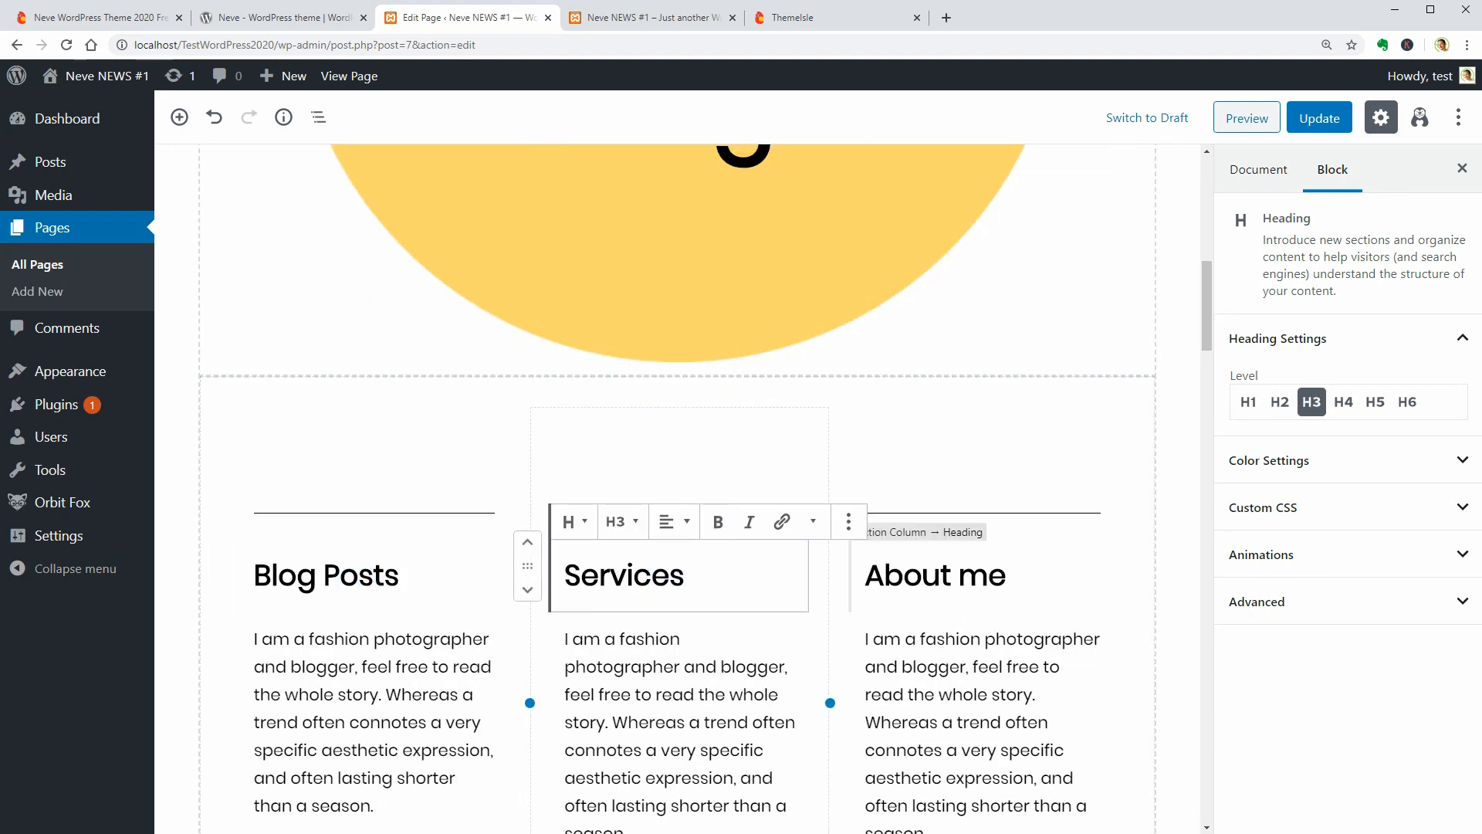
click(934, 574)
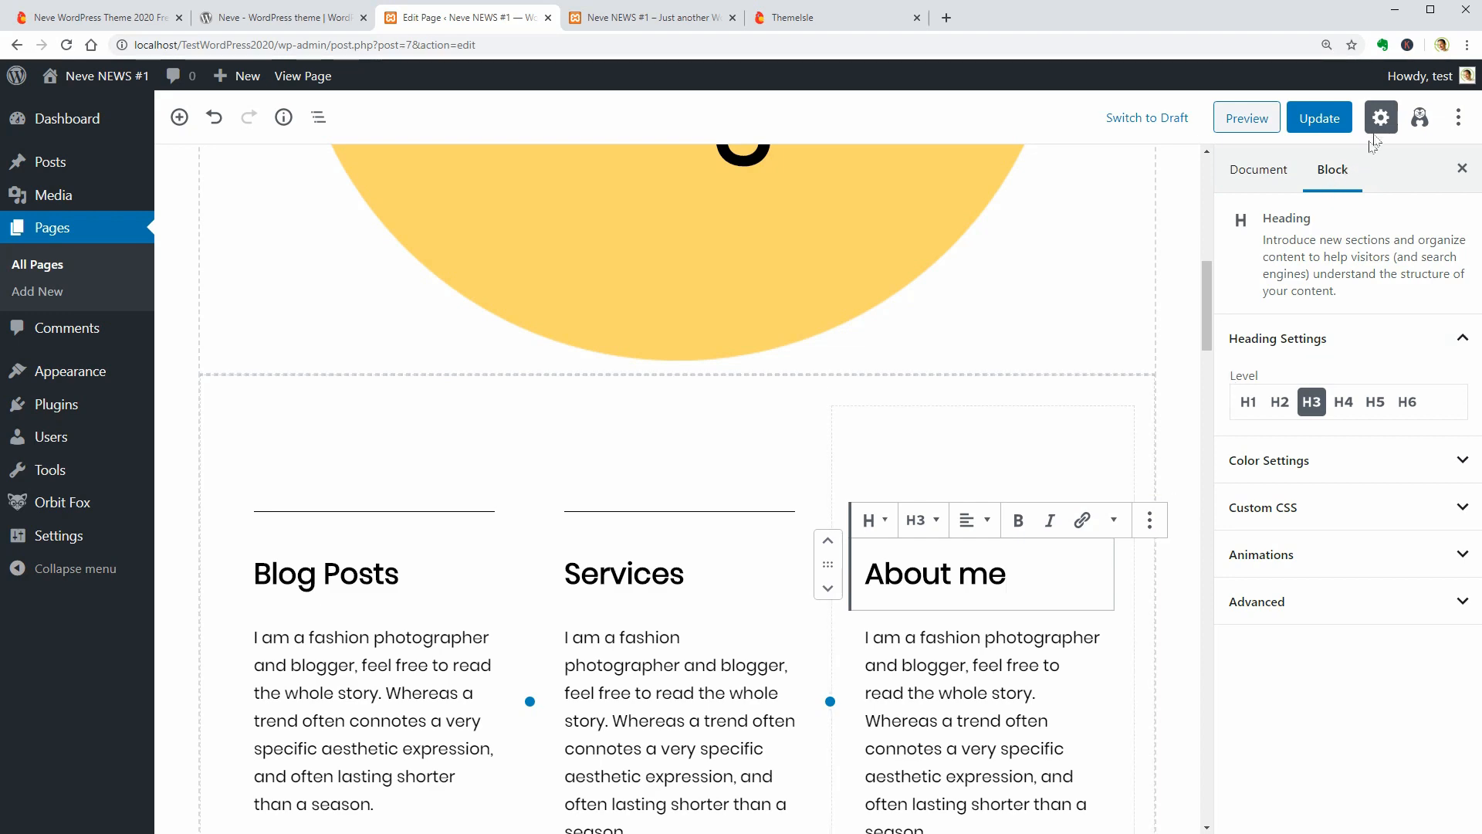
click(1379, 117)
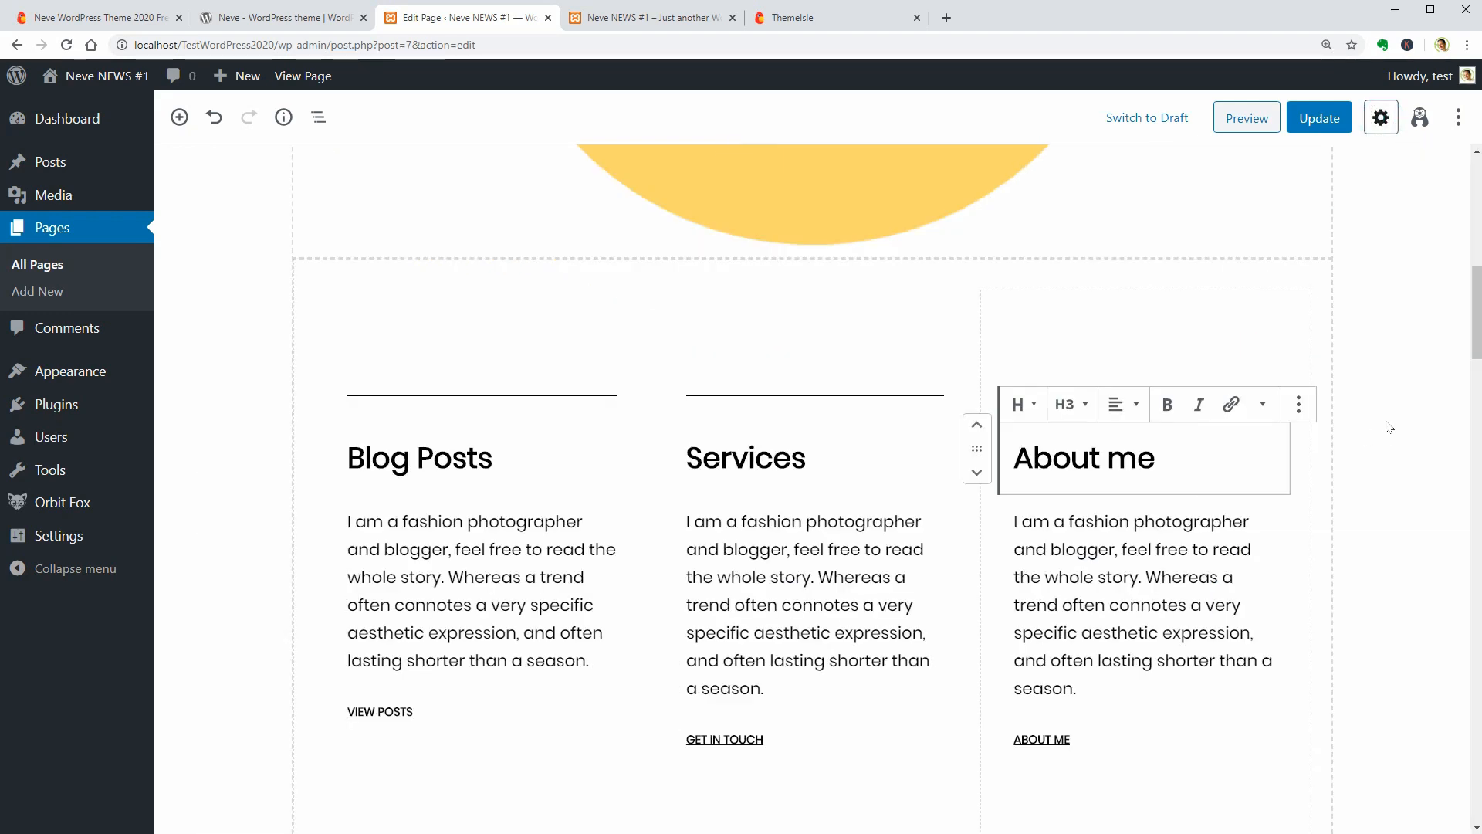
- Select the cover image beside Welcome friend, then leave the editor with unsaved changes
scroll(up, 3)
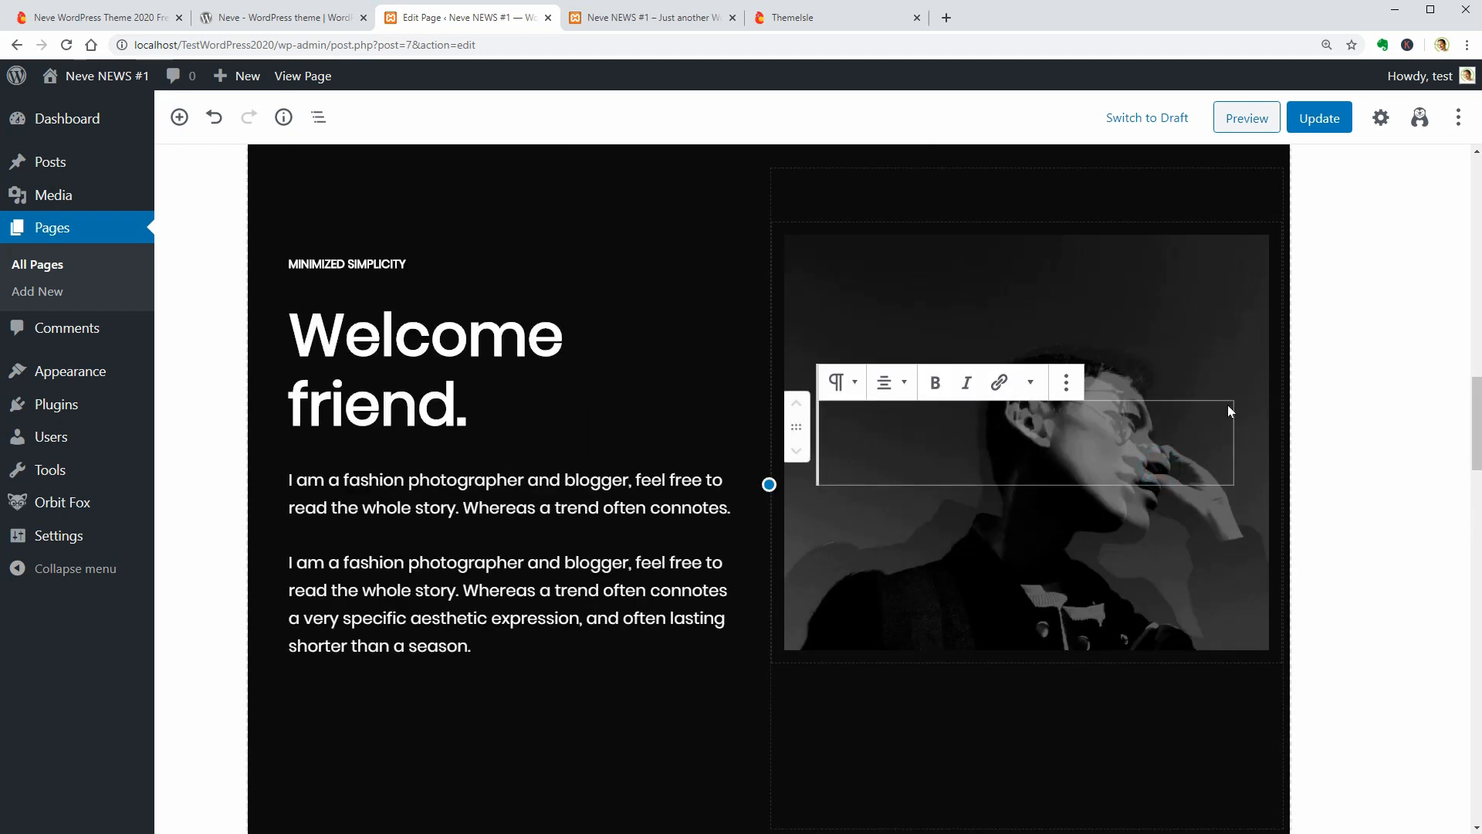
click(1380, 118)
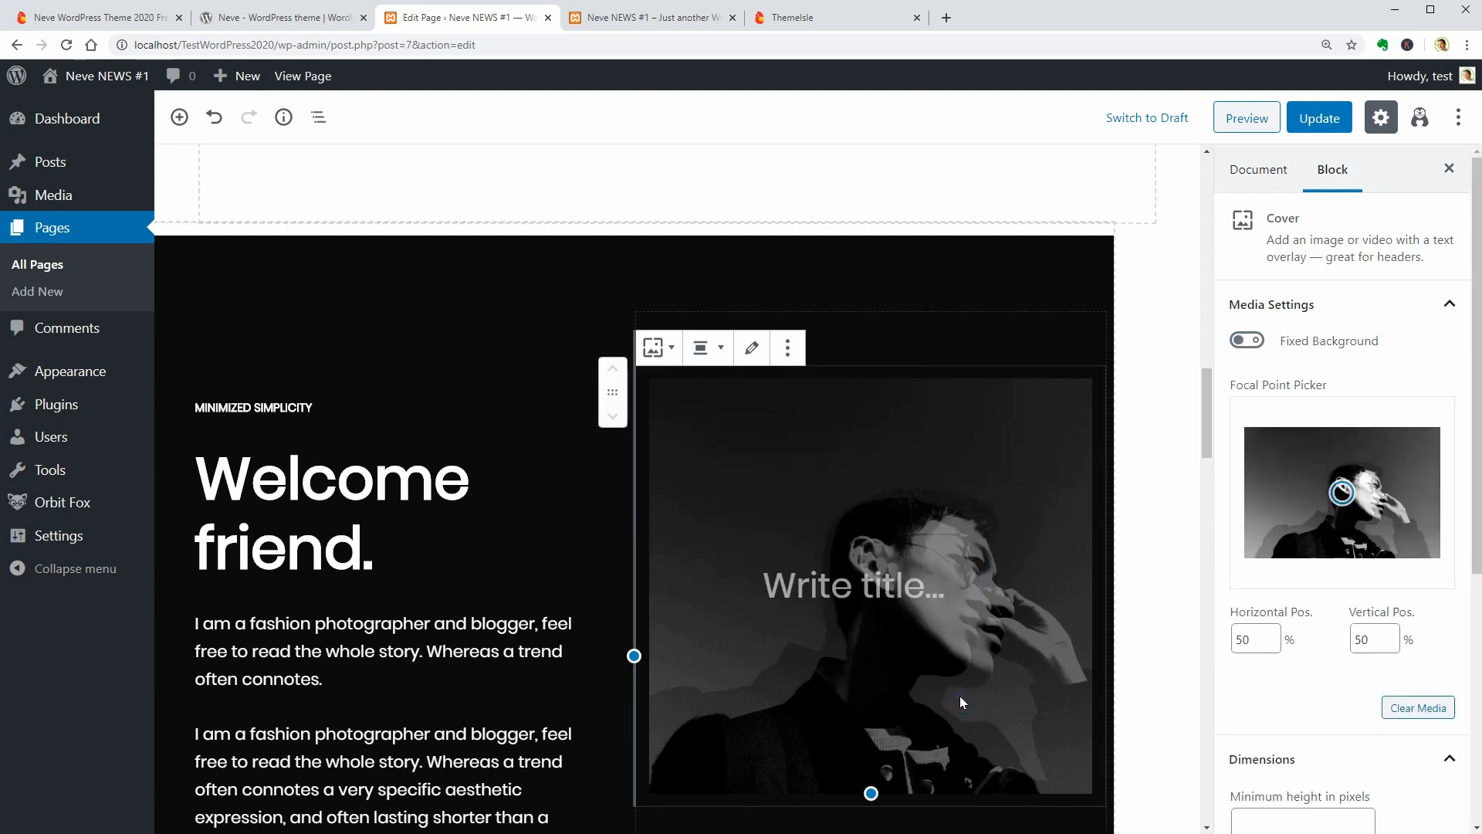
scroll(down, 3)
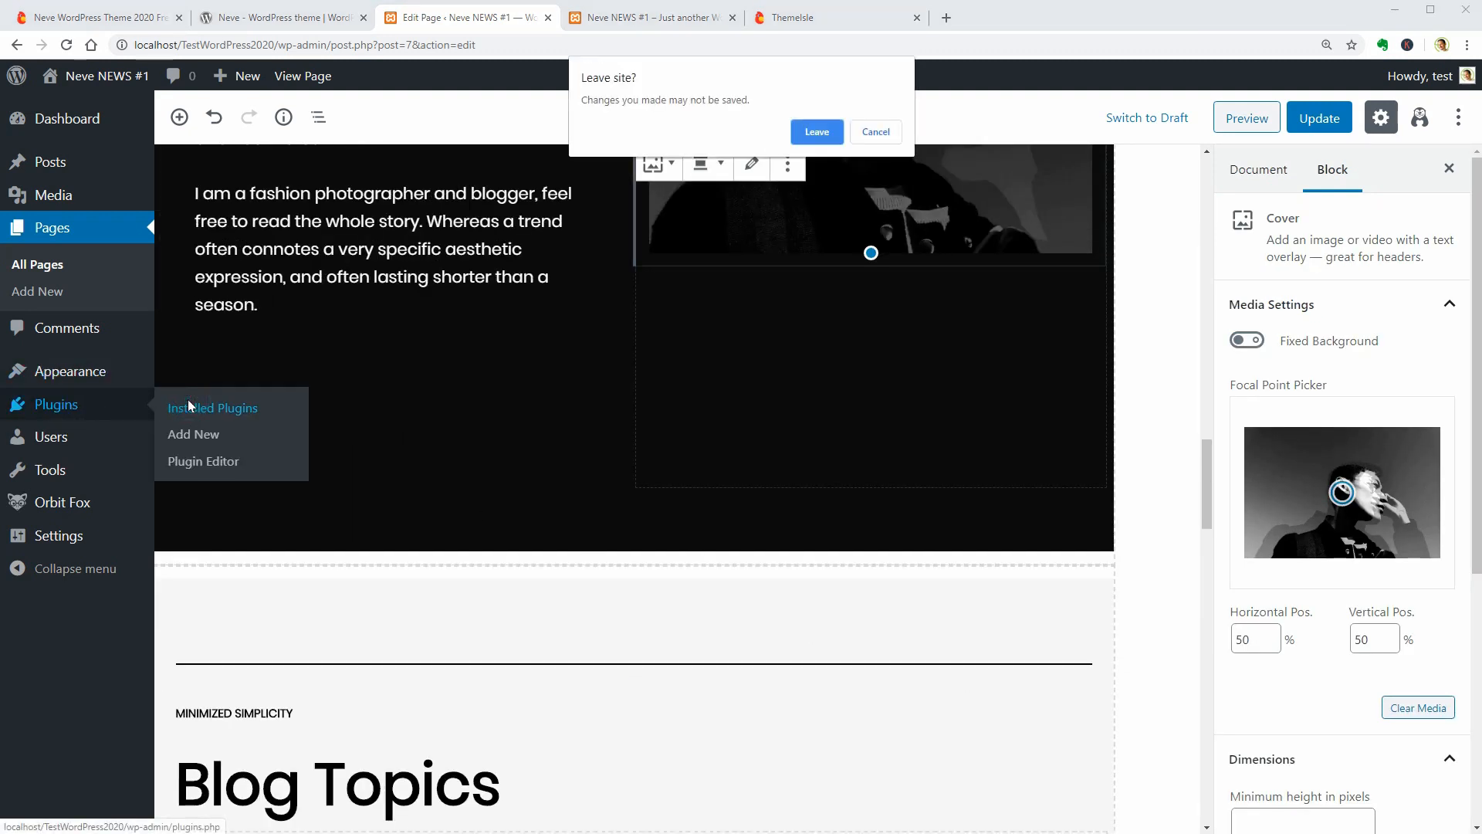
click(816, 131)
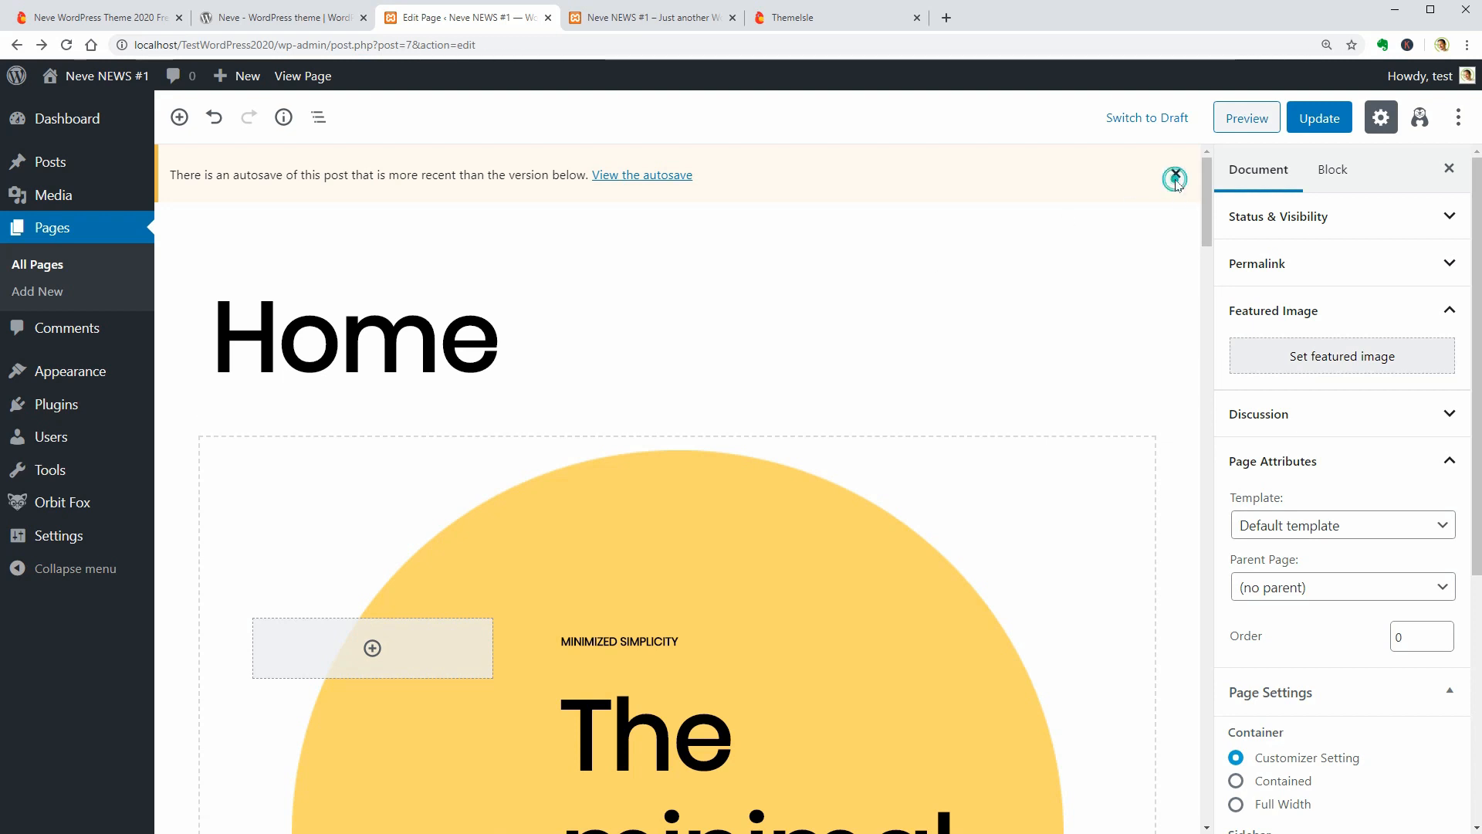
- Dismiss the autosave notice and review Otter's Font Awesome Icons and Section Column defaults
click(1175, 178)
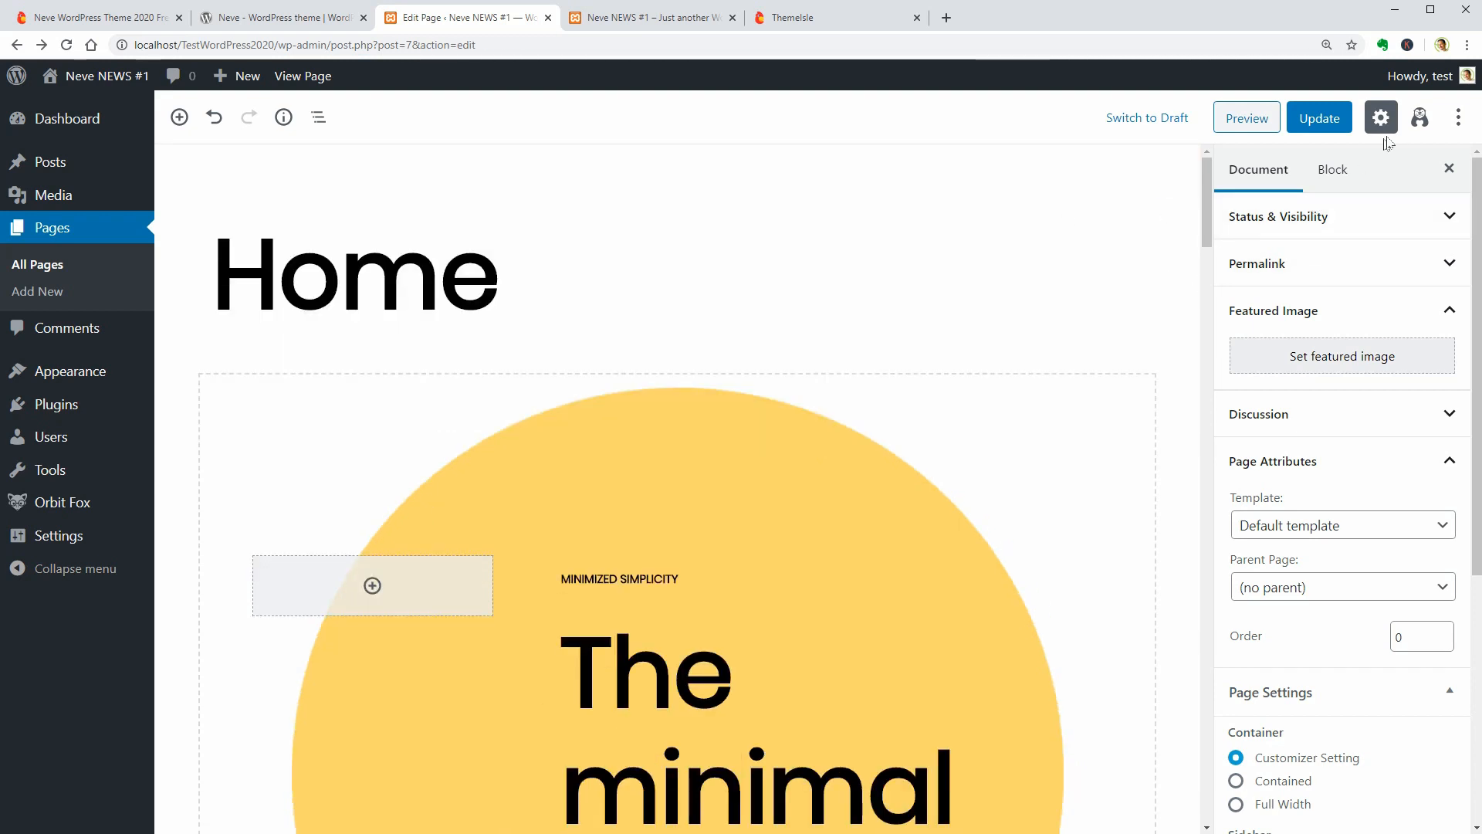
mouse_move(1419, 117)
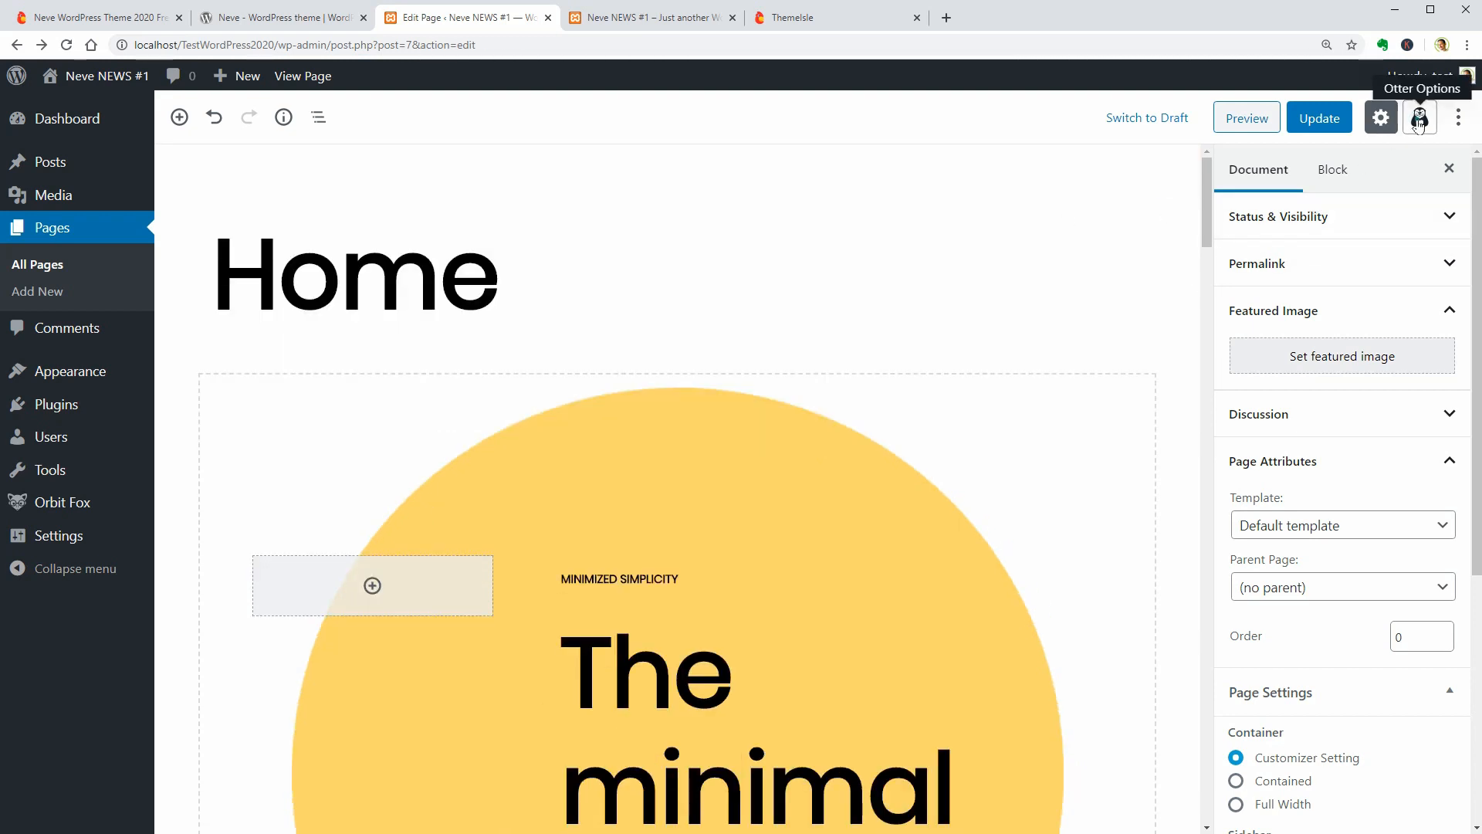
click(1419, 117)
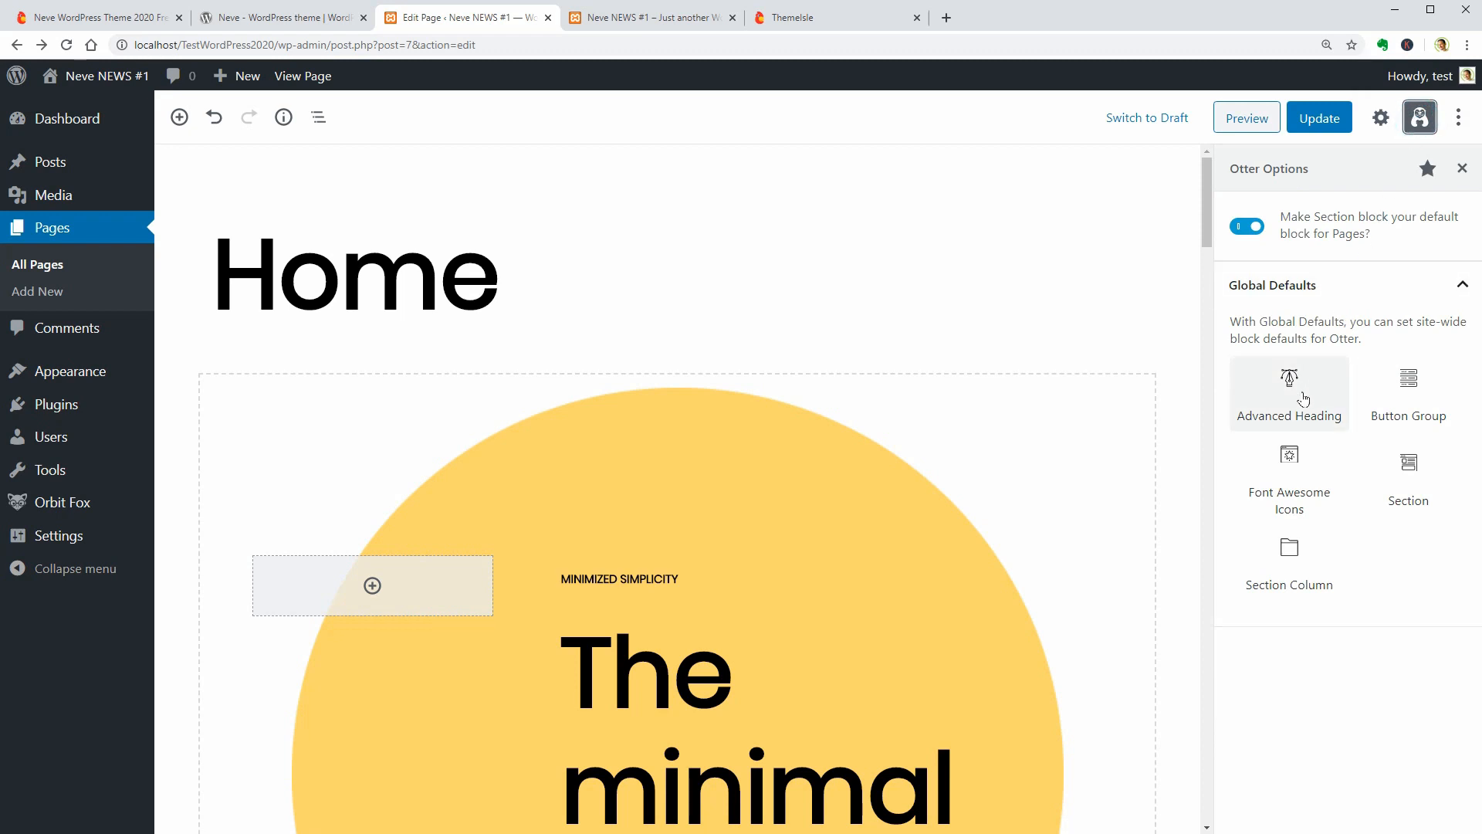
click(1288, 395)
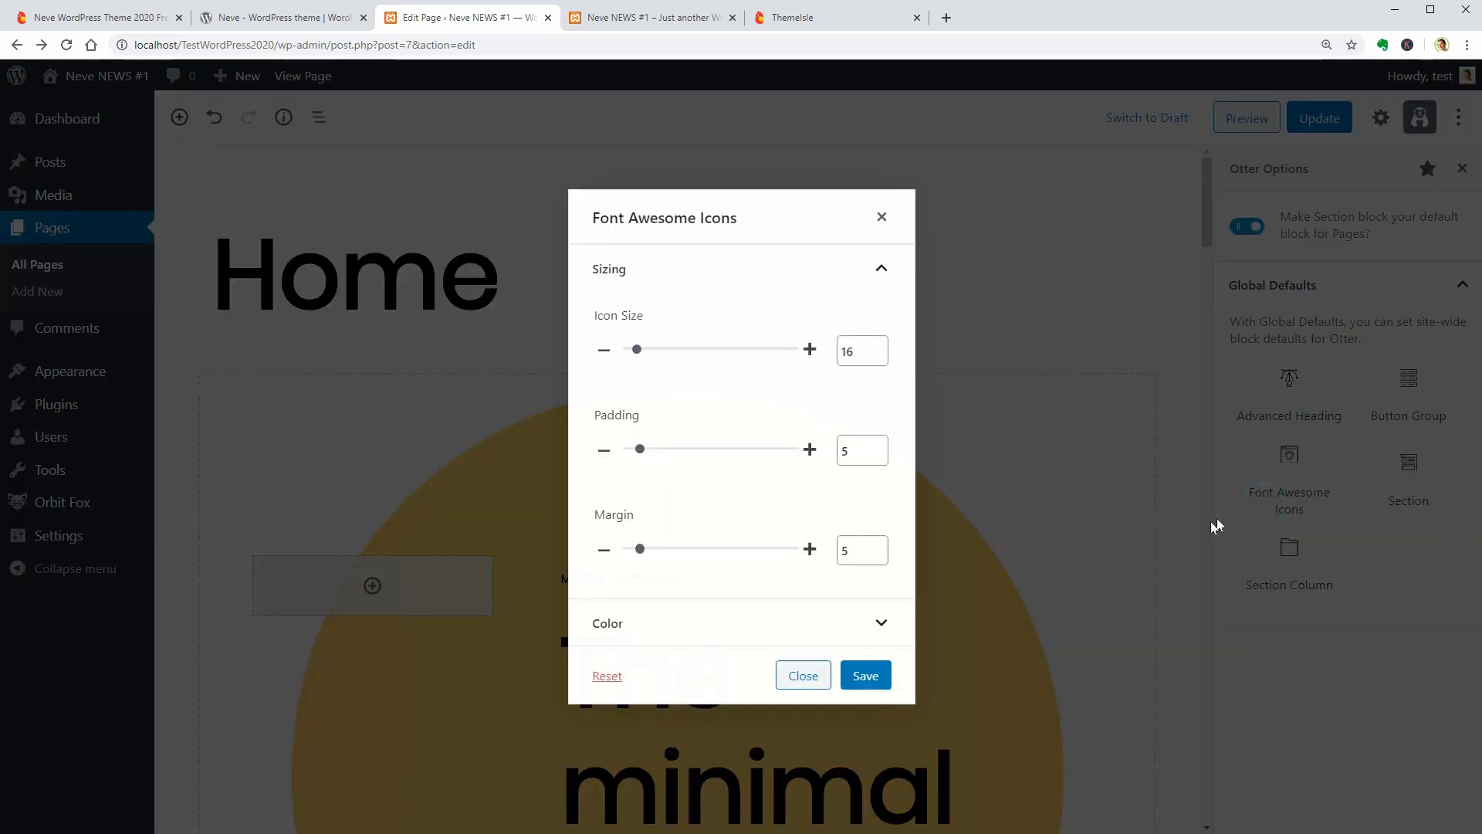
click(1407, 463)
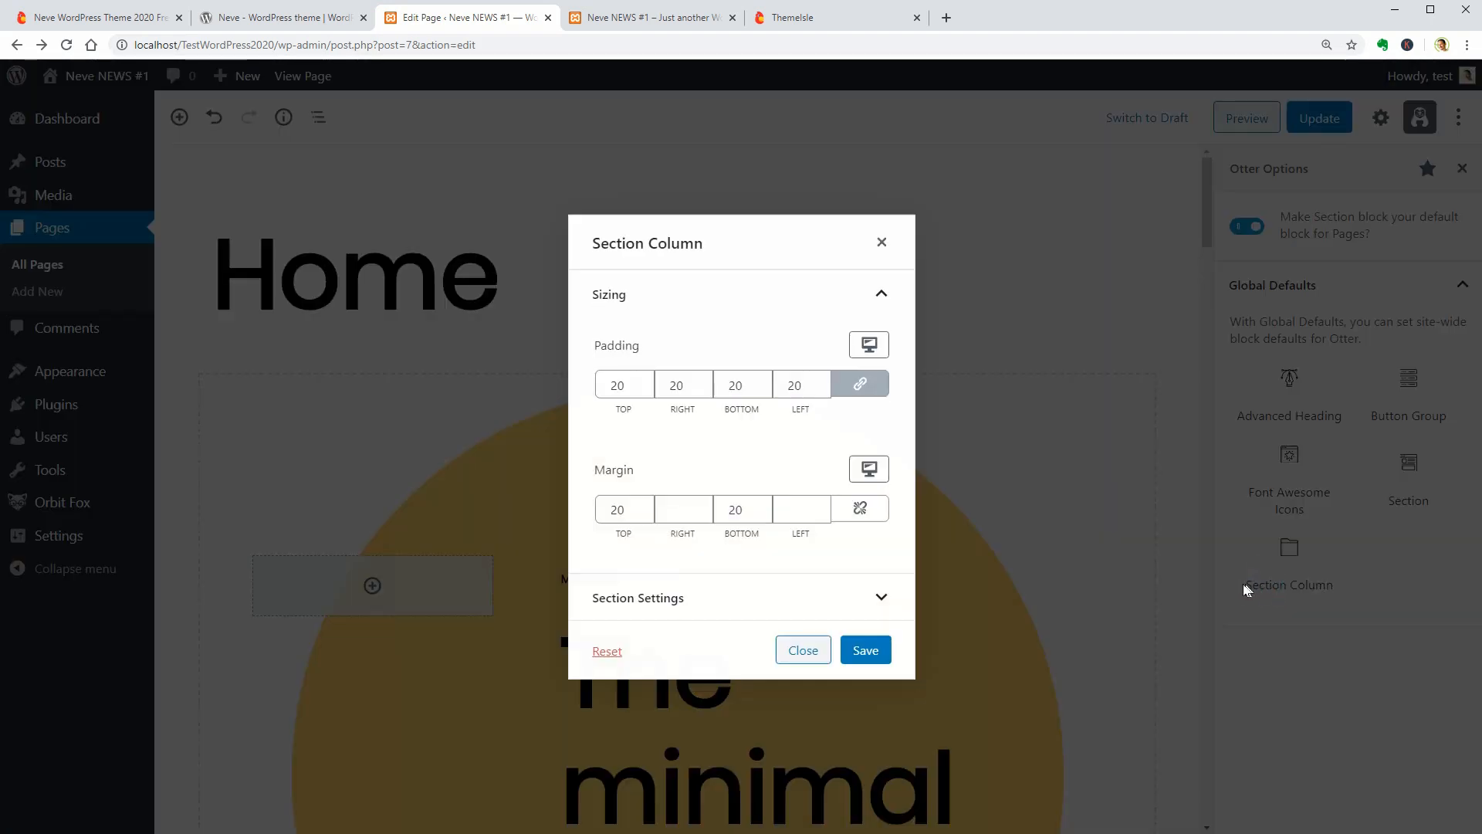
click(801, 649)
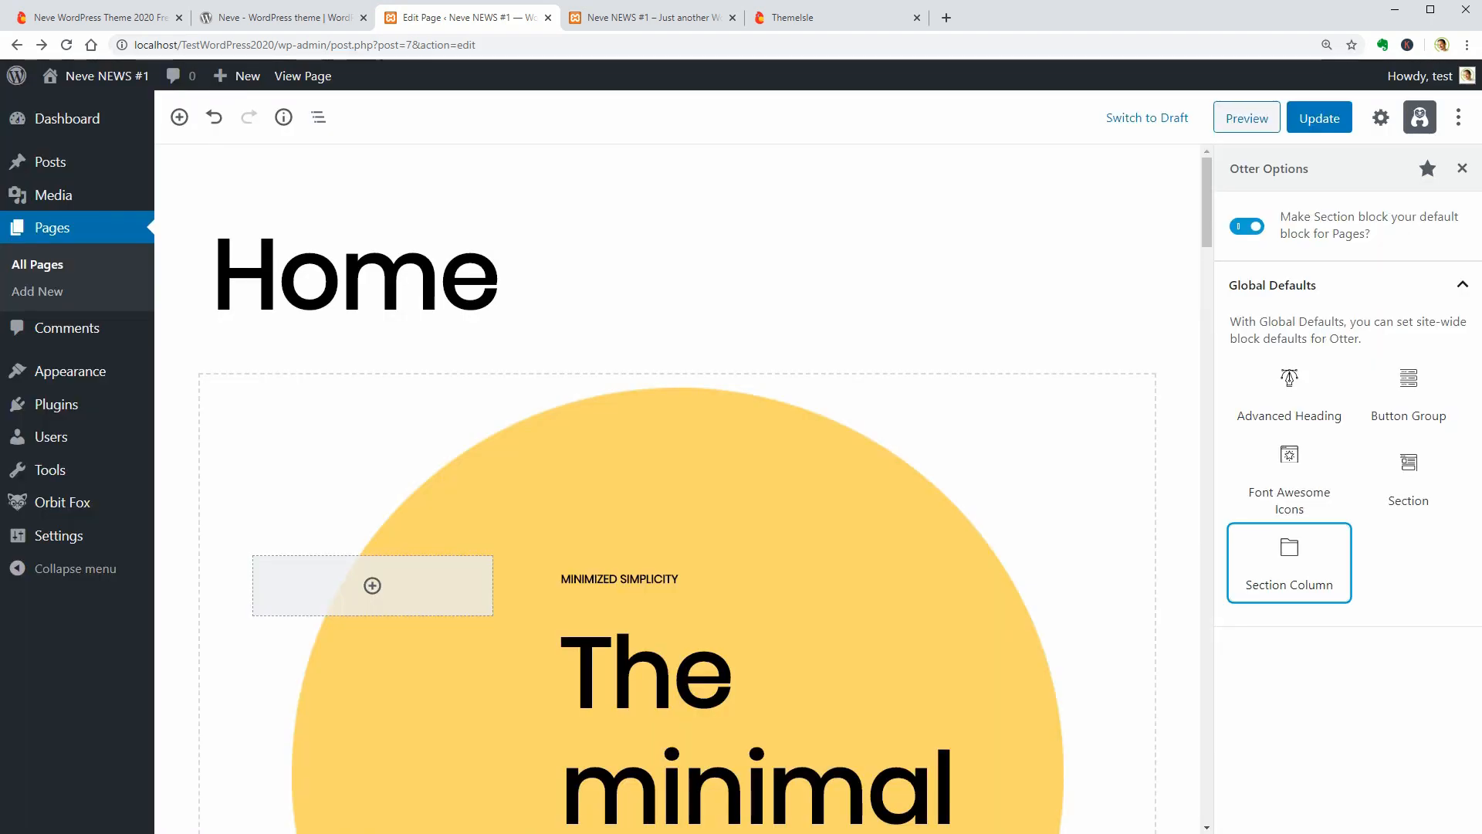
mouse_move(1260, 441)
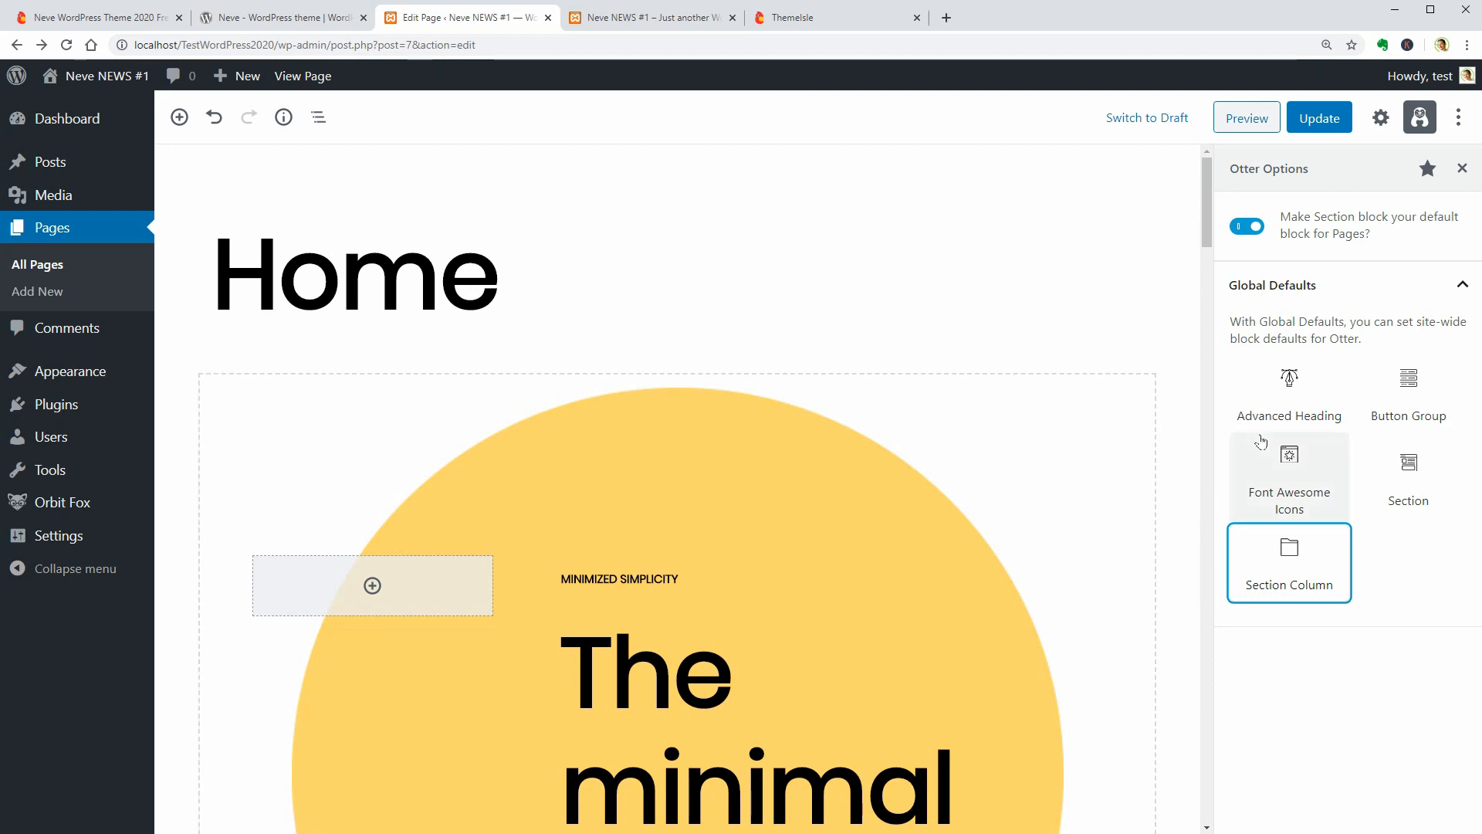
- Review the Advanced Heading global defaults without saving, then return to block settings
click(1288, 388)
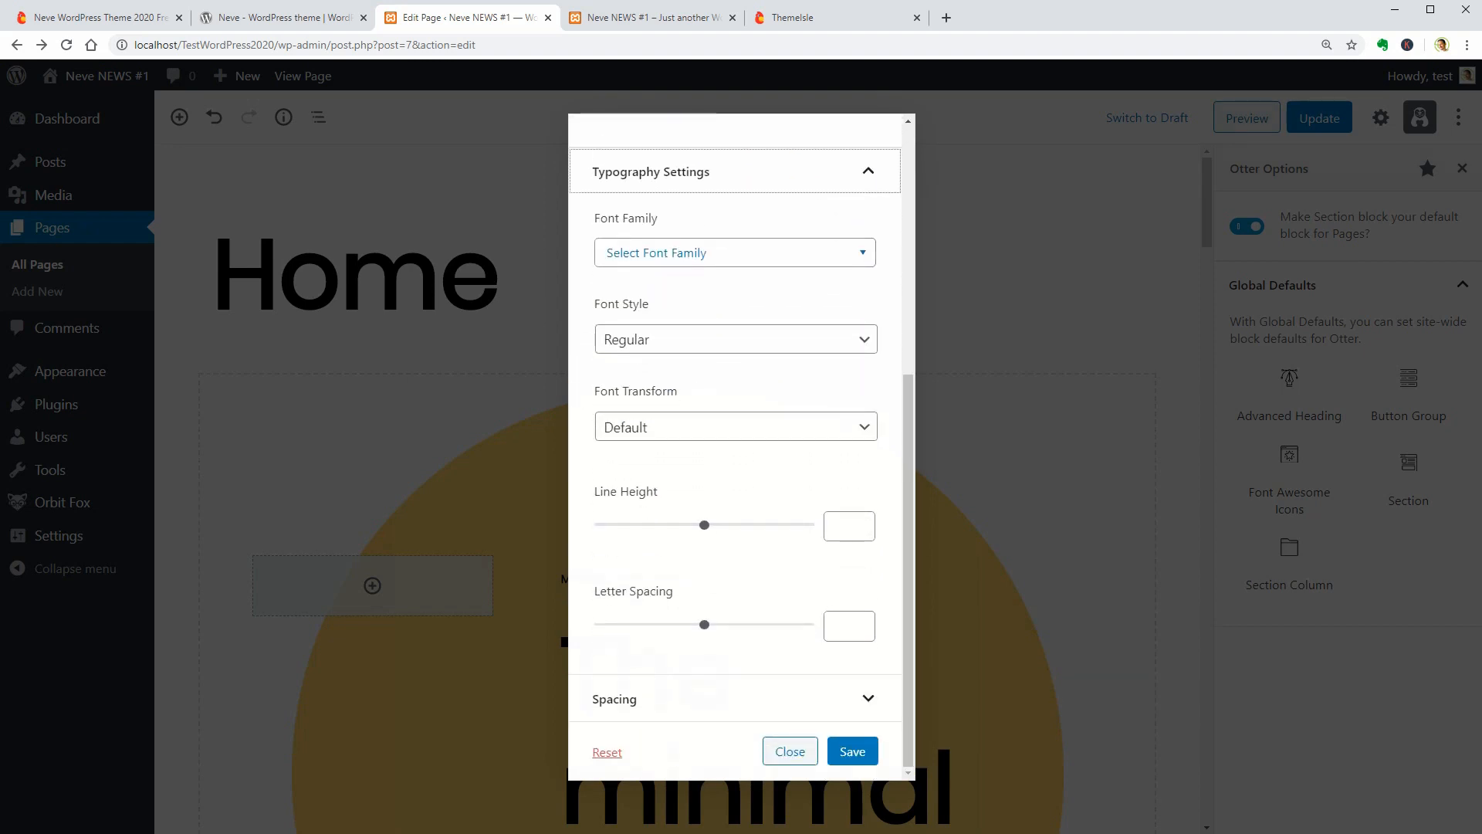
scroll(down, 3)
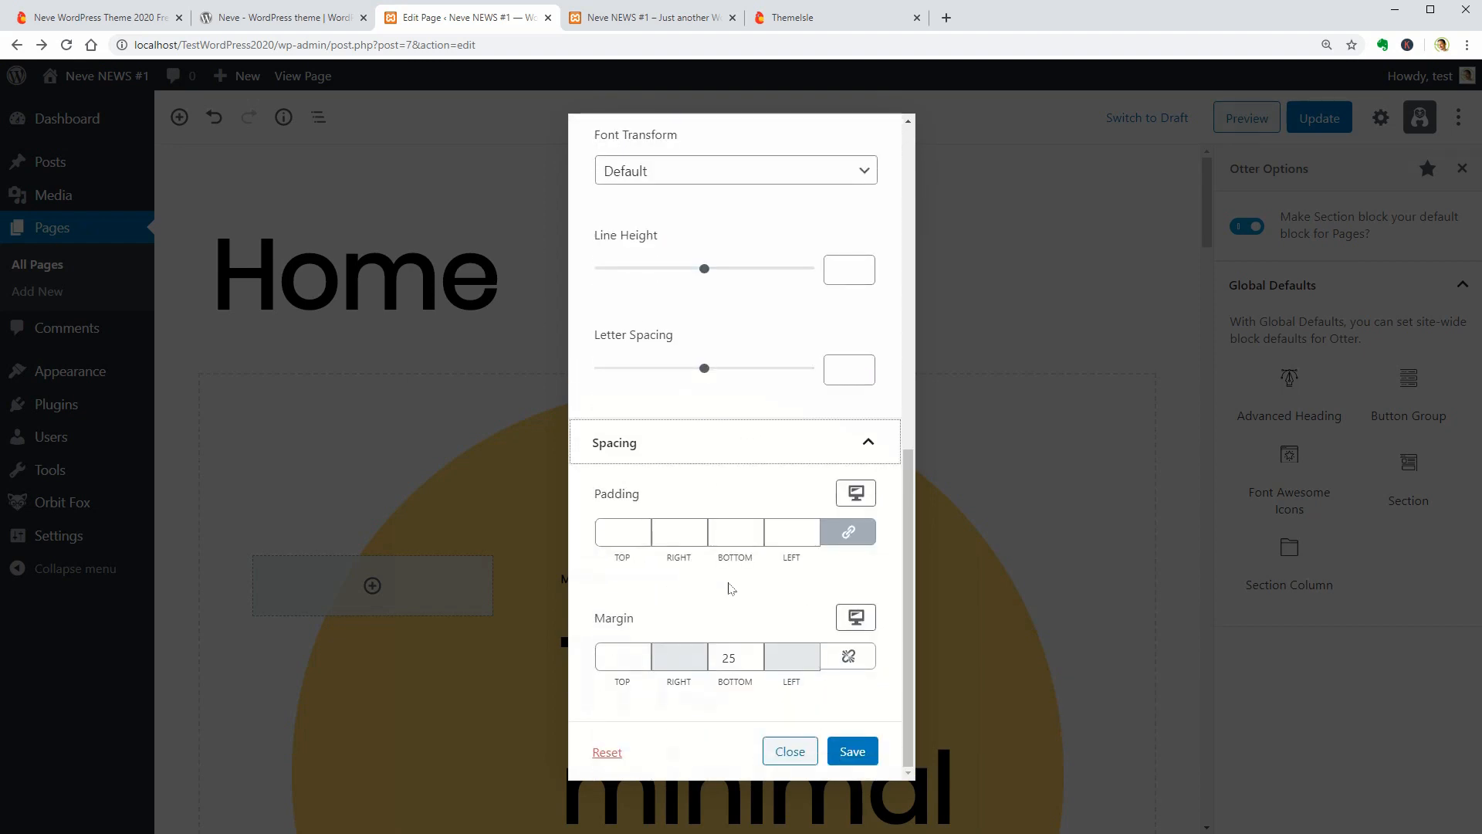
click(789, 751)
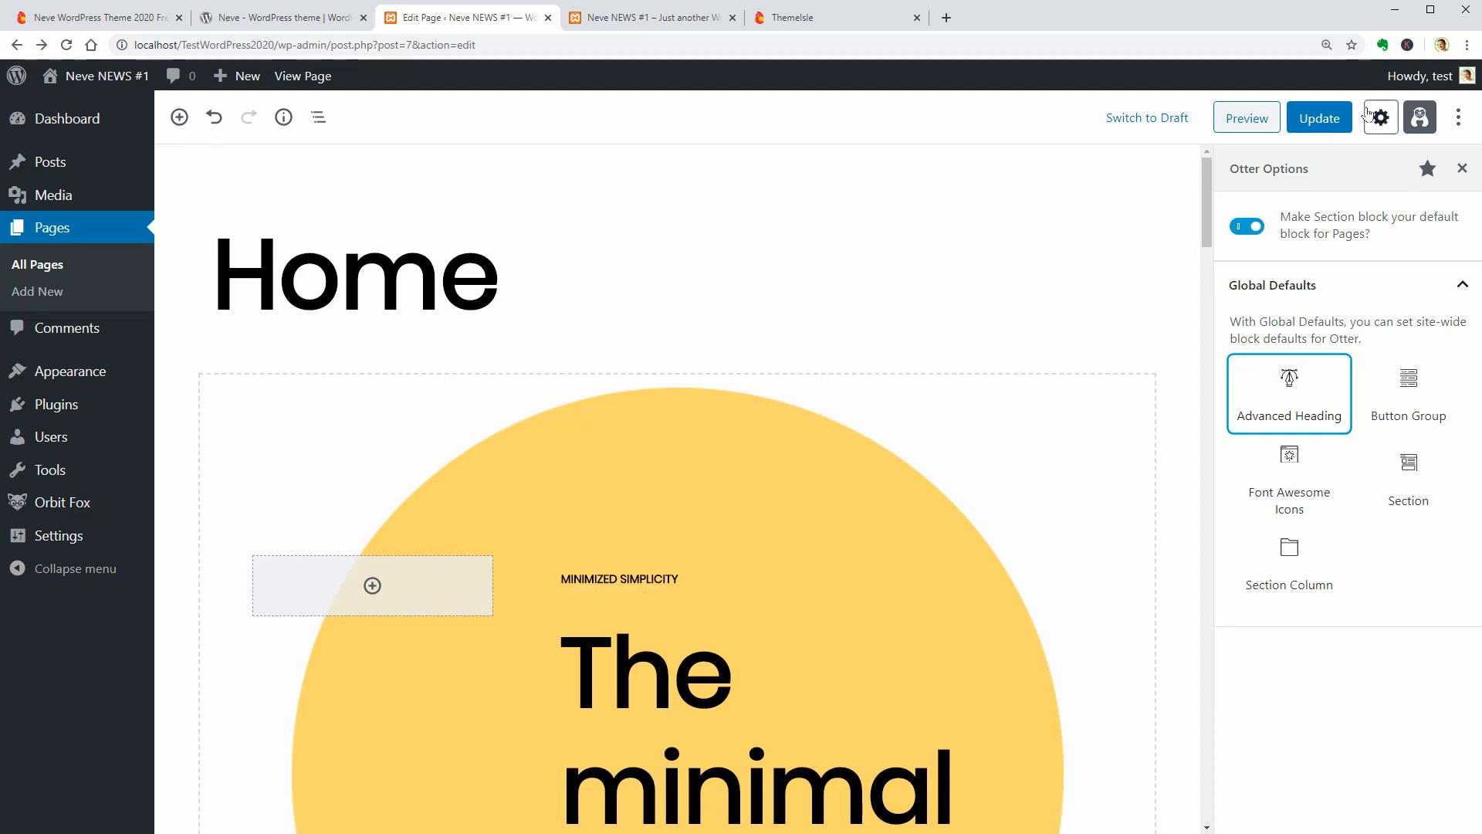
click(645, 671)
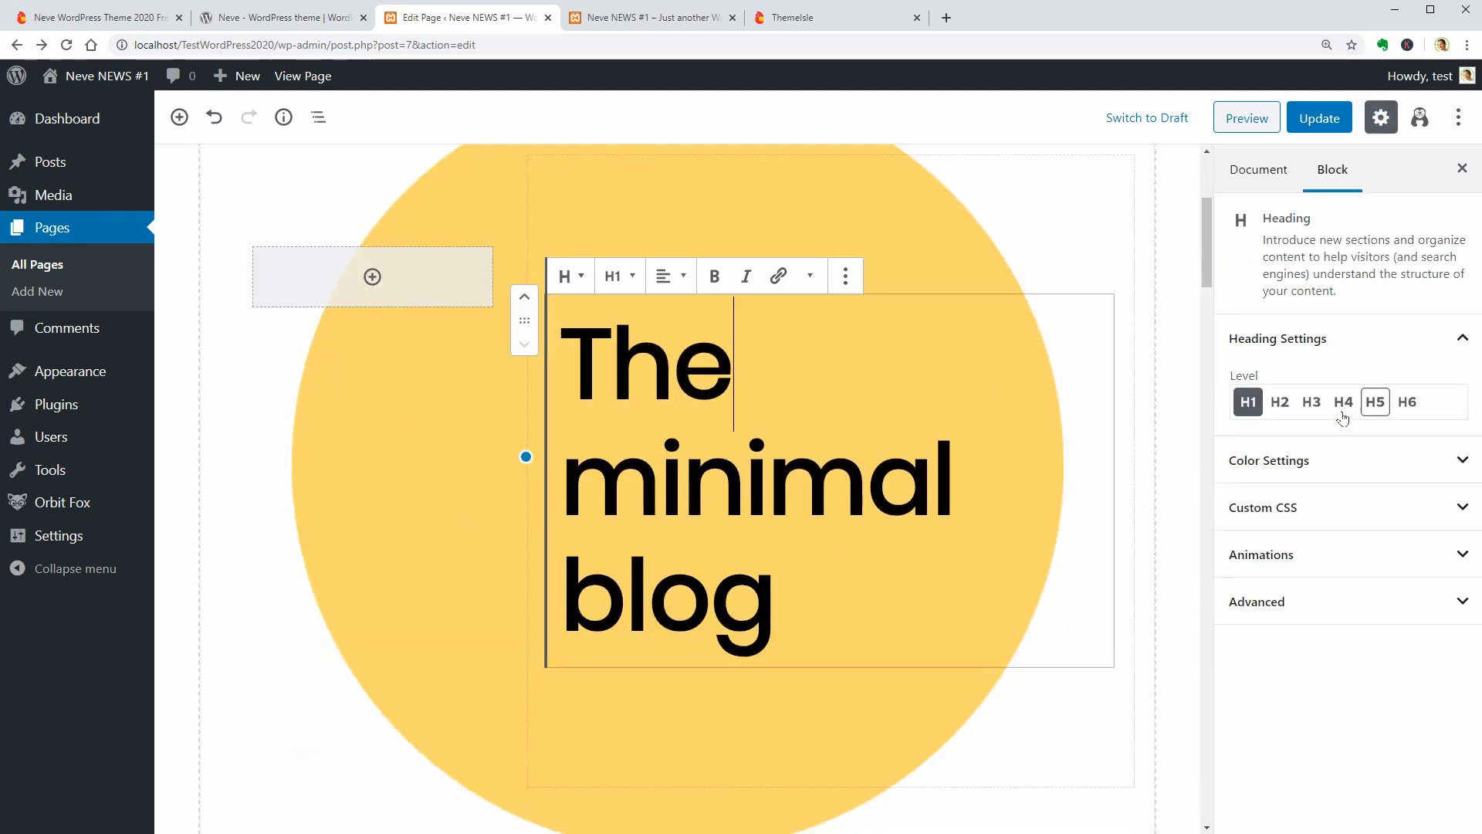
- Insert an Otter Advanced Heading before the existing heading, found by searching 'adva'
click(843, 277)
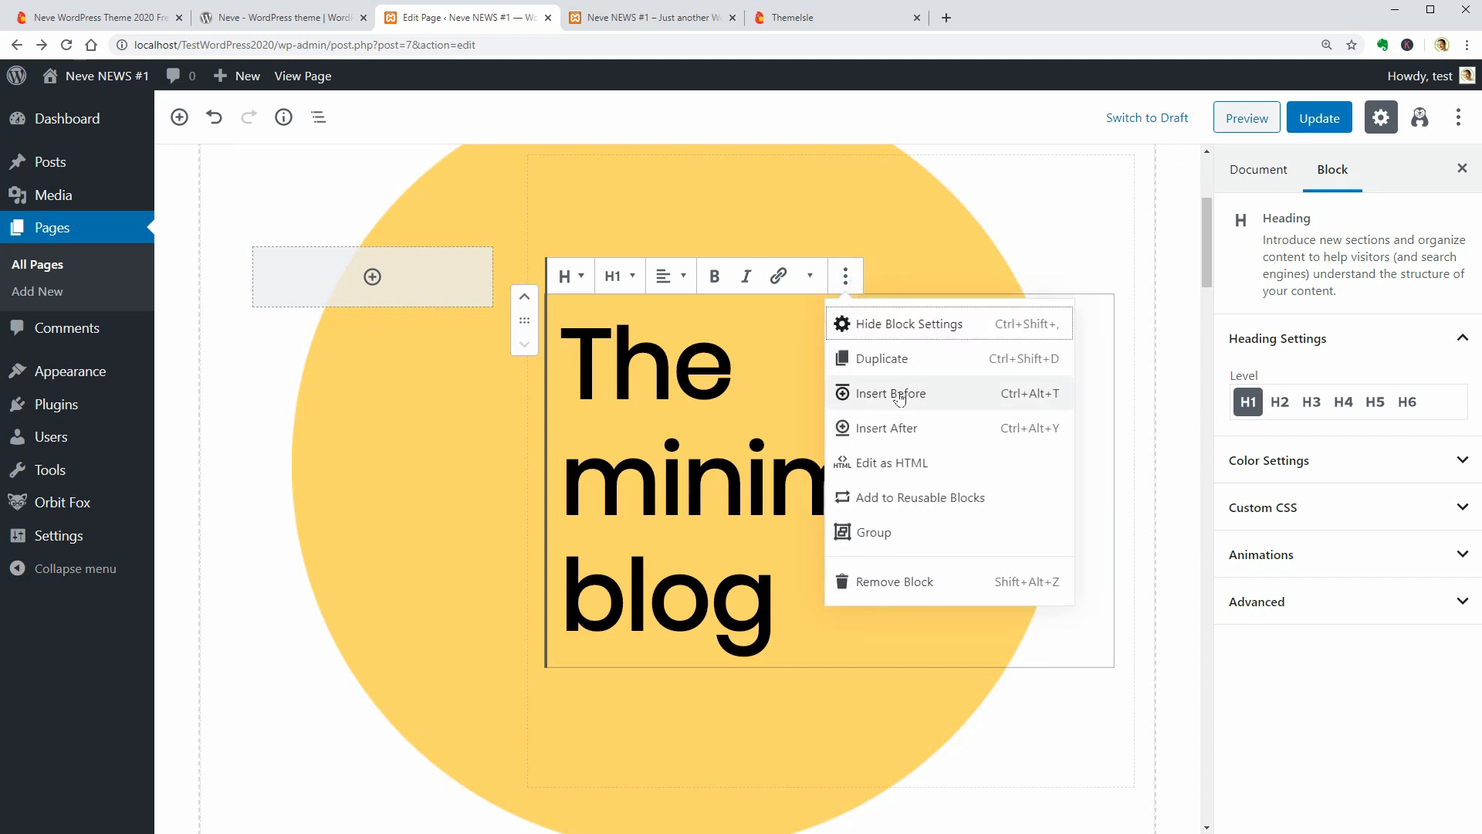
click(890, 393)
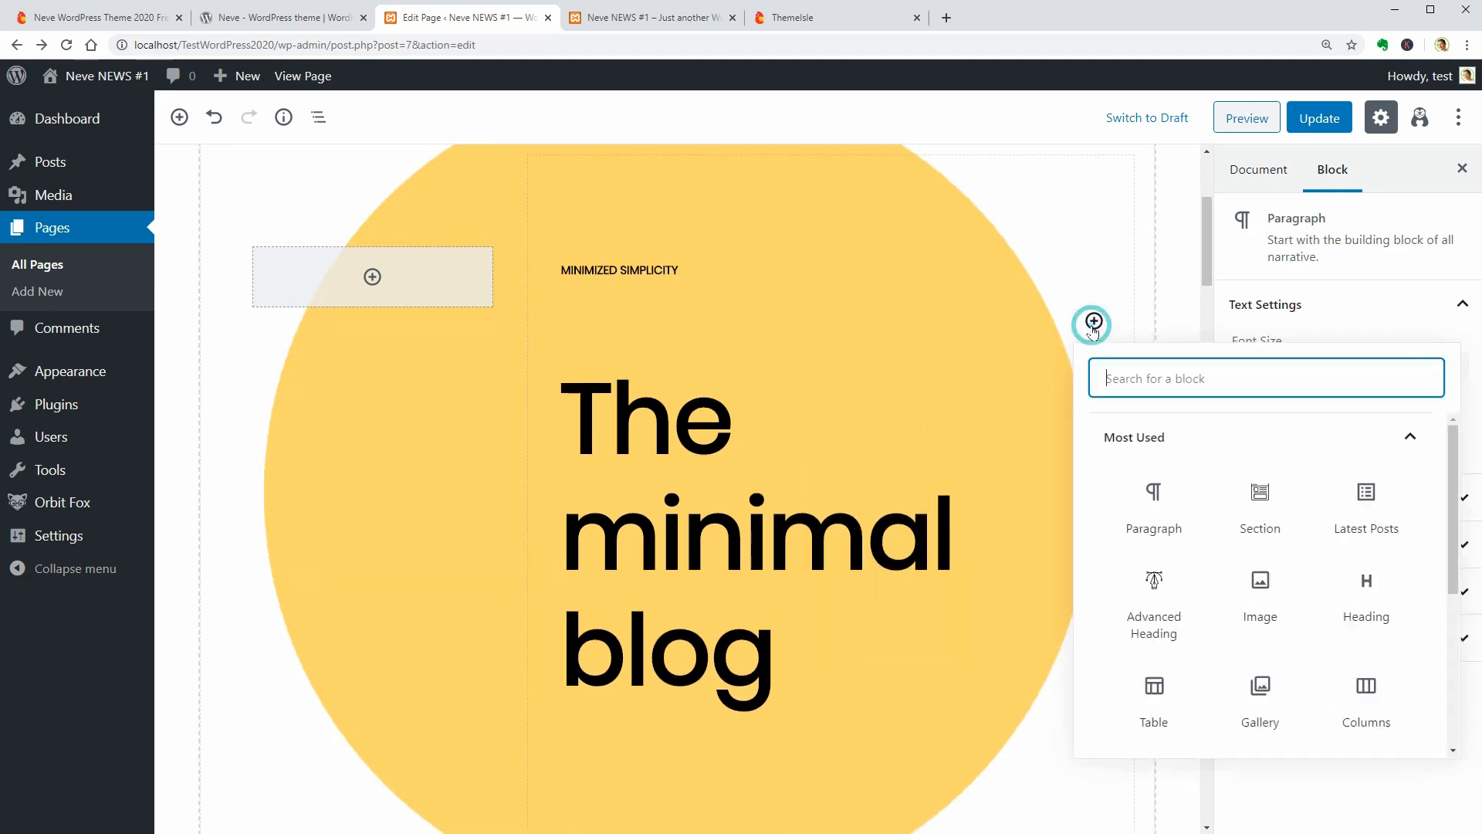
text(adva)
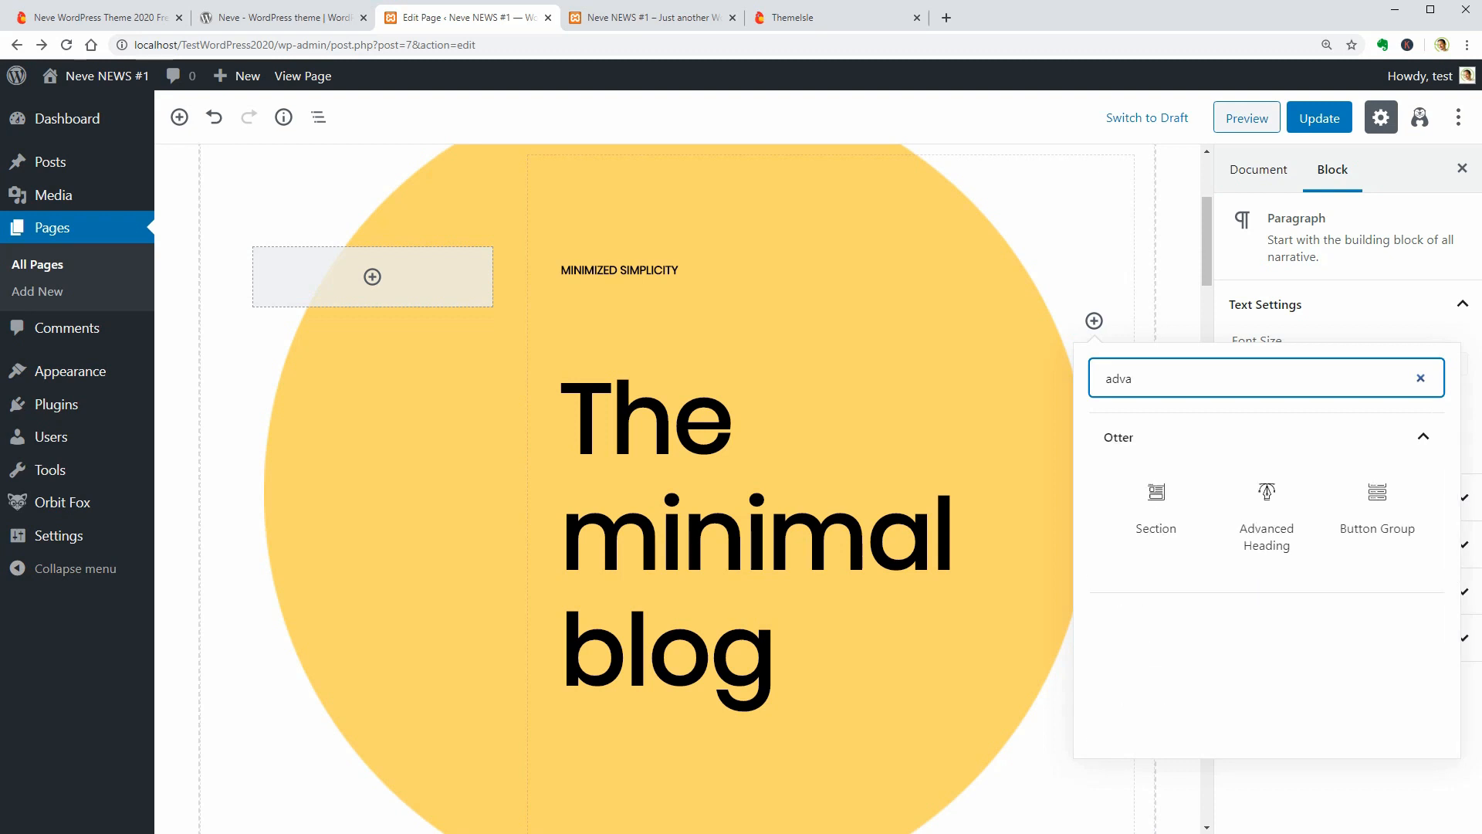
click(1265, 510)
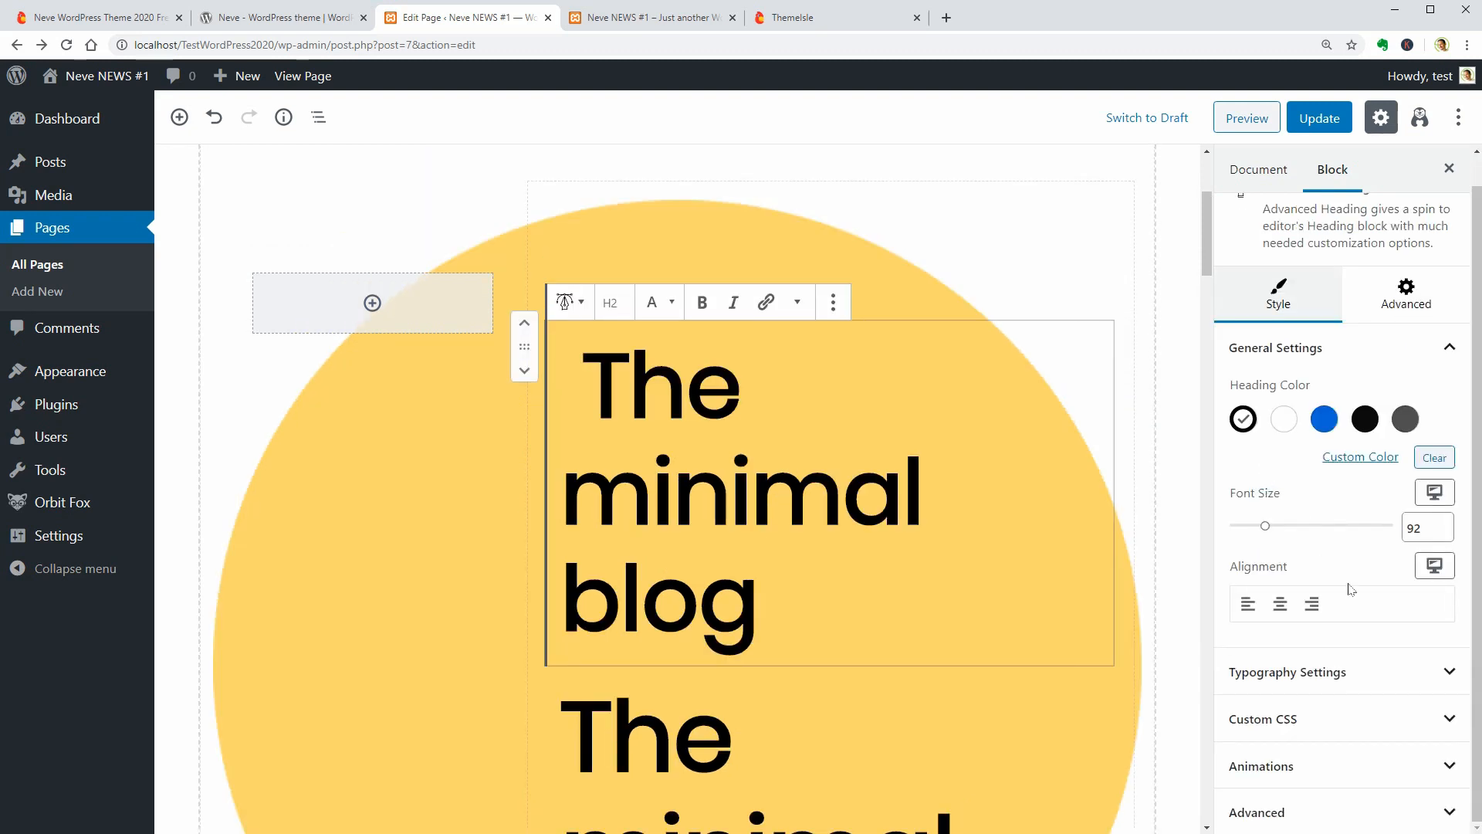
- Pick an animation effect for the heading under Advanced > Animations
click(1288, 673)
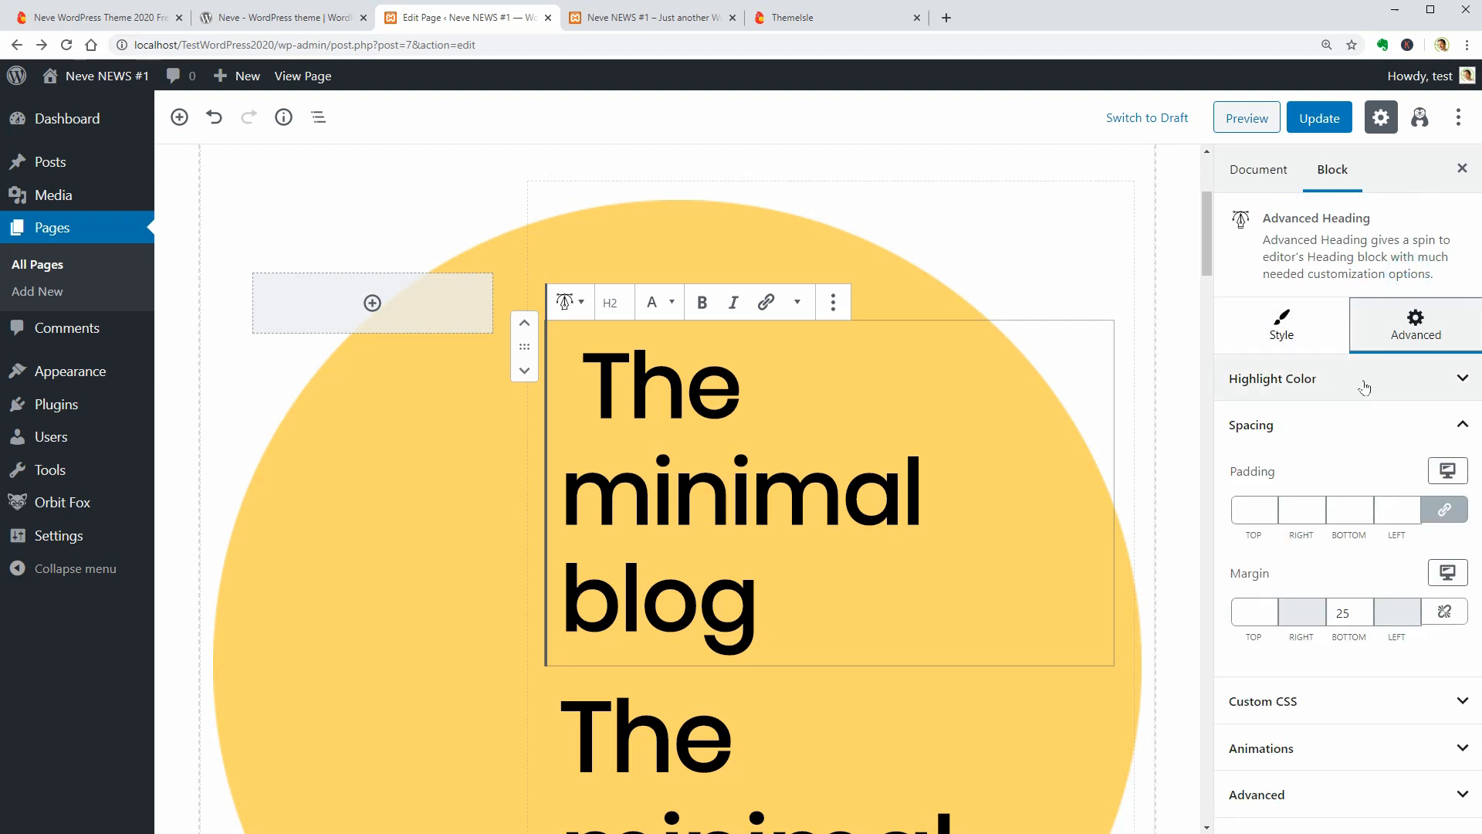
click(1380, 377)
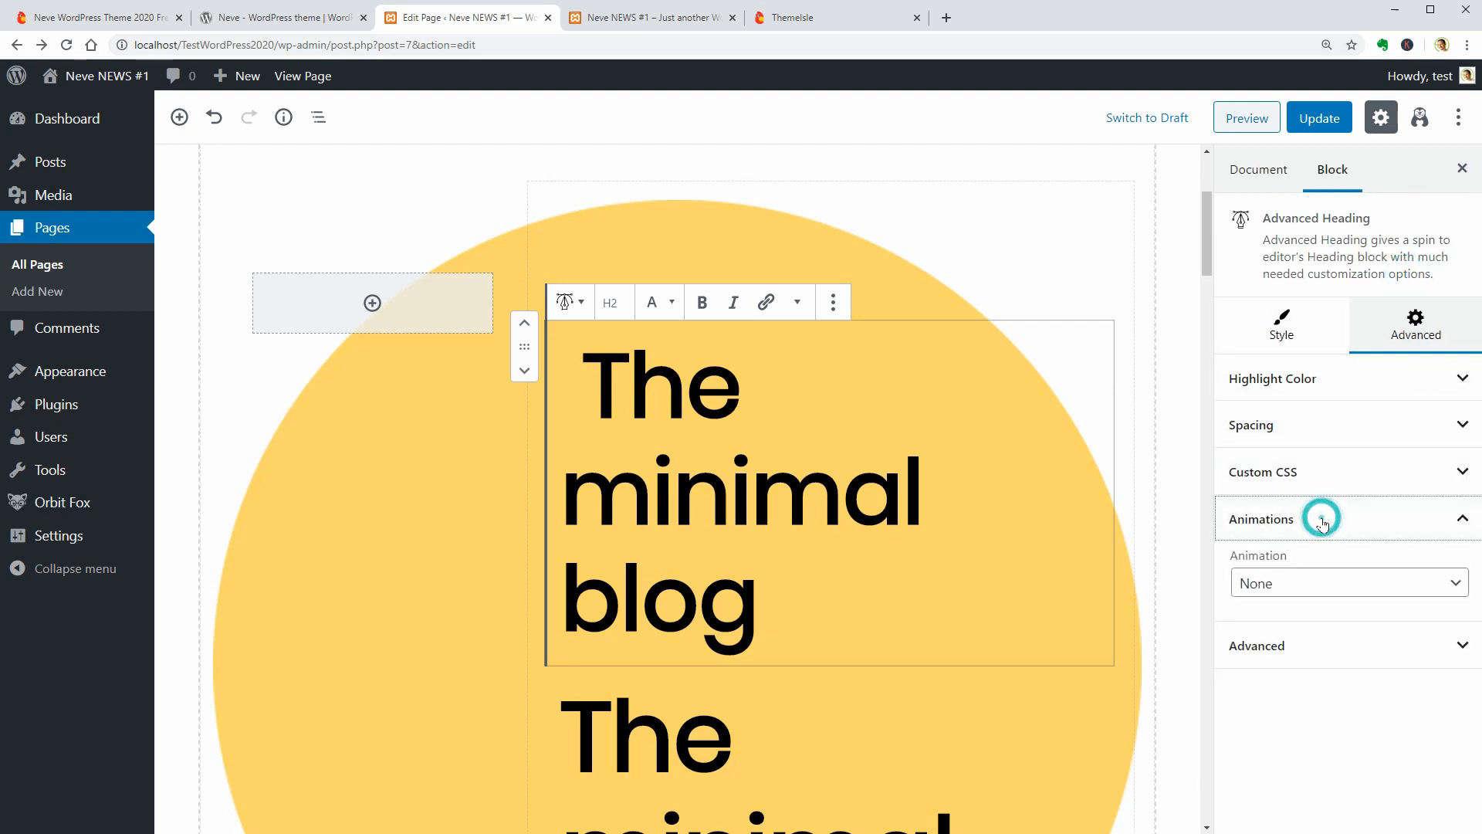
click(1349, 582)
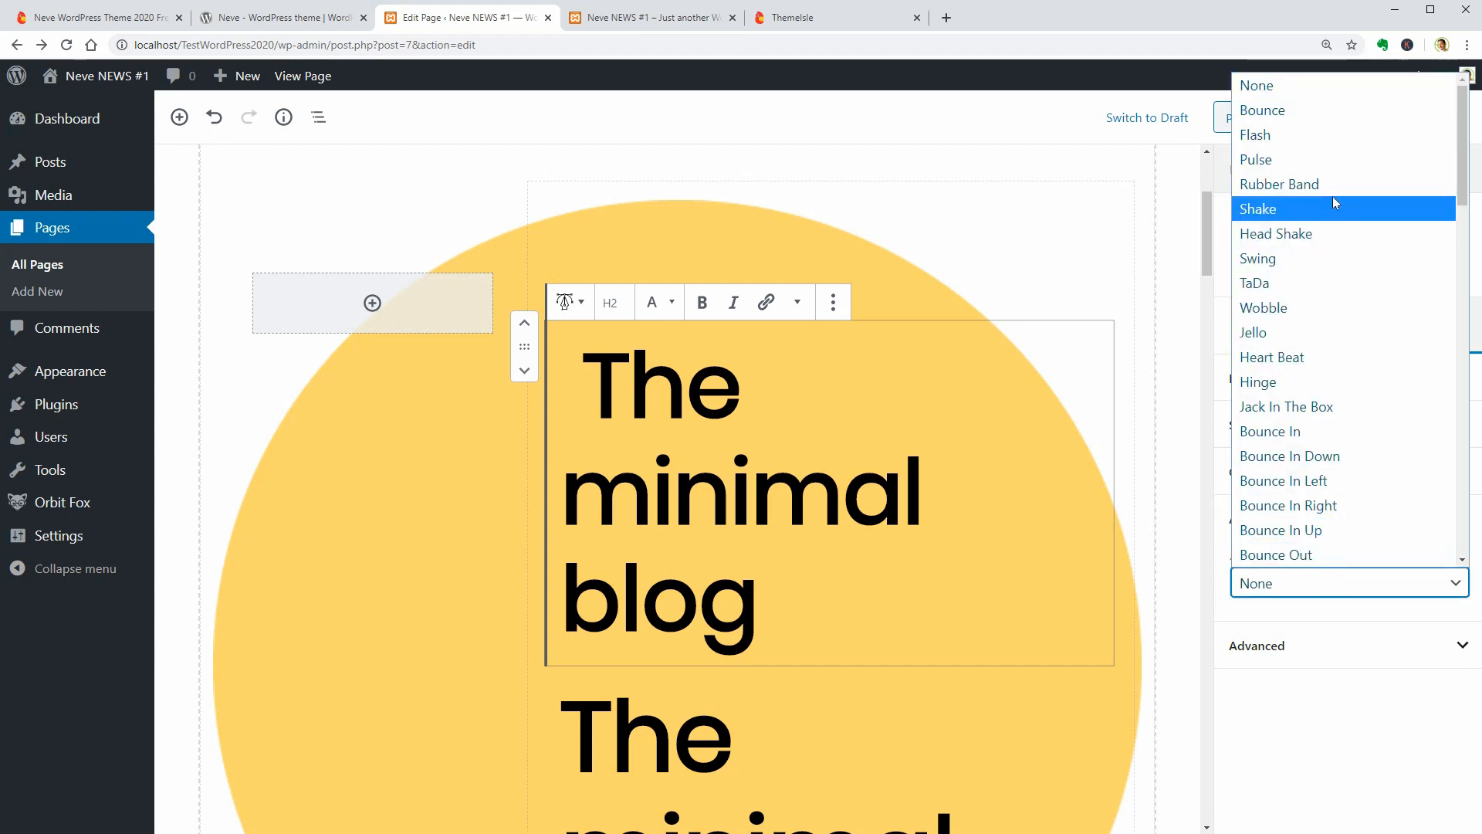
click(1279, 184)
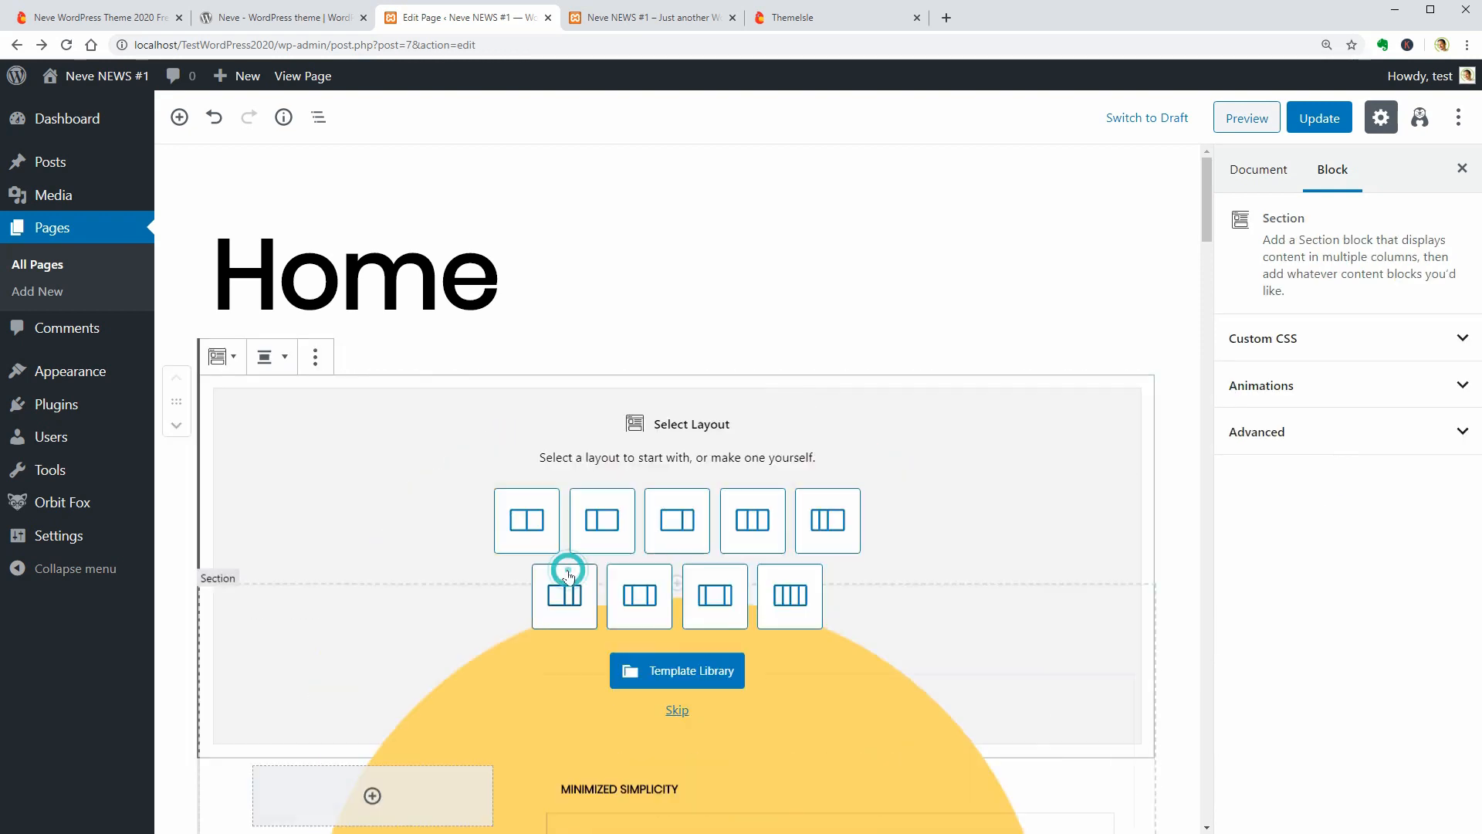
- Browse Otter's Template Library filtered to Testimonials, then close it without inserting
scroll(down, 3)
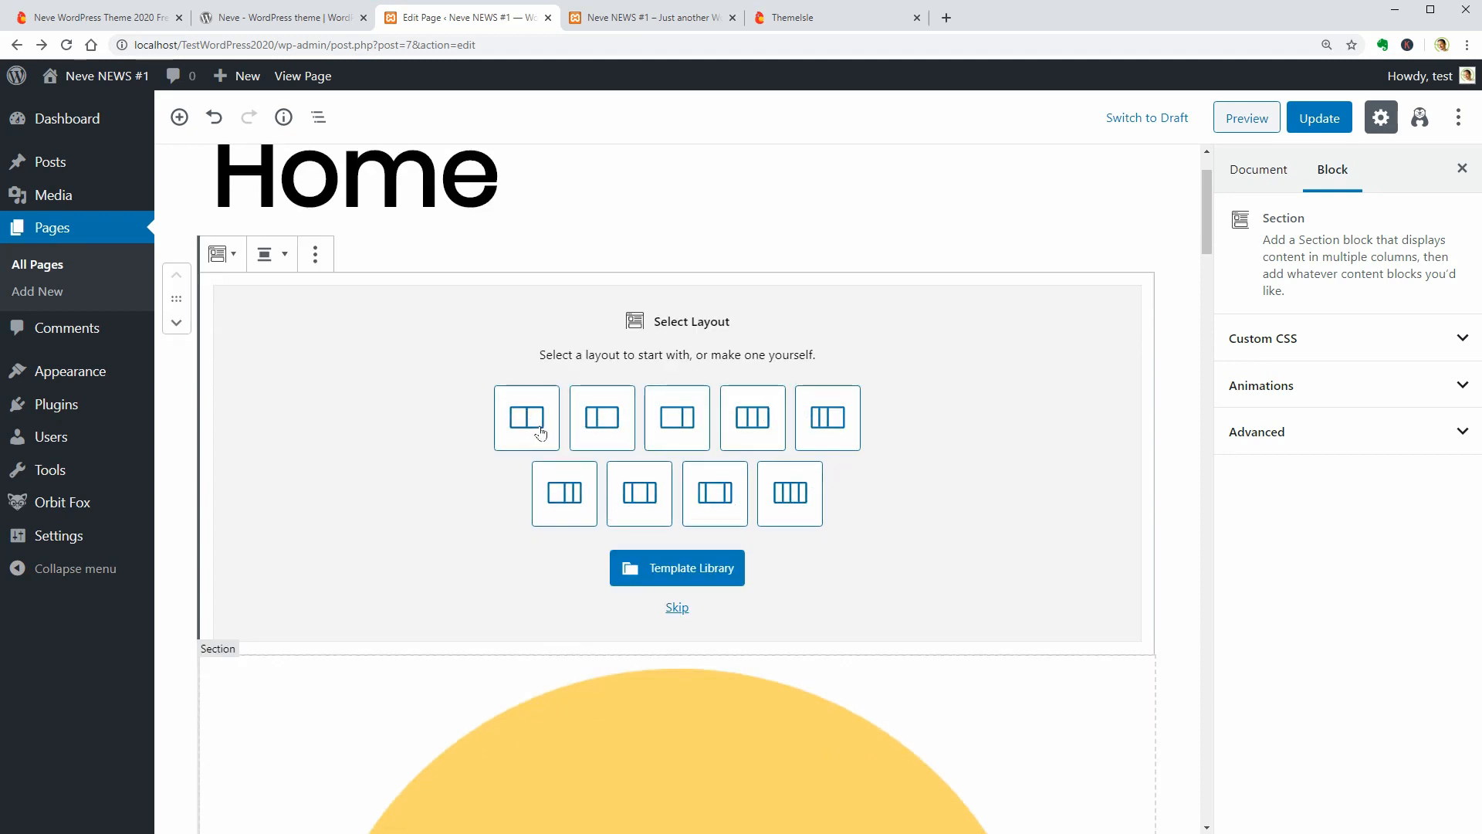
mouse_move(839, 517)
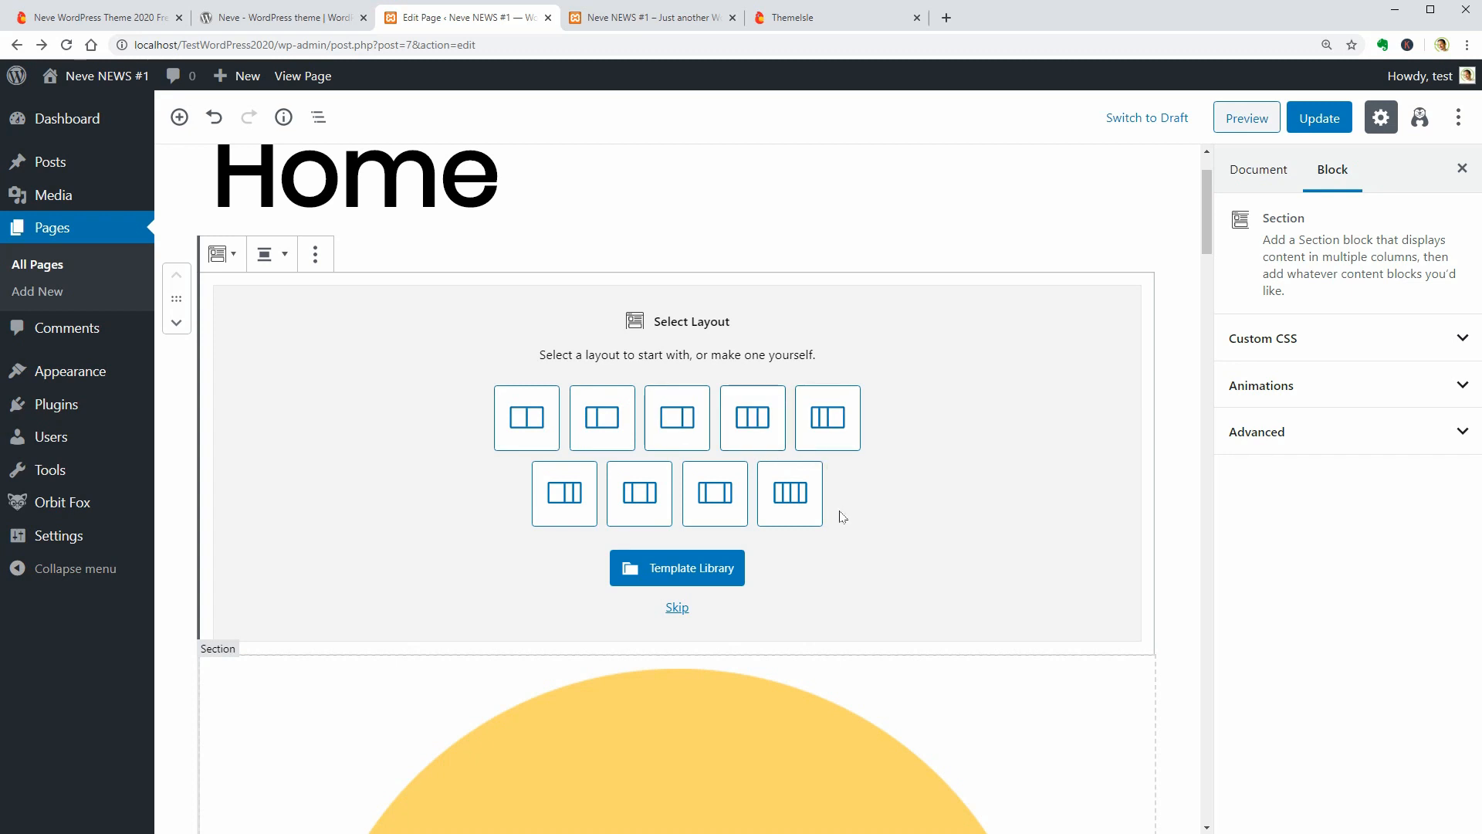
mouse_move(695, 580)
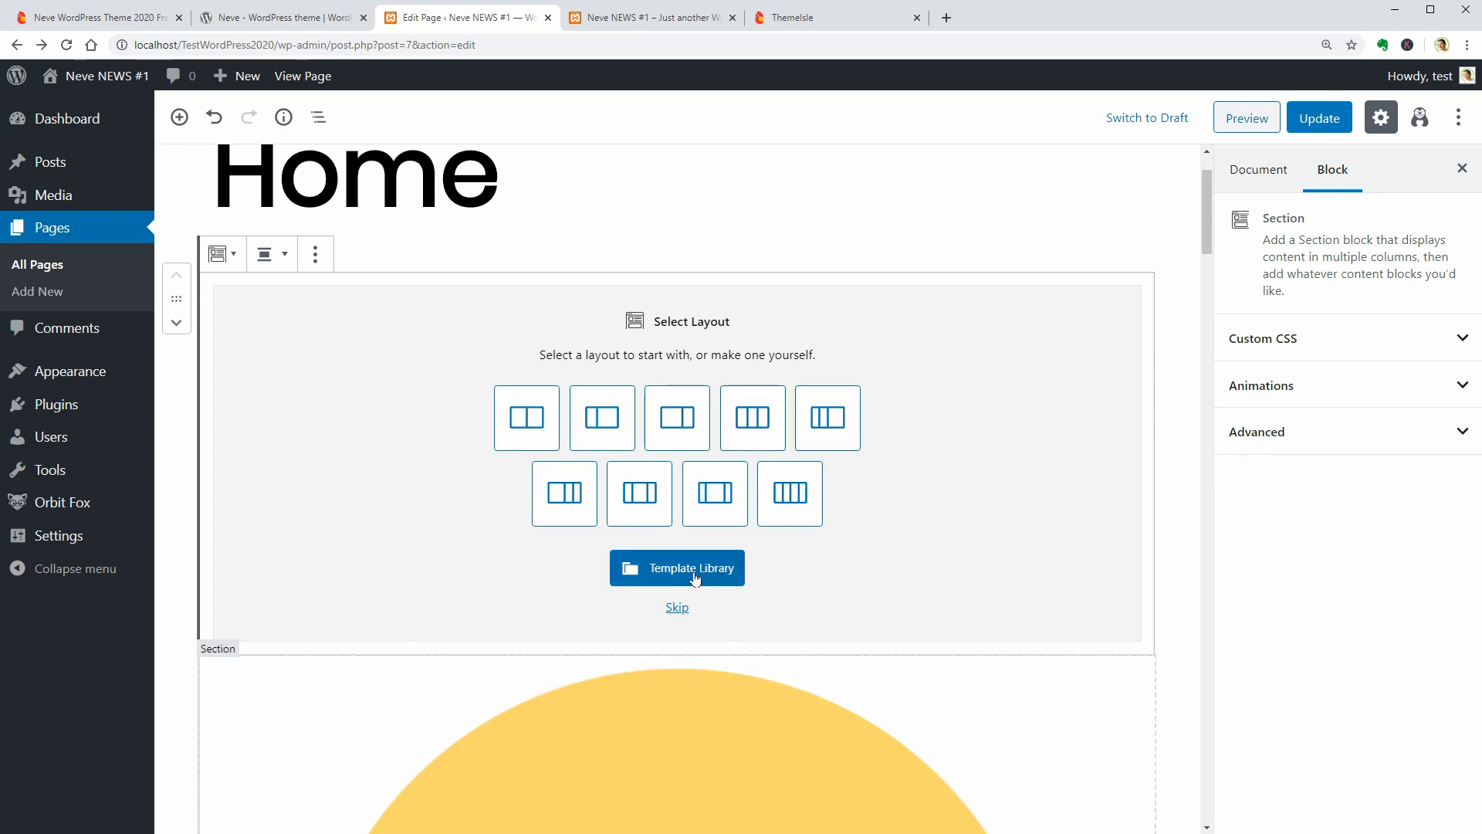
click(677, 567)
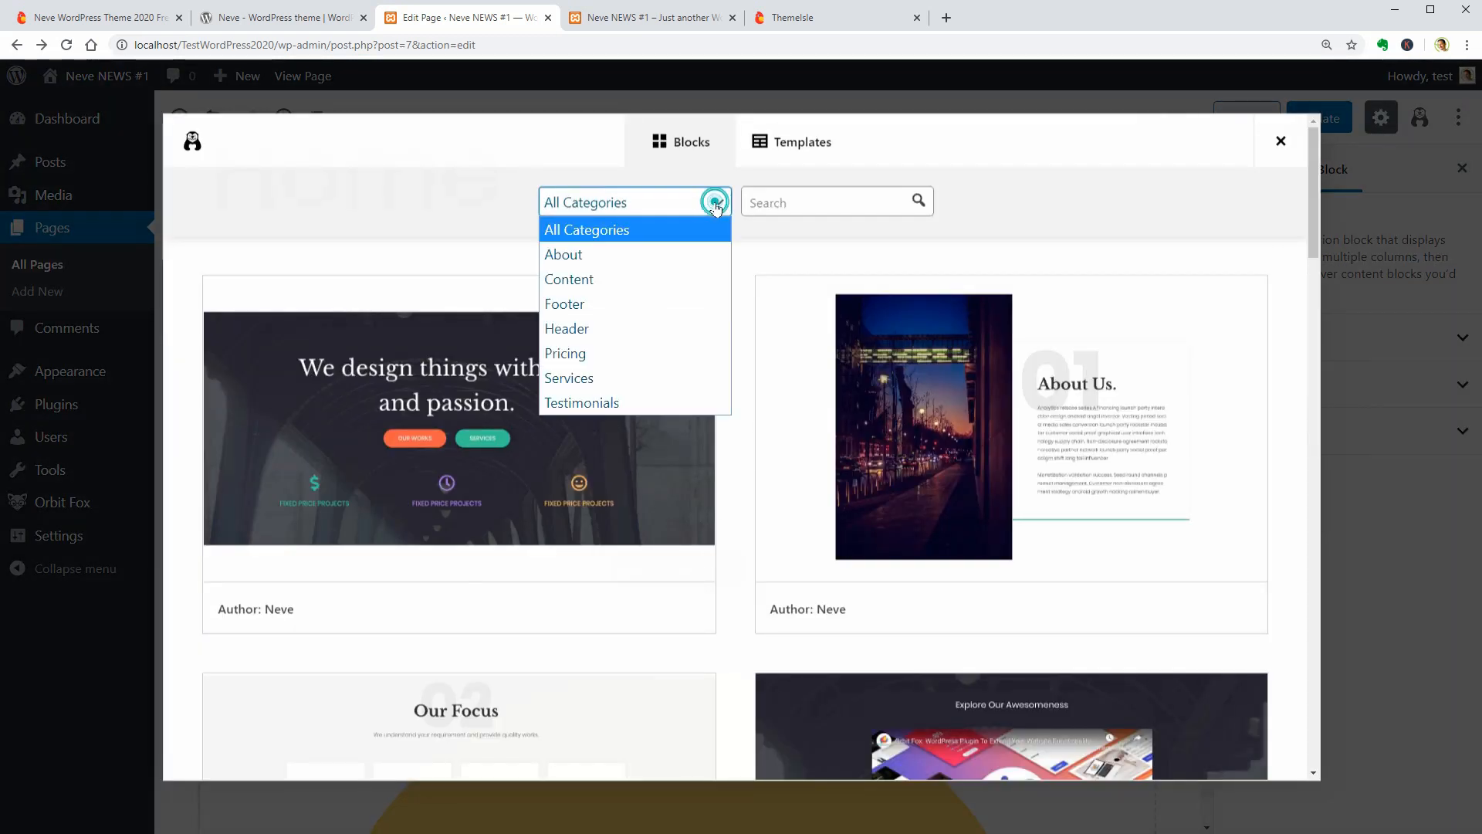
click(581, 401)
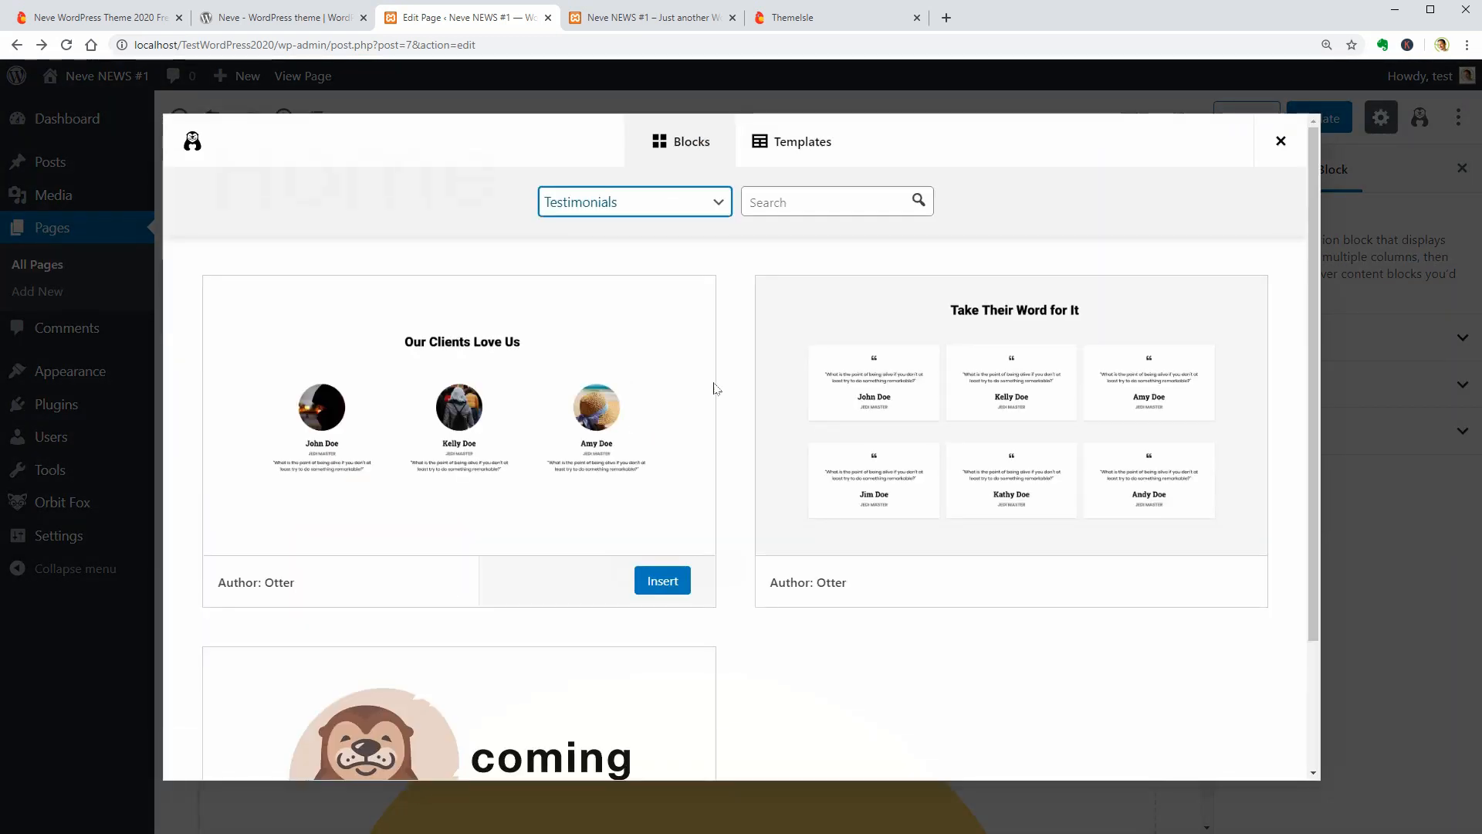
click(1281, 140)
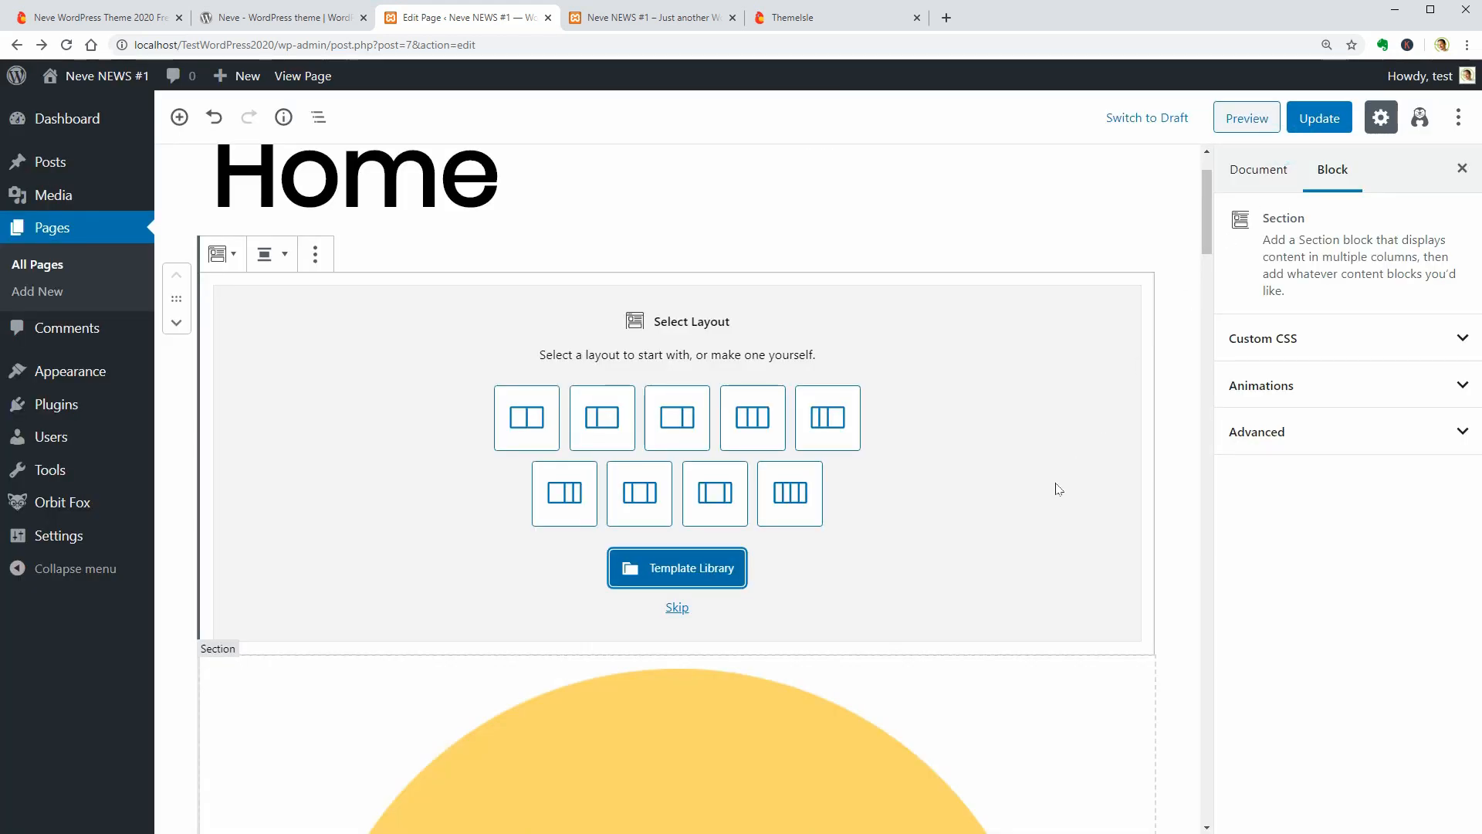
mouse_move(69, 370)
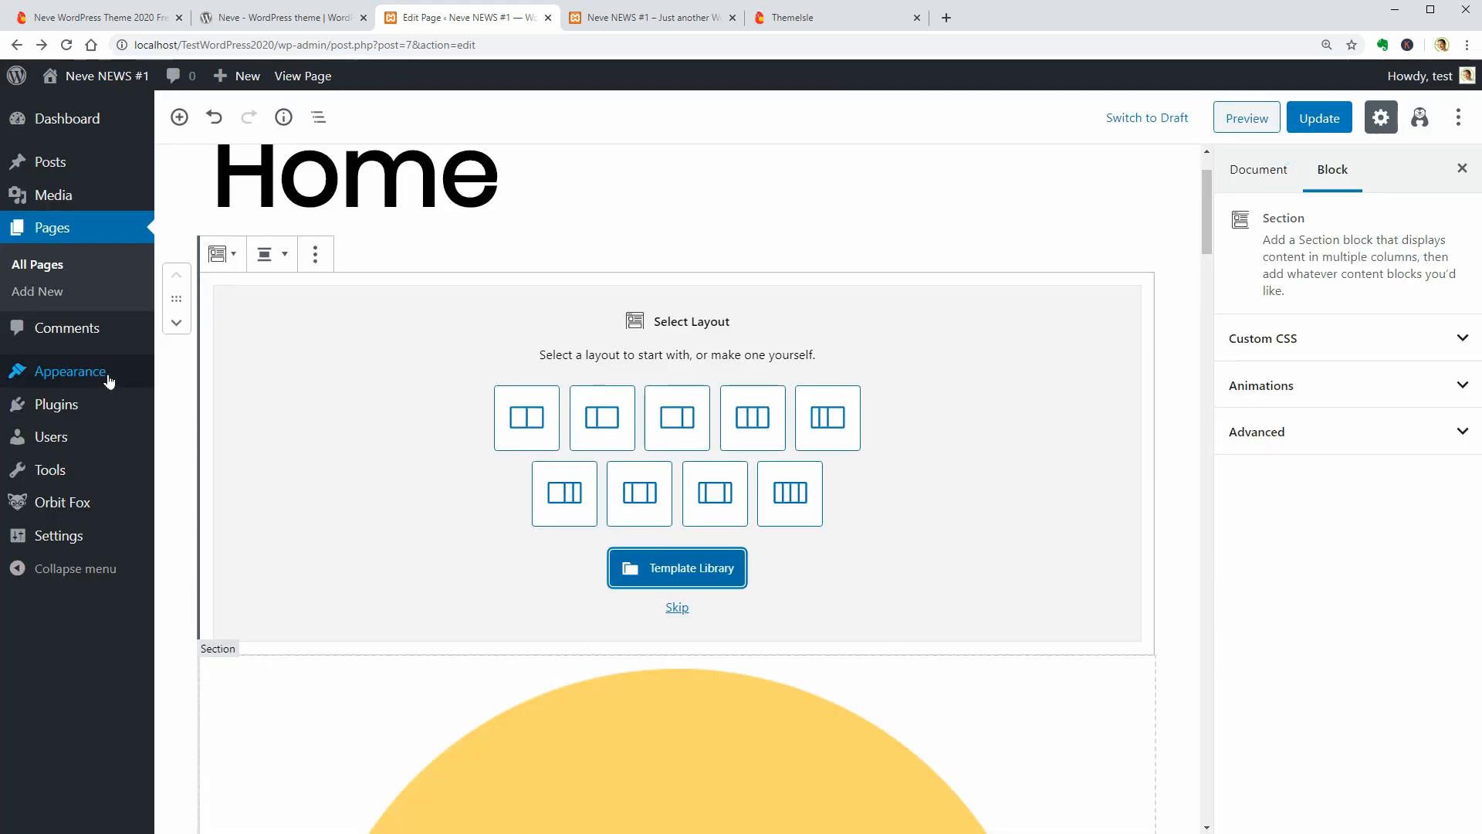
- Leave the editor for the Customizer and browse Layout's Blog/Archive settings before returning to the top
click(195, 402)
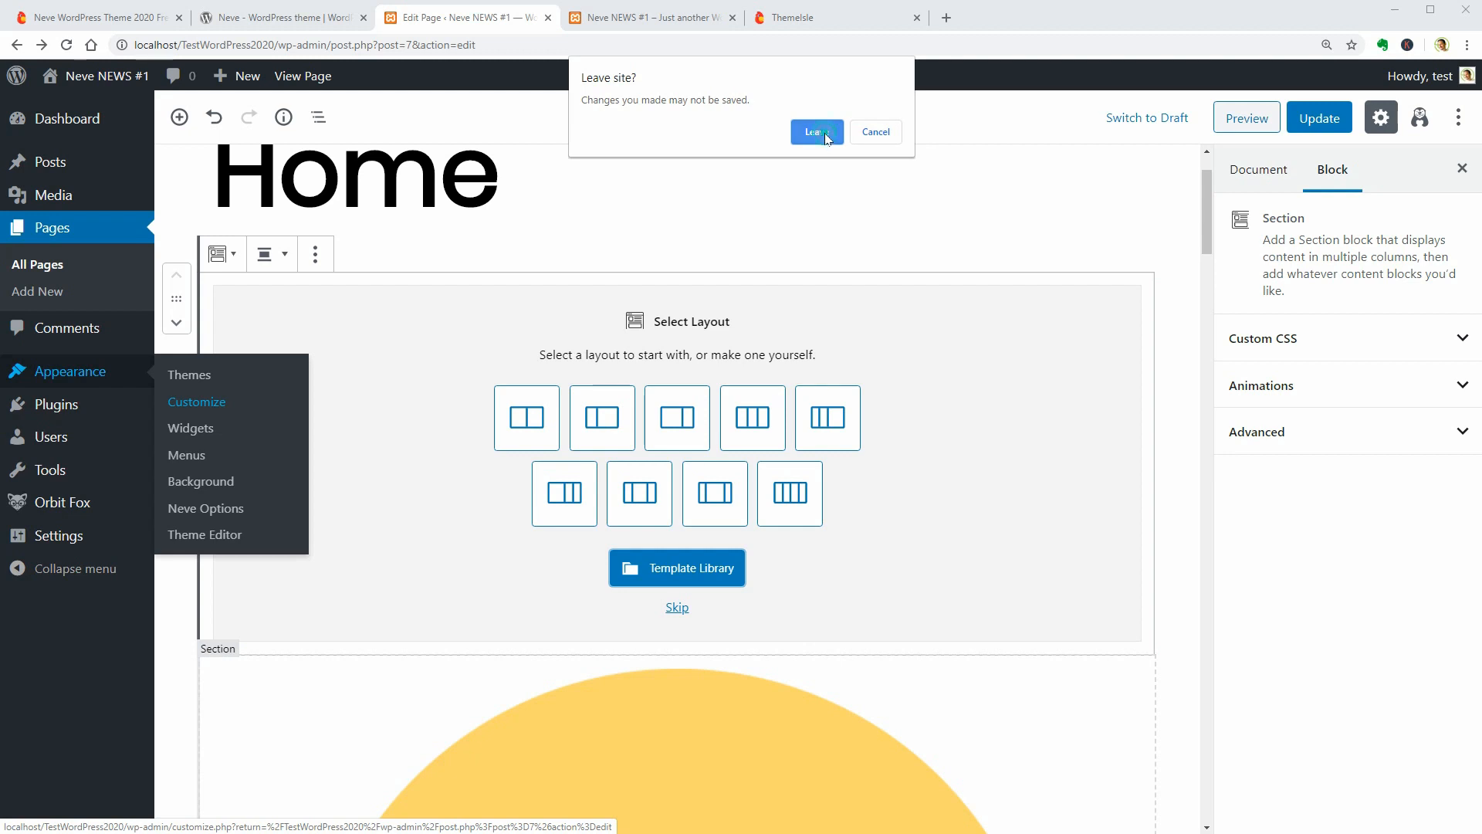
click(815, 131)
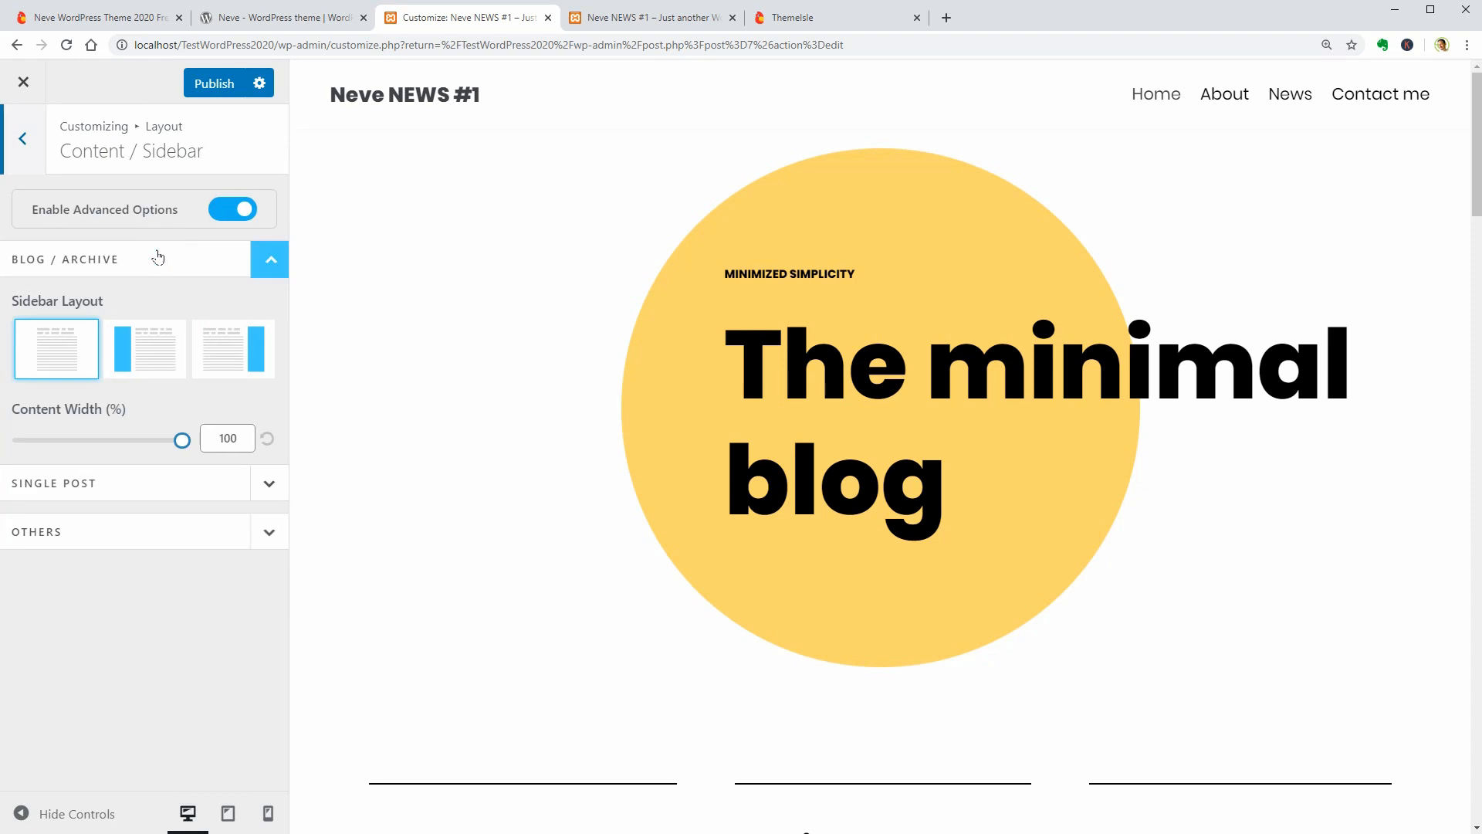
click(22, 137)
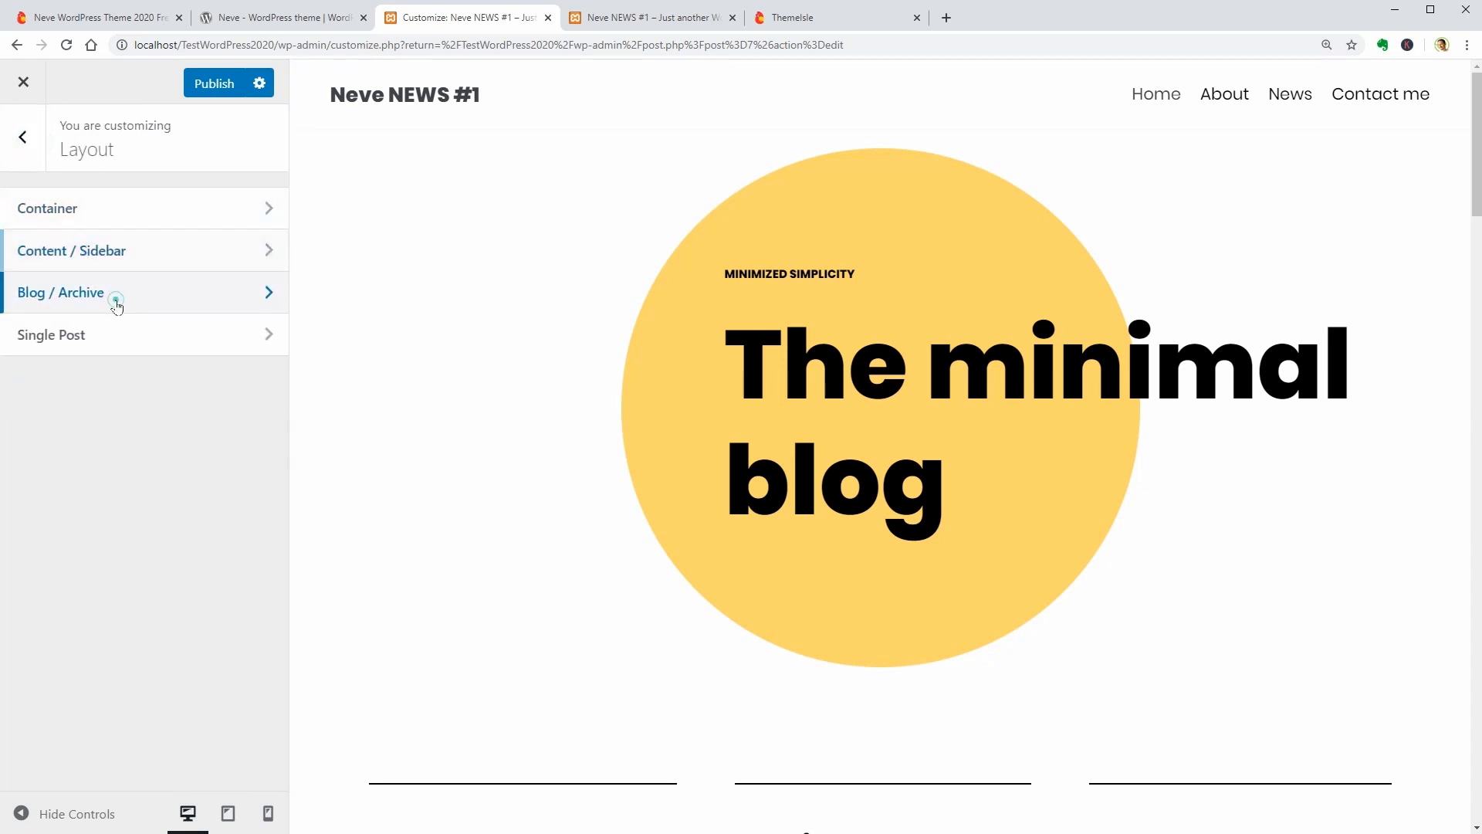
click(61, 292)
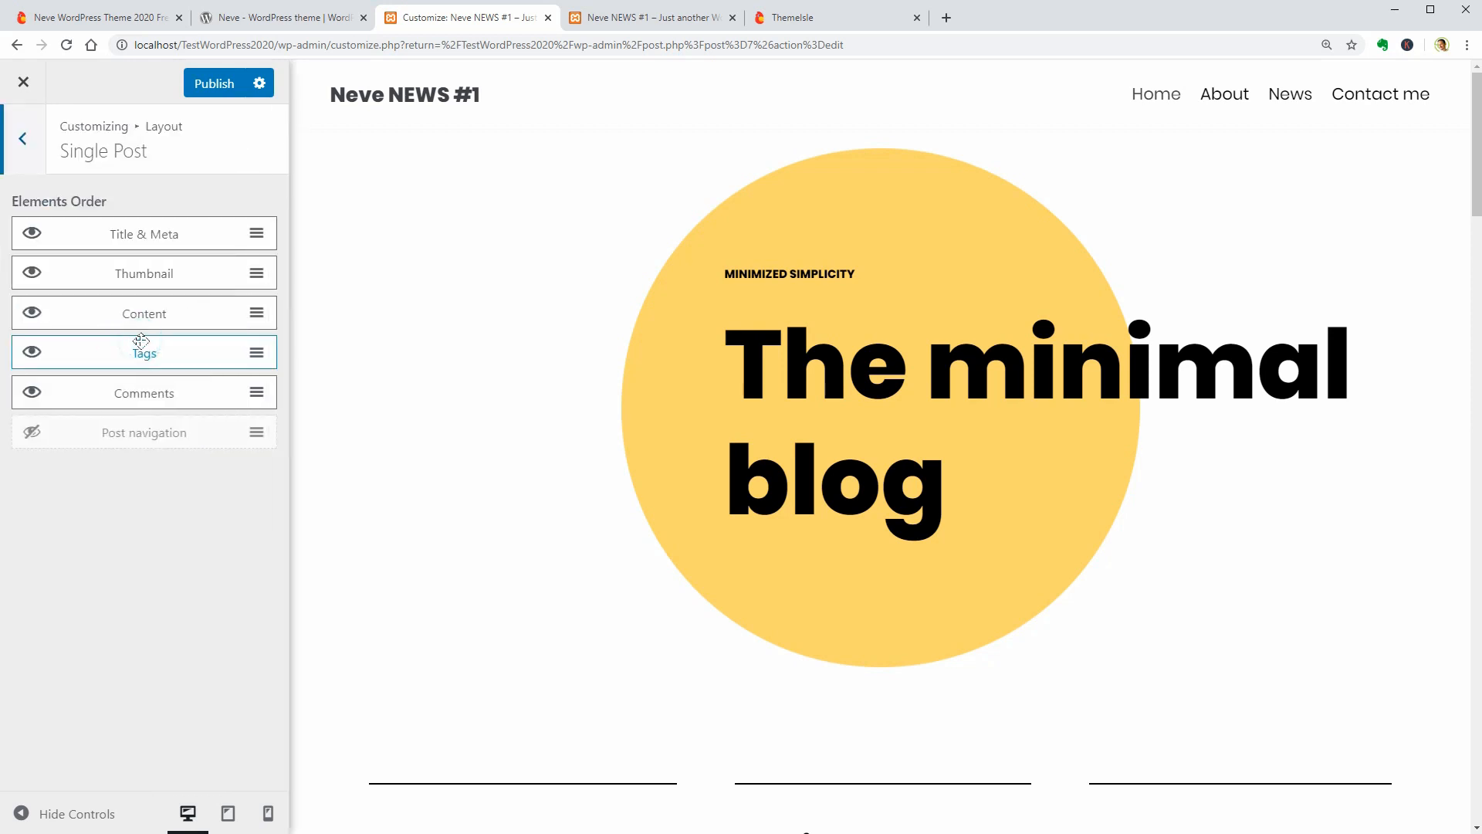
click(22, 139)
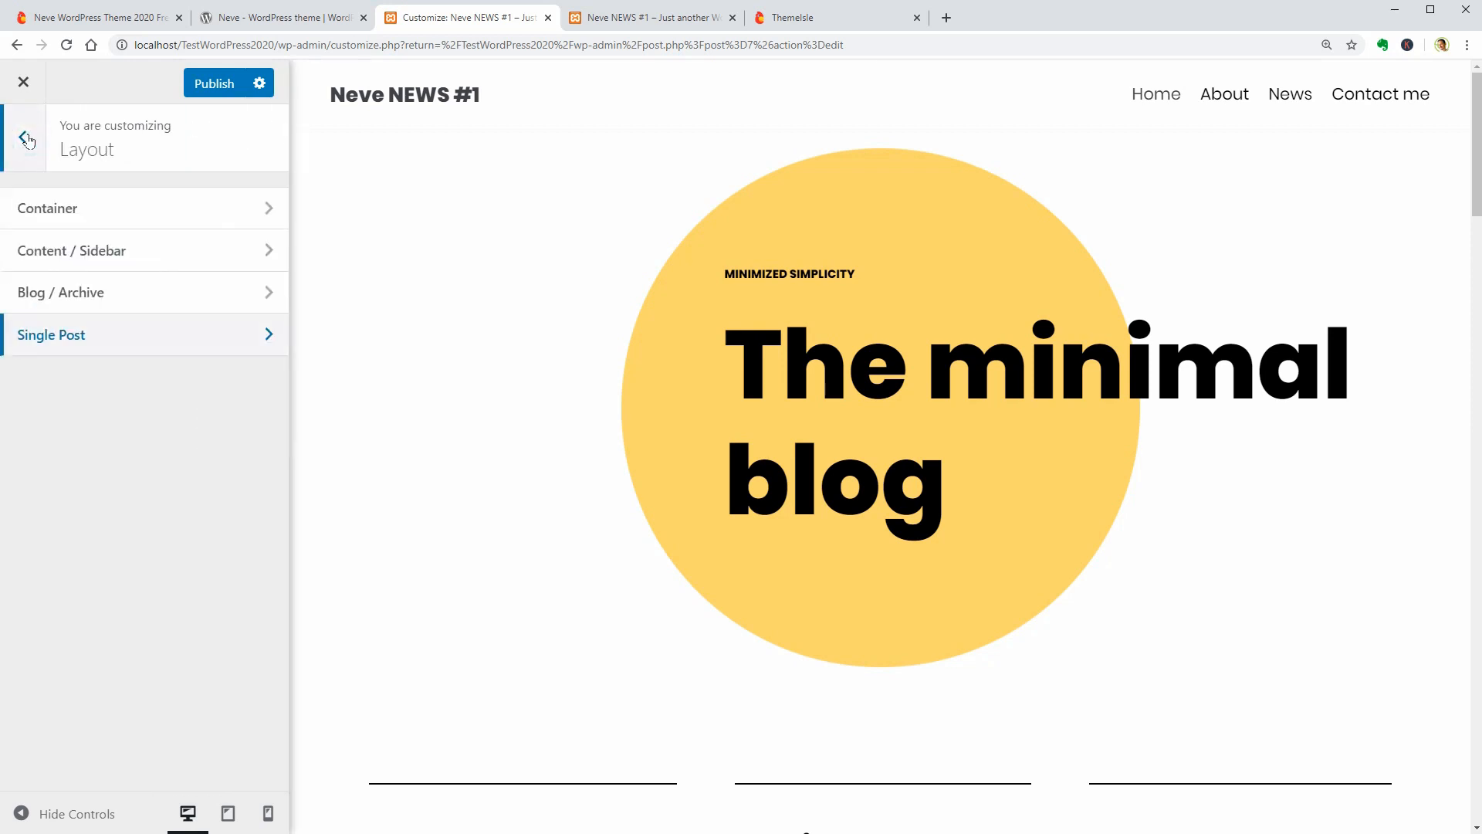
click(26, 138)
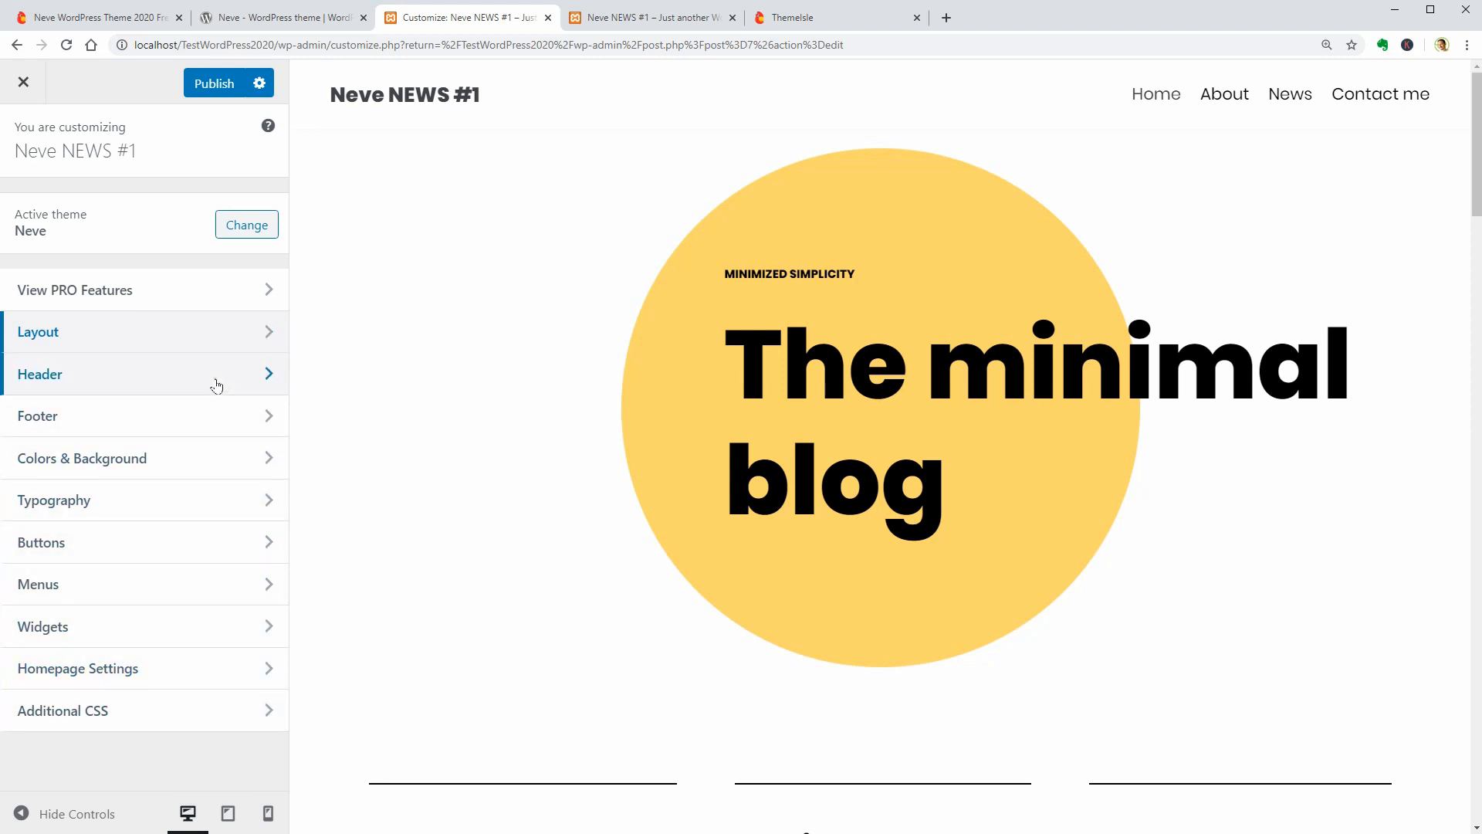
- Apply the search, centred title and hamburger menu header preset after trying others
click(39, 373)
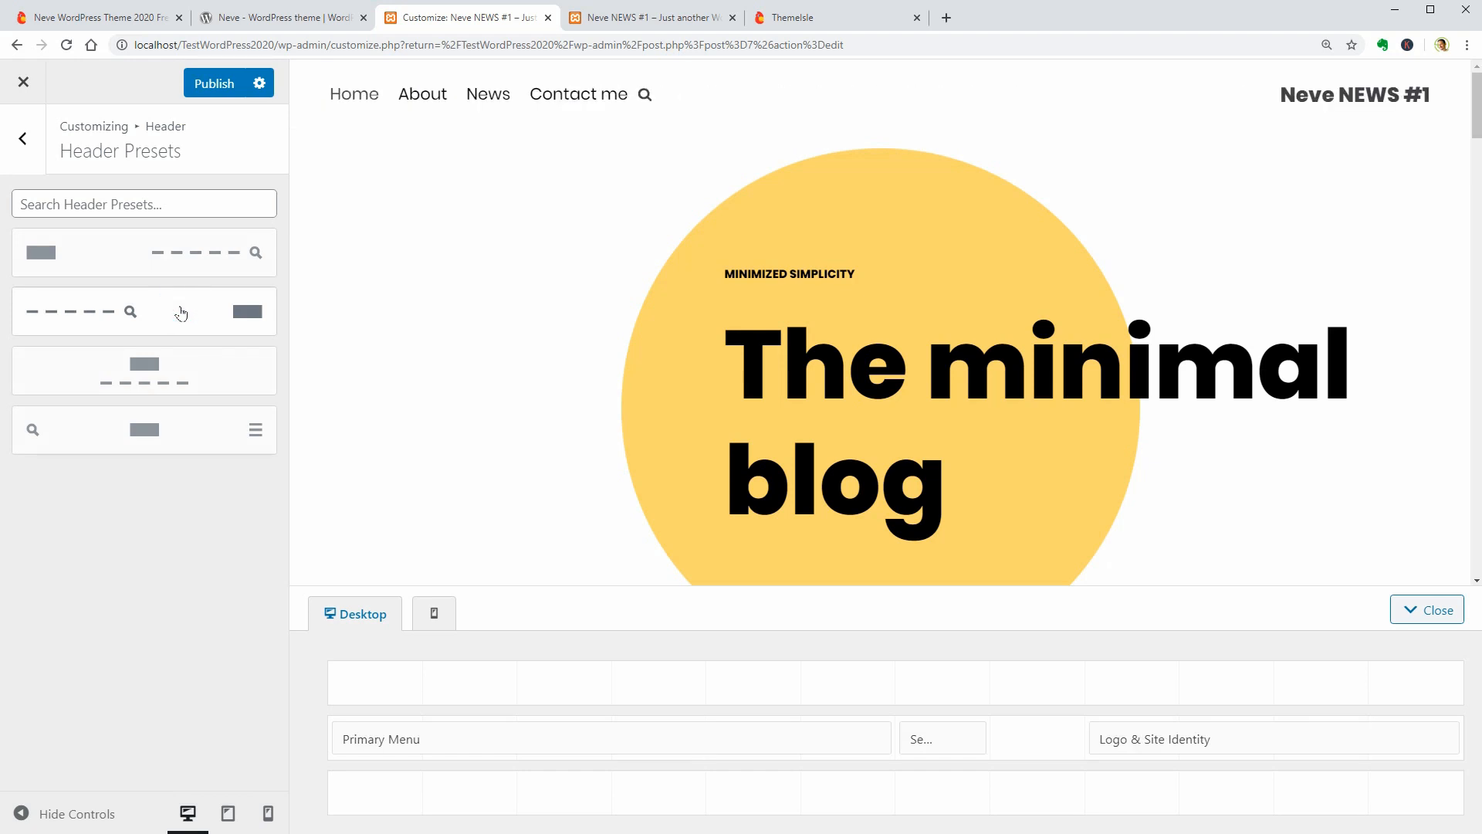
click(144, 371)
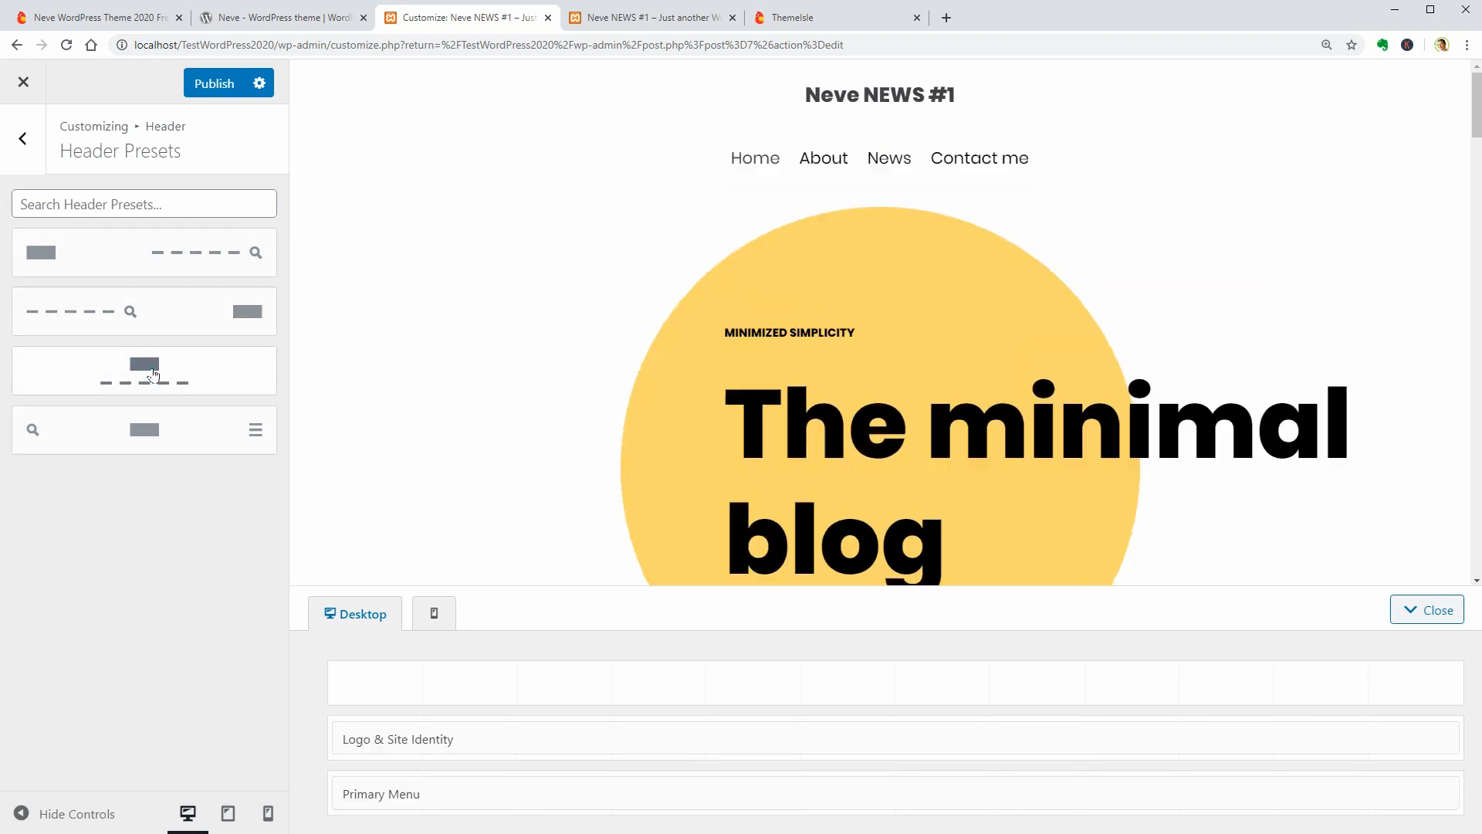
click(147, 430)
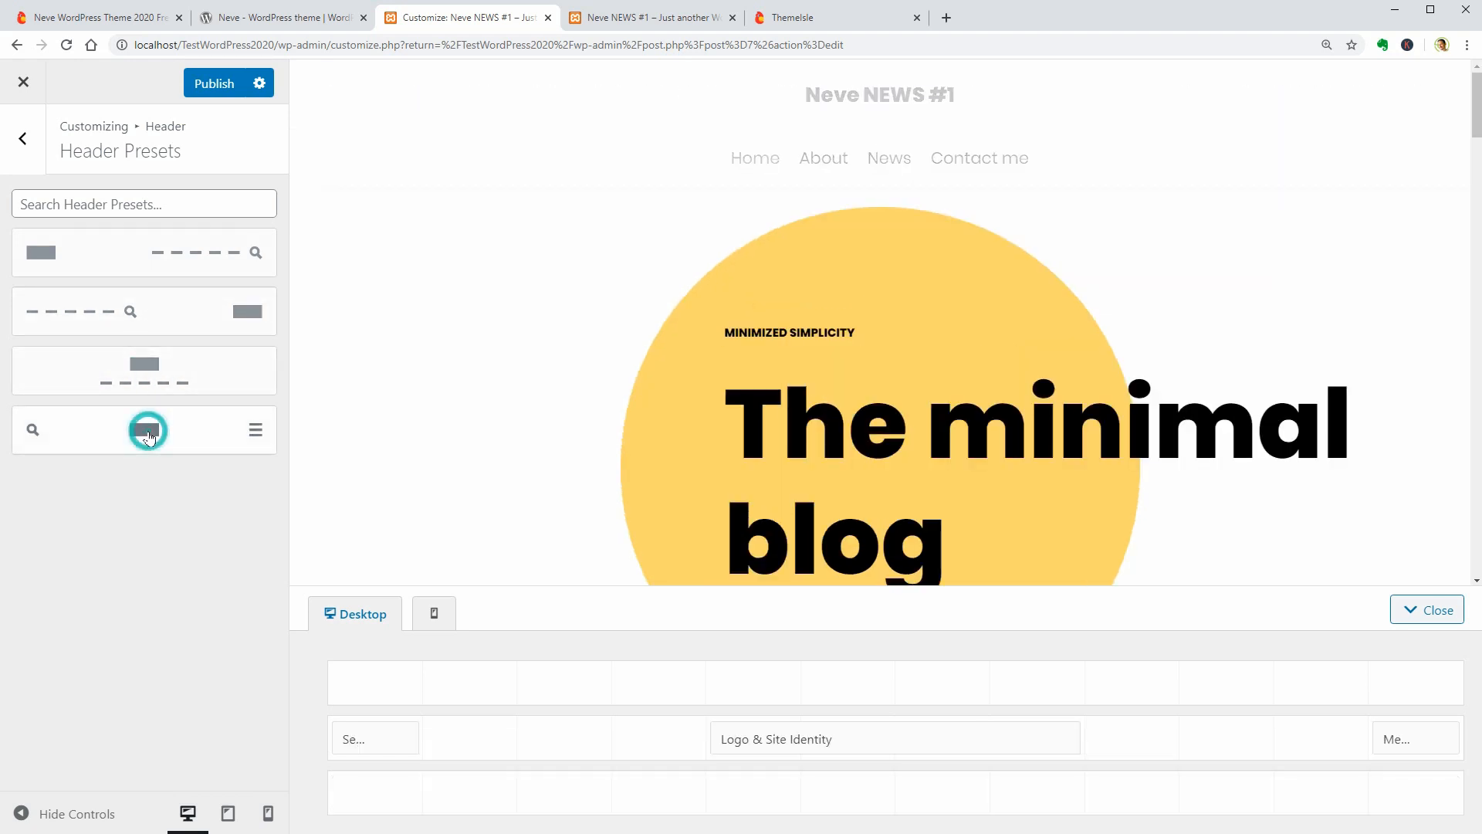
click(144, 430)
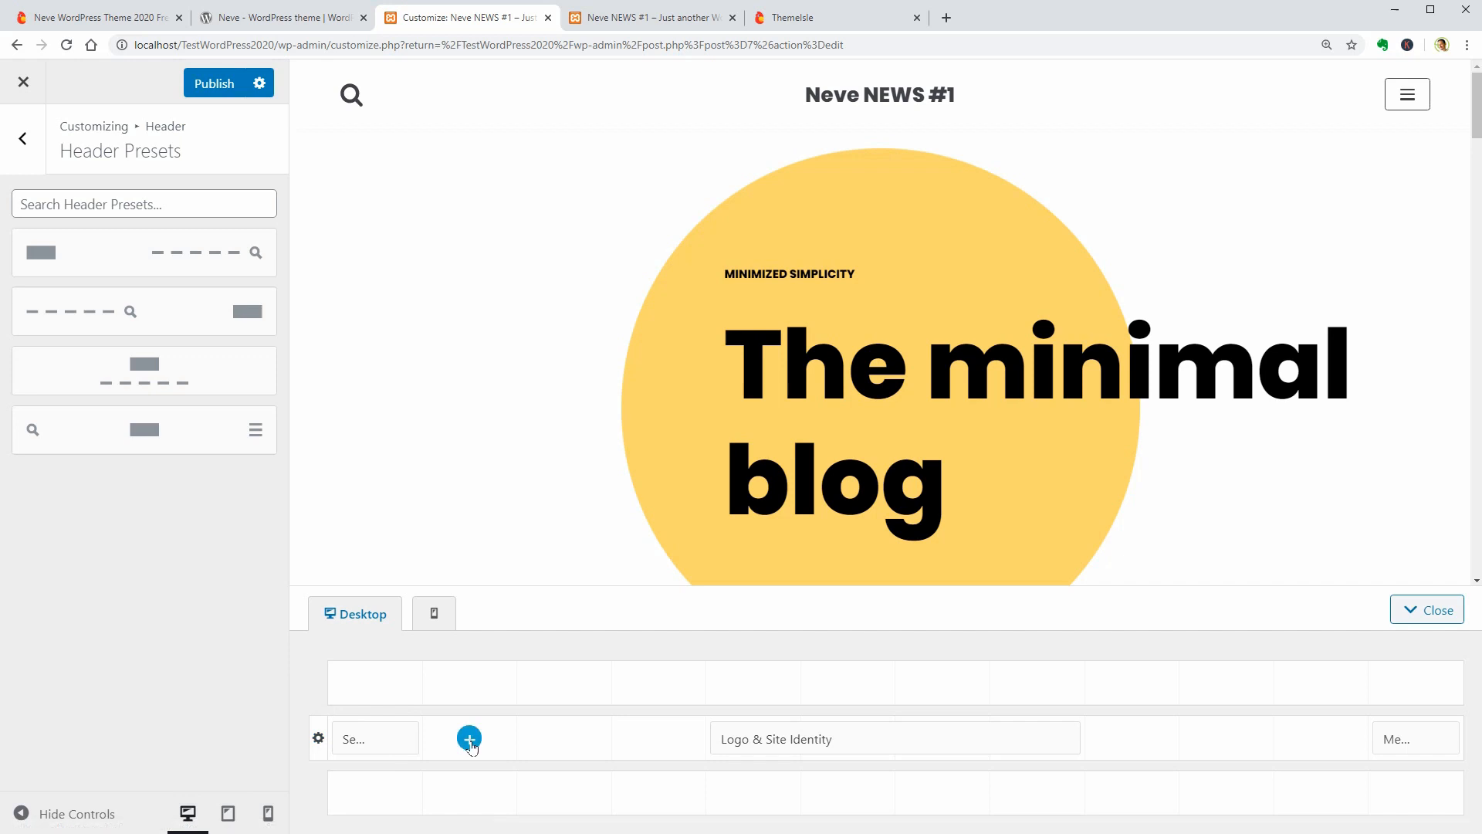
click(470, 737)
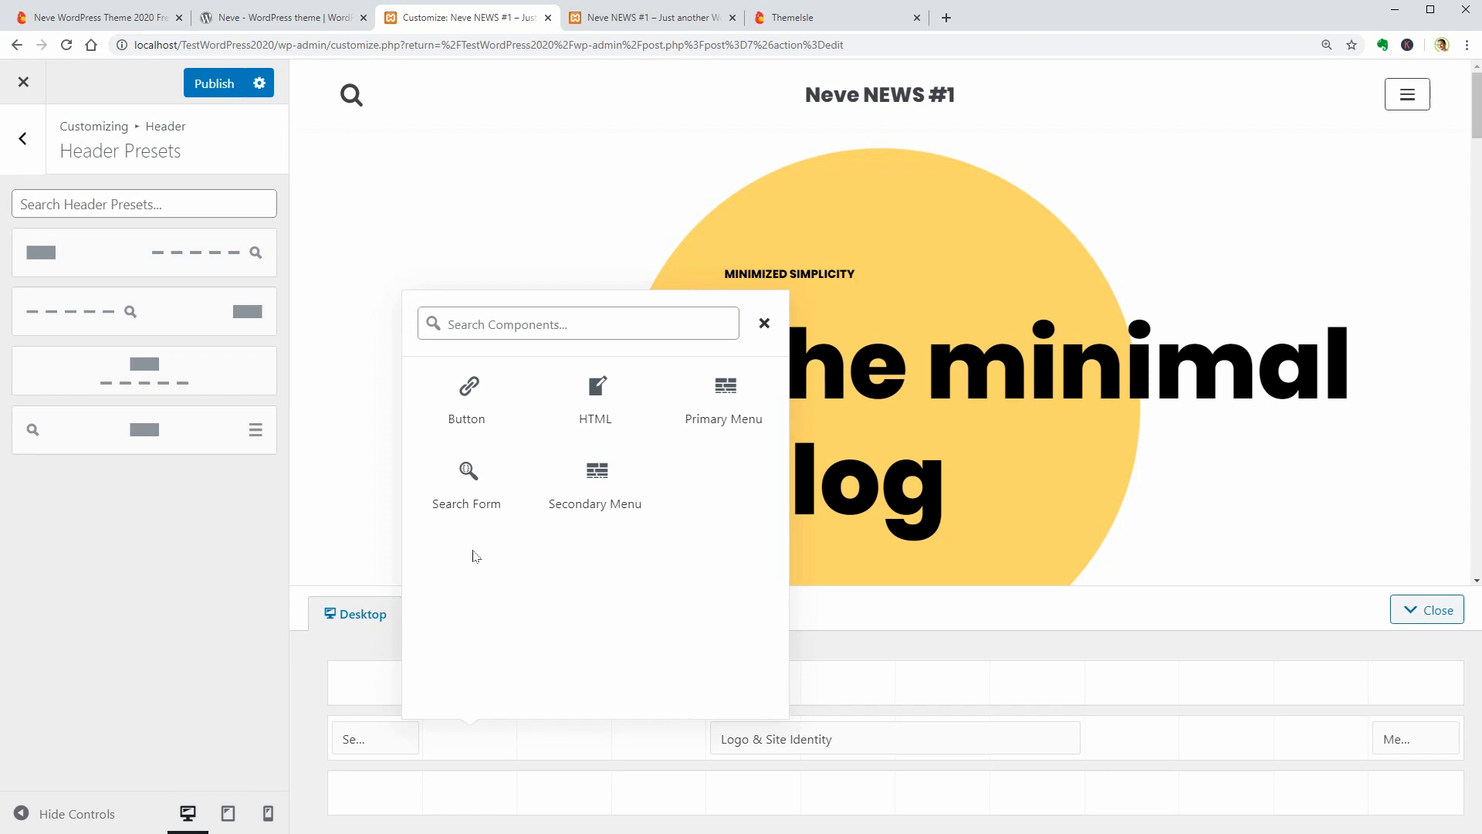
click(763, 324)
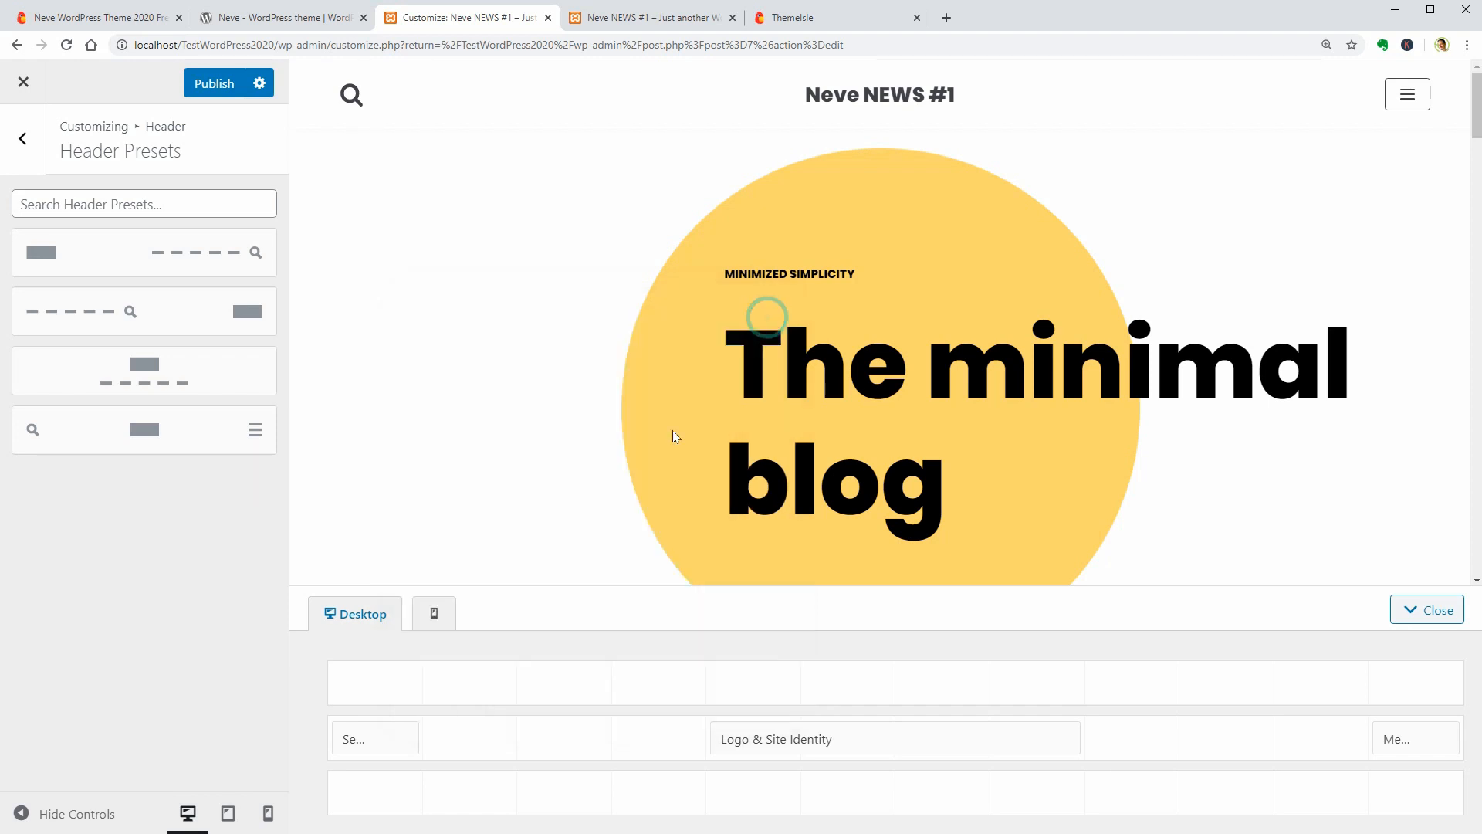
- Raise the main header row height to 96 px and give it a dark skin
click(318, 739)
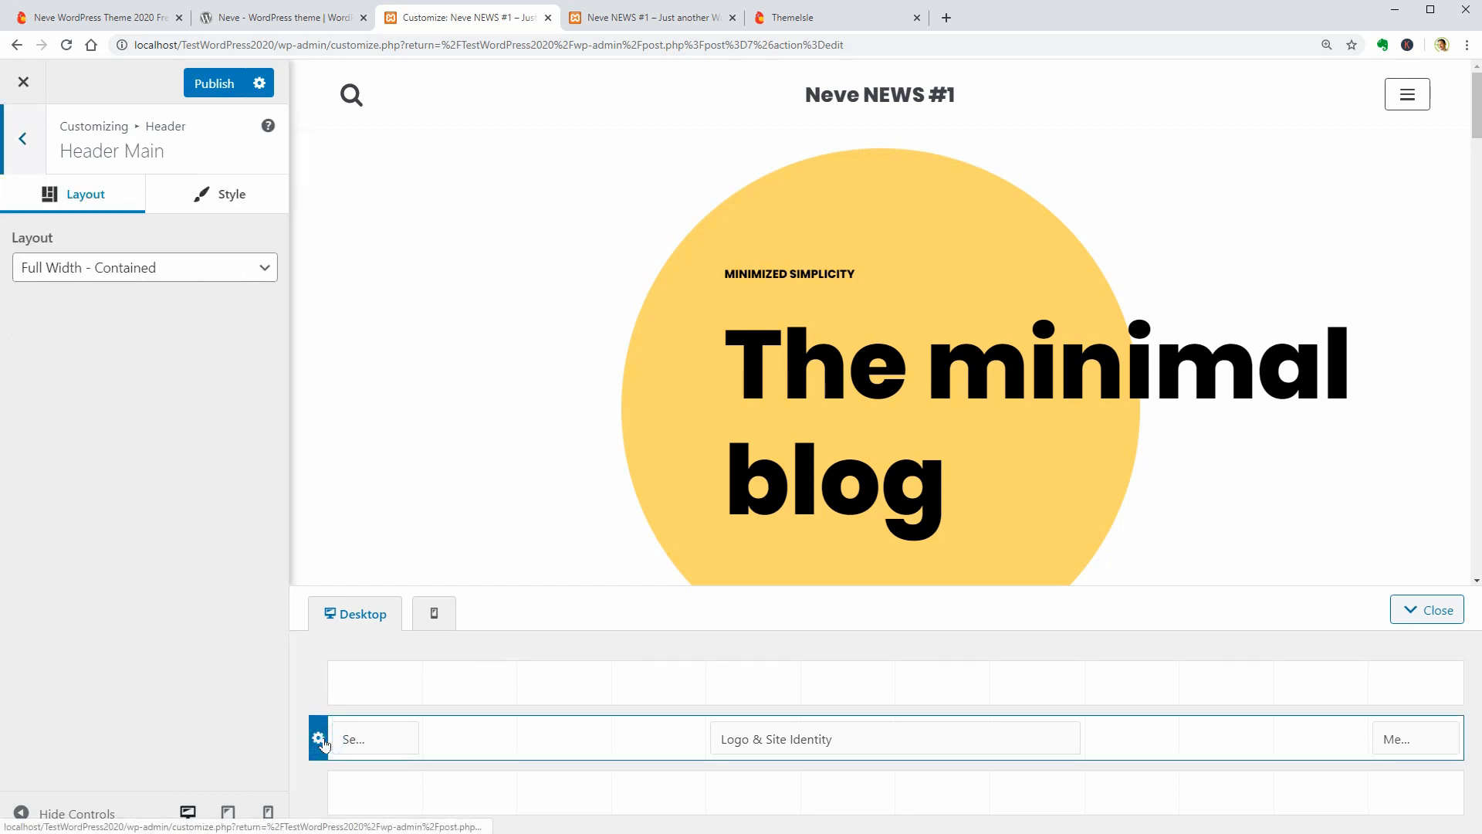
click(231, 194)
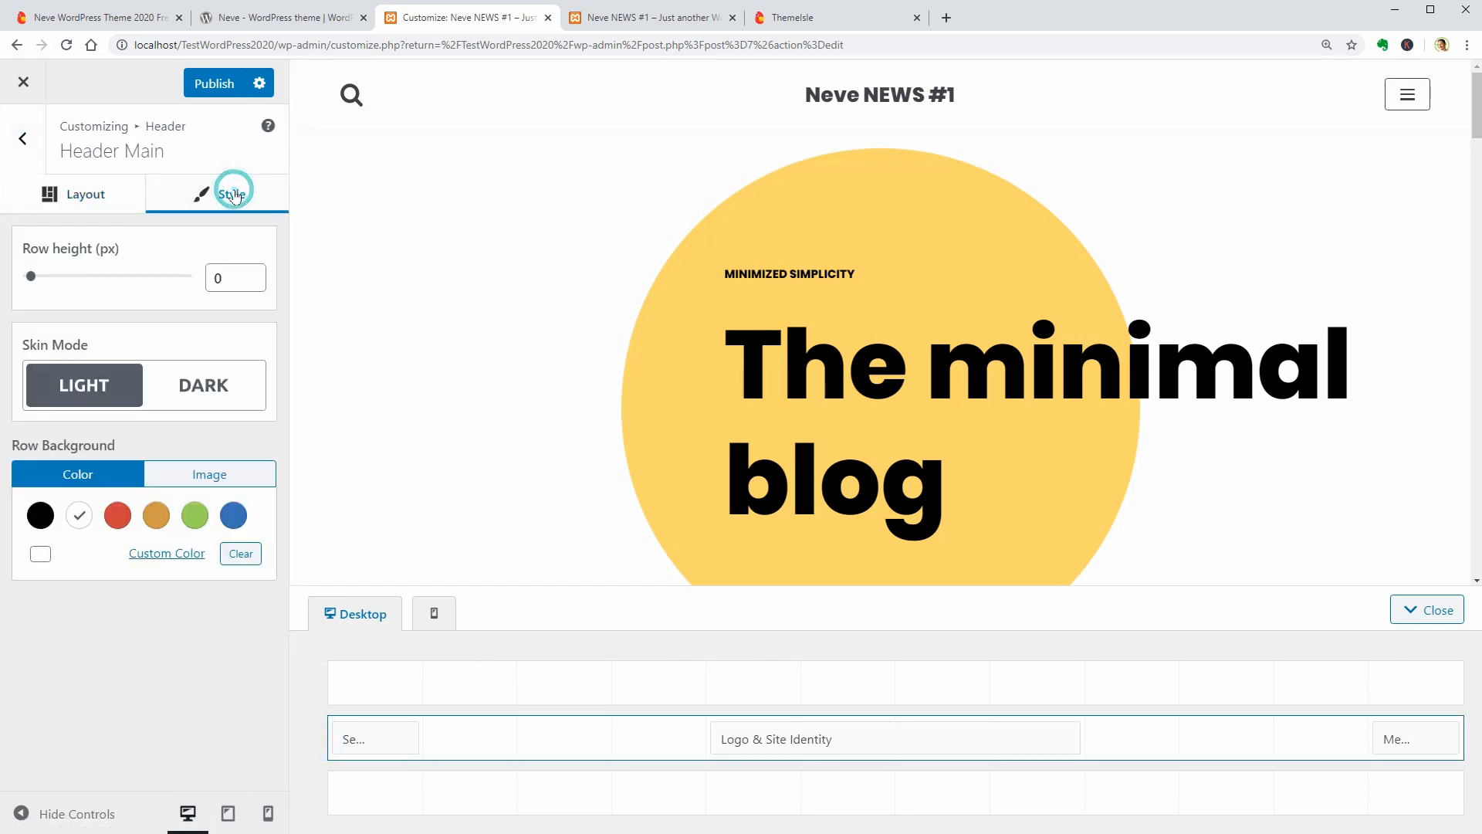
drag(30, 275, 77, 275)
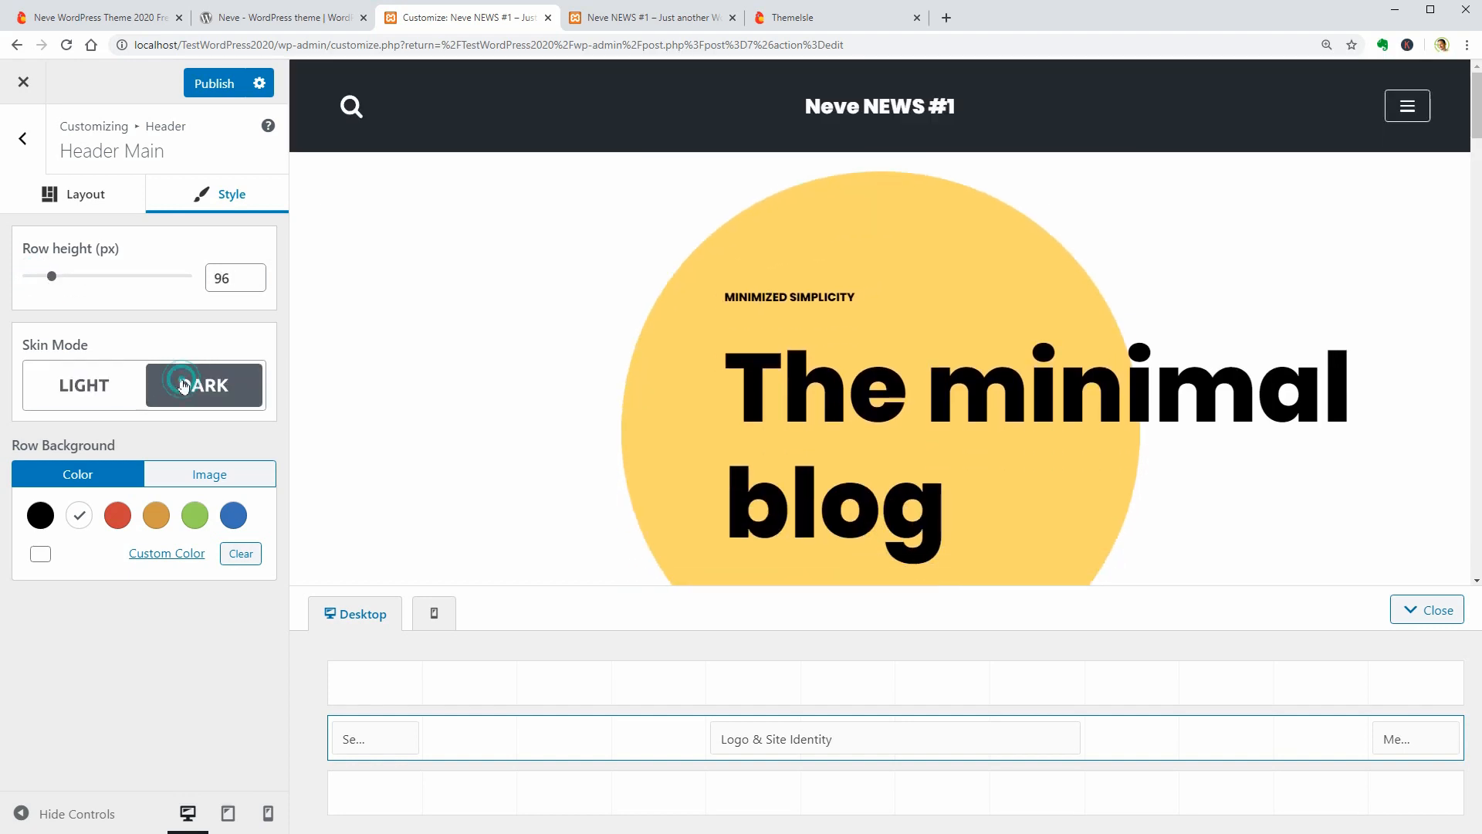
click(203, 385)
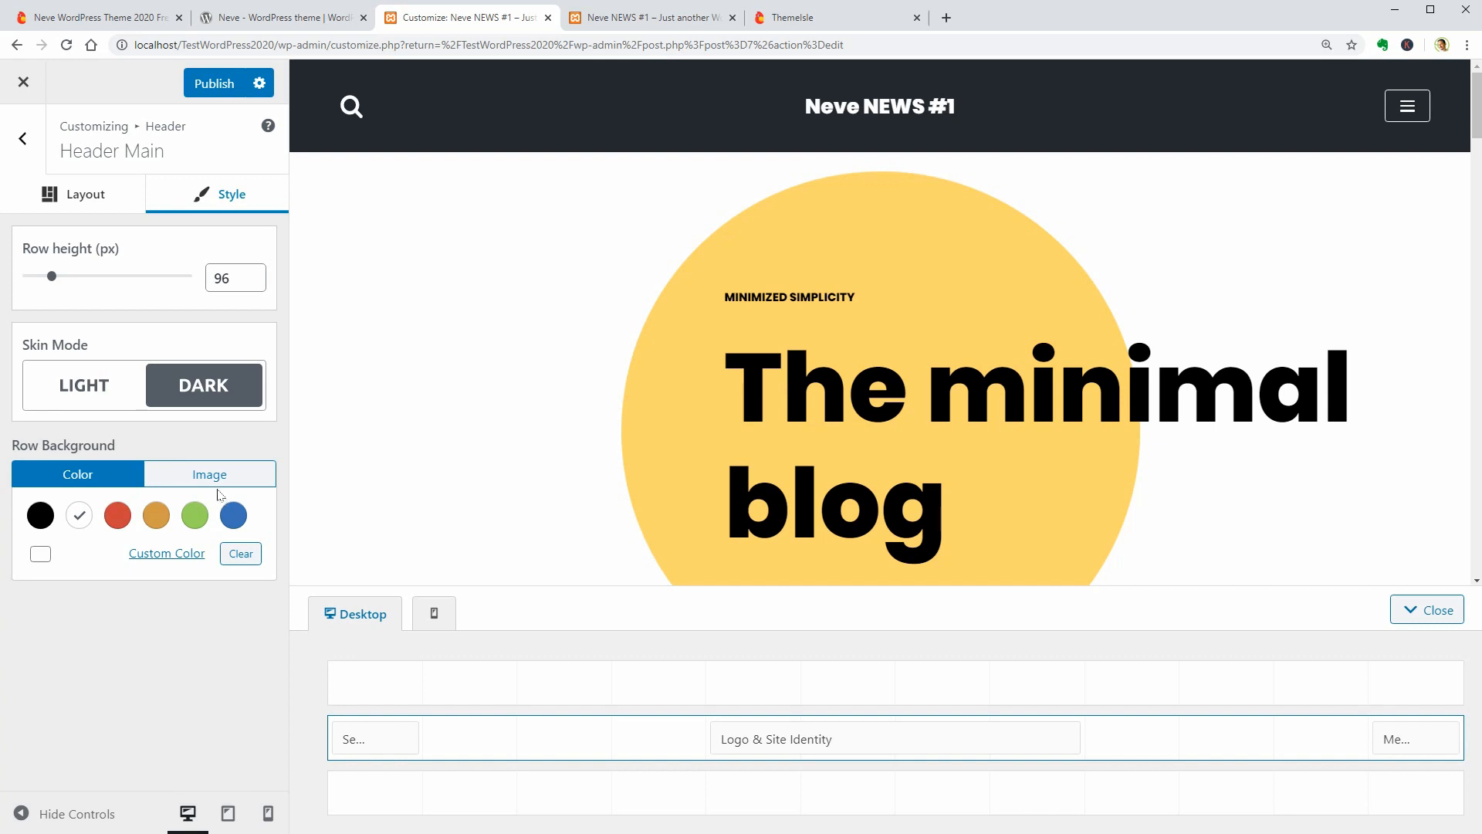
- Set a black-and-white photo as the header row background at 181 px height
click(199, 474)
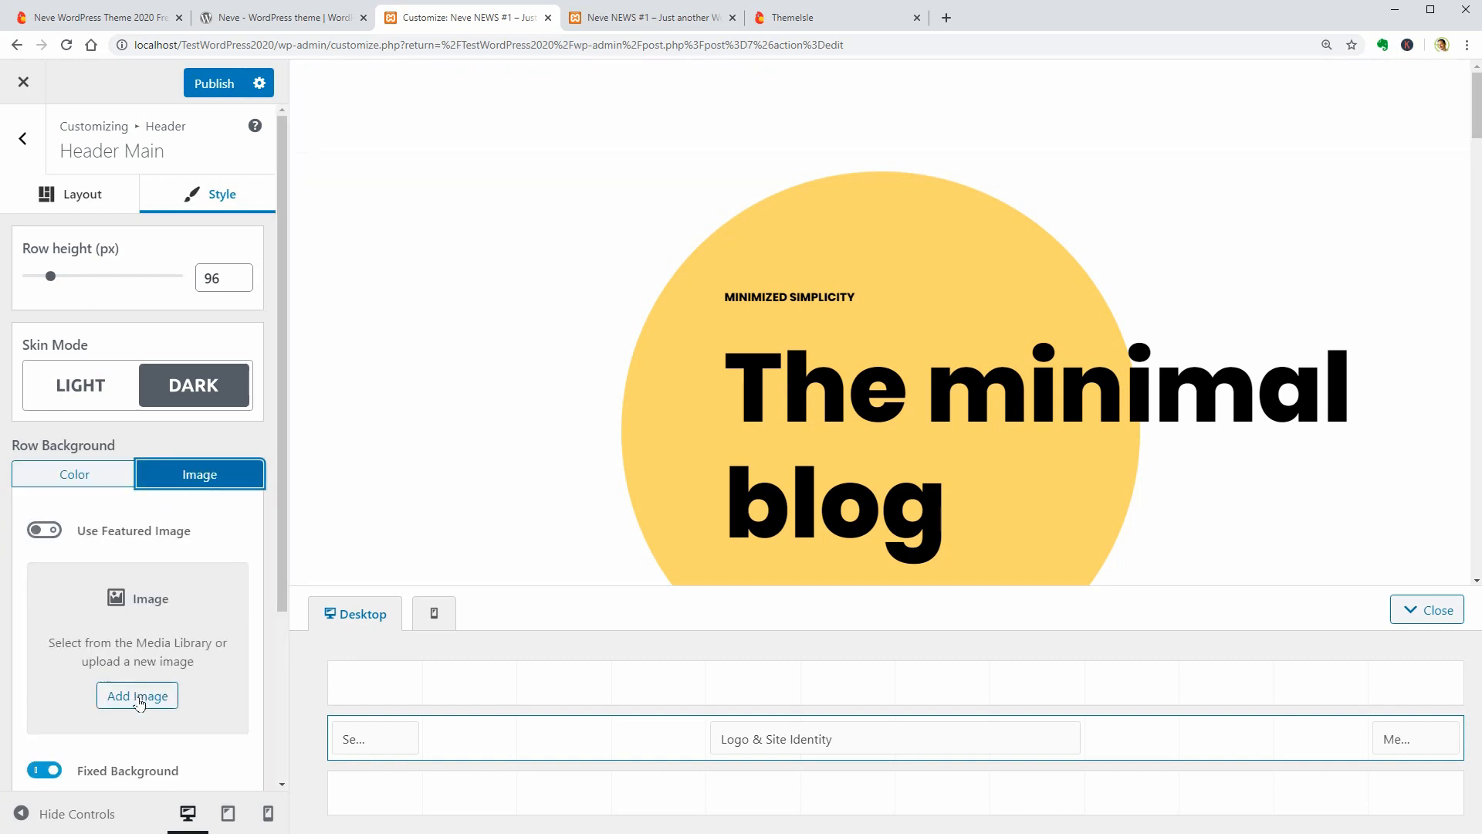
click(136, 695)
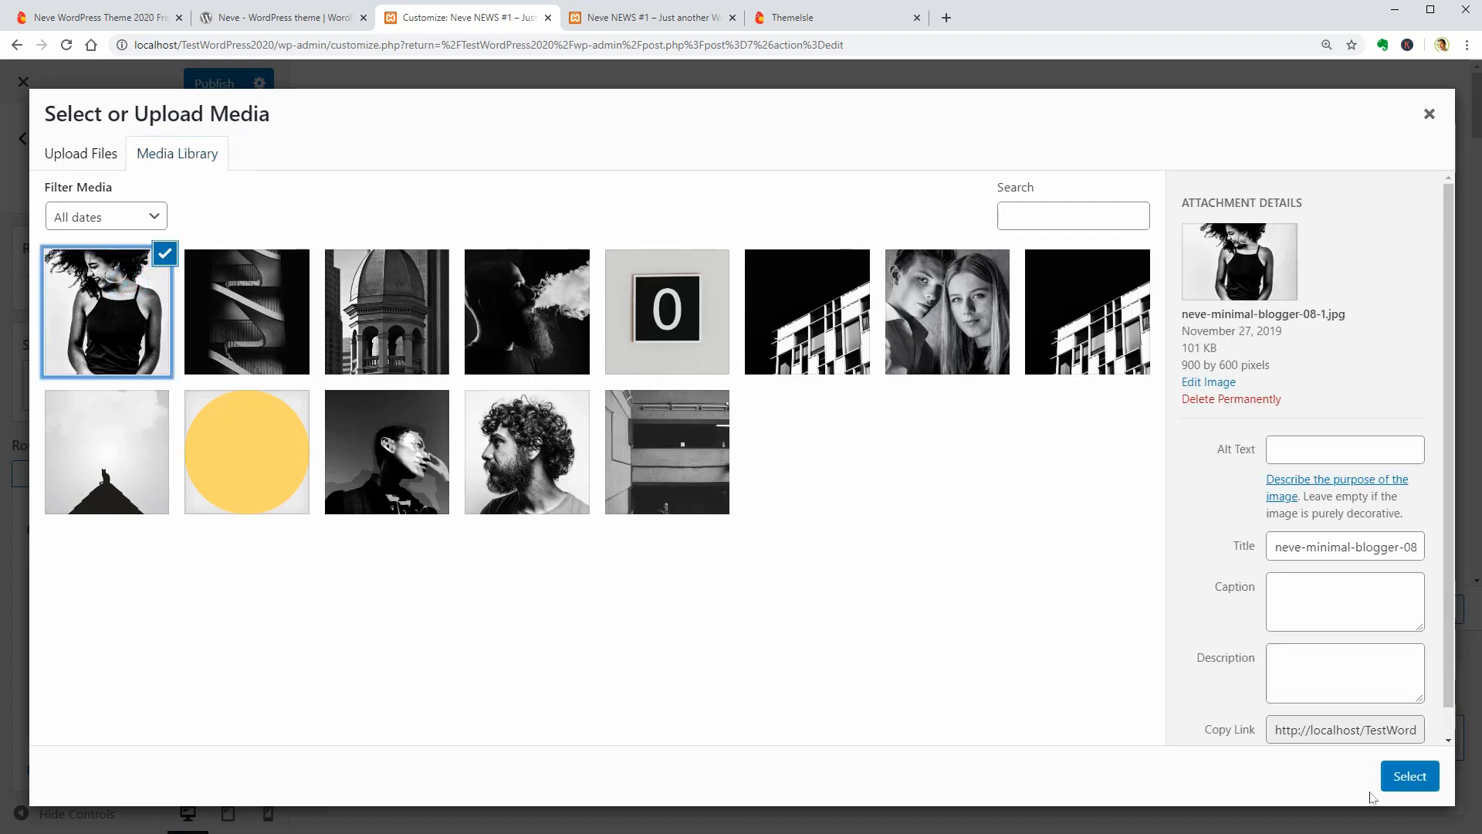
click(1410, 775)
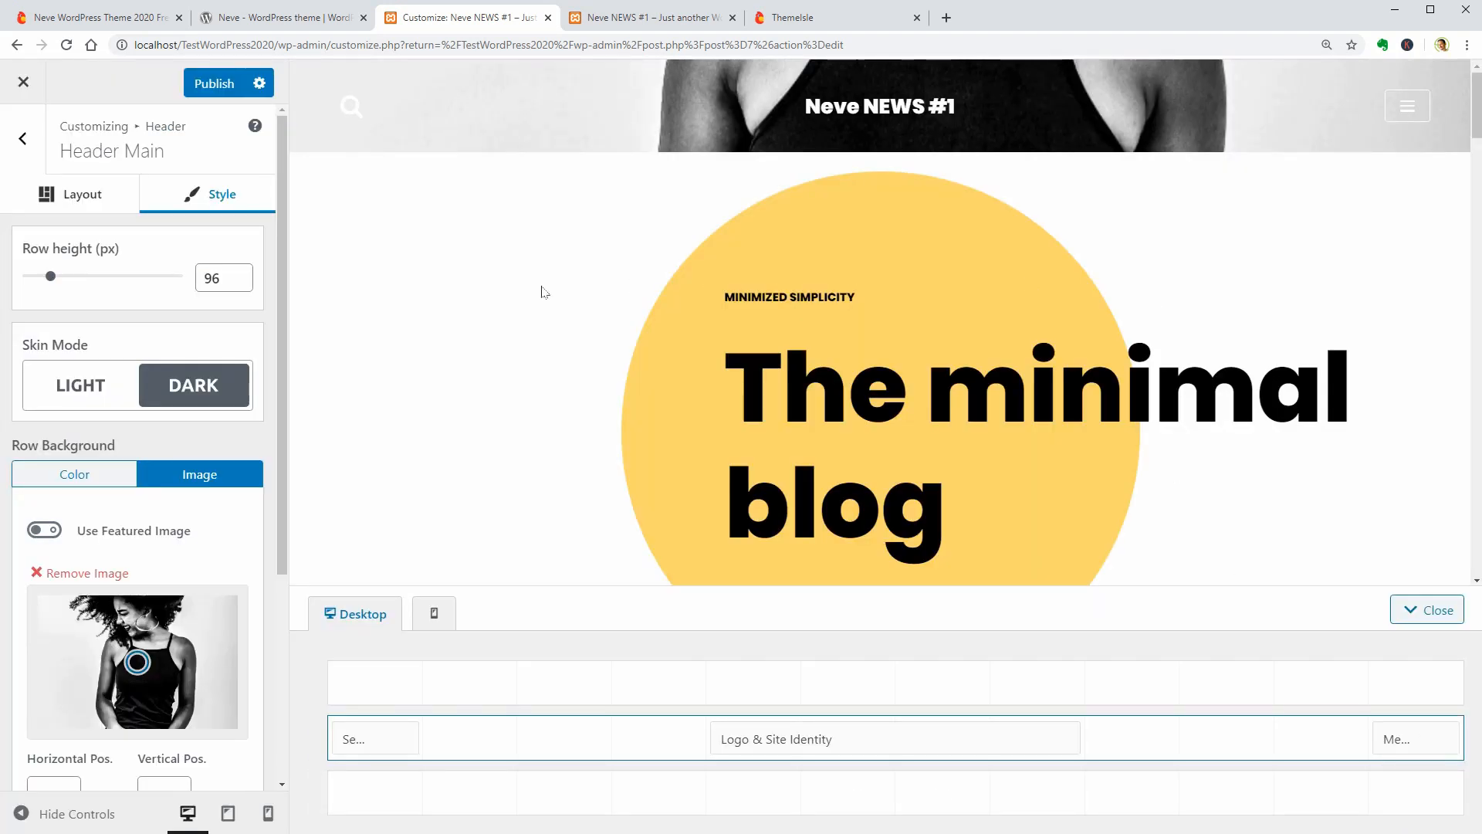
drag(51, 274, 100, 275)
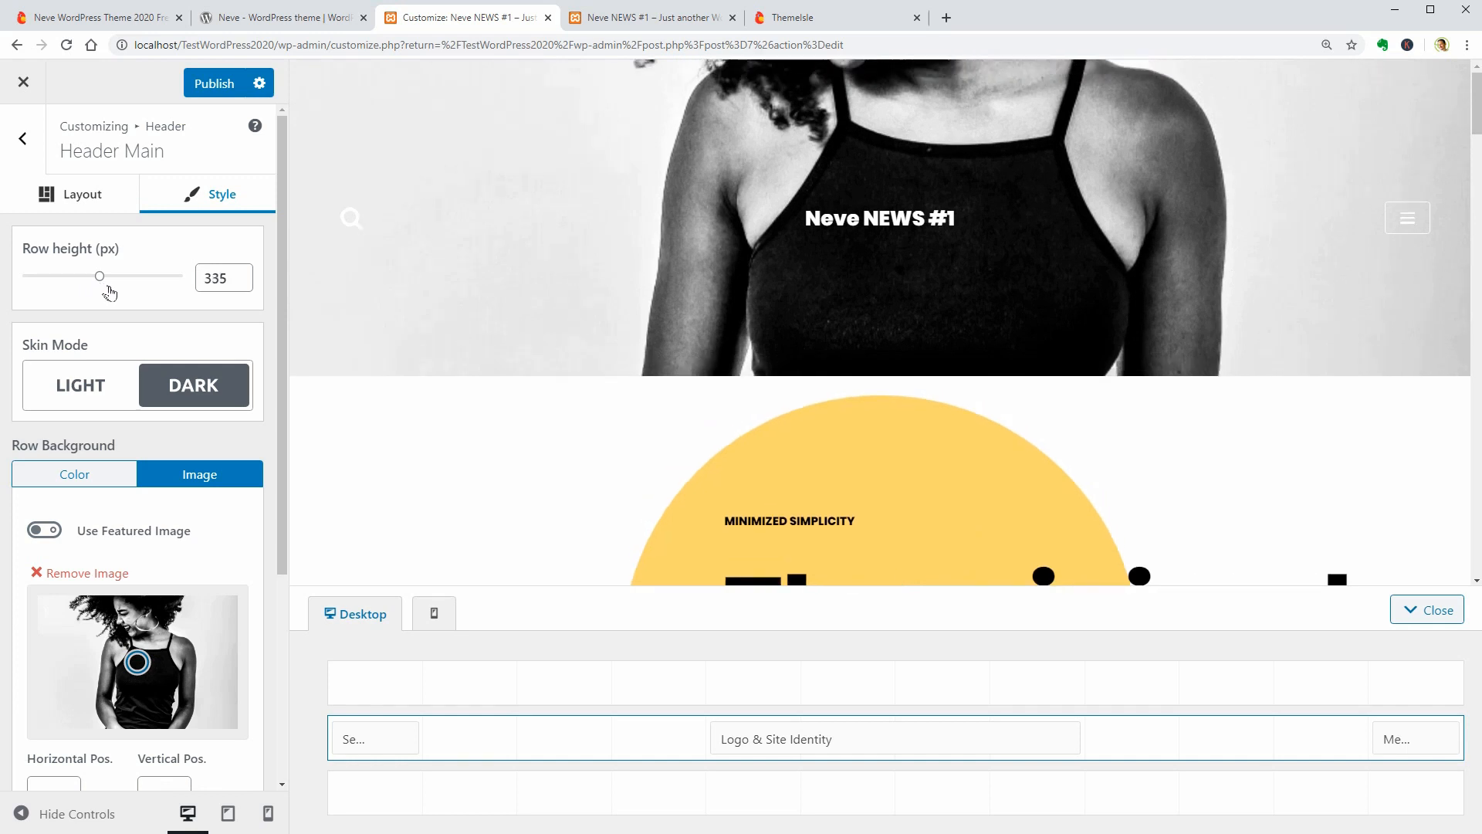
drag(100, 275, 67, 275)
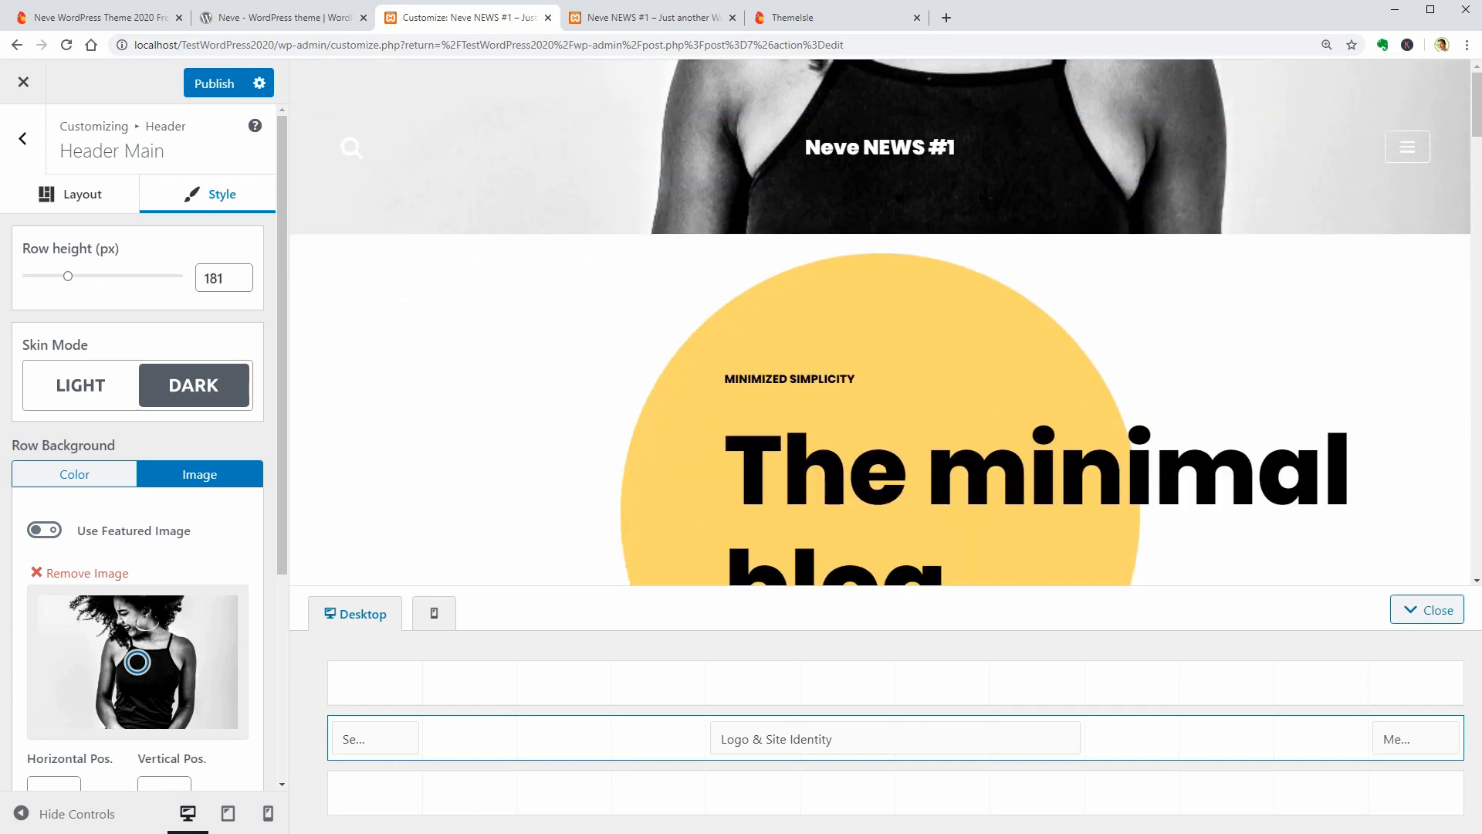
scroll(down, 3)
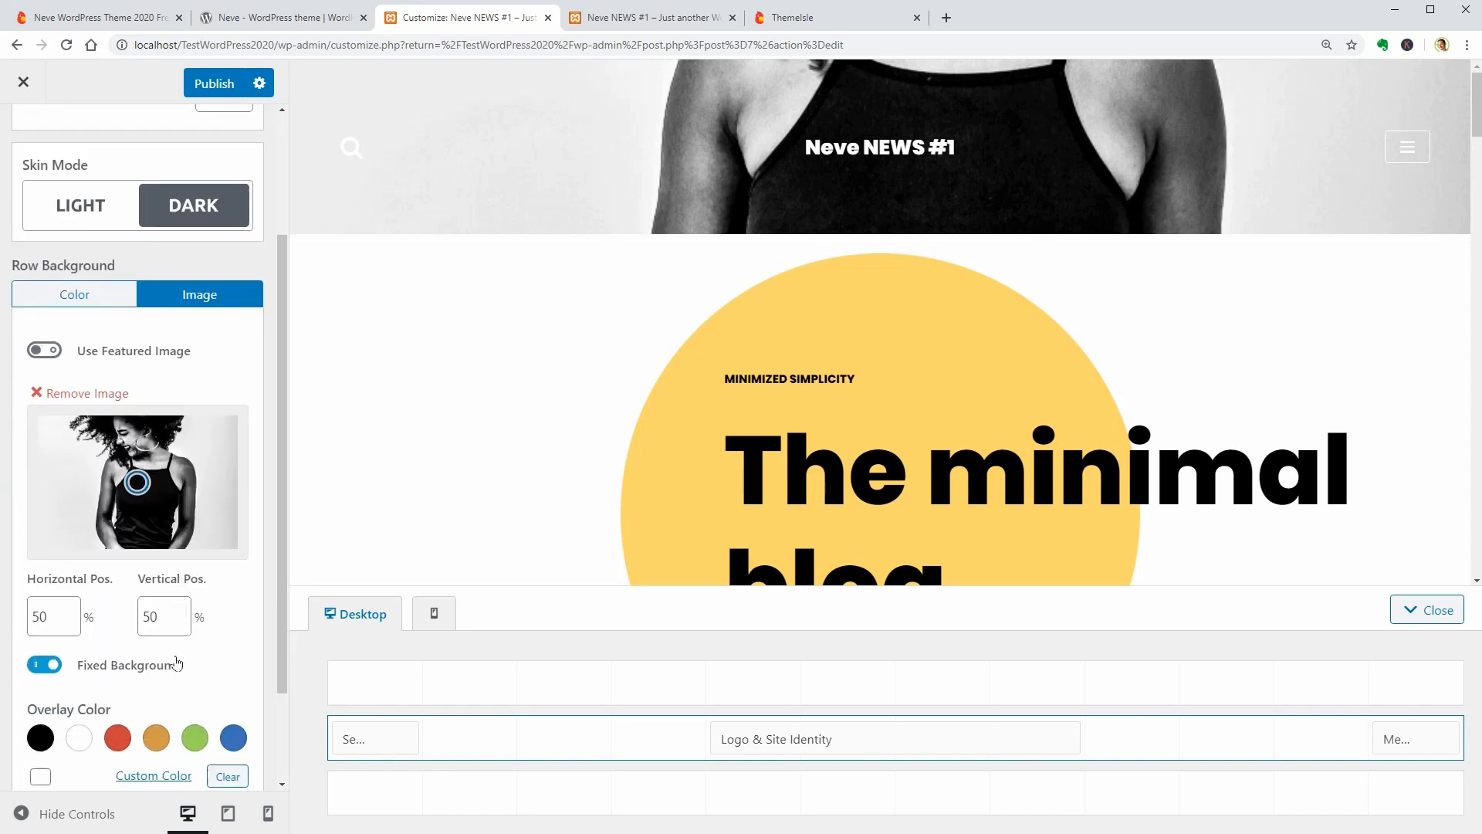
scroll(down, 3)
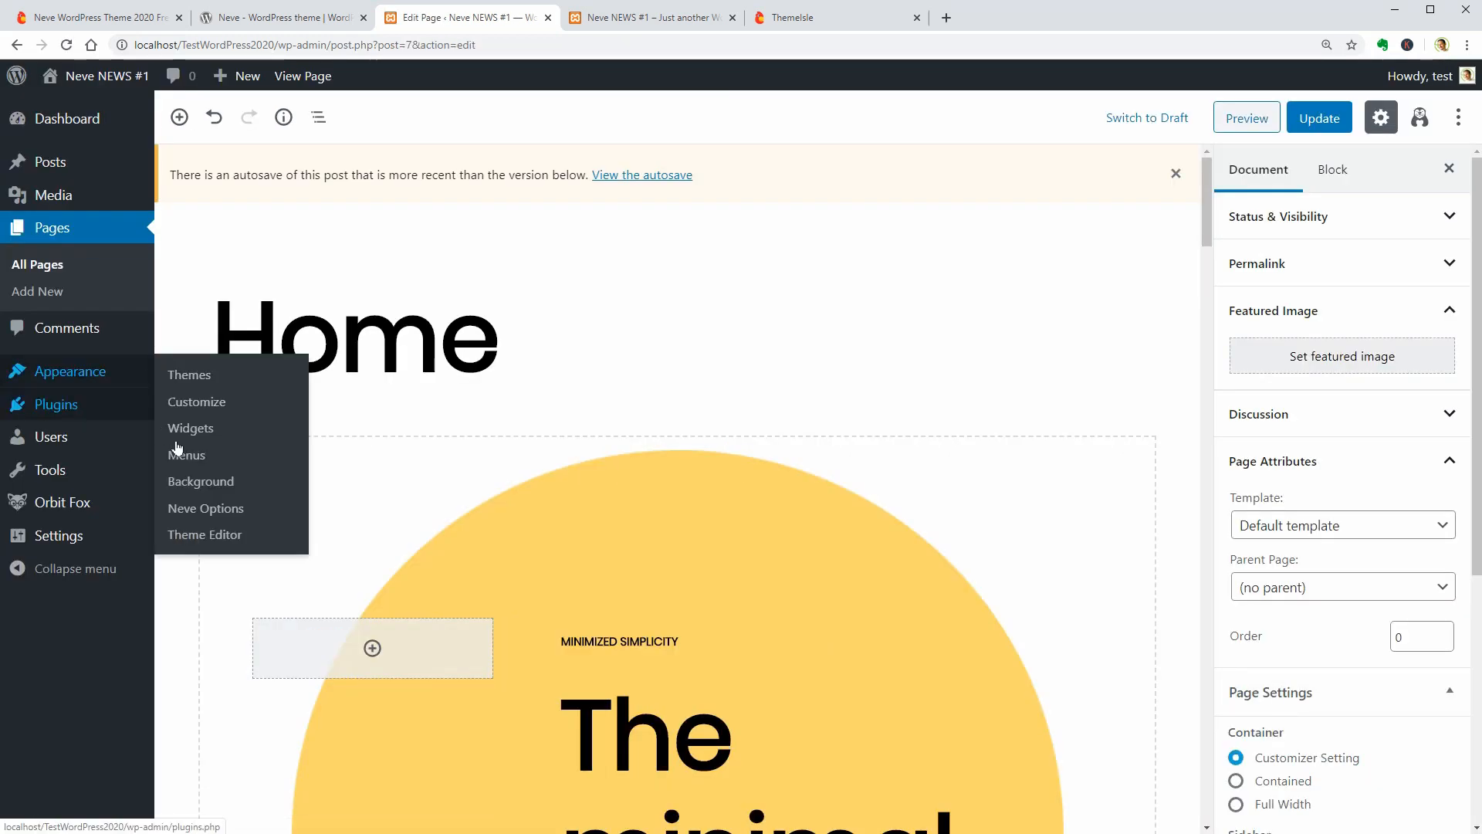
- Go to Neve Options and scroll through the Shop starter site preview to its footer
click(205, 508)
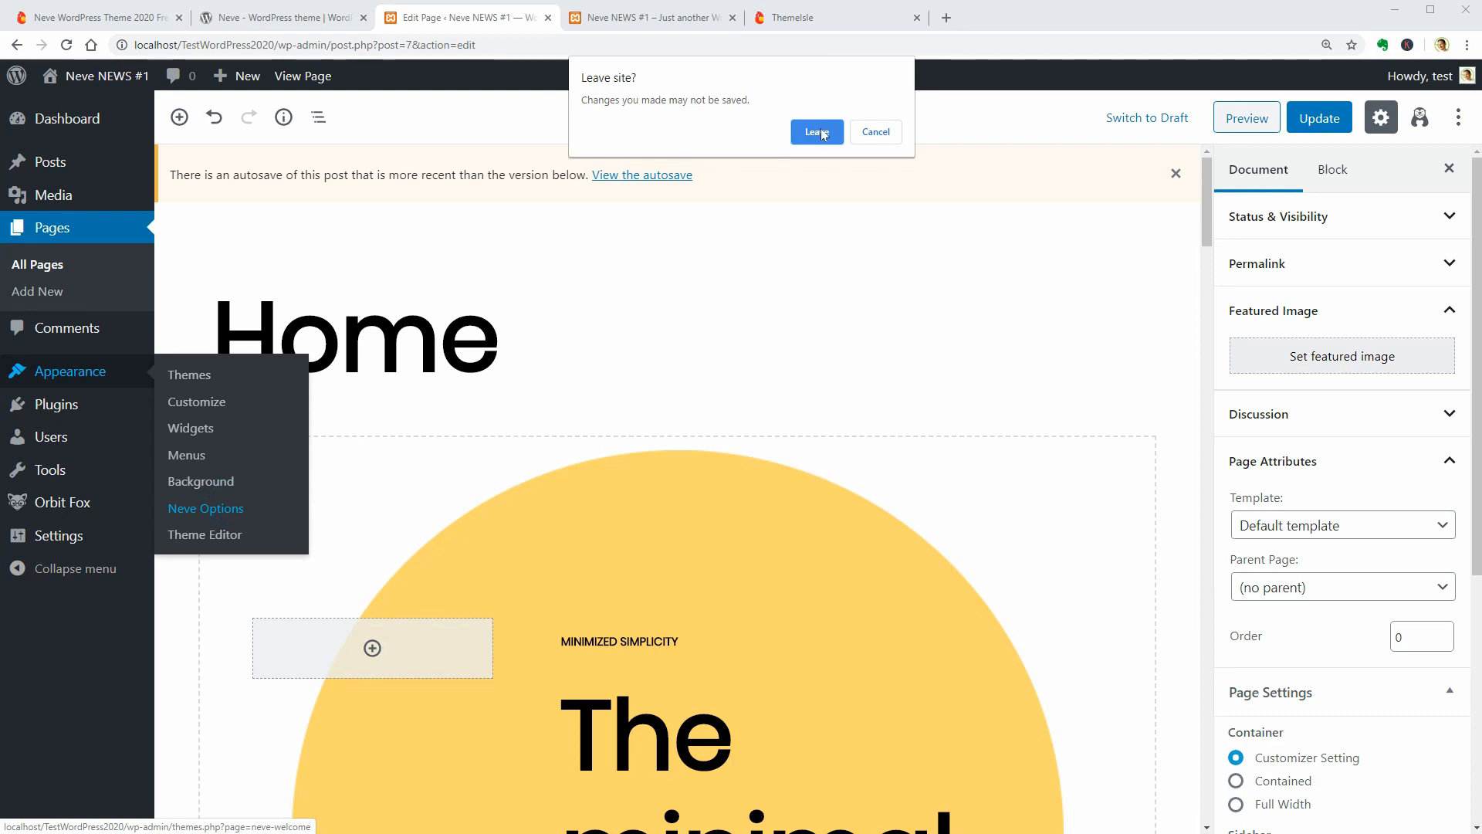
click(815, 131)
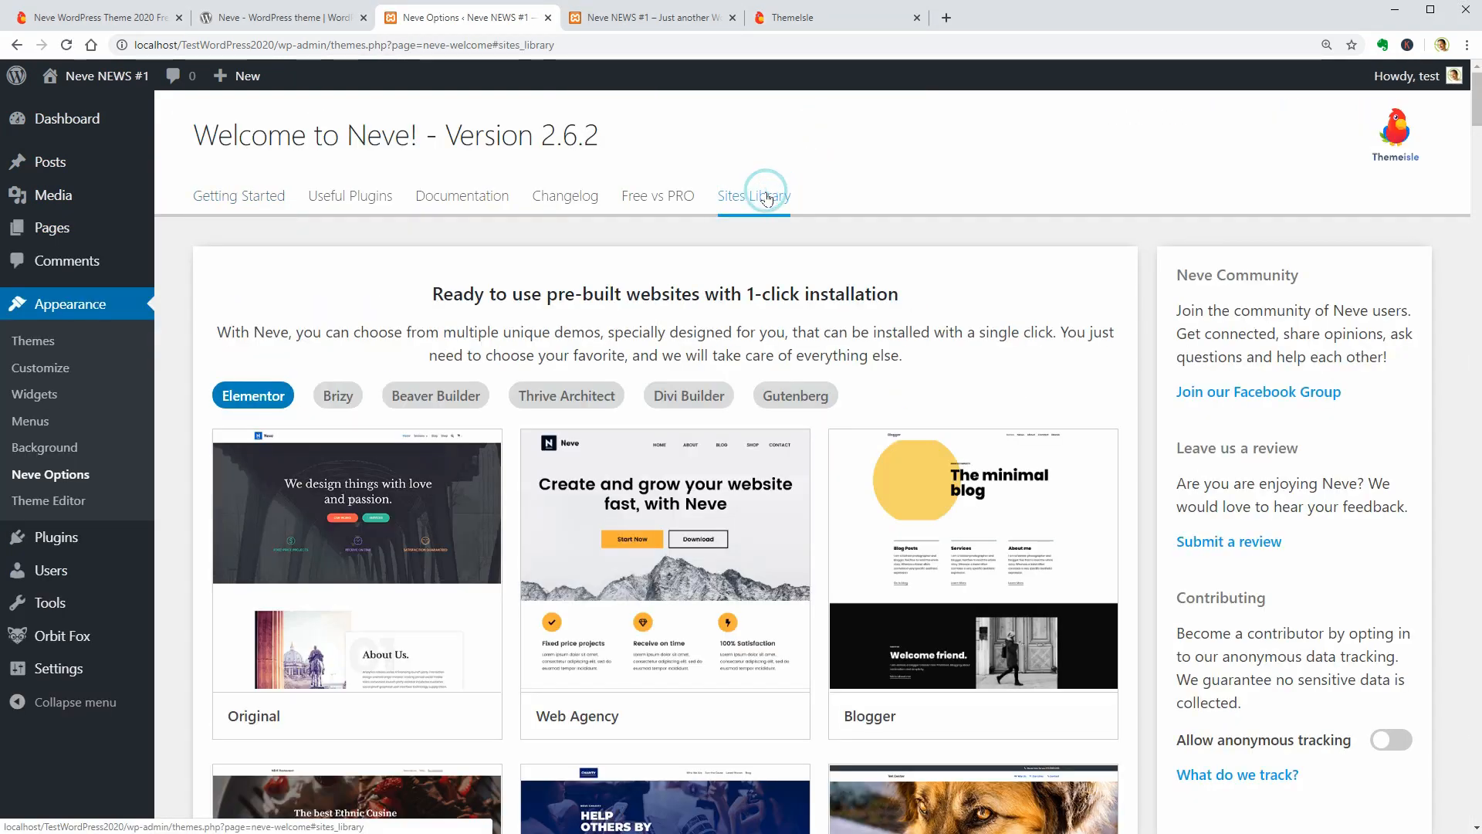
scroll(down, 3)
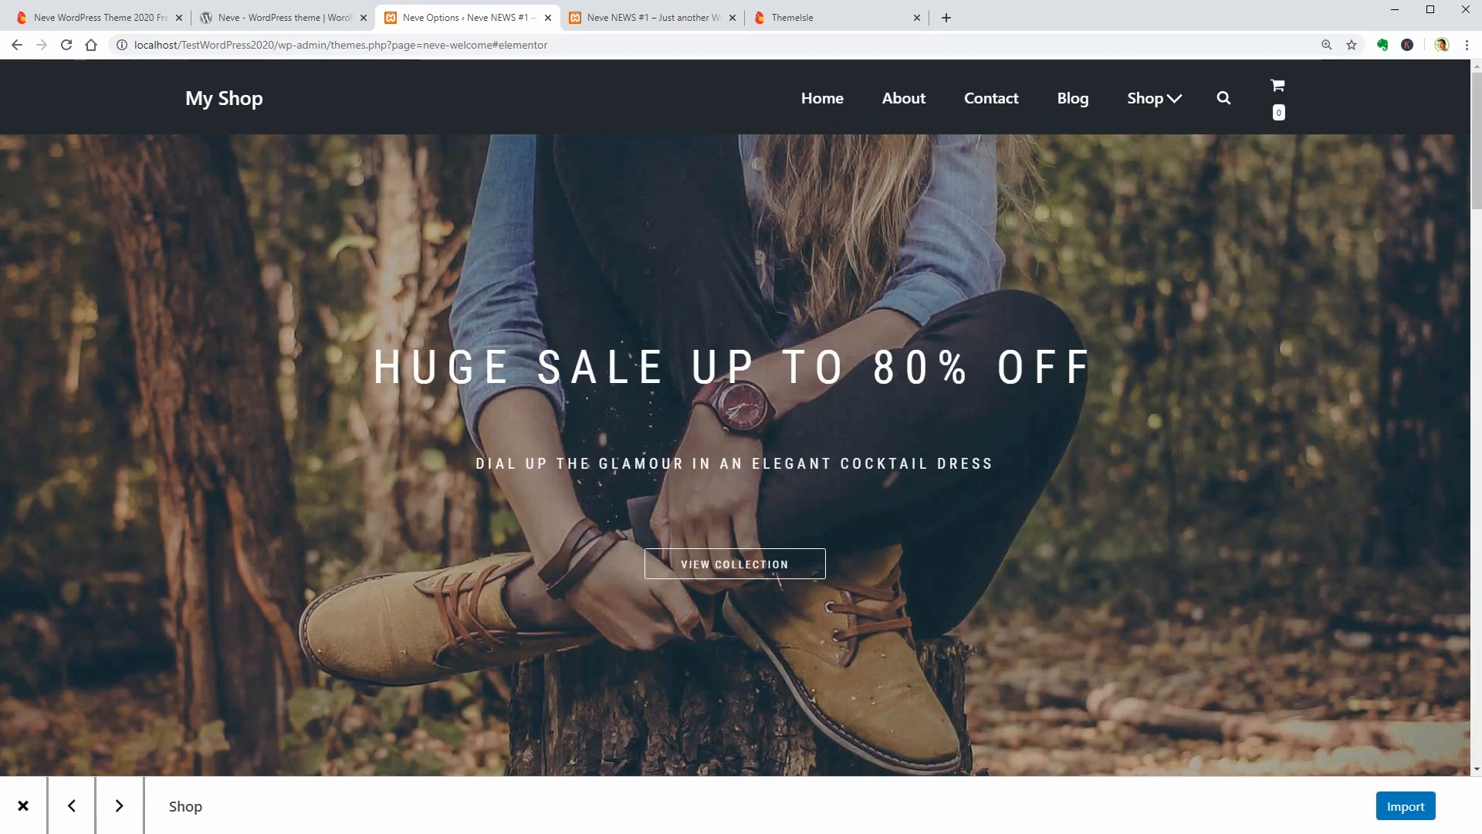
scroll(down, 3)
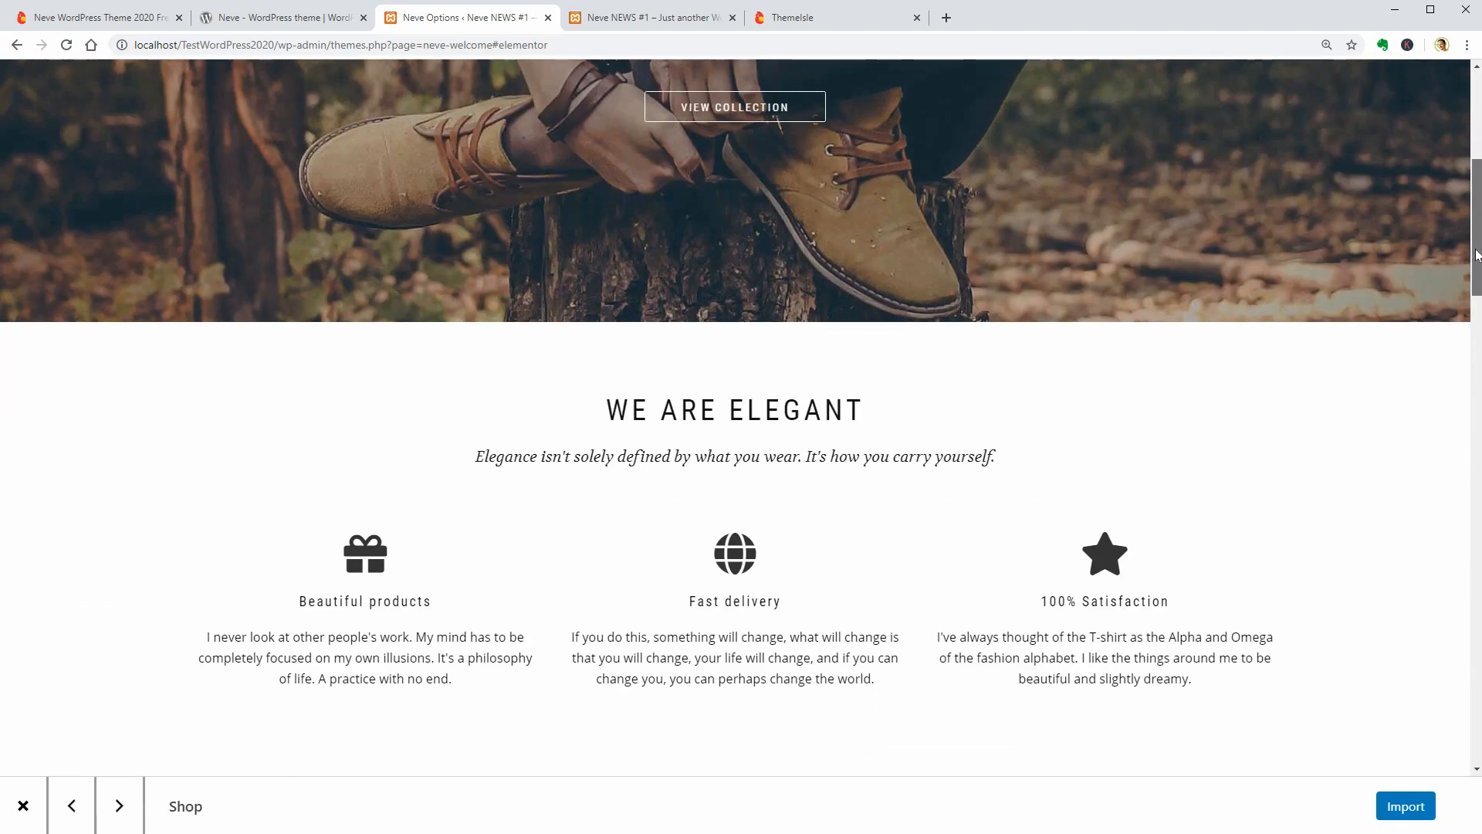
scroll(down, 3)
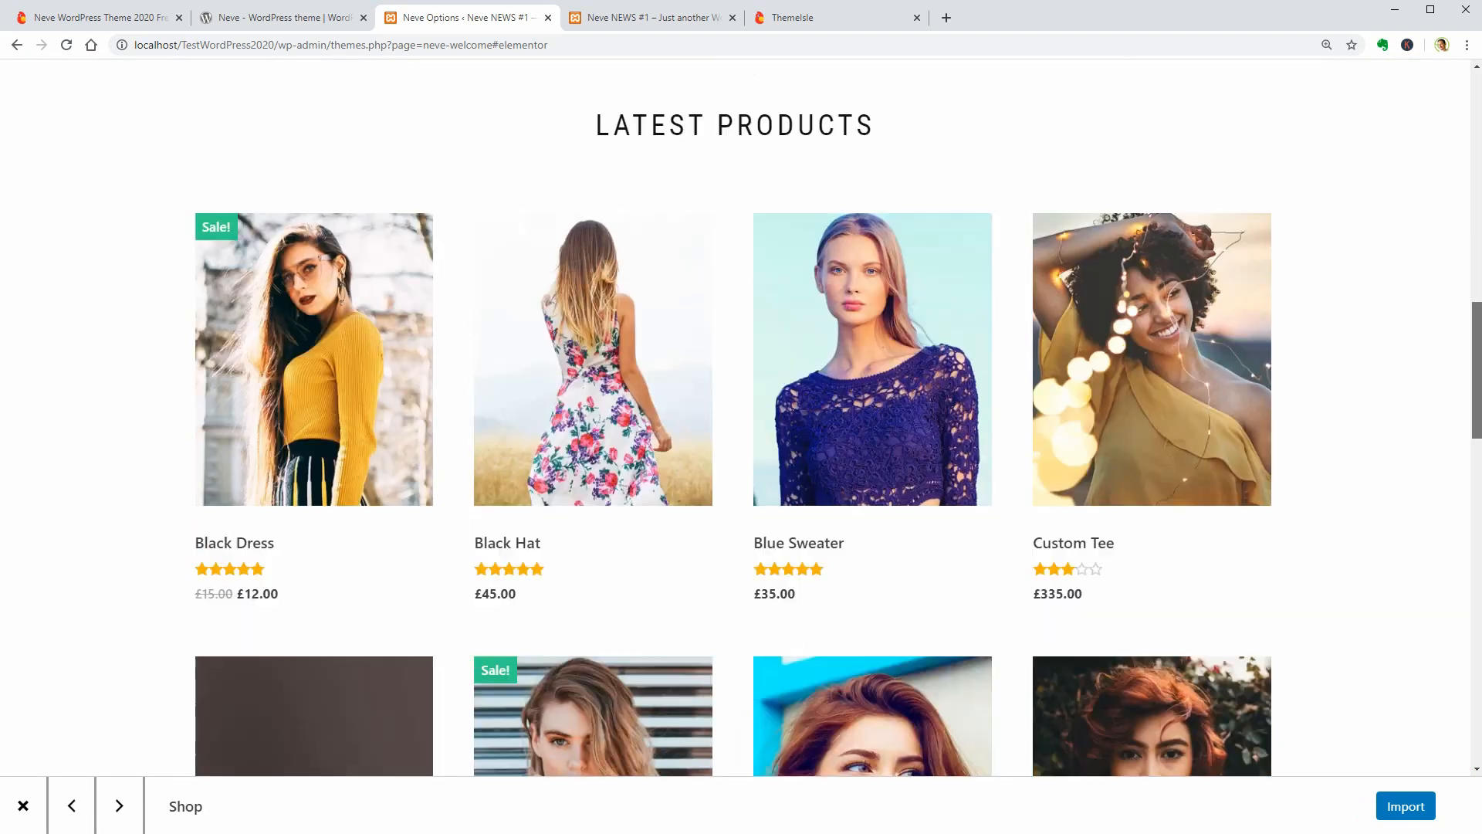
scroll(down, 3)
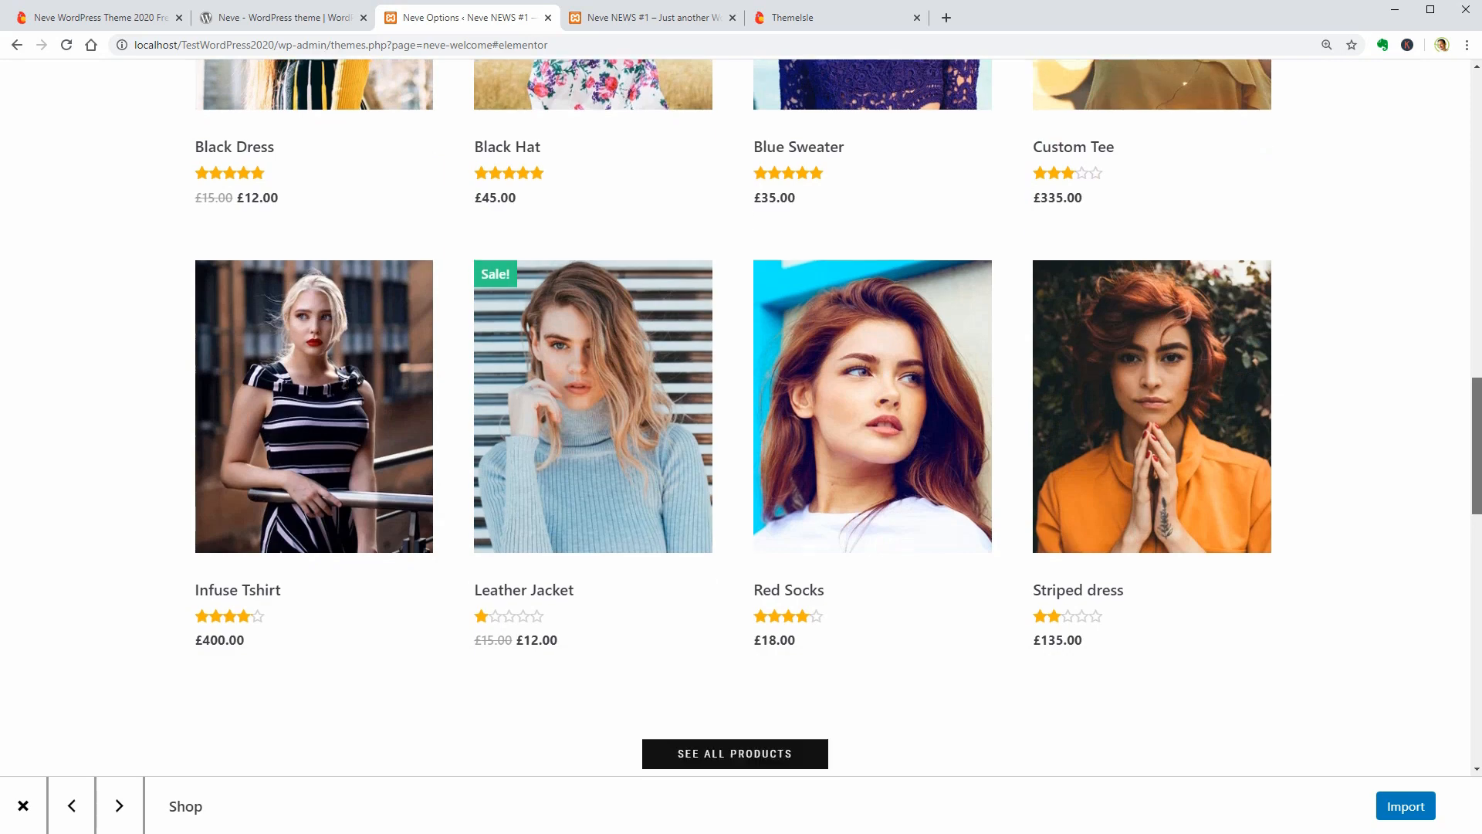
scroll(down, 3)
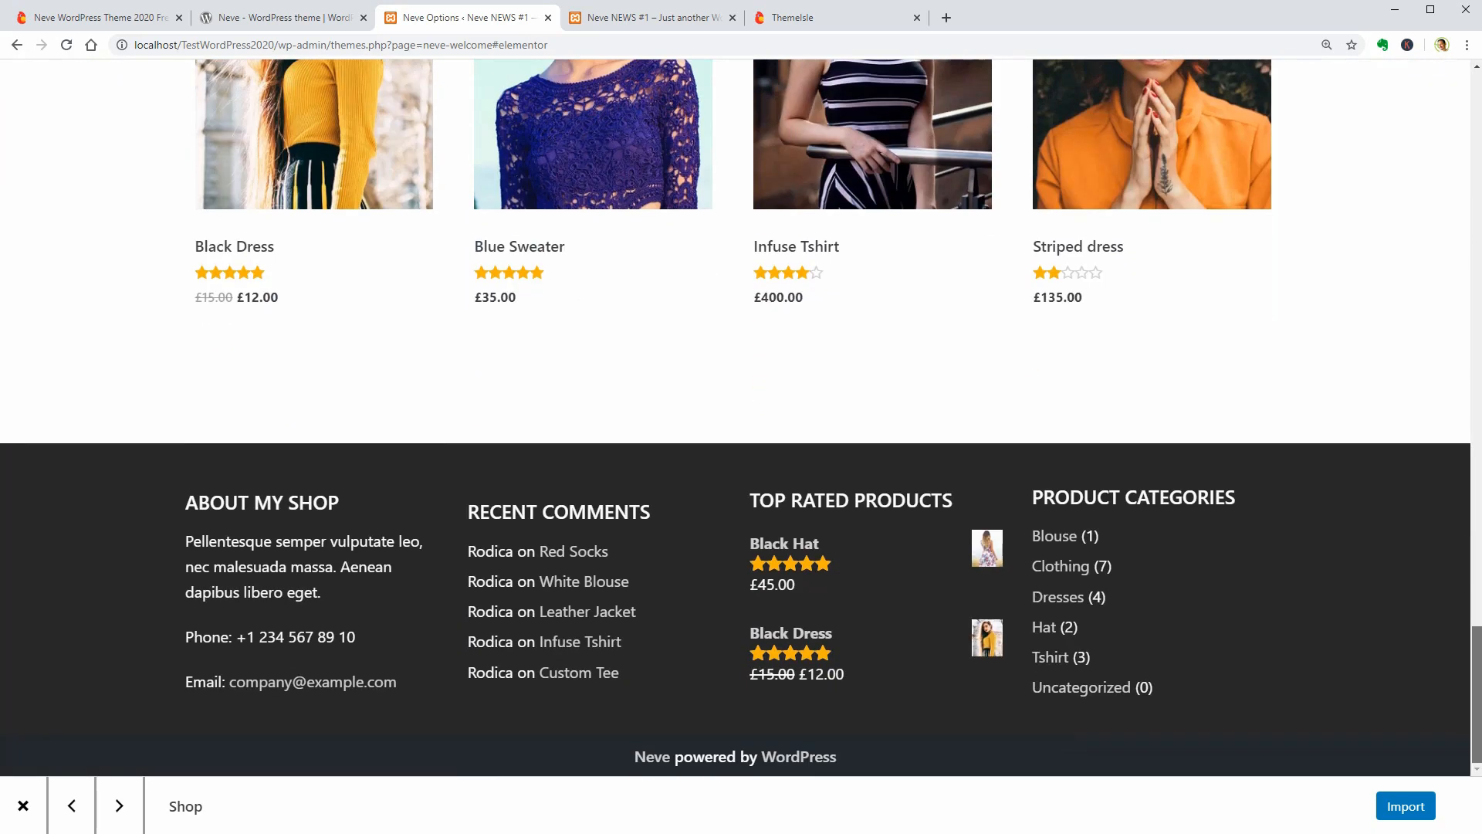
scroll(up, 3)
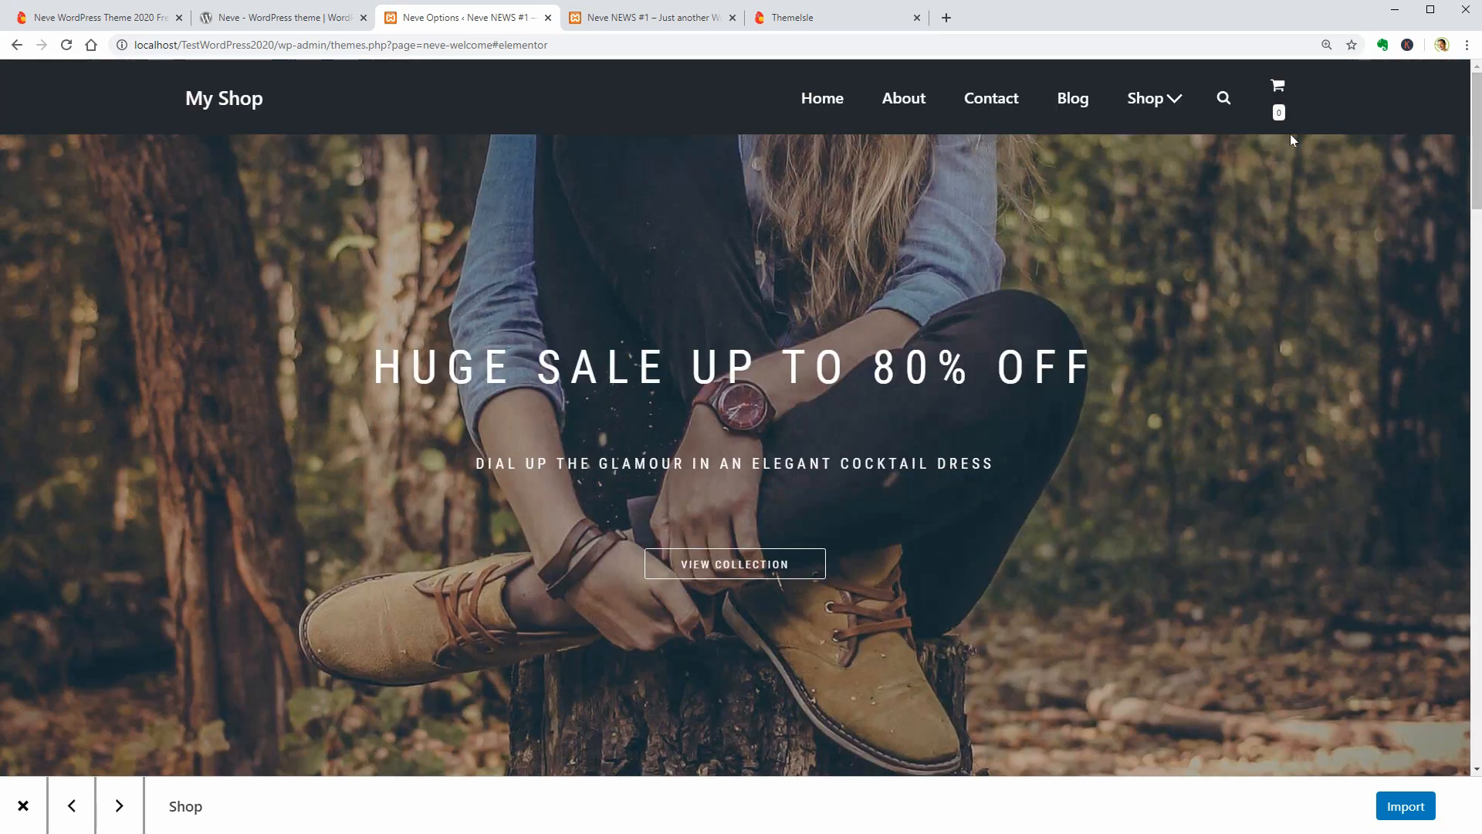